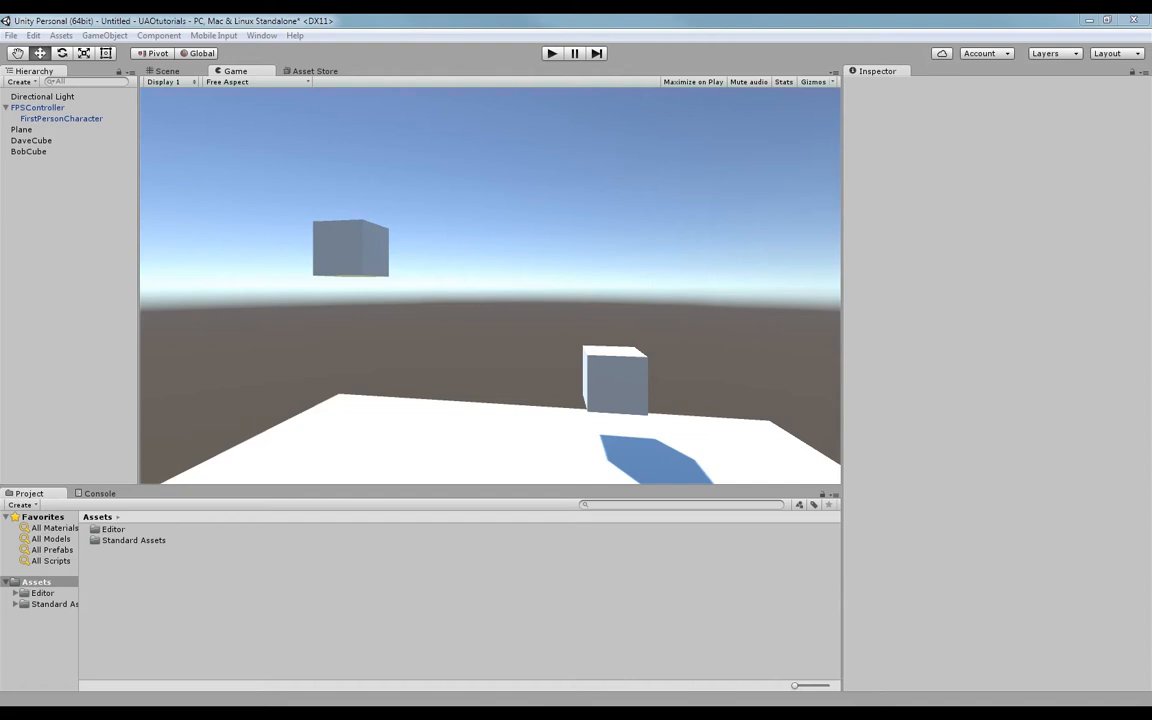
mouse_move(548, 262)
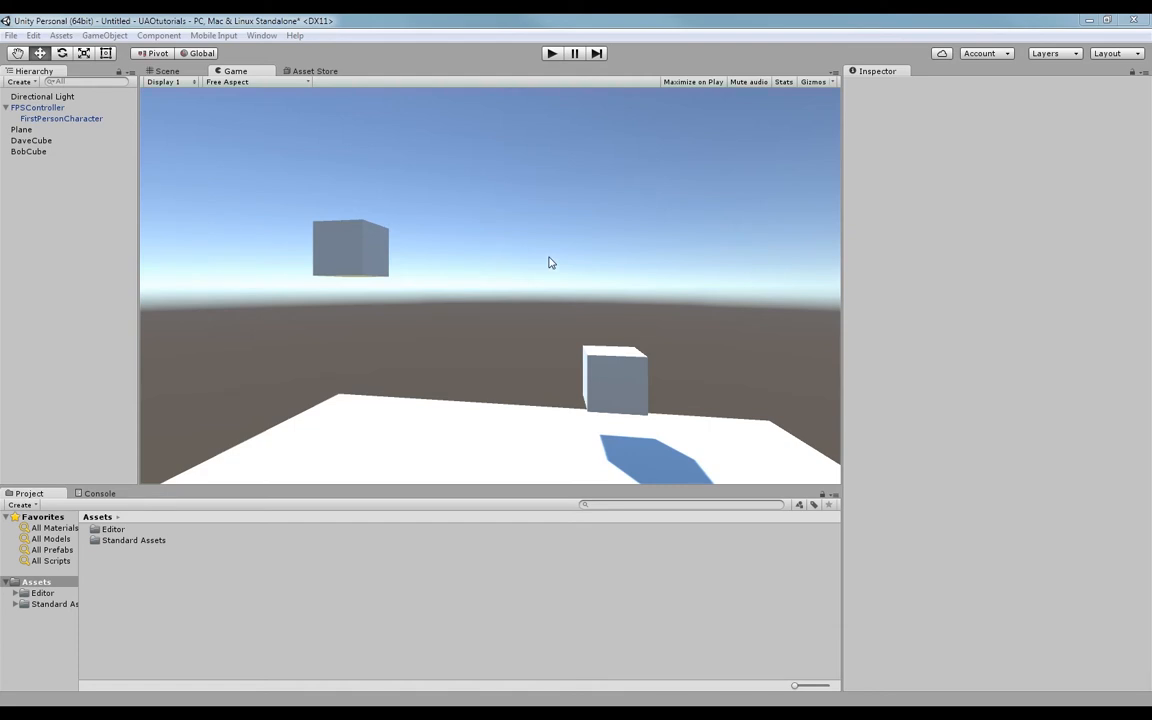
mouse_move(475, 258)
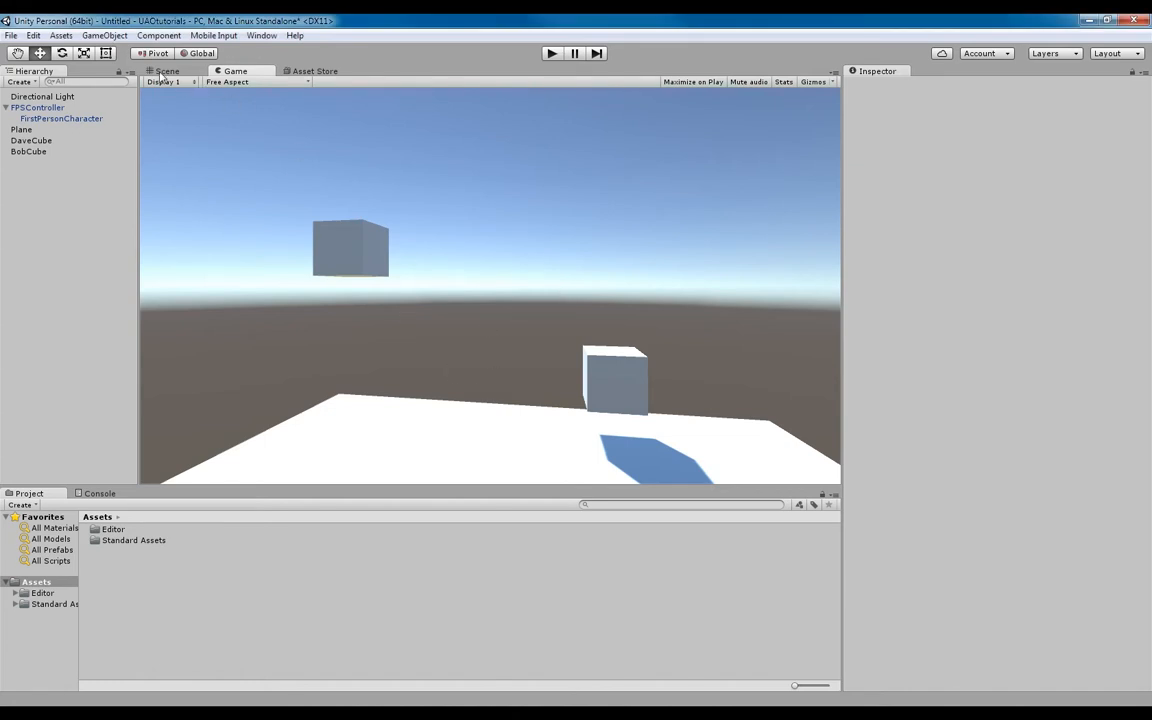
- Switch to the Scene view, then zoom and orbit around the plane and two cubes
click(167, 71)
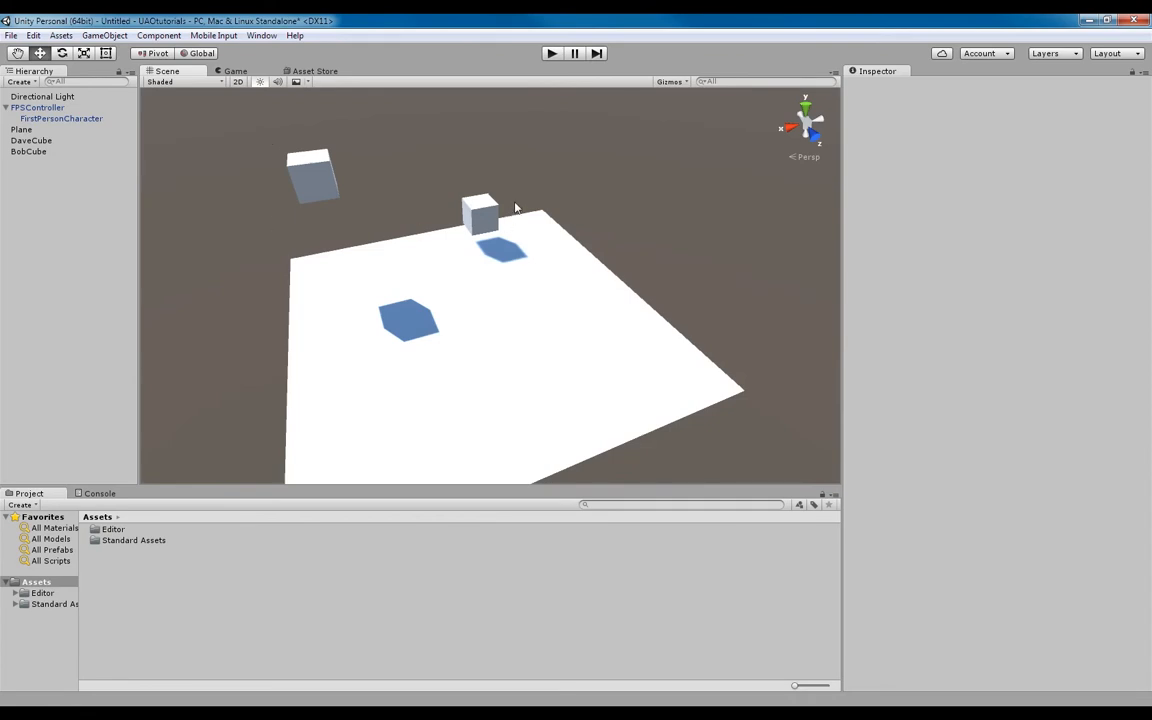
mouse_move(417, 222)
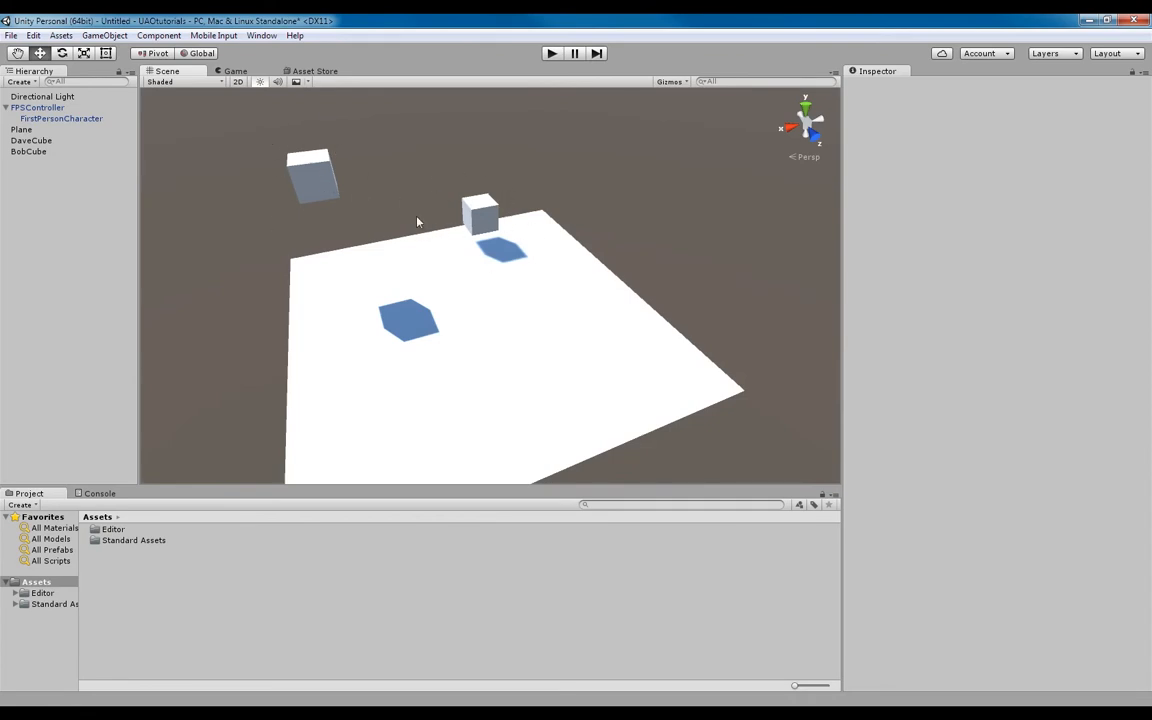
drag(417, 220, 553, 310)
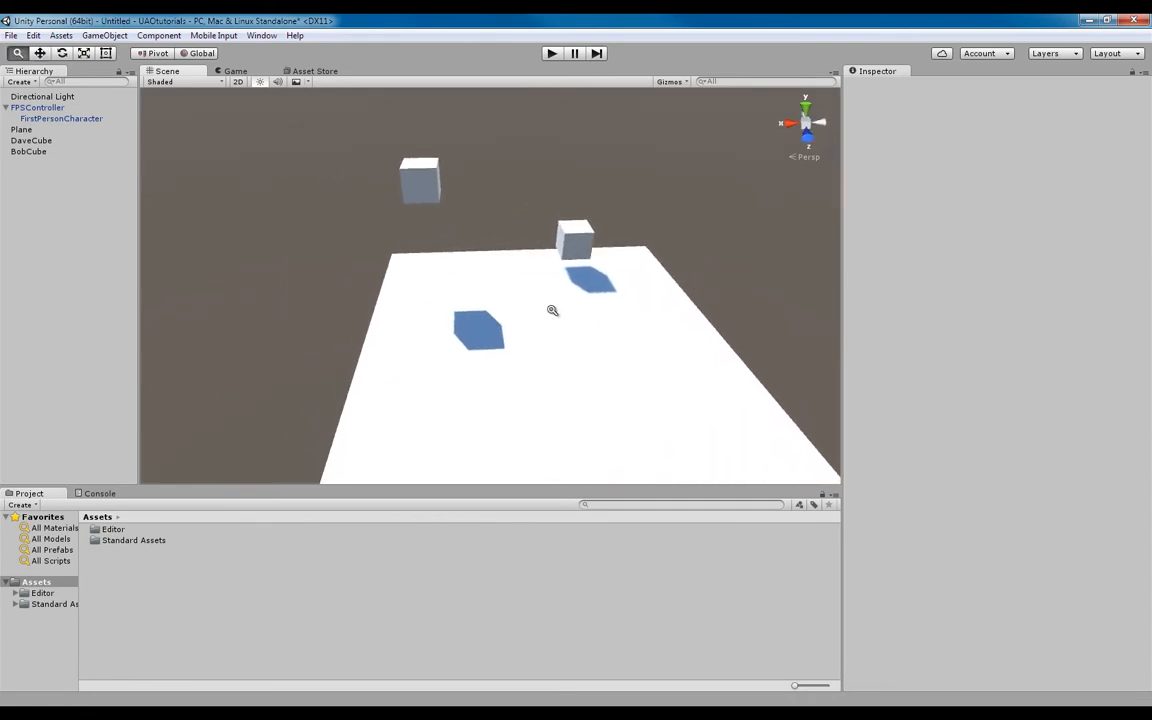
drag(553, 310, 363, 223)
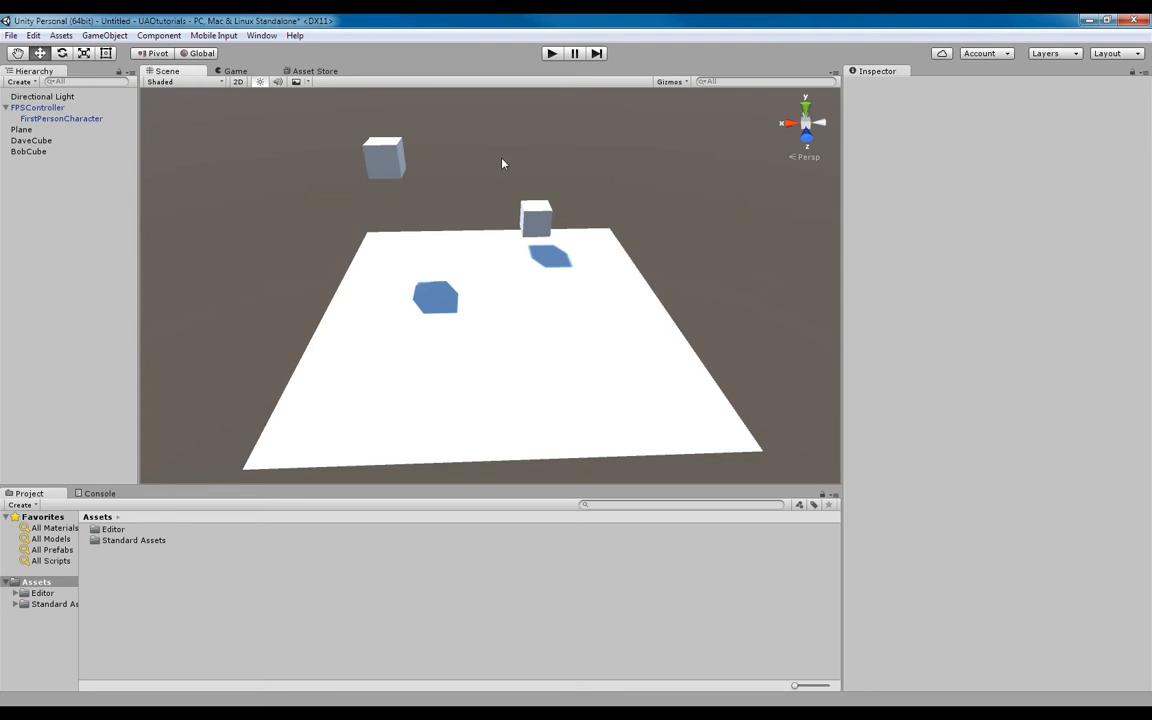
click(42, 96)
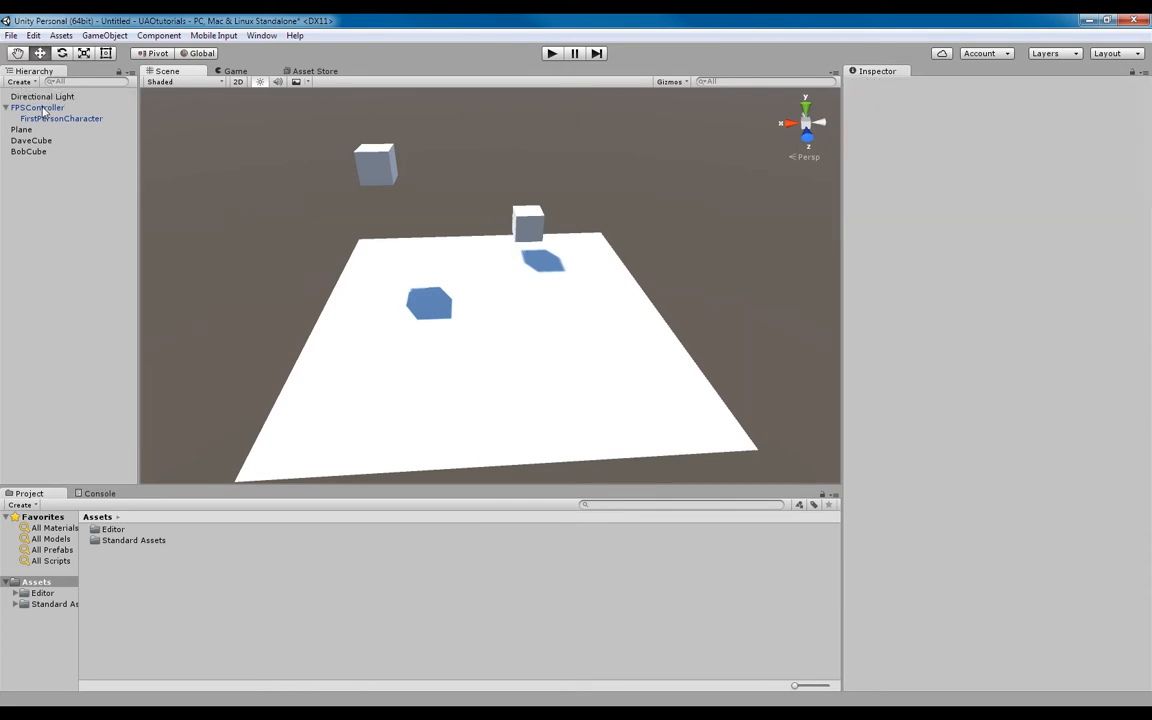
click(38, 107)
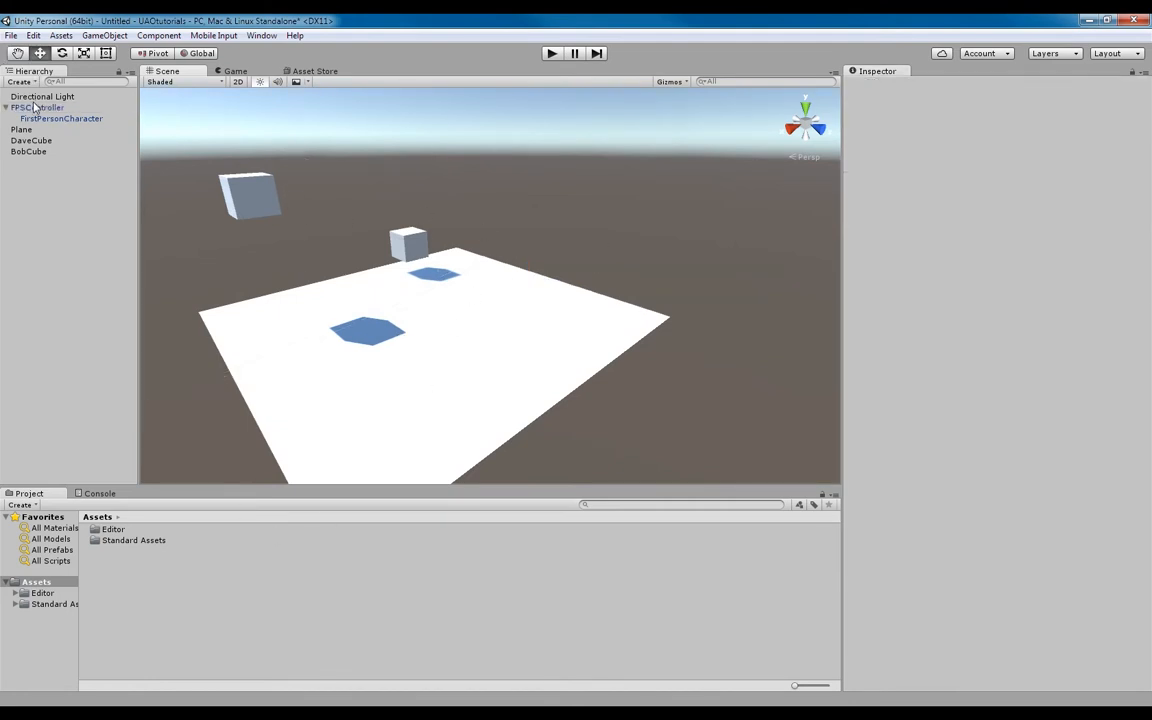
mouse_move(135, 543)
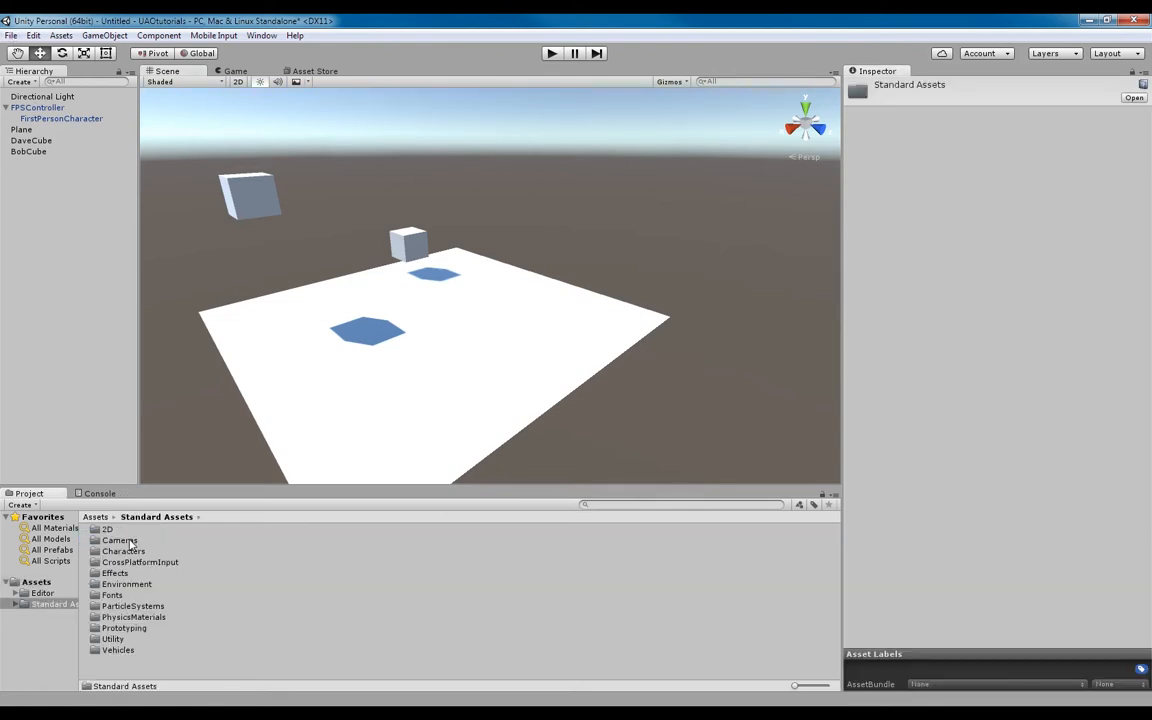
- Browse to Standard Assets' FirstPersonCharacter Prefabs and inspect the FPSController prefab
click(123, 551)
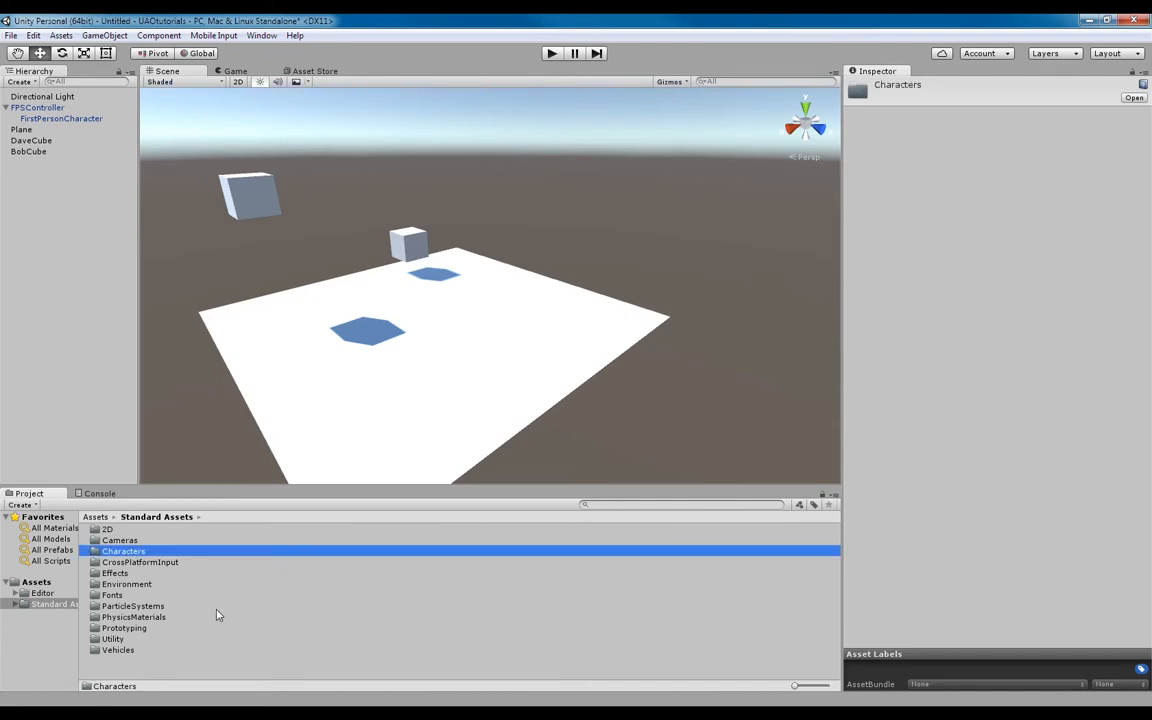
mouse_move(138, 557)
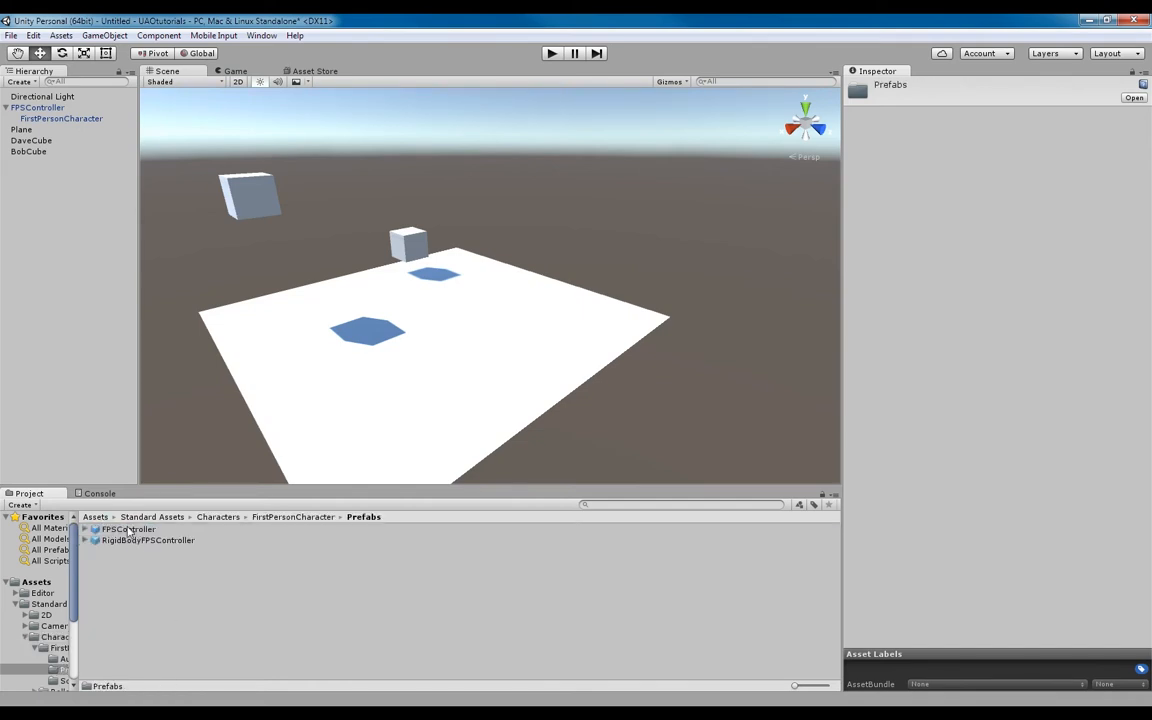
click(128, 529)
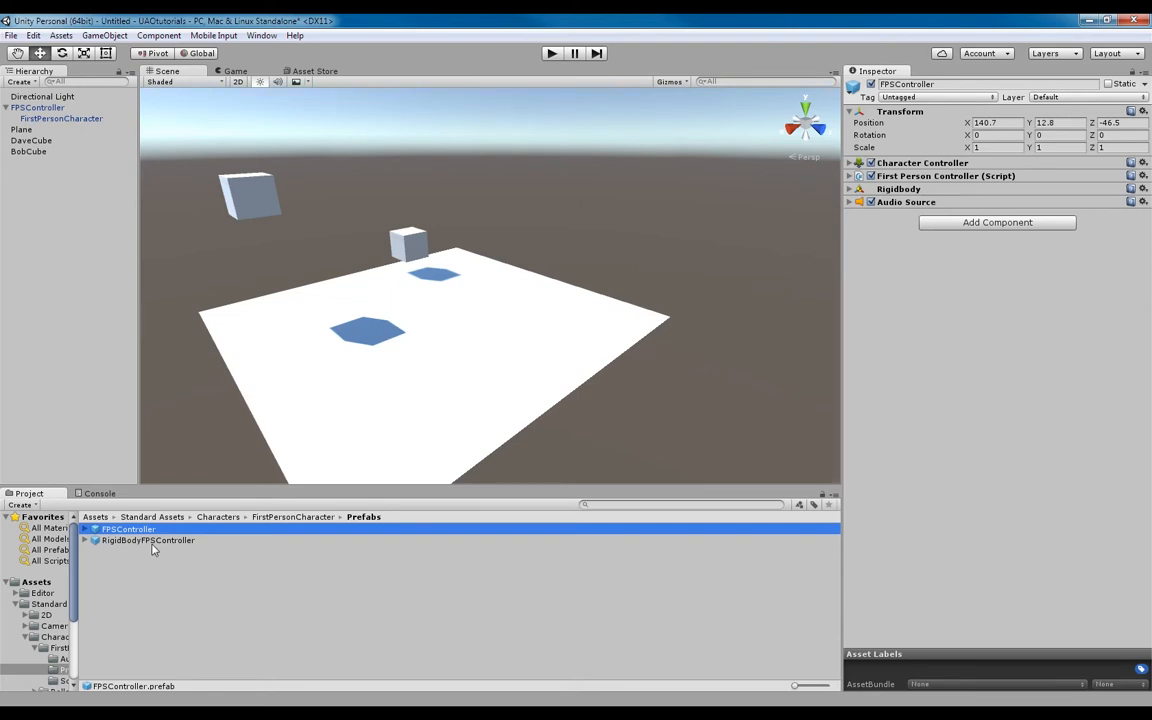
mouse_move(320, 383)
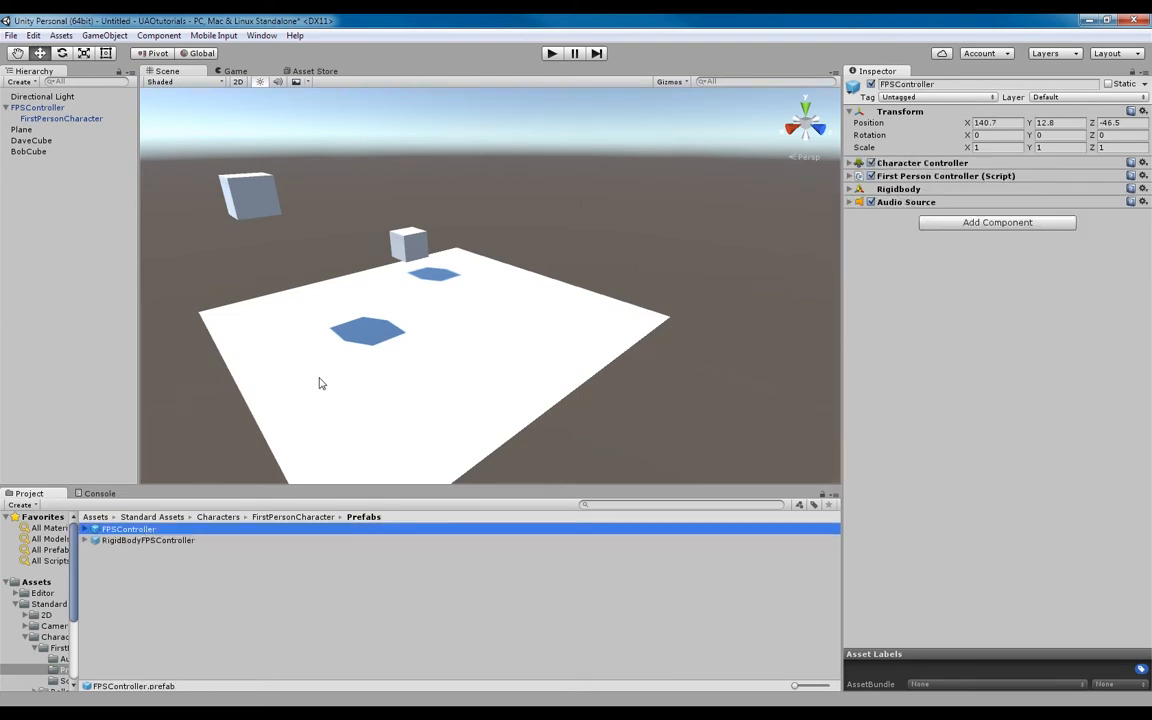
mouse_move(312, 193)
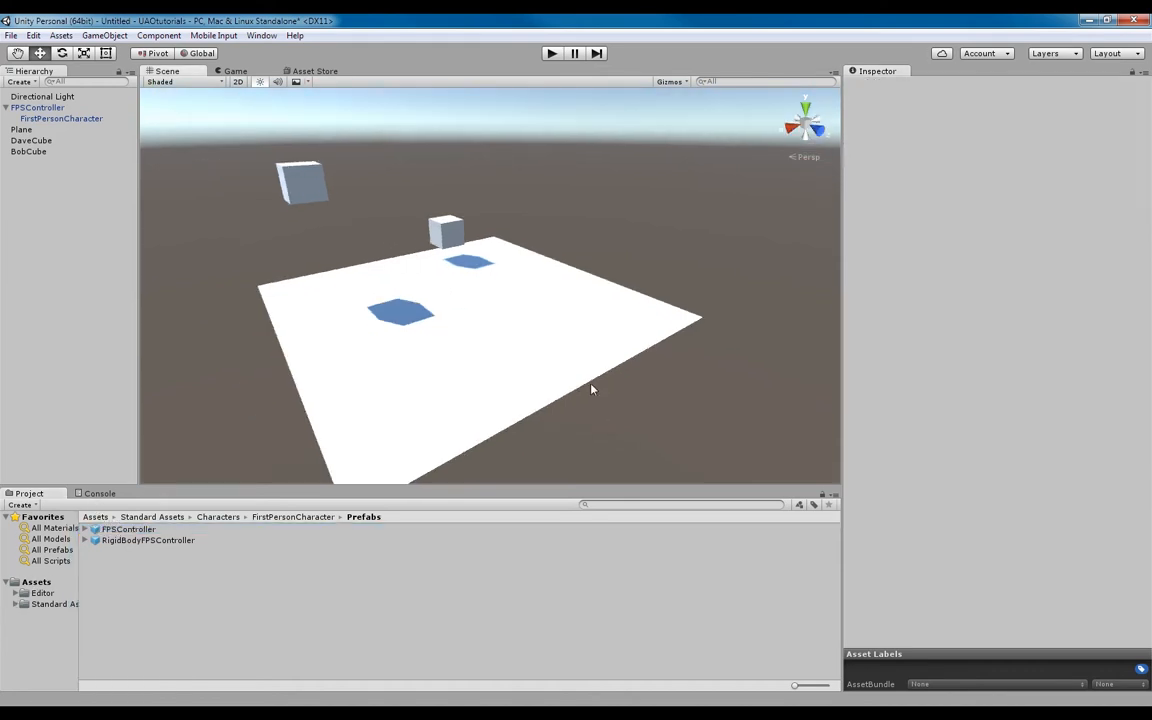
- Return to the Game view showing the first-person view across the plane
click(235, 71)
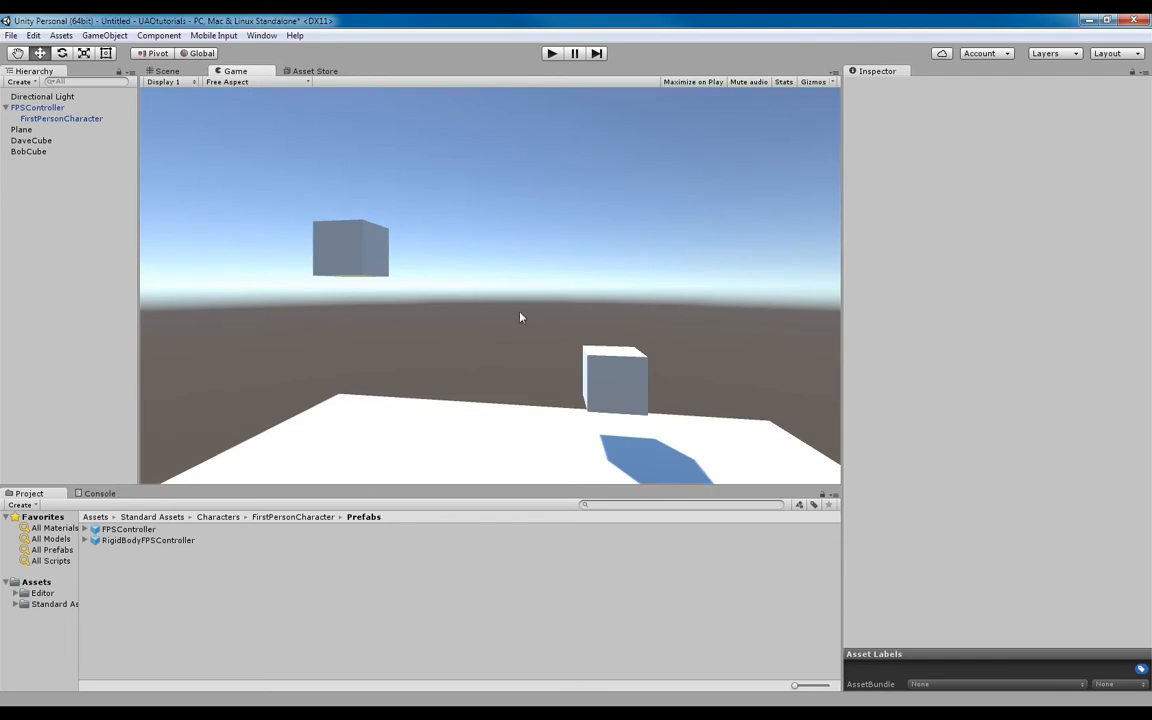
mouse_move(385, 256)
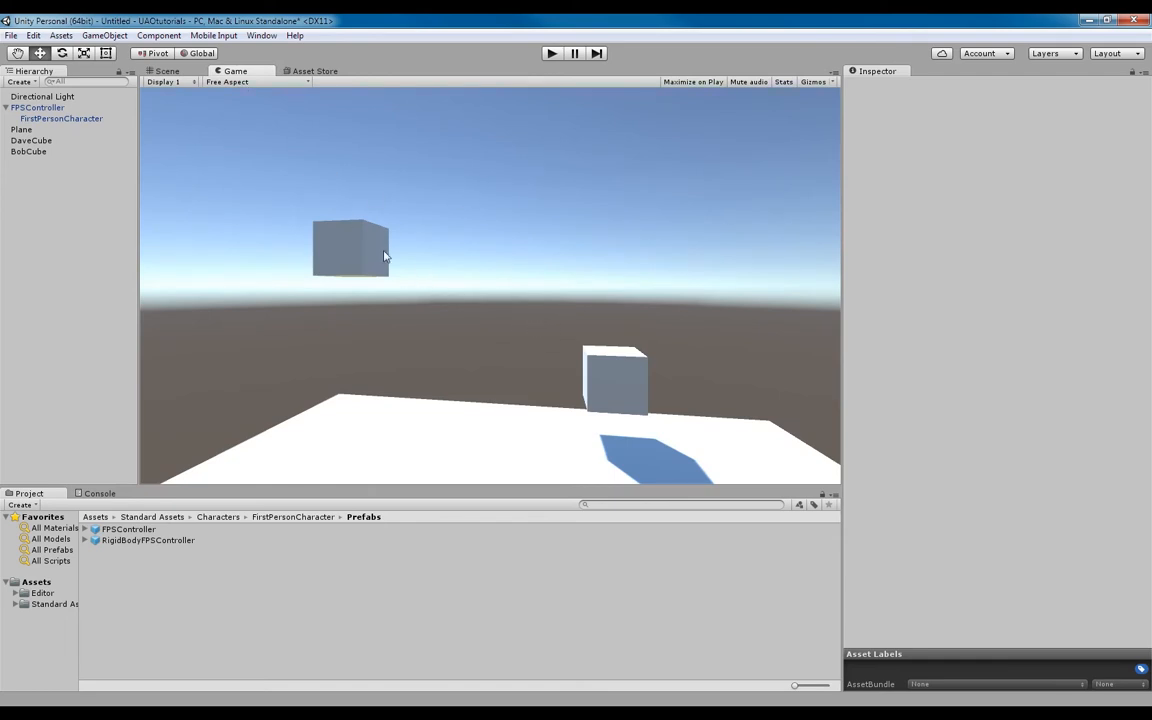
mouse_move(373, 287)
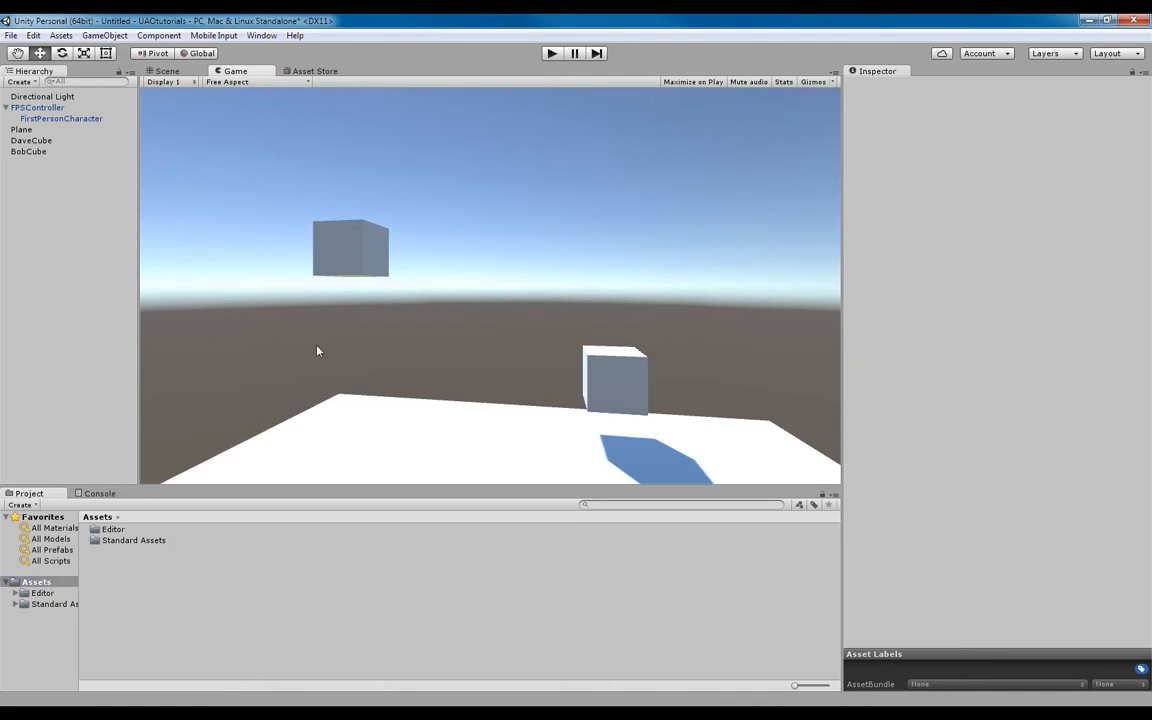
mouse_move(198, 619)
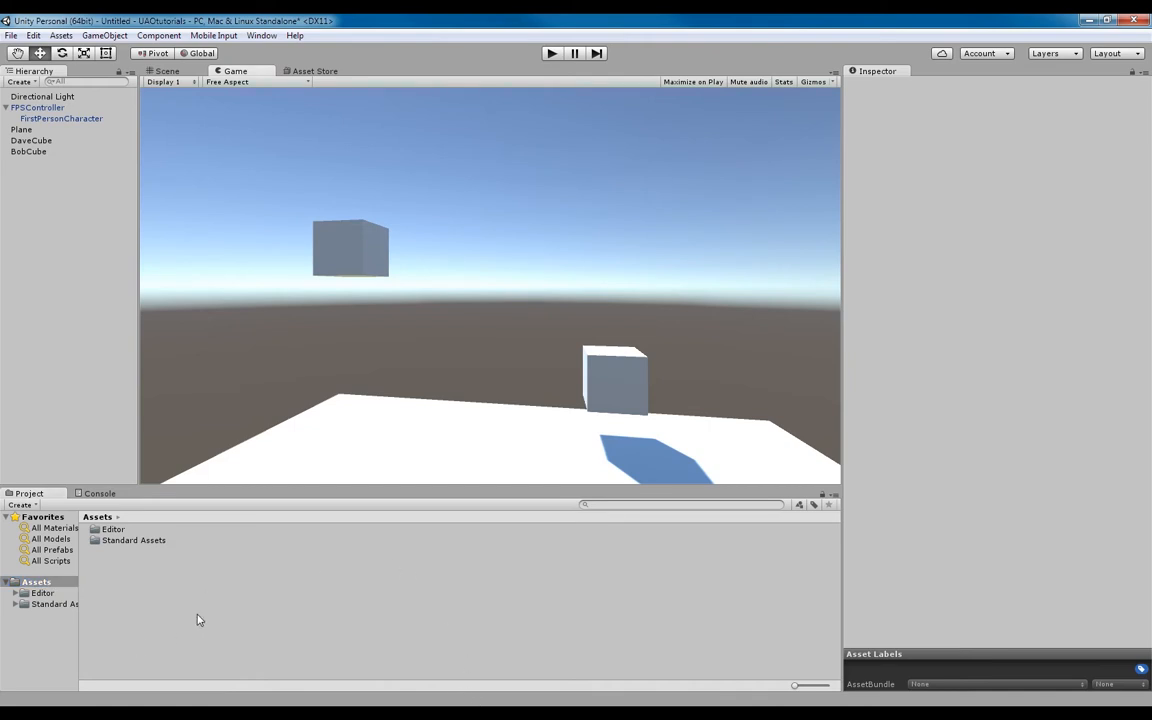
- Create a new C# script in Assets named PlayerInteraction
right_click(197, 620)
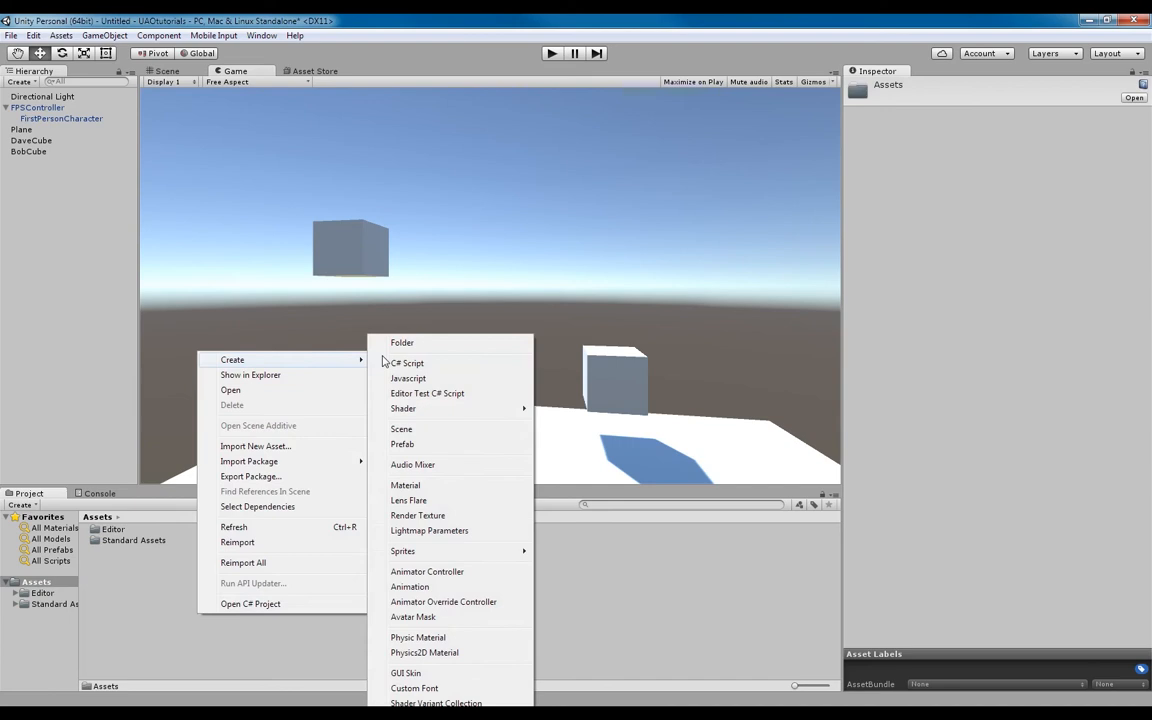
click(407, 362)
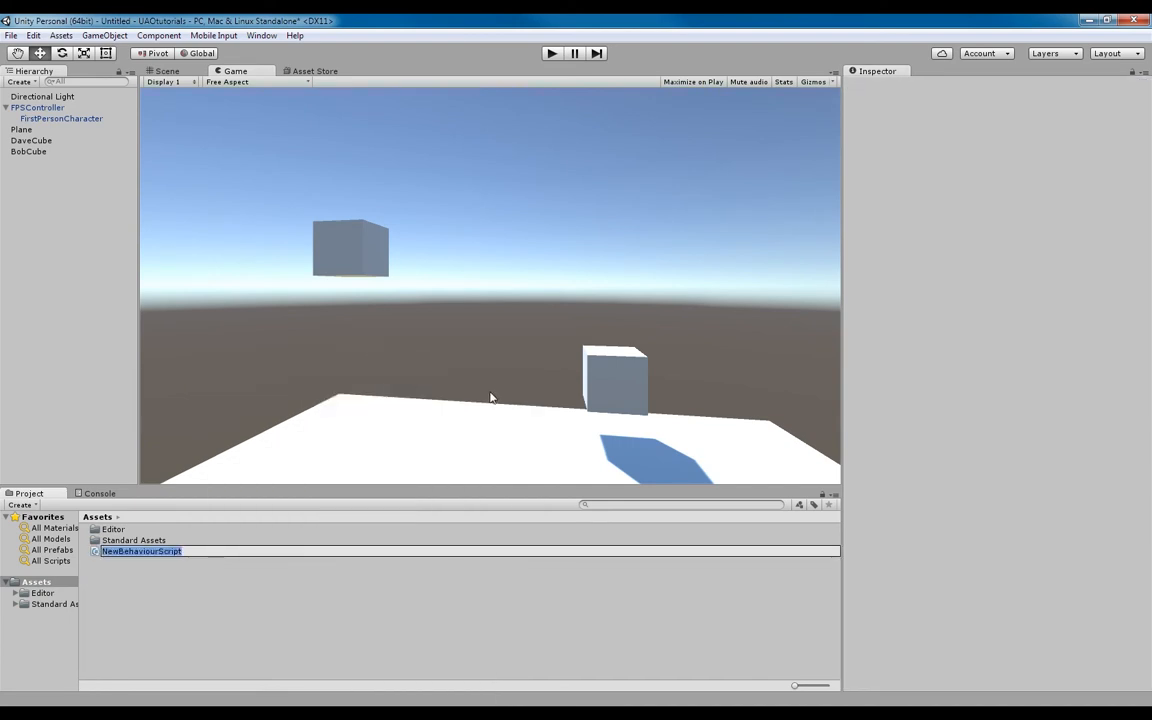
text(PlayerInteraction)
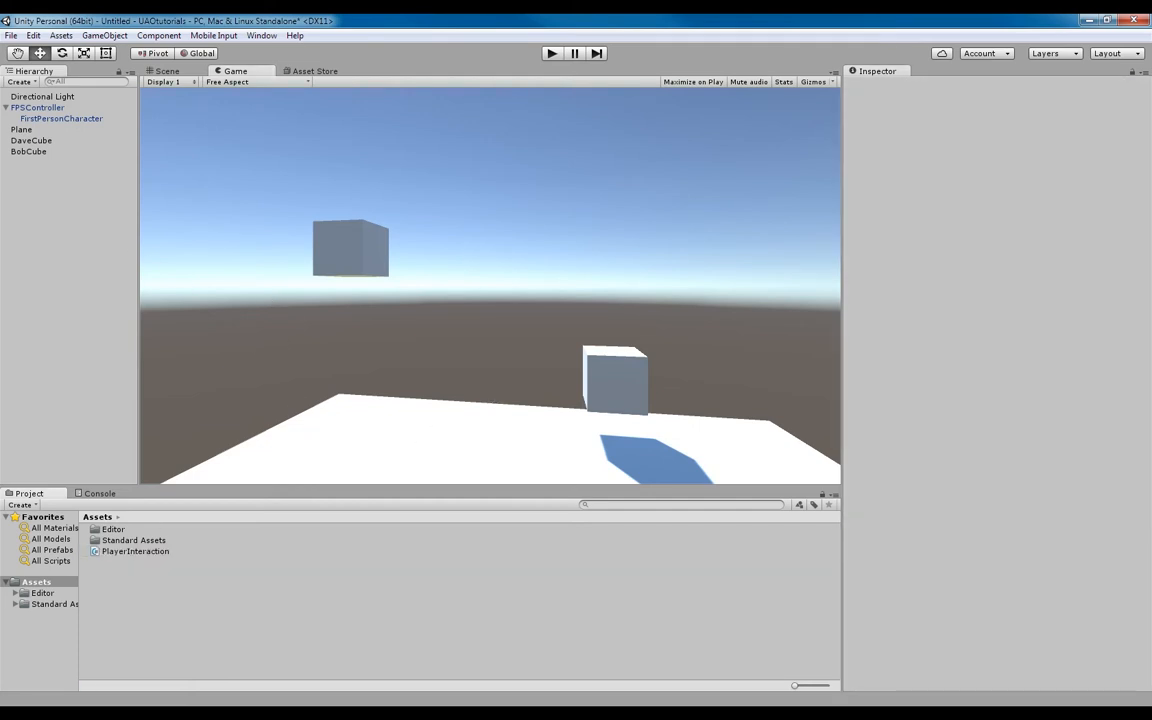
mouse_move(366, 316)
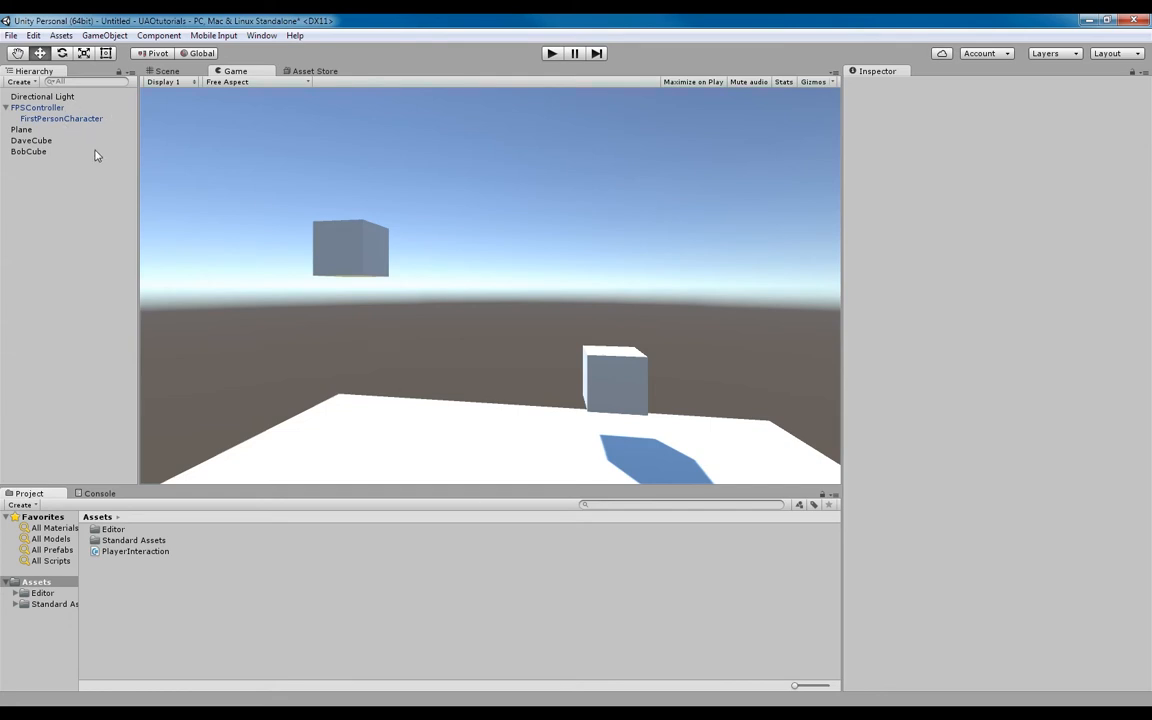
mouse_move(137, 342)
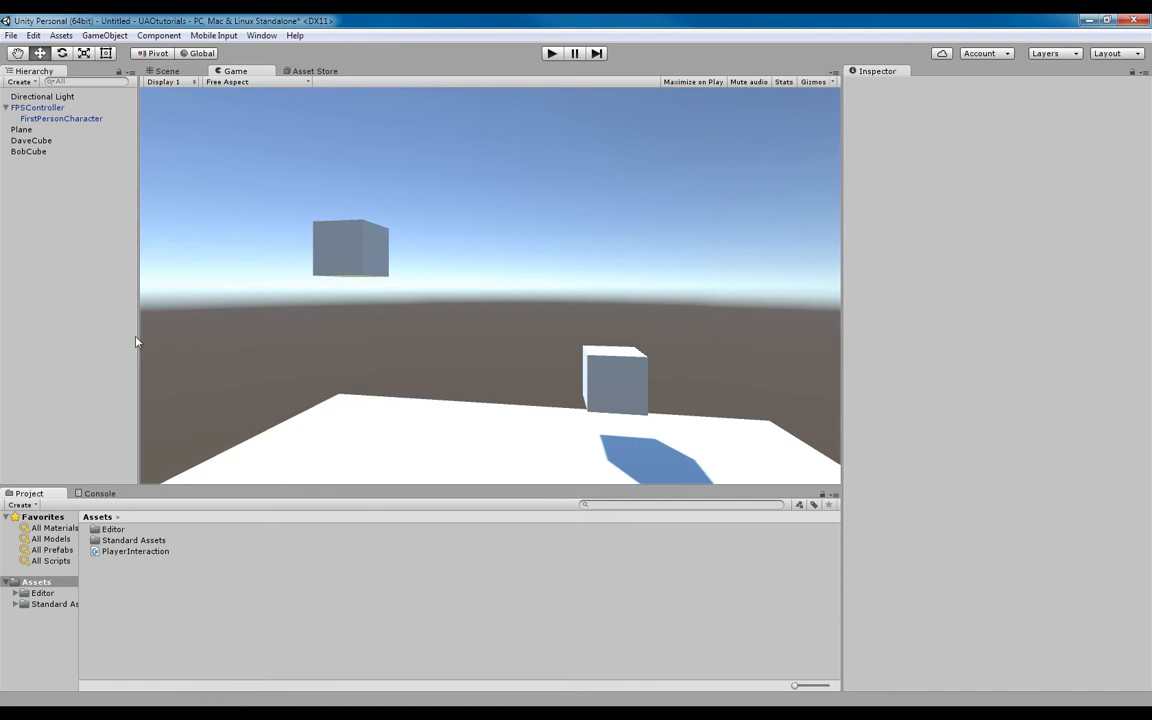
- Select FirstPersonCharacter and attach the PlayerInteraction script to it
click(61, 118)
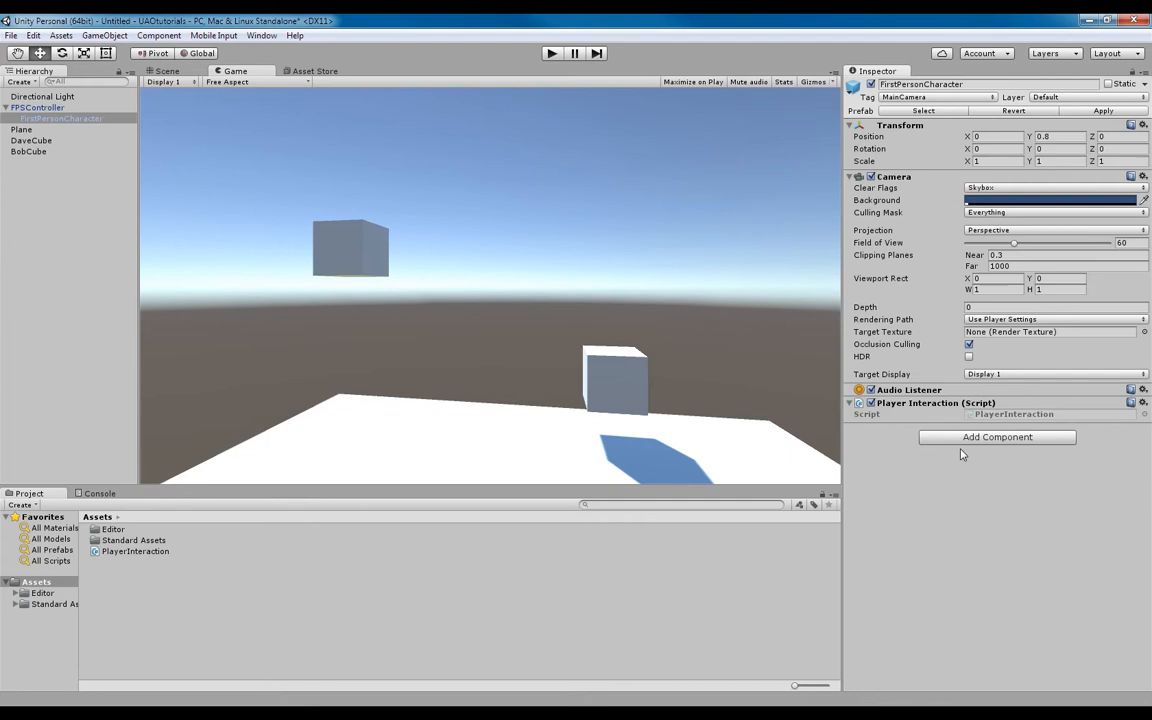
mouse_move(563, 200)
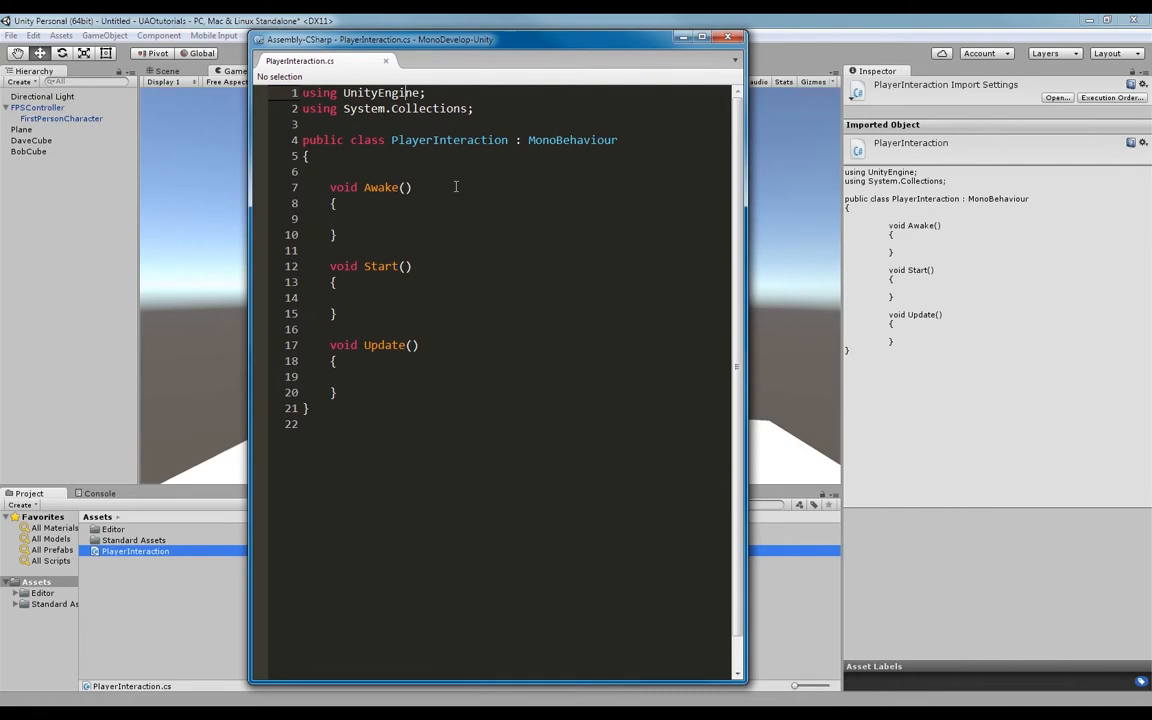
mouse_move(421, 423)
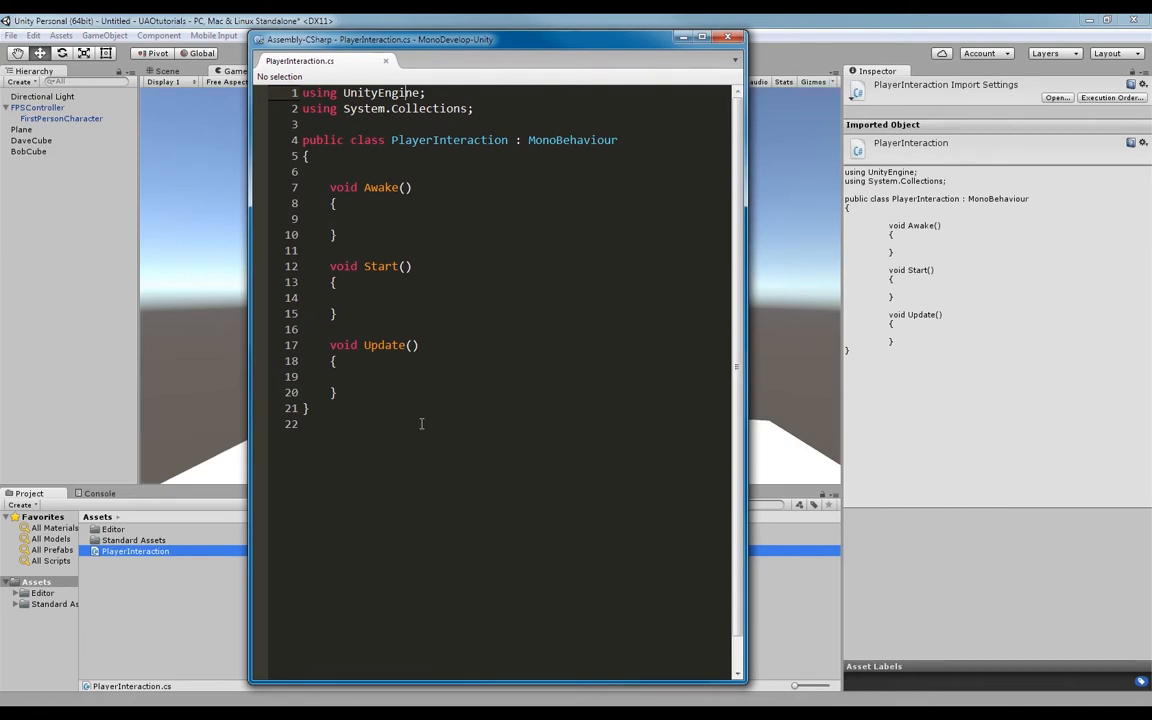
mouse_move(456, 453)
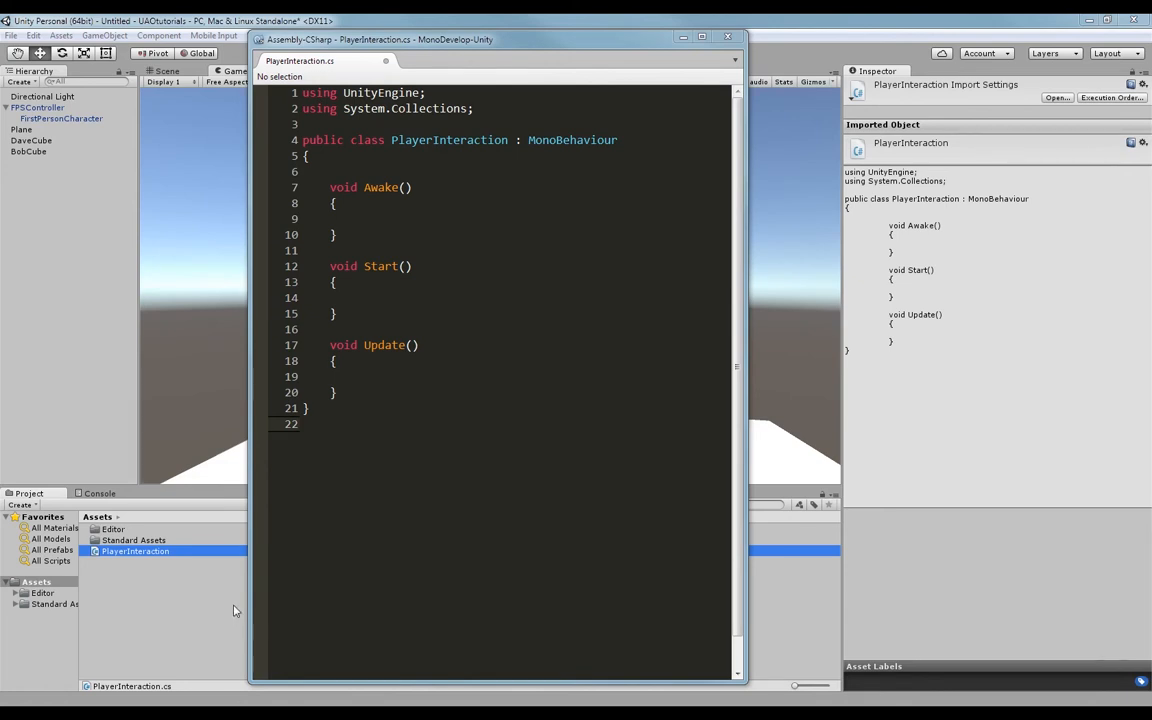
mouse_move(431, 421)
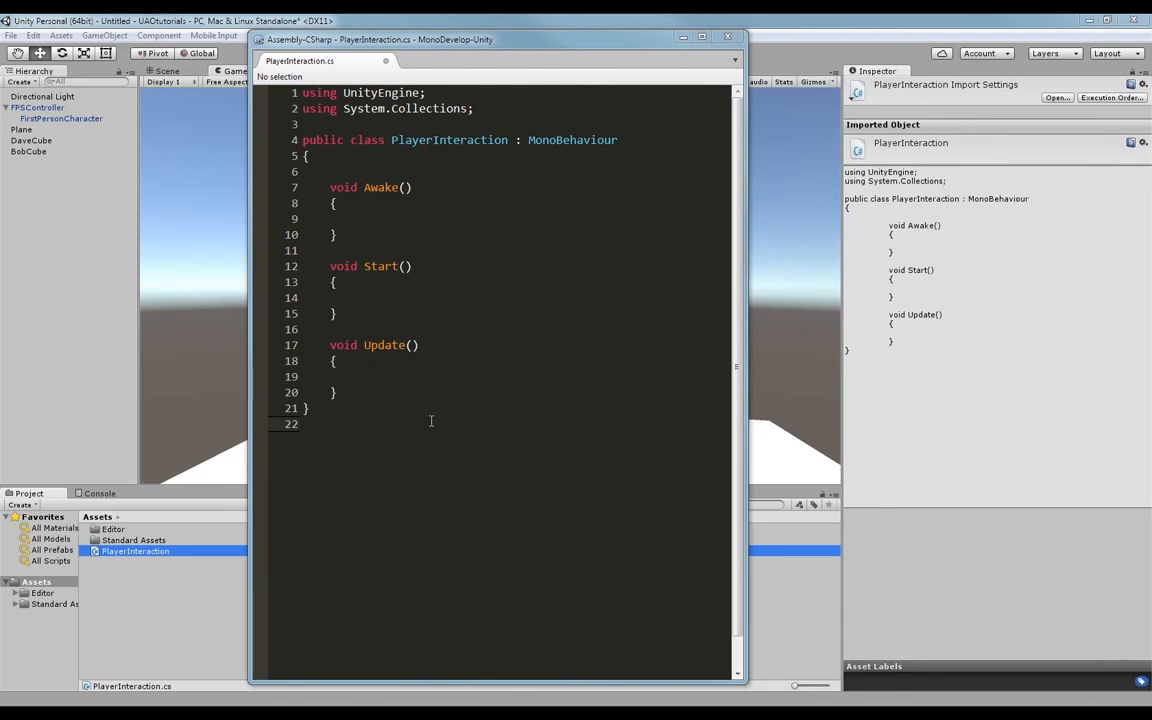
mouse_move(405, 373)
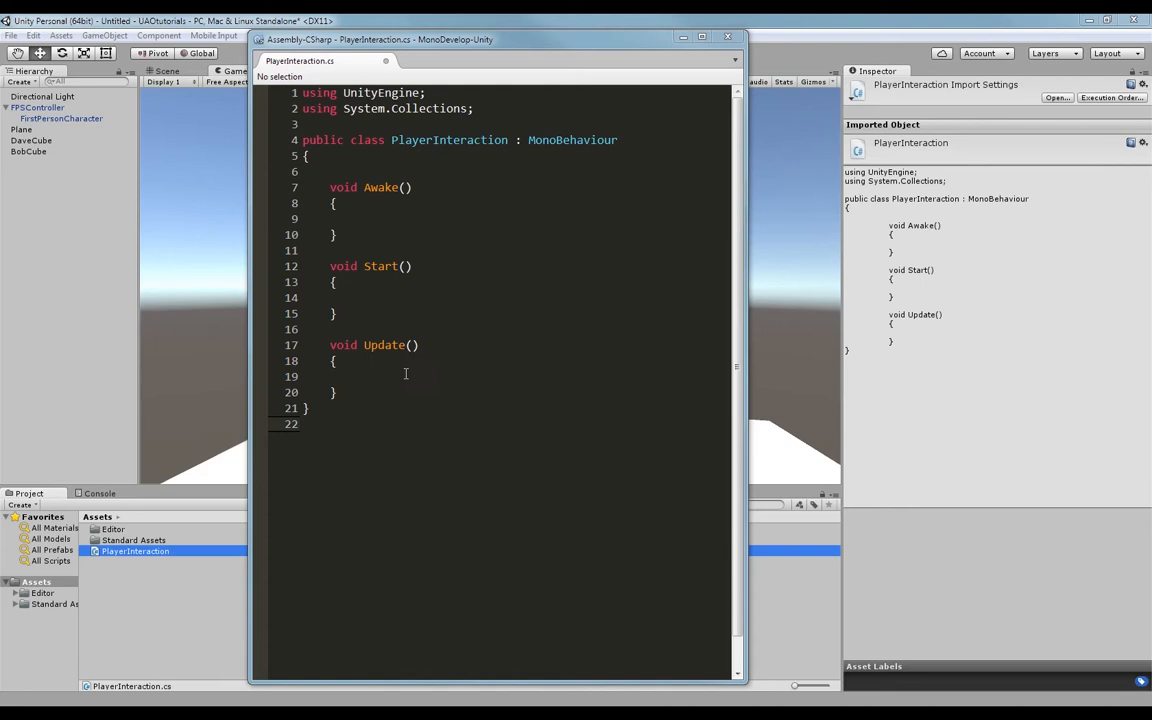
- Add an empty Awake method and a blank line below Update in PlayerInteraction.cs
click(334, 361)
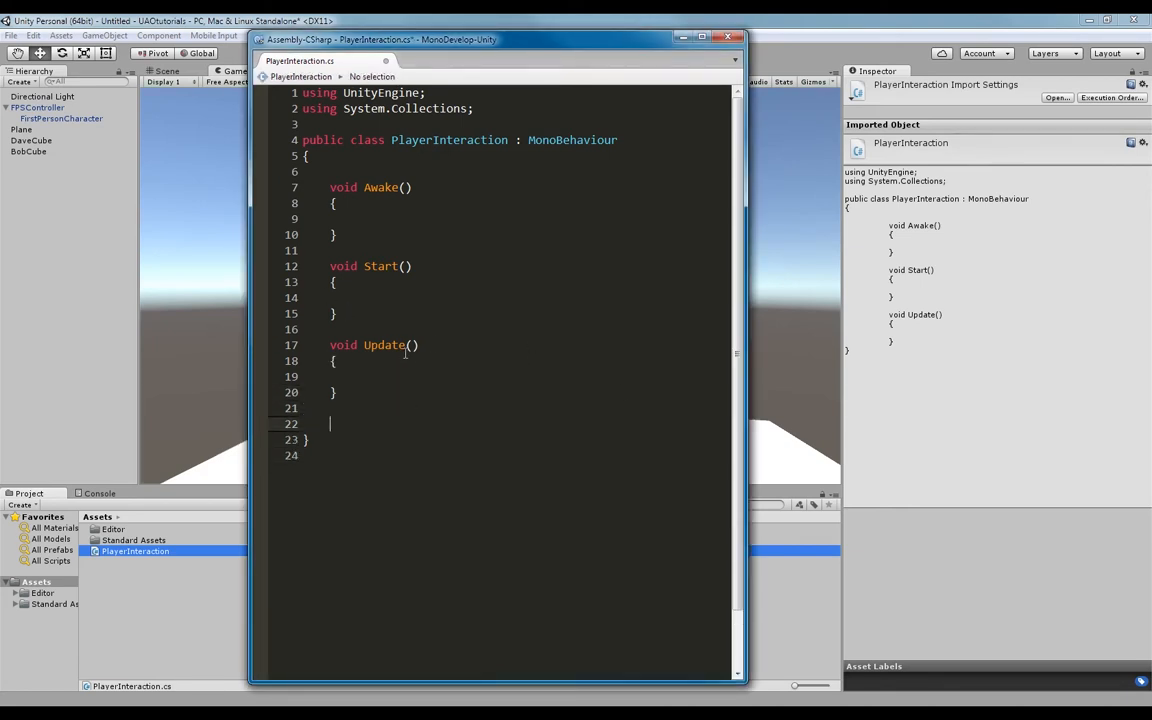
click(338, 361)
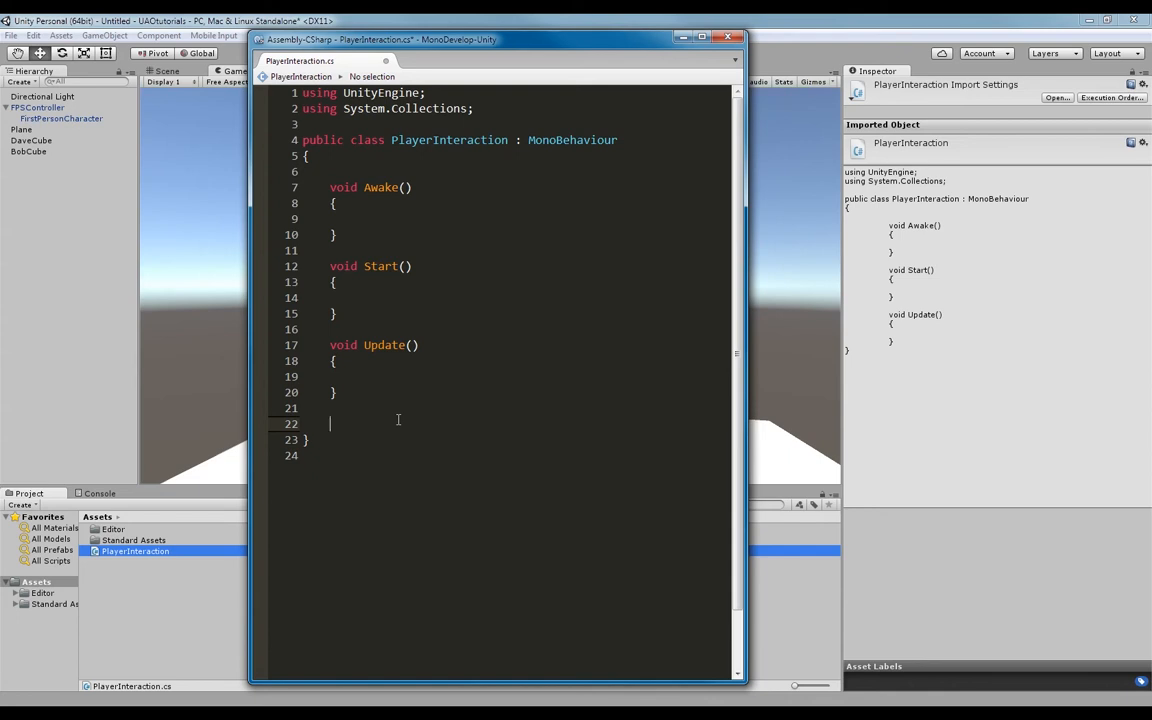
- Declare an empty void InteractRaycast() method on the line below Update
text(Interac)
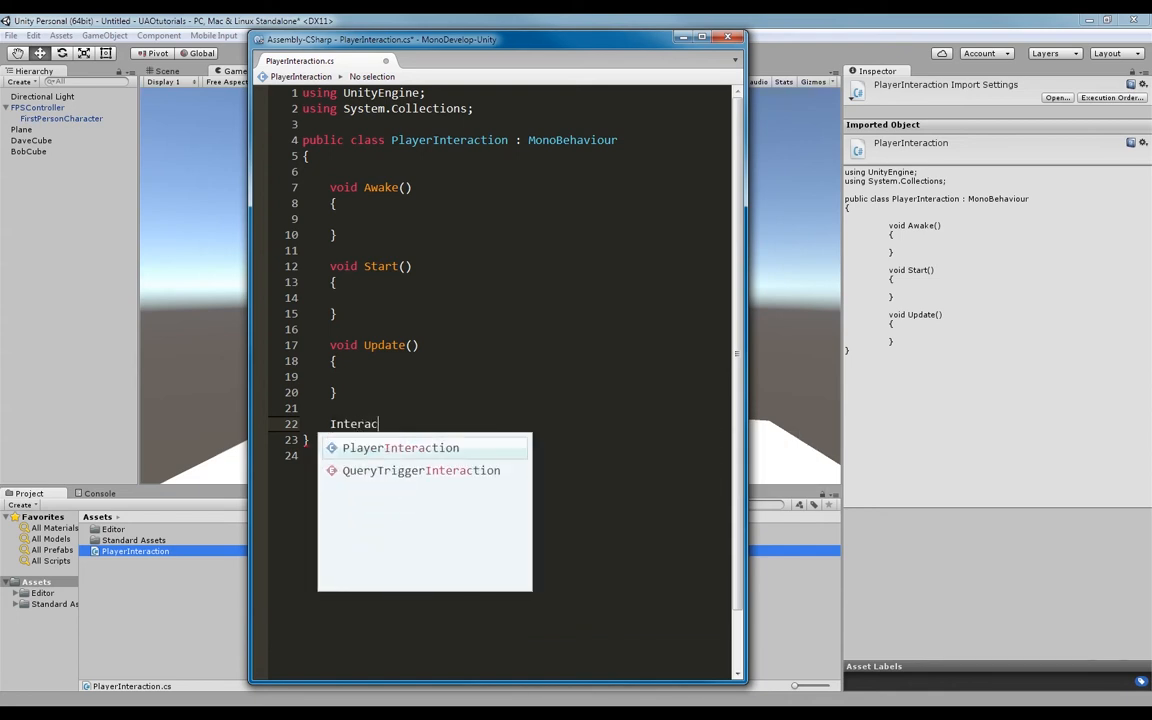
text(tRaycast)
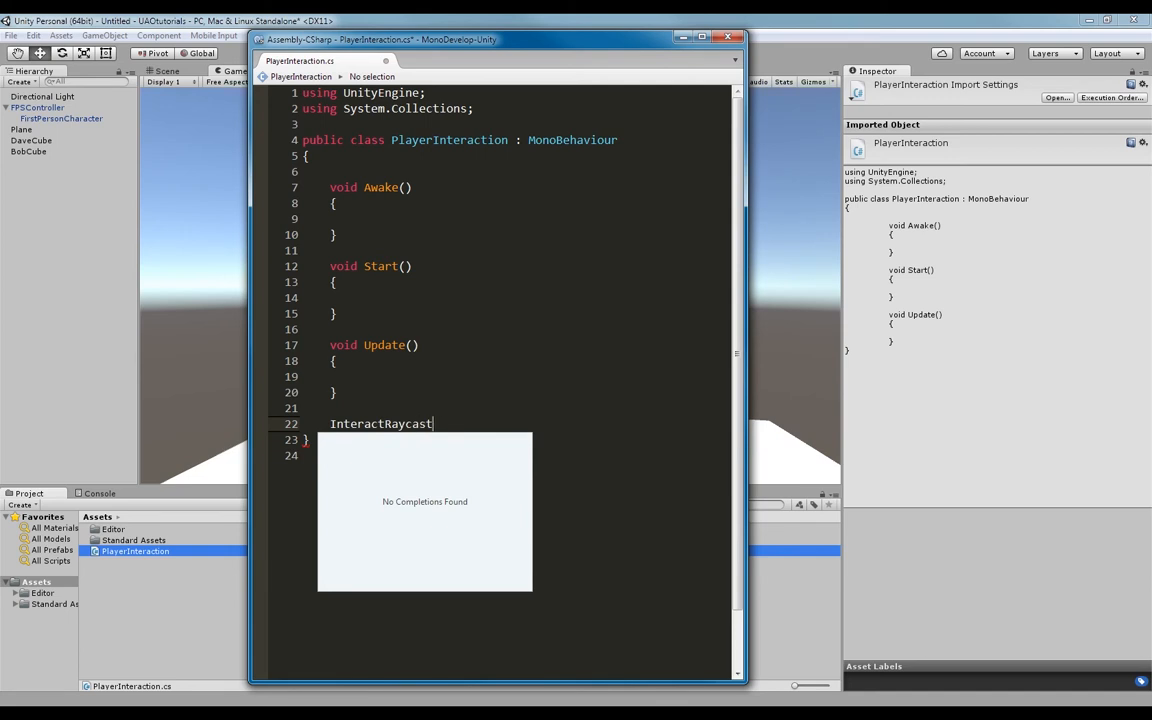
text(())
text({)
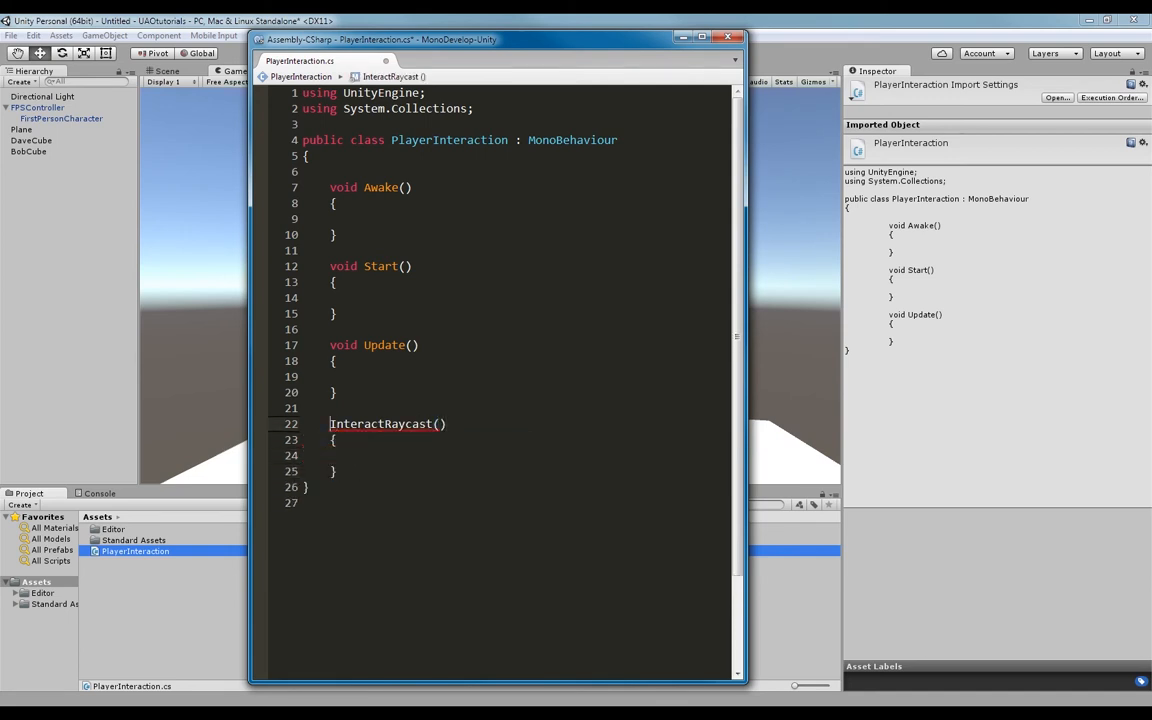
text(void)
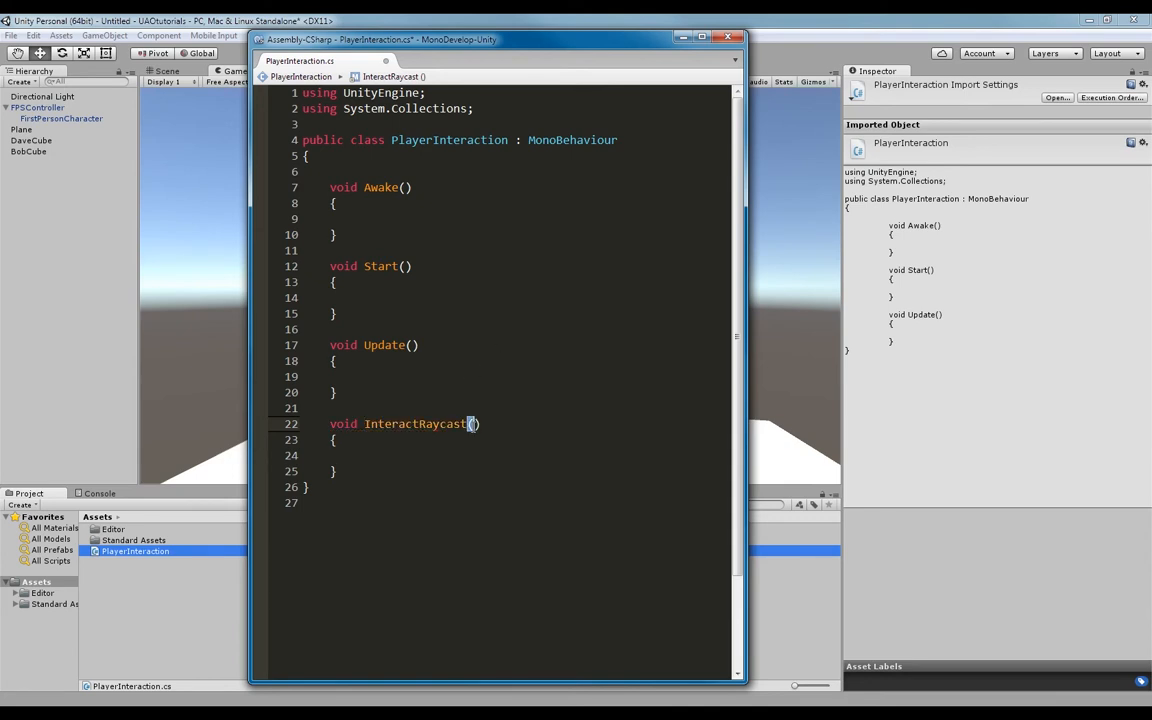
click(525, 512)
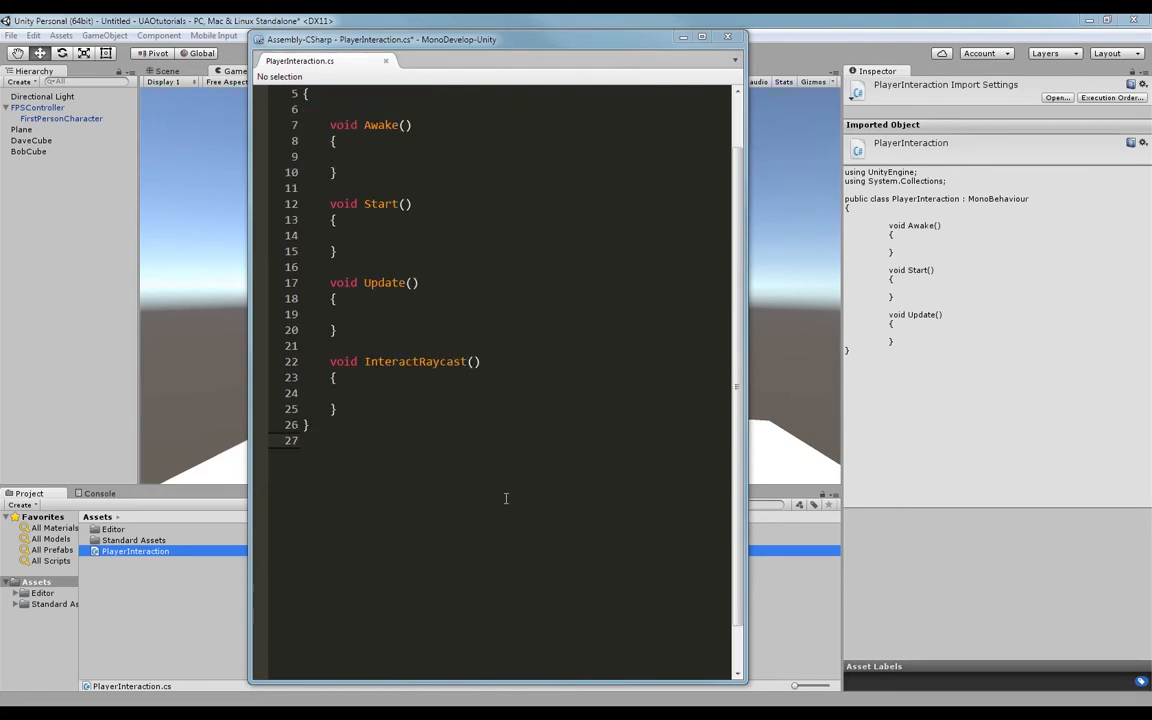
scroll(up, 3)
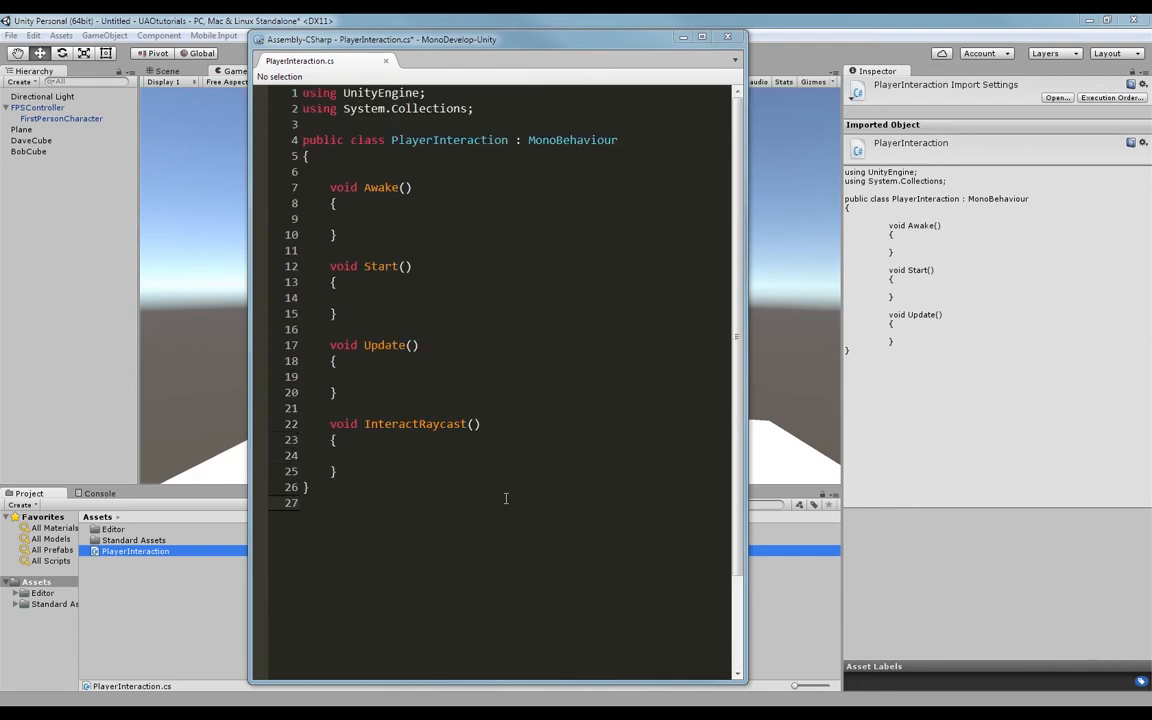
scroll(down, 3)
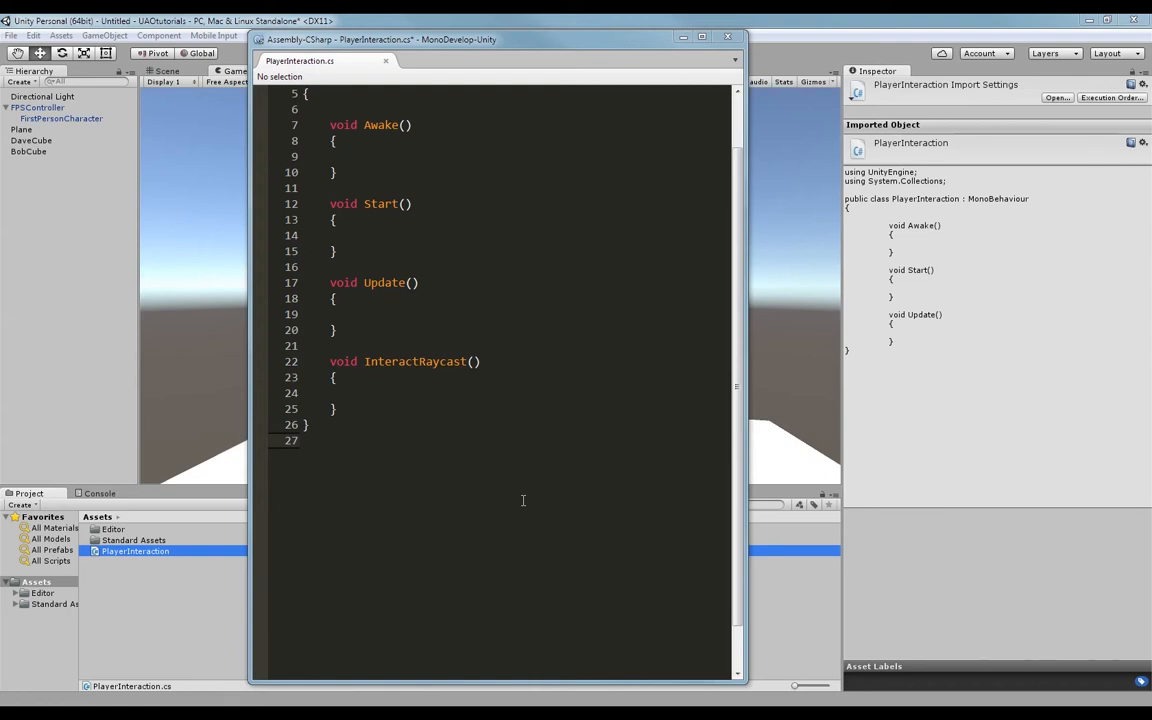
mouse_move(407, 444)
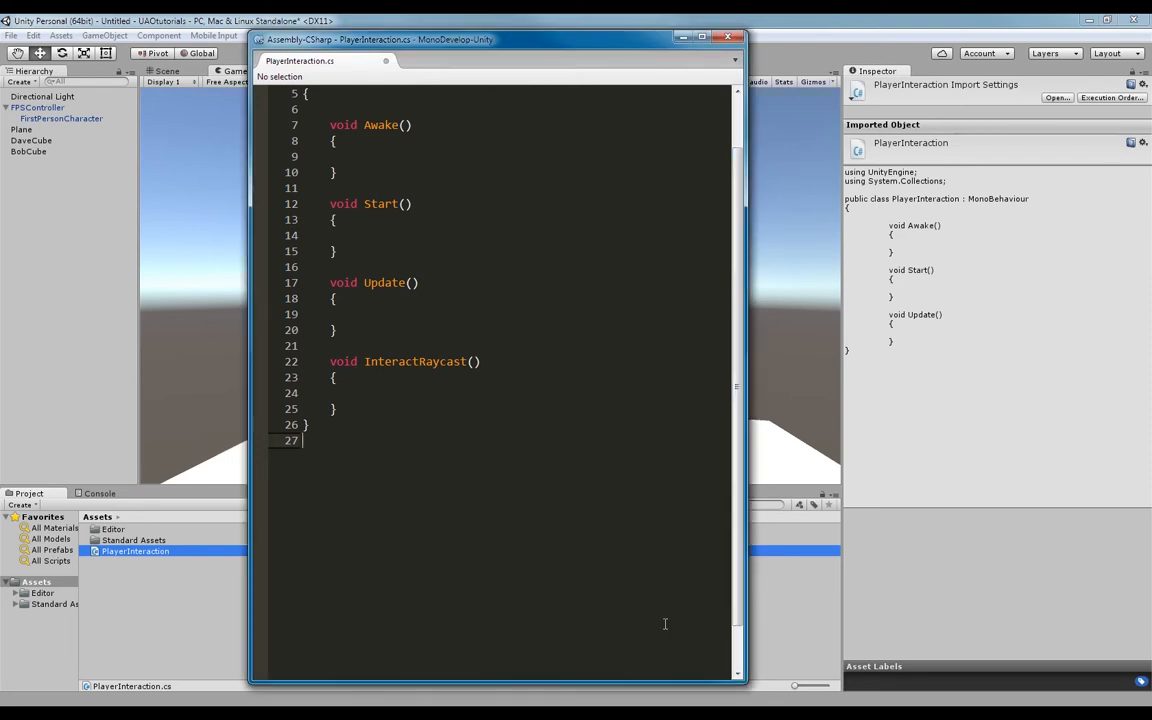
mouse_move(365, 360)
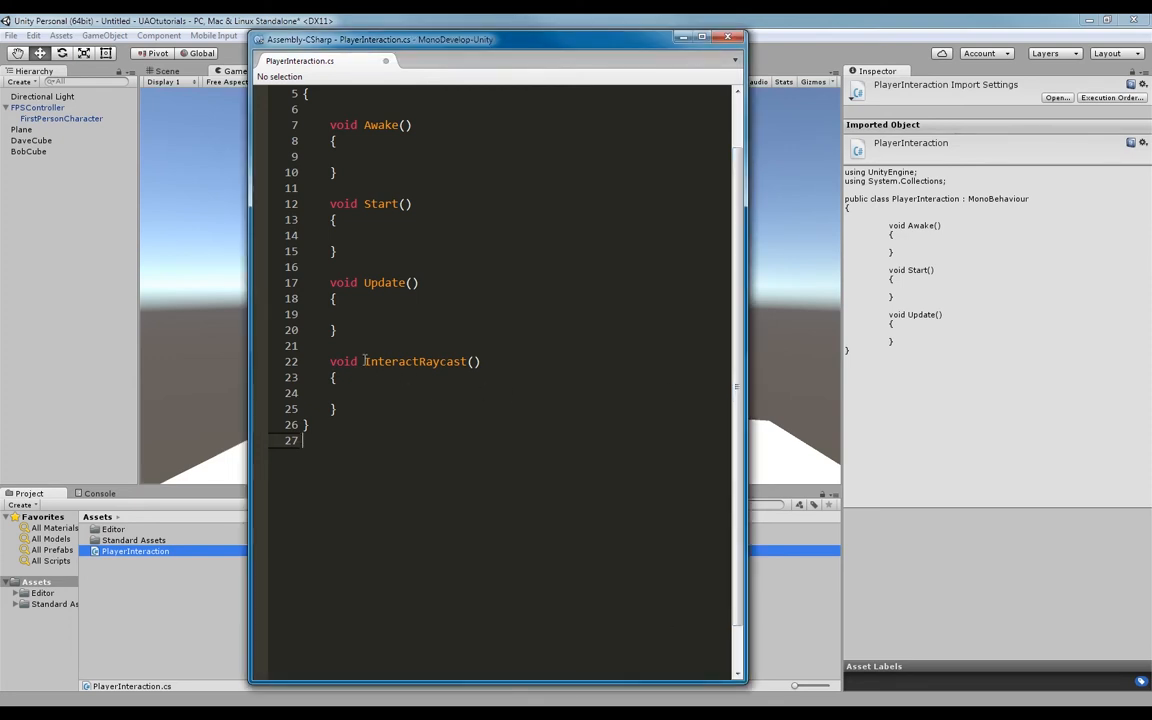
- Call InteractRaycast() from Update and start a Vector3 declaration in InteractRaycast
click(357, 314)
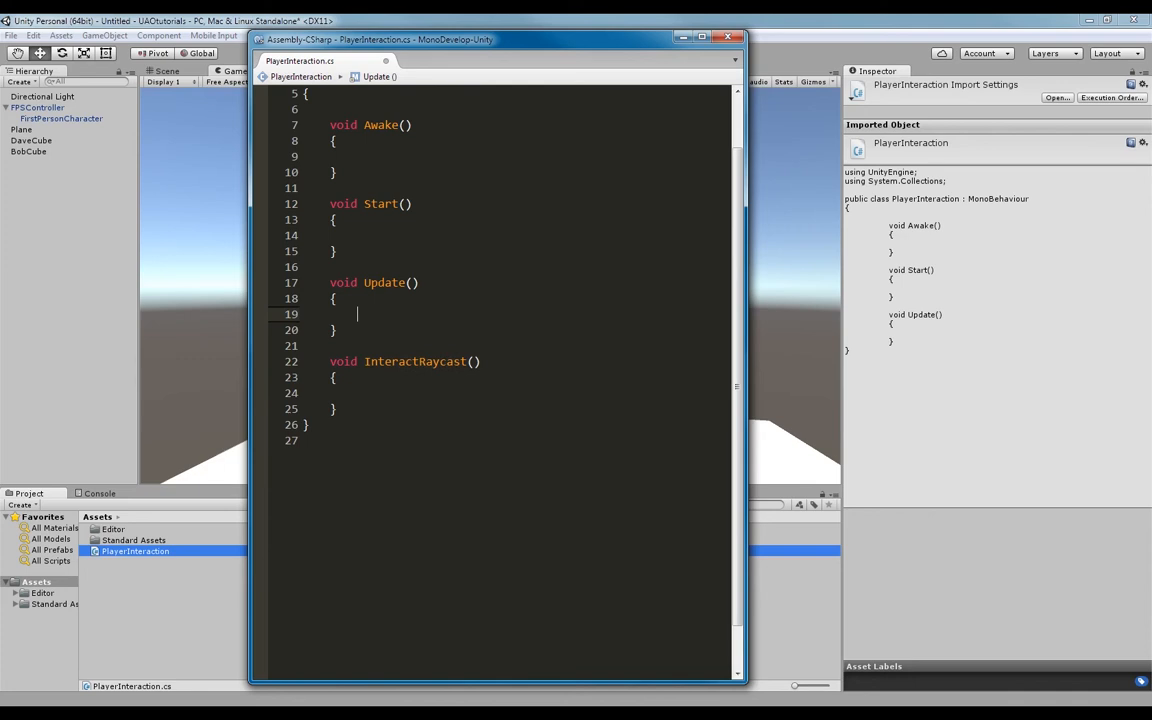
text(InteractRaycast();)
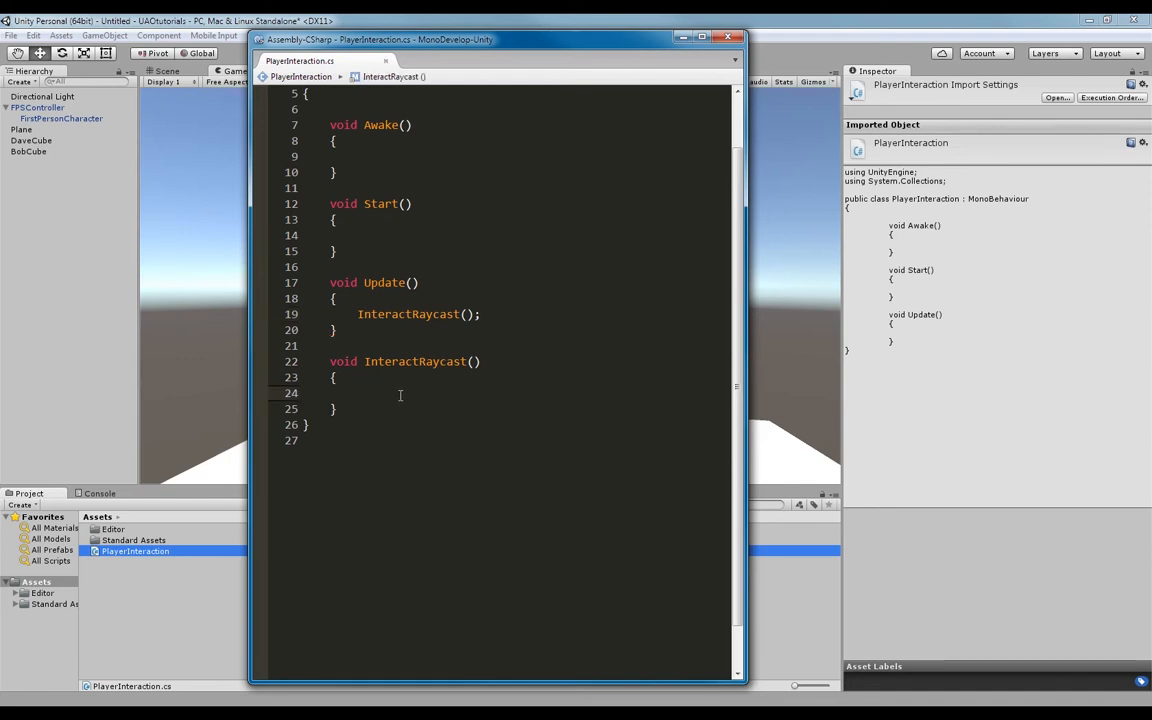
click(357, 392)
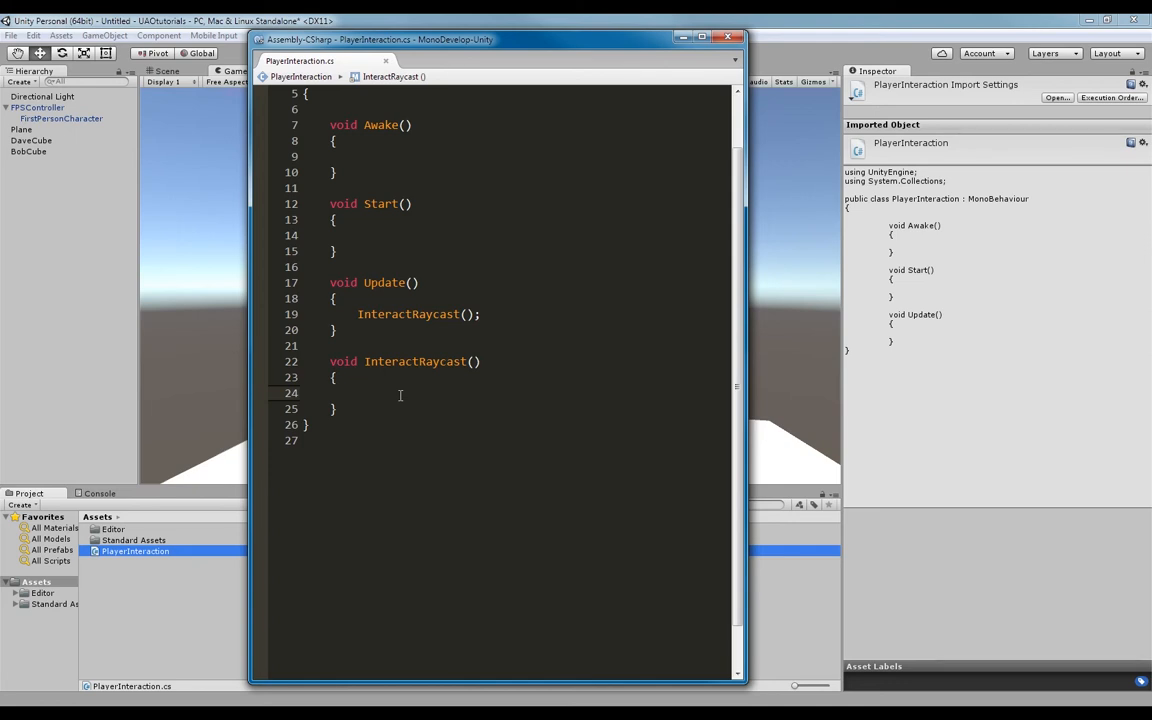
text(Vect)
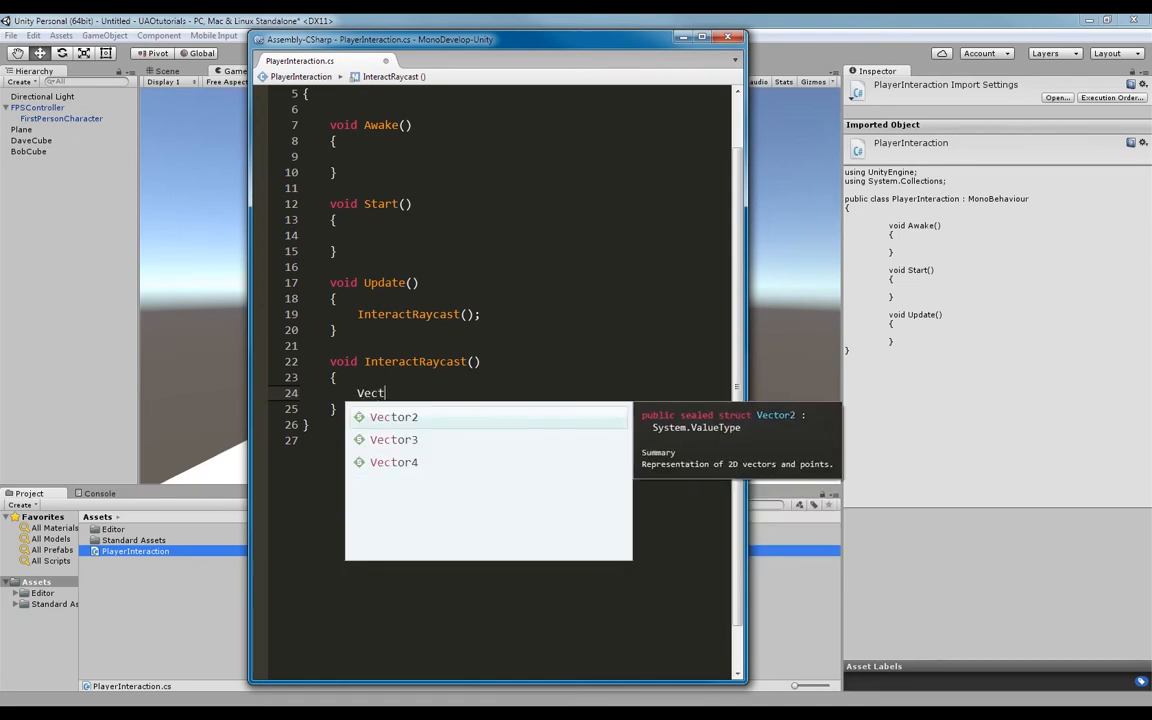
click(393, 439)
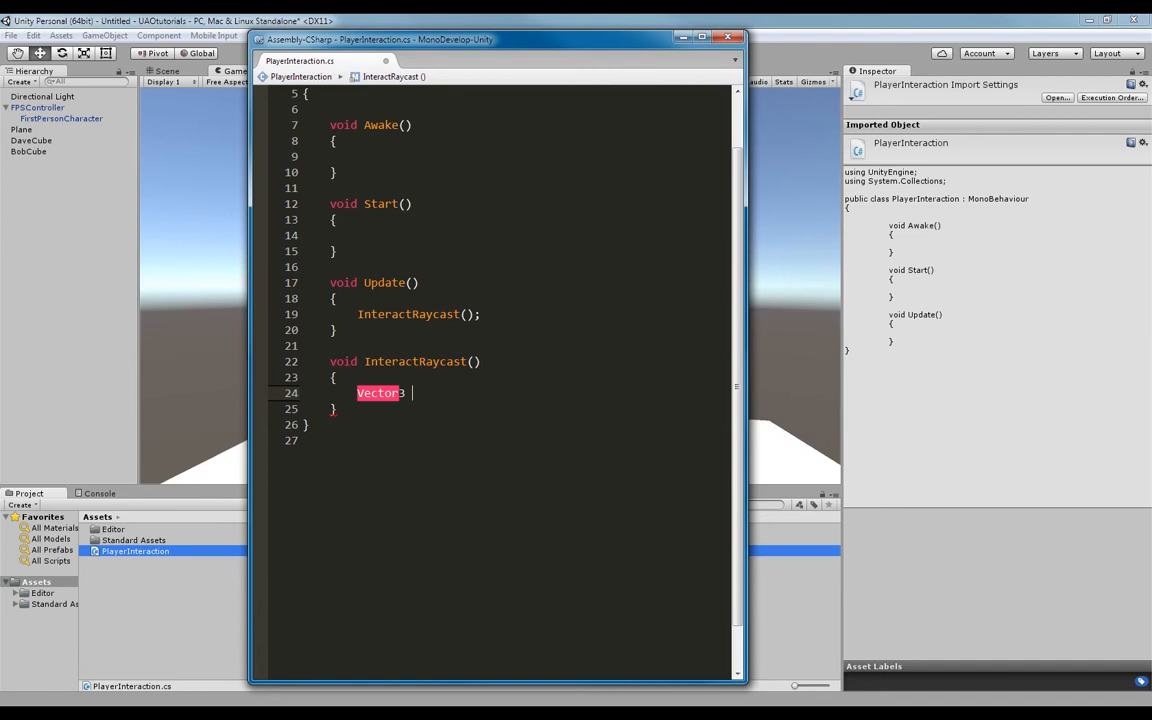
- Complete the line Vector3 playerPosition = transform.position; inside InteractRaycast
text(play)
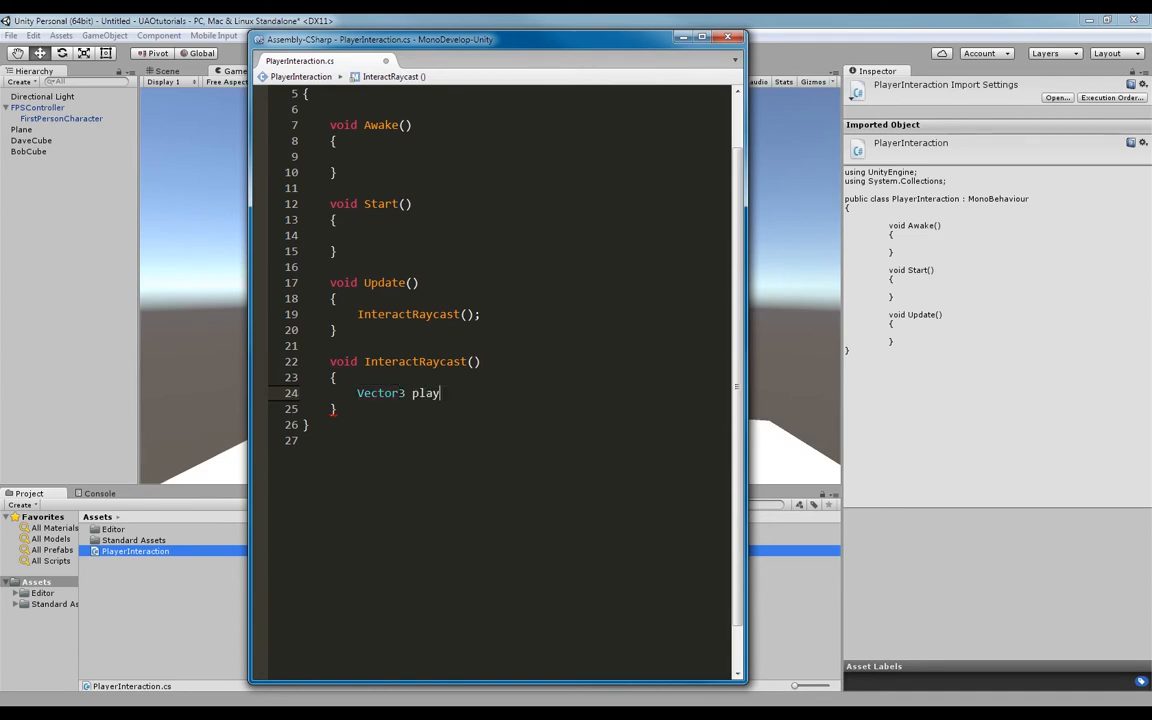
text(erPosition)
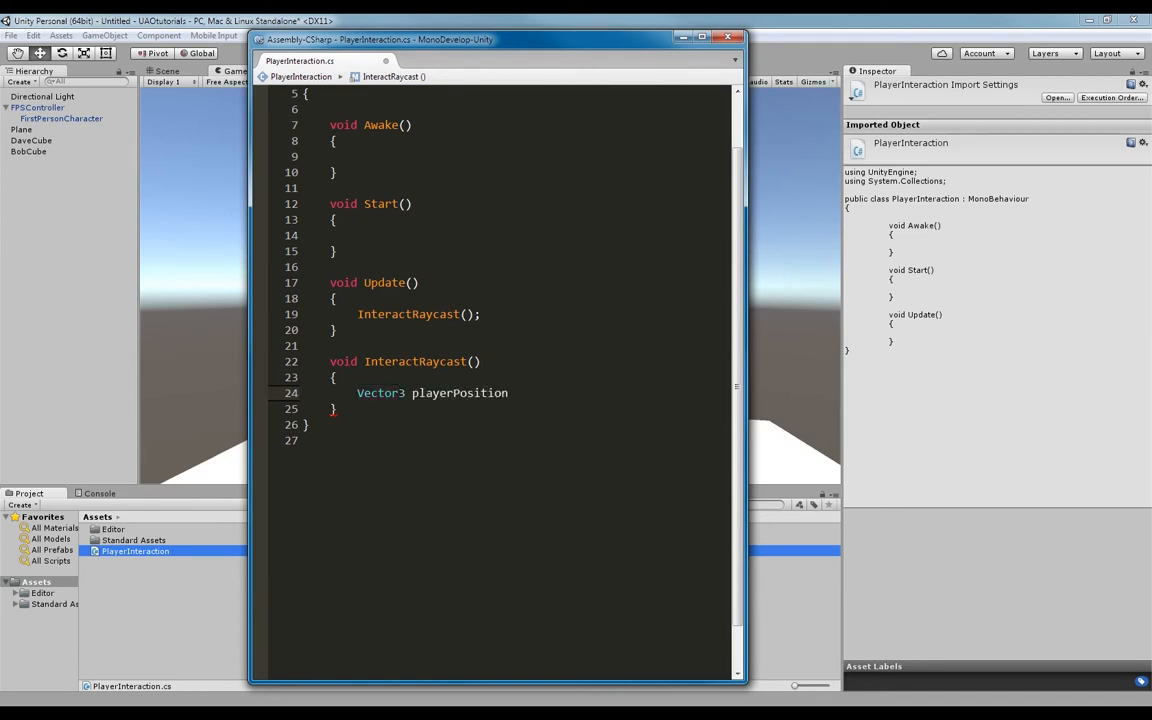
text(=)
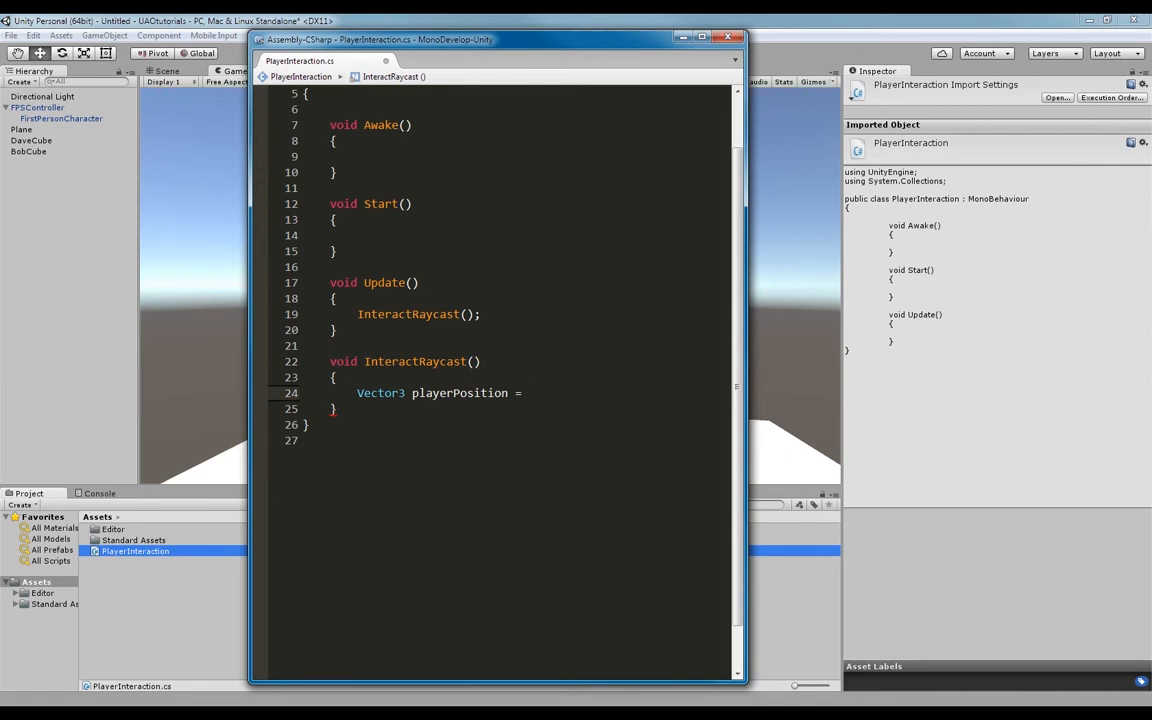
text(transfor)
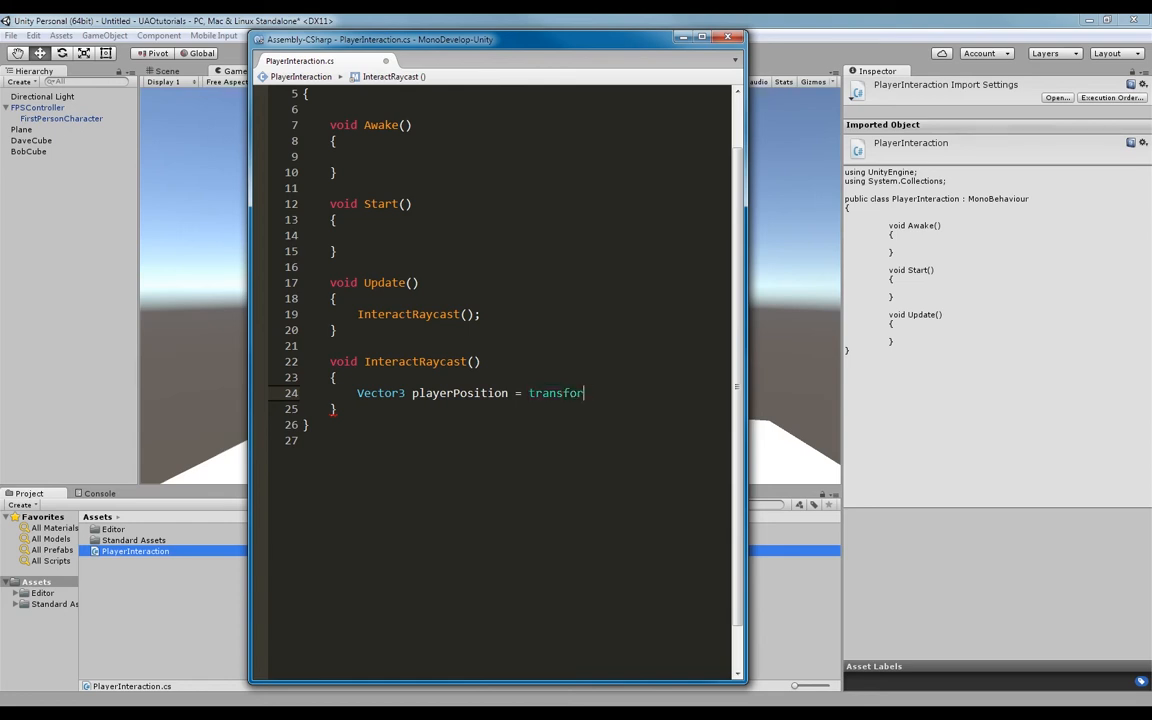
text(gam)
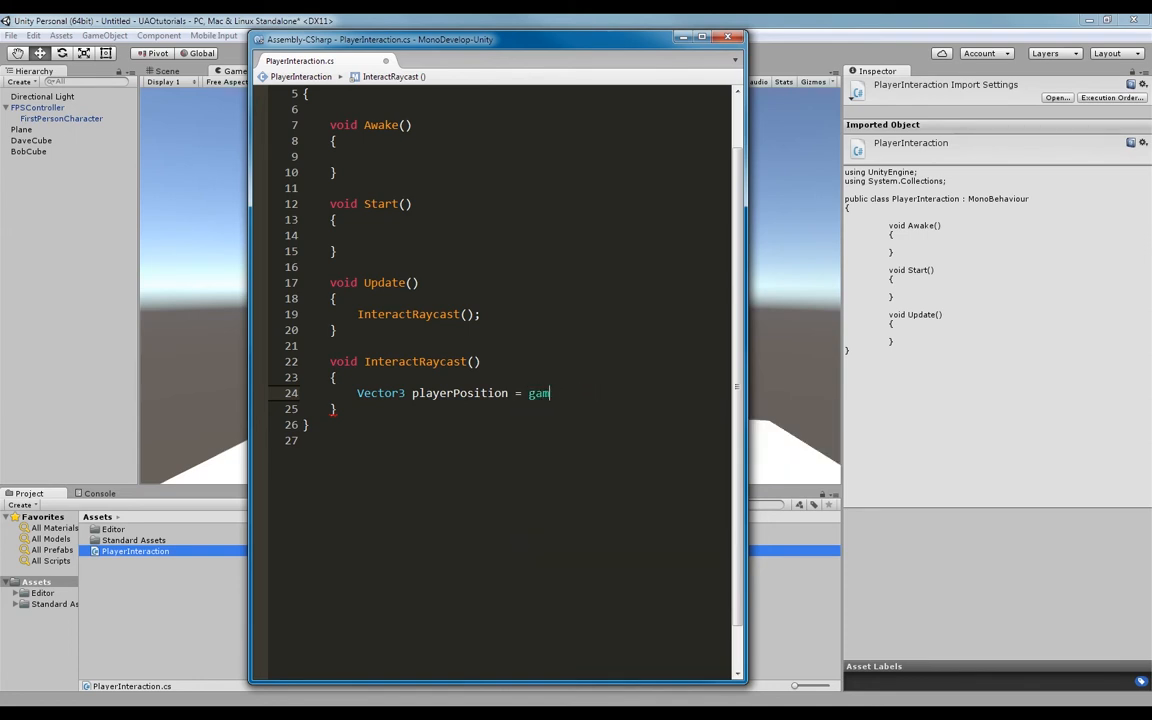
text(transform)
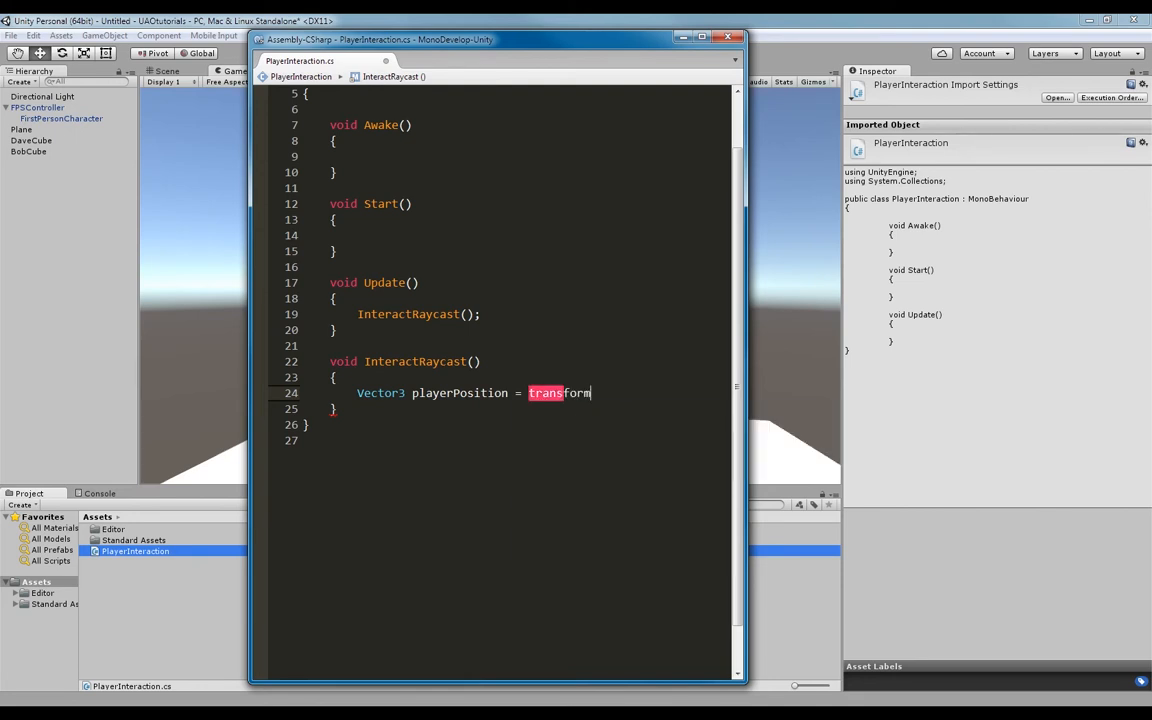
text(.position)
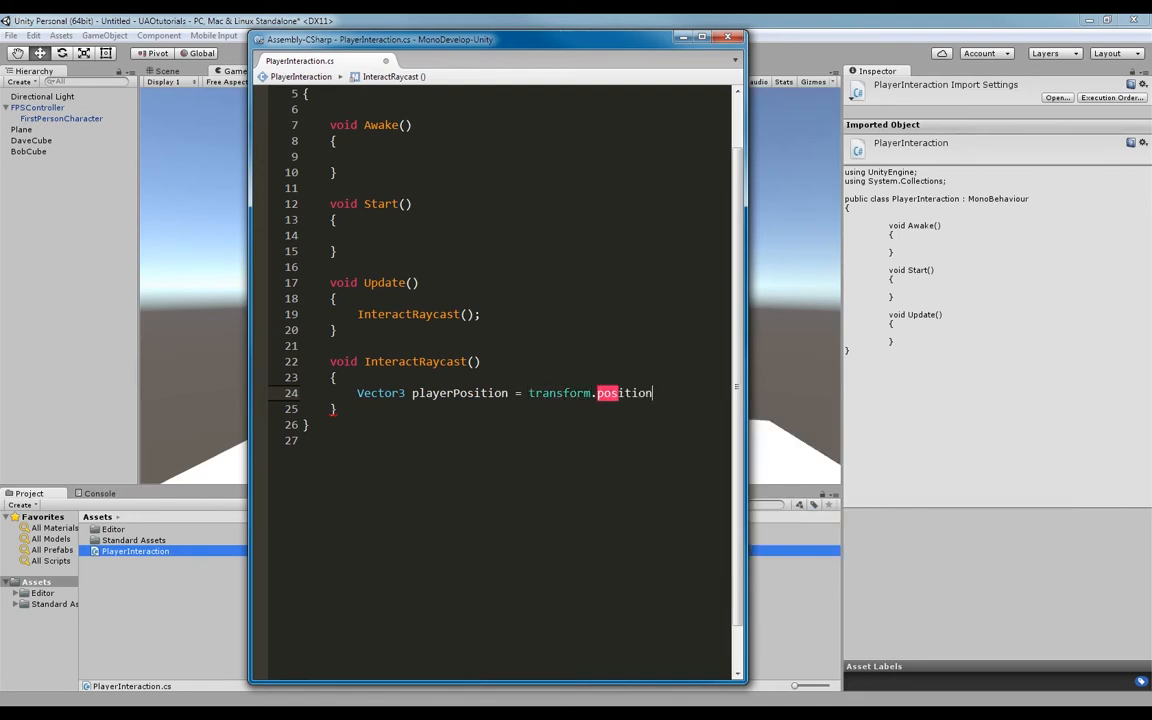
text(;)
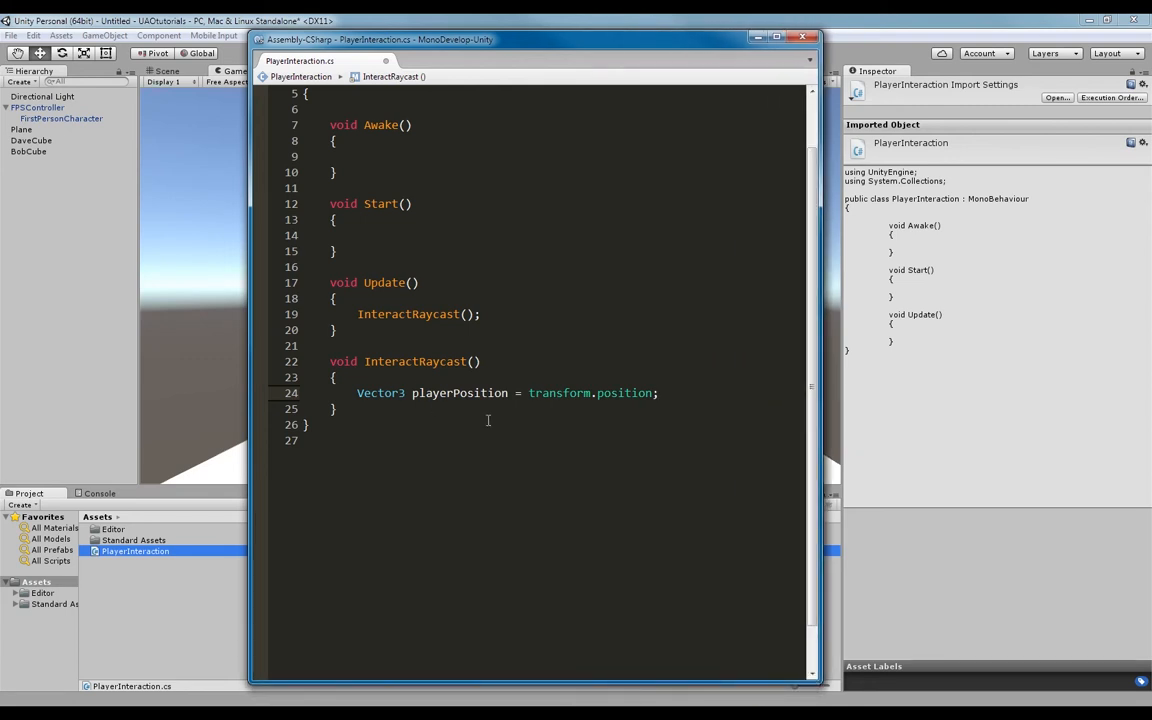
click(660, 392)
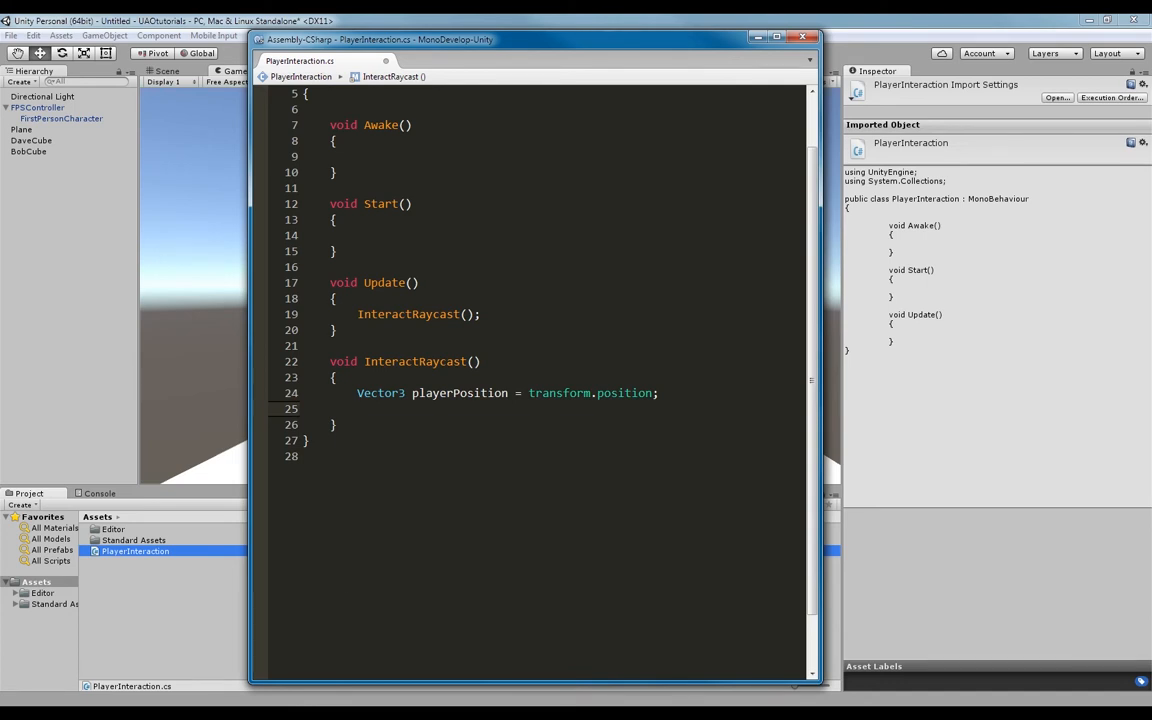
- Declare Vector3 fowardDirection = transform.forward; below the playerPosition line
text(Vector3 f)
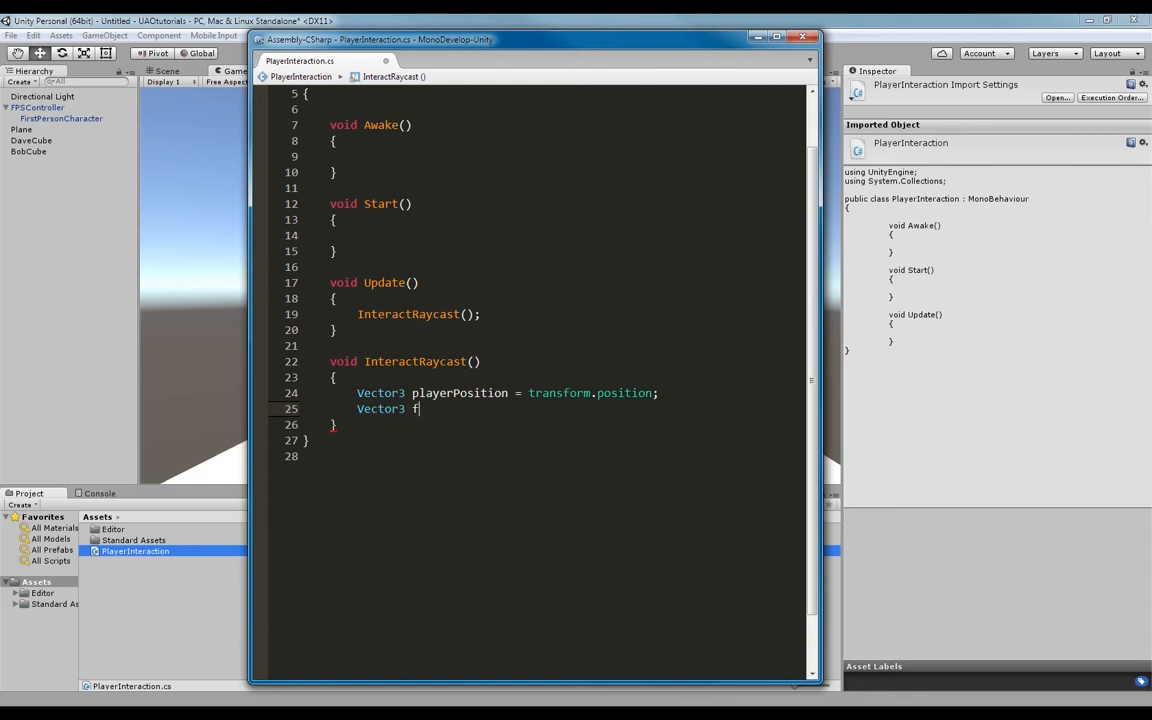
text(owardDirect)
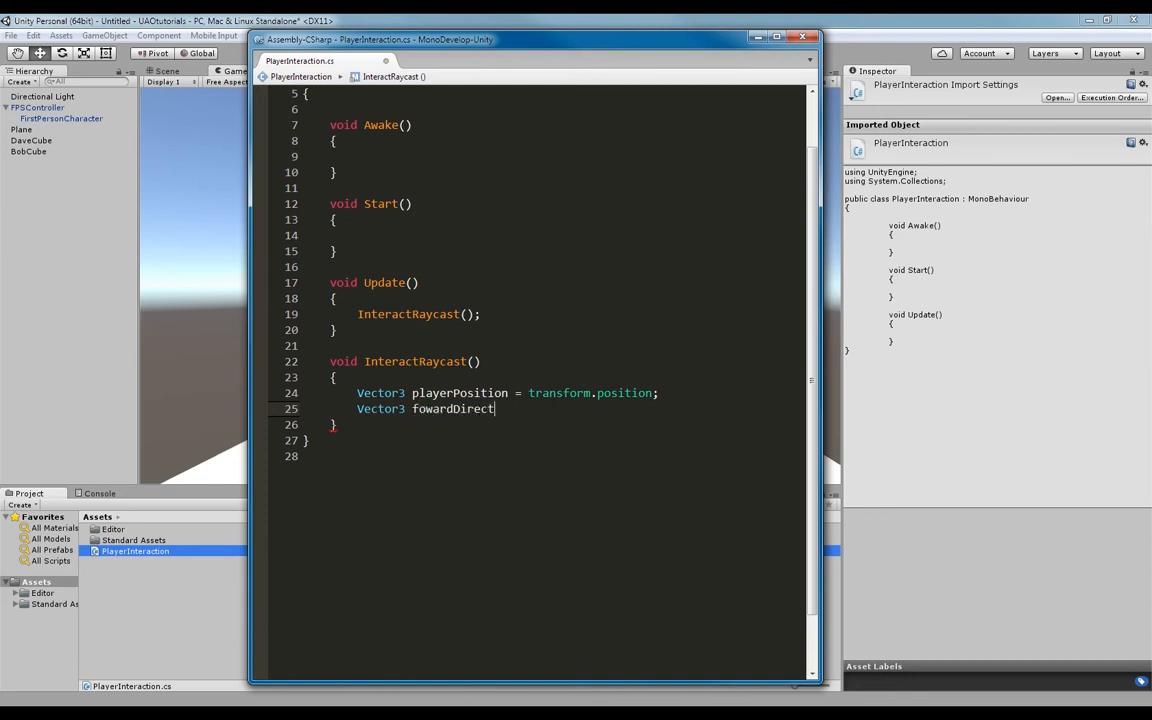
text(ion =)
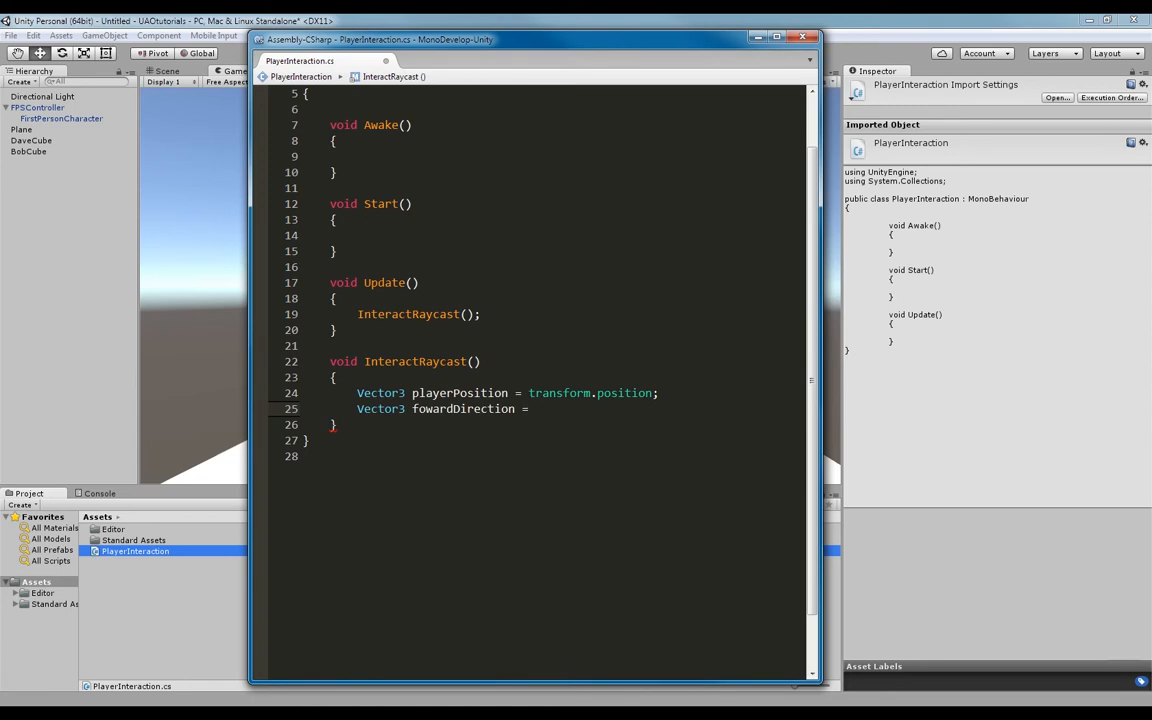
text(transform)
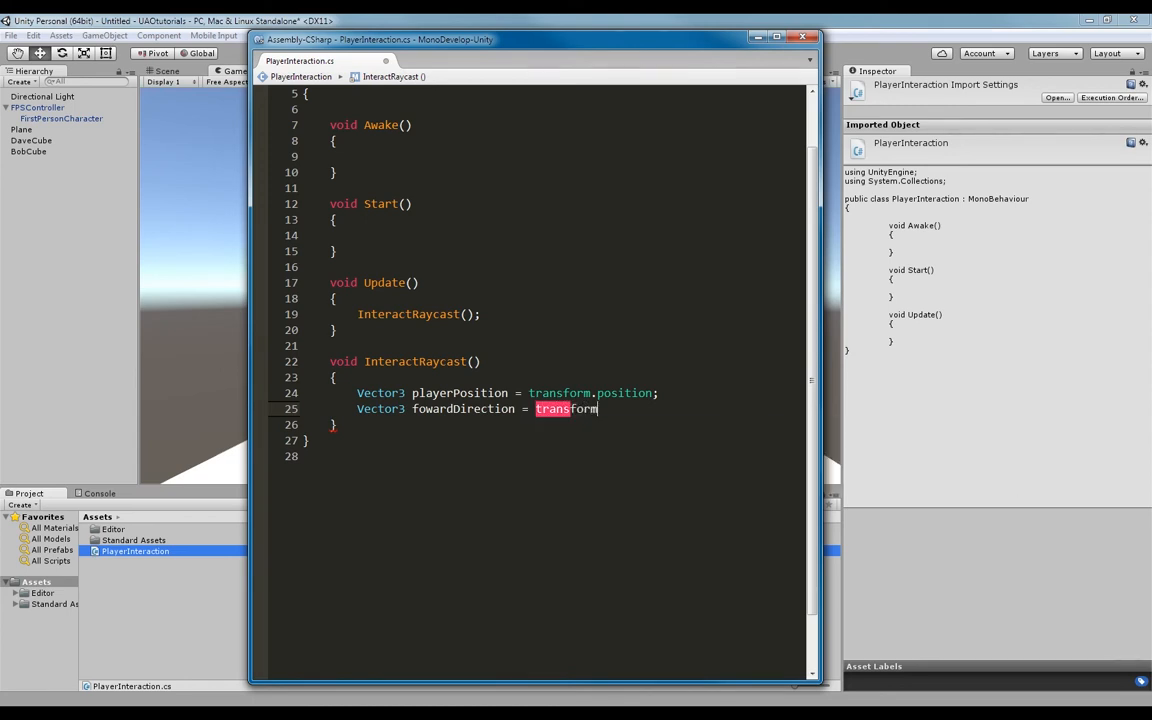
text(.forward;)
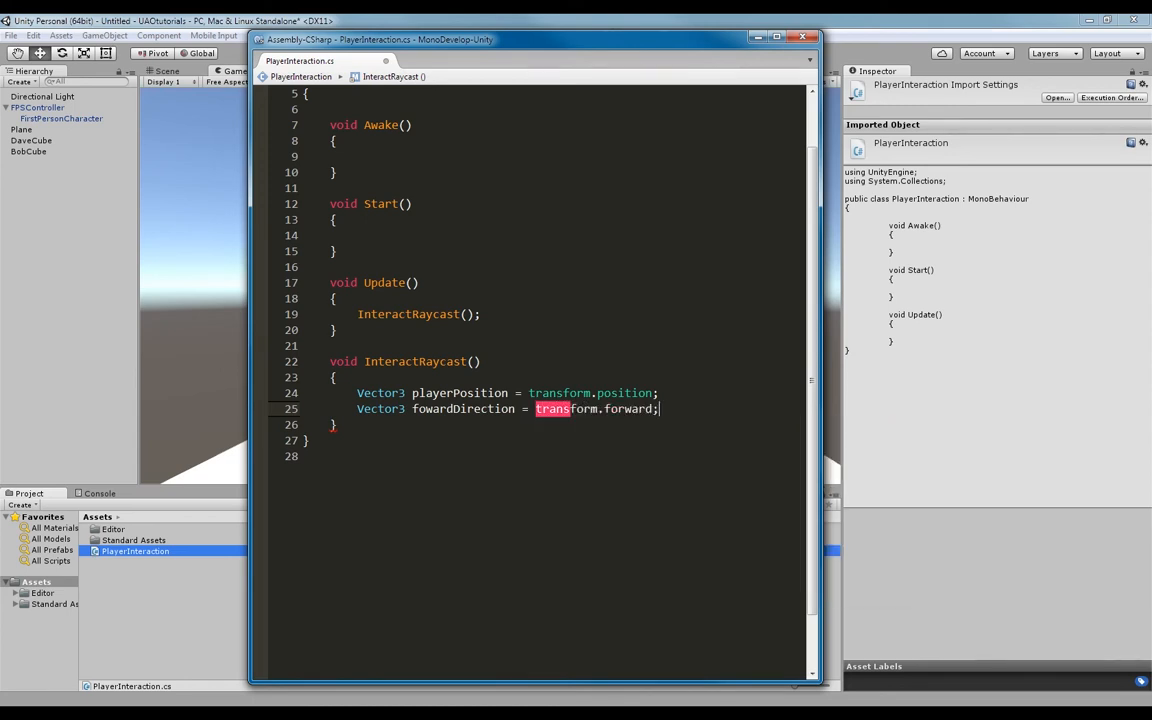
click(660, 408)
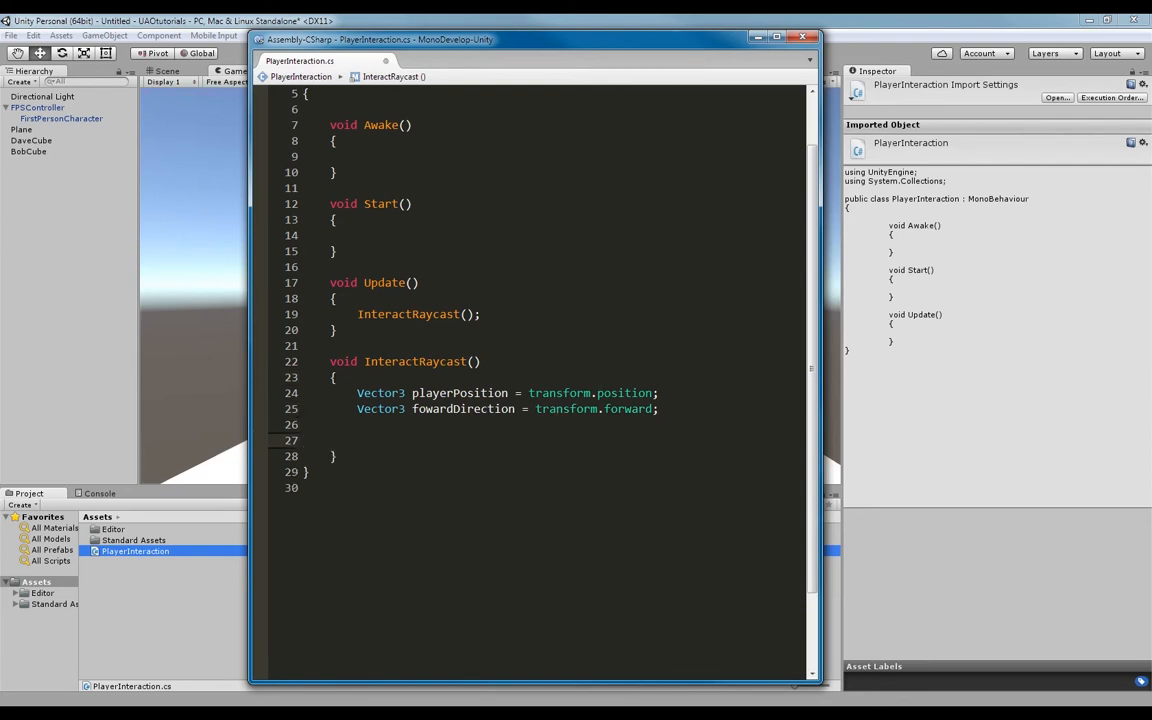
text(tran)
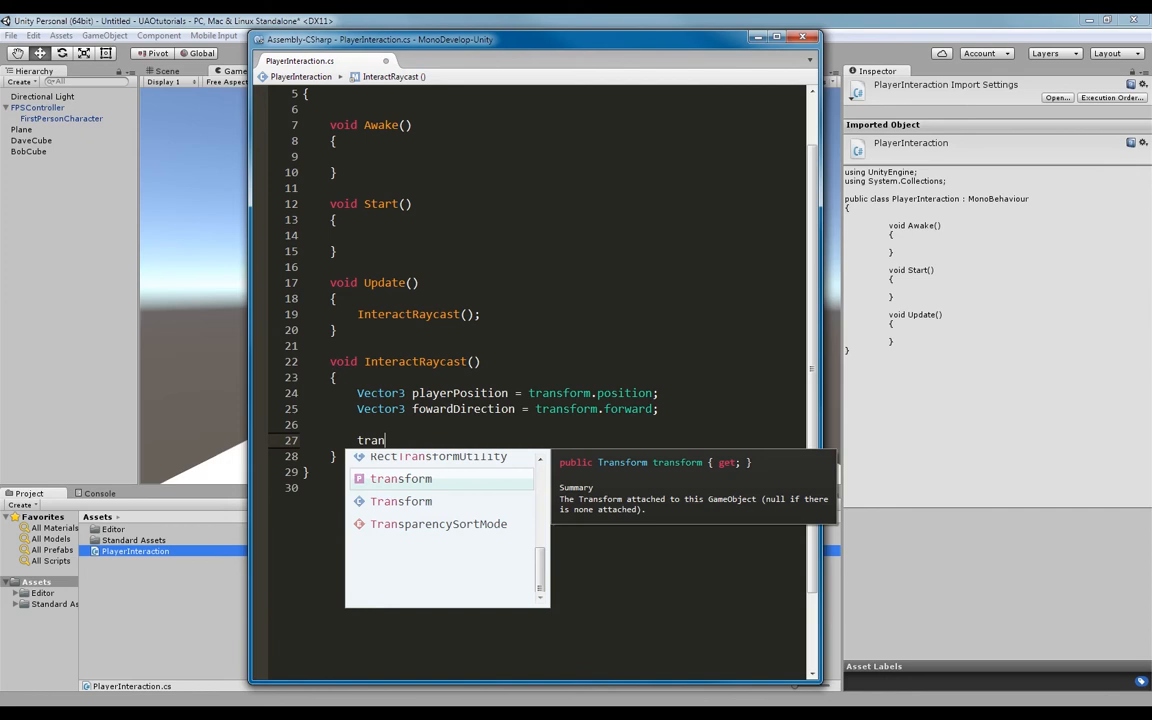
key(Escape)
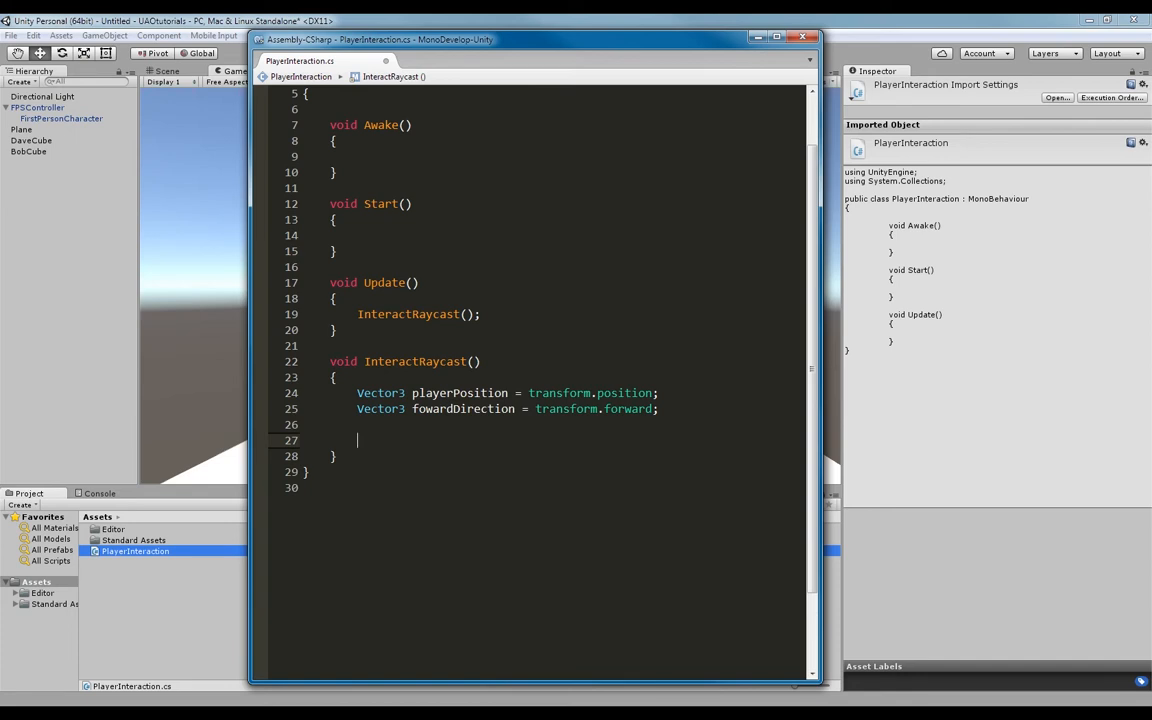
- Add Ray interactionRay = new Ray(playerPosition, fowardDirection); to InteractRaycast
text(Ray)
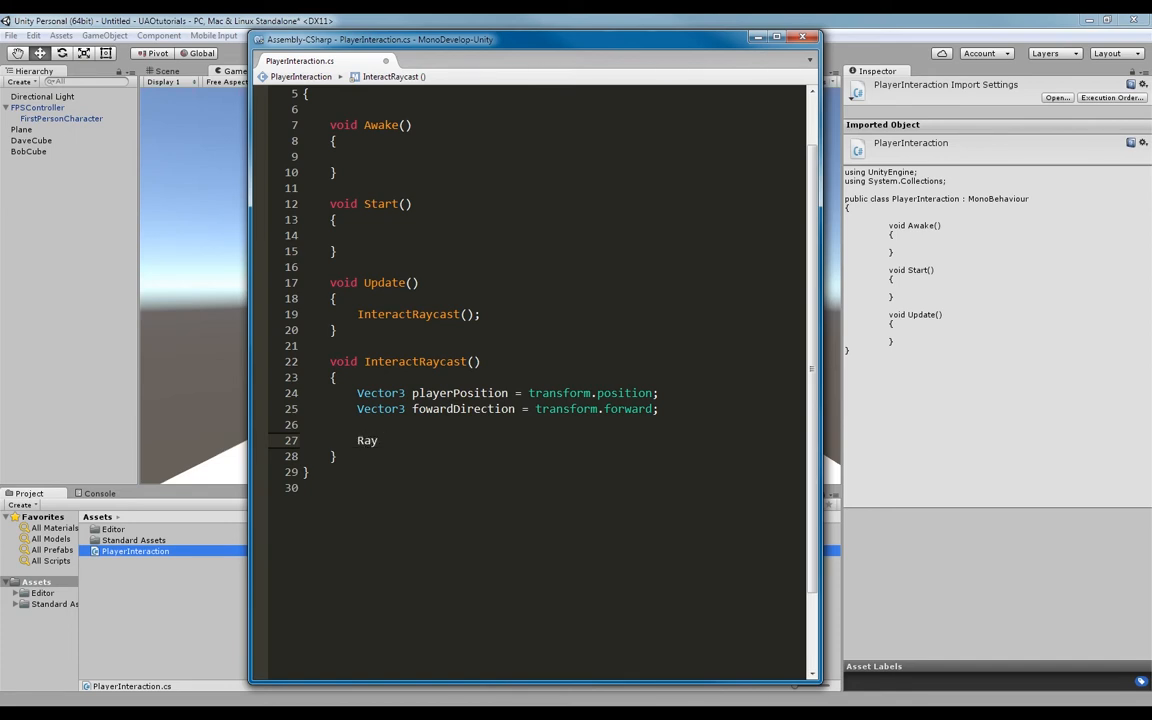
text(interactionRay)
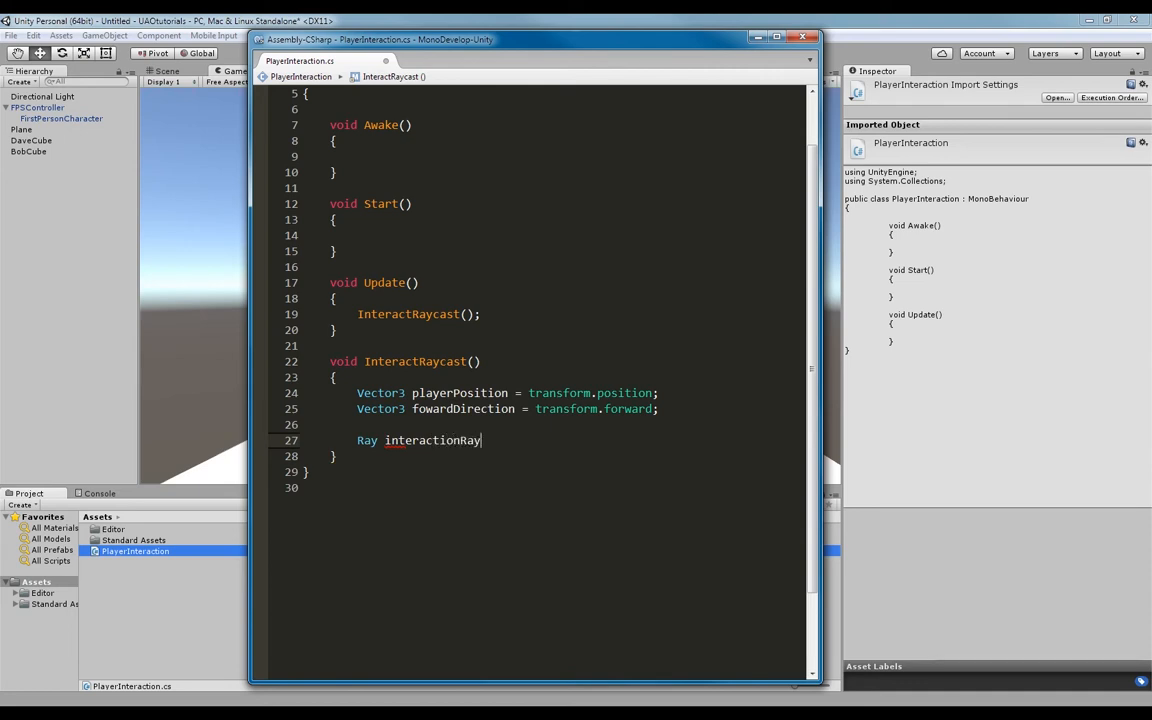
text(= N)
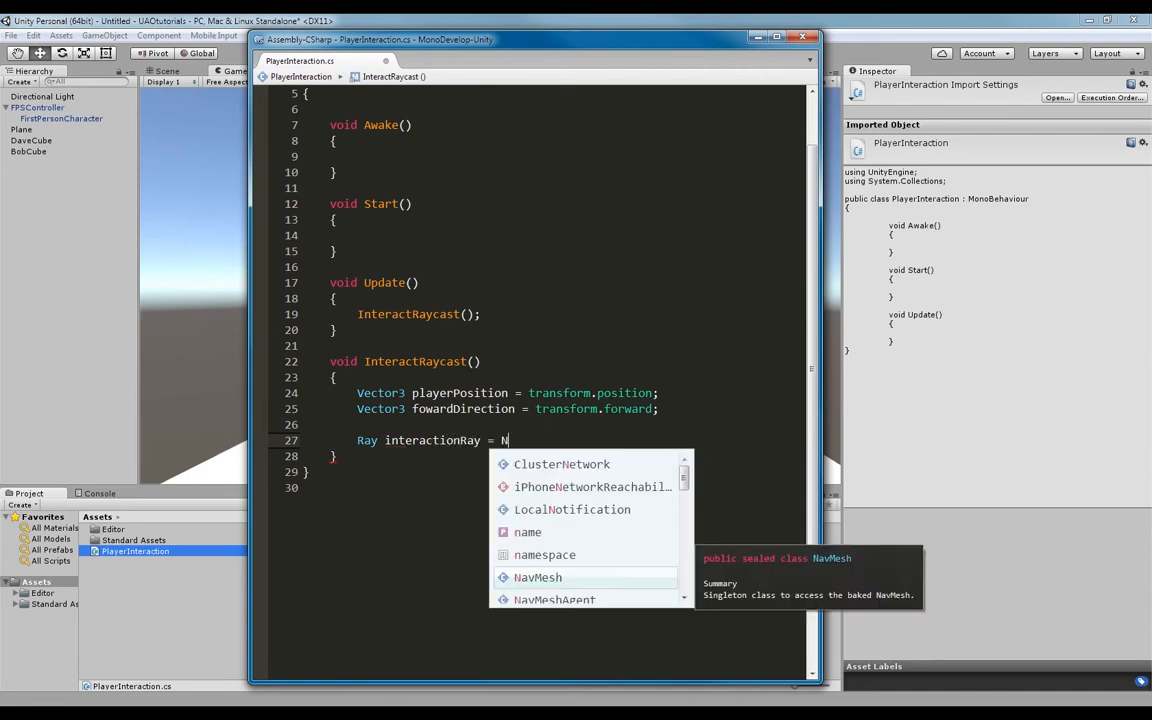
text(new Ray()
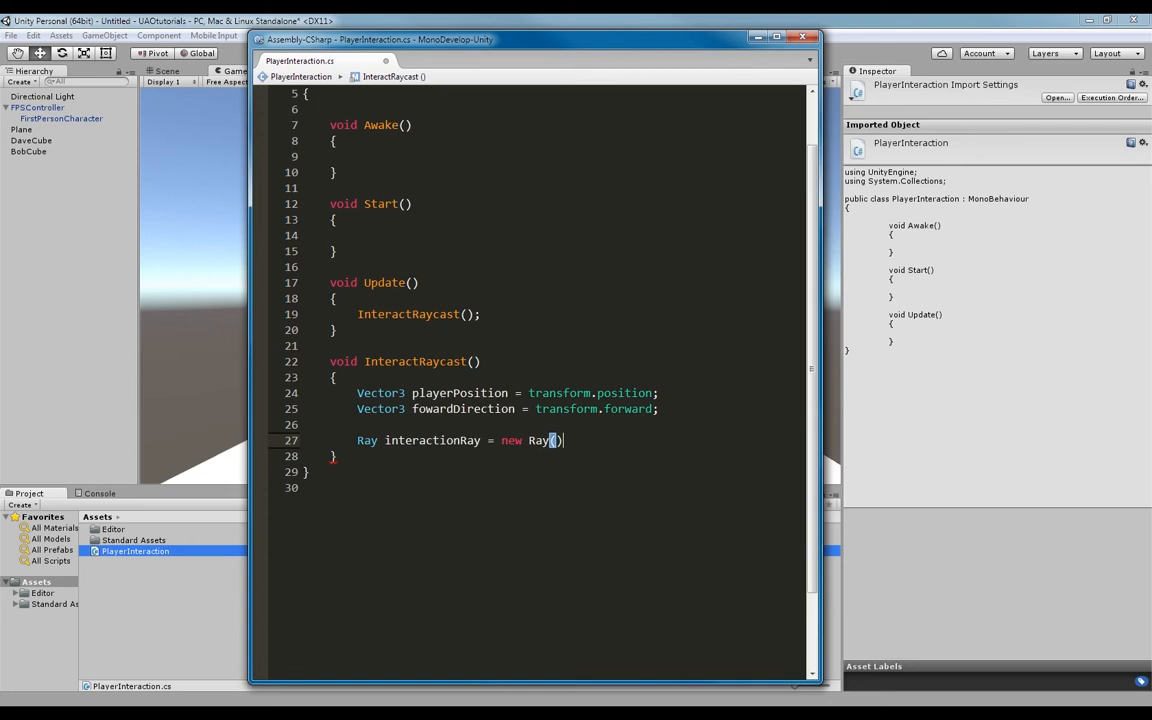
text(;)
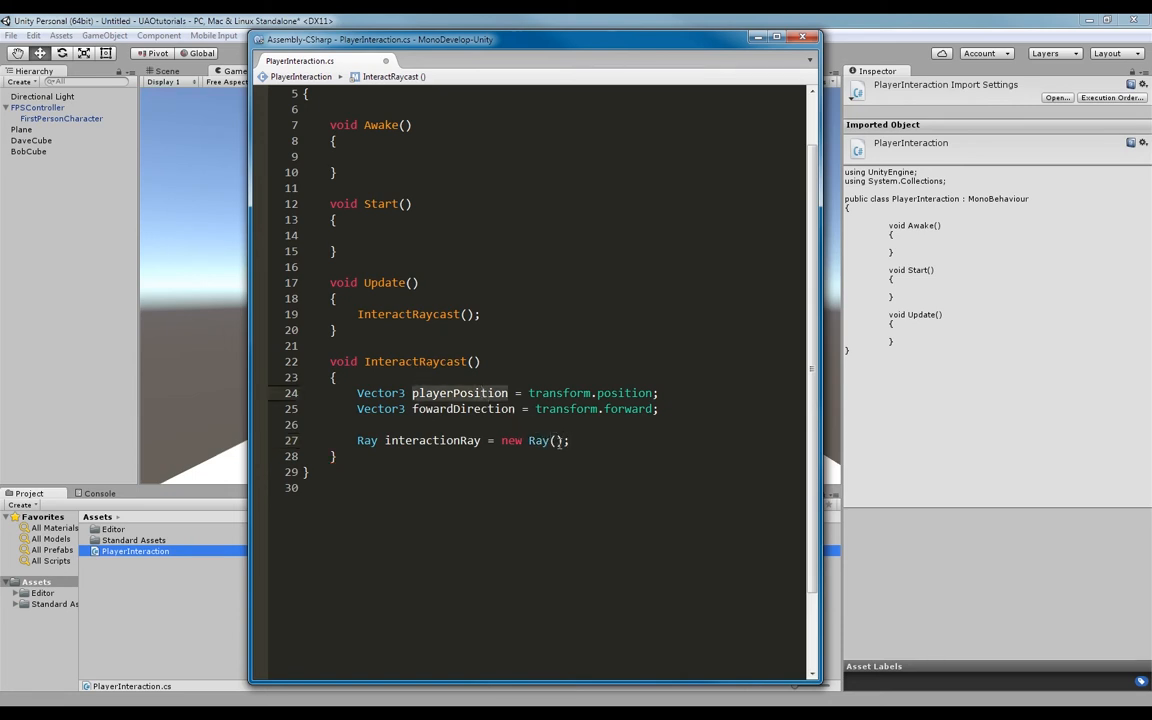
text(playerPosition)
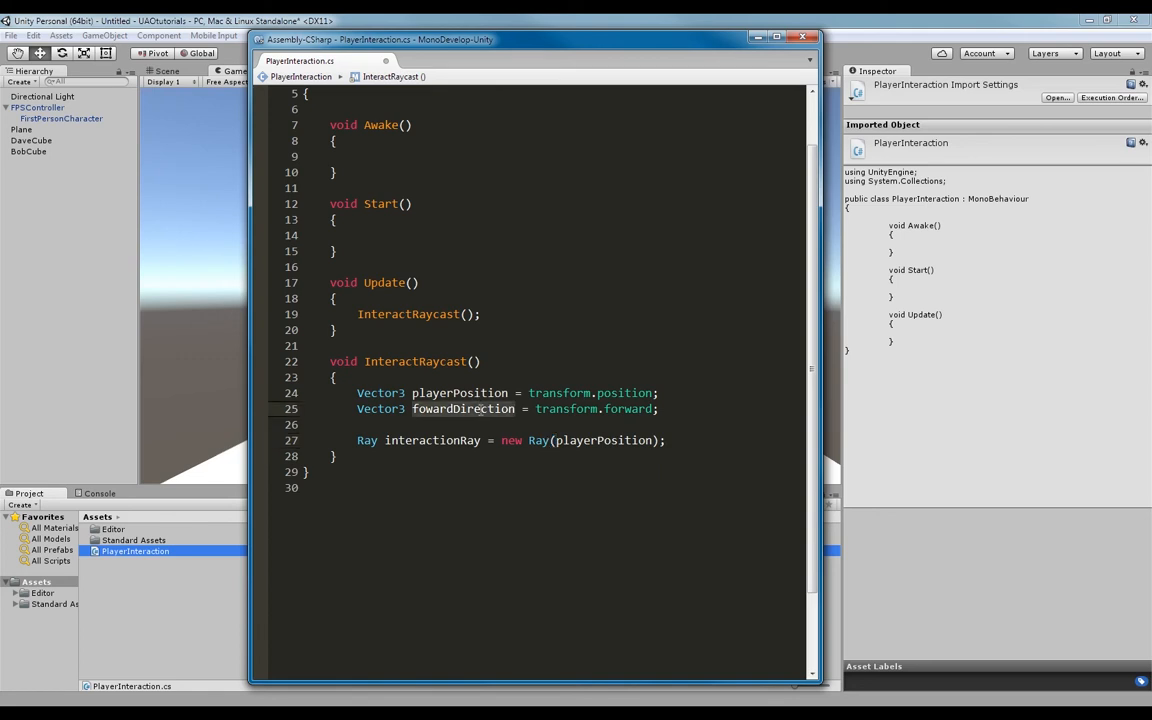
text(()
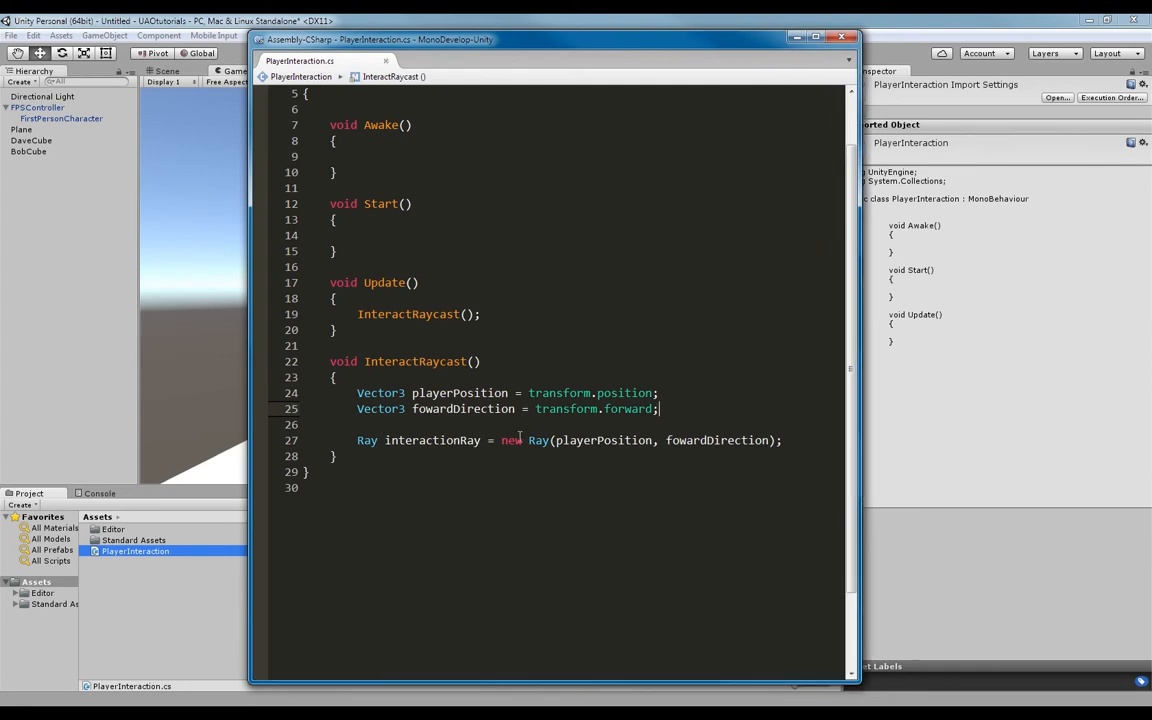
mouse_move(519, 447)
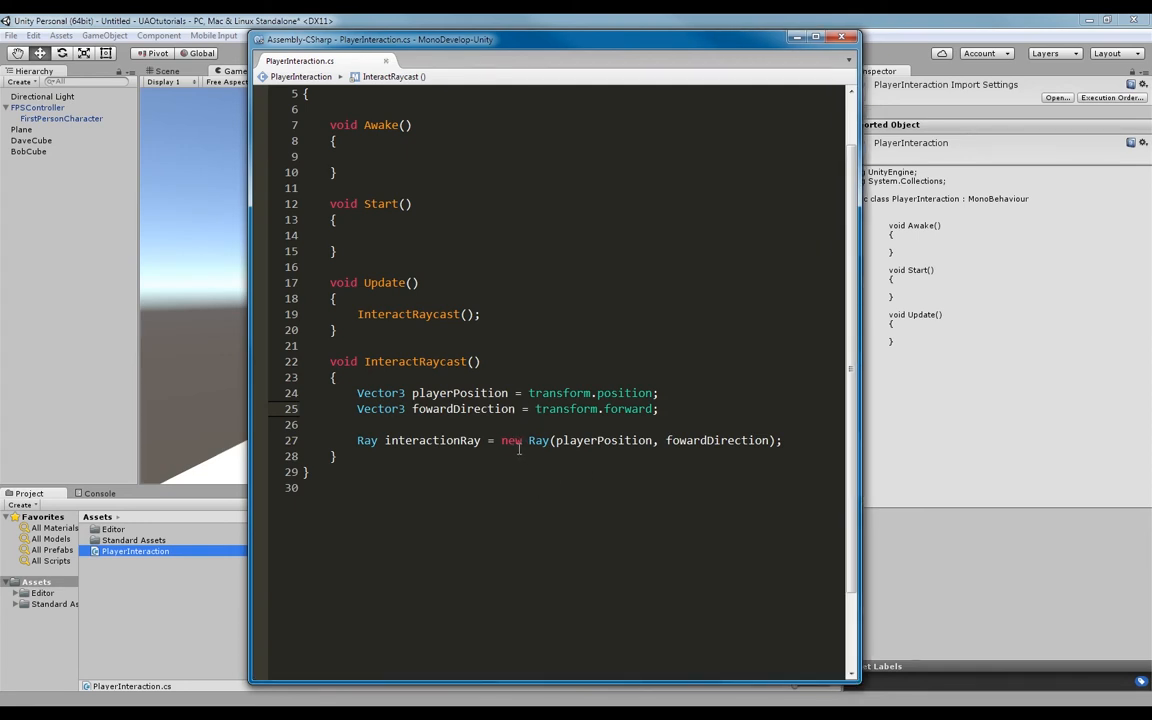
double_click(590, 392)
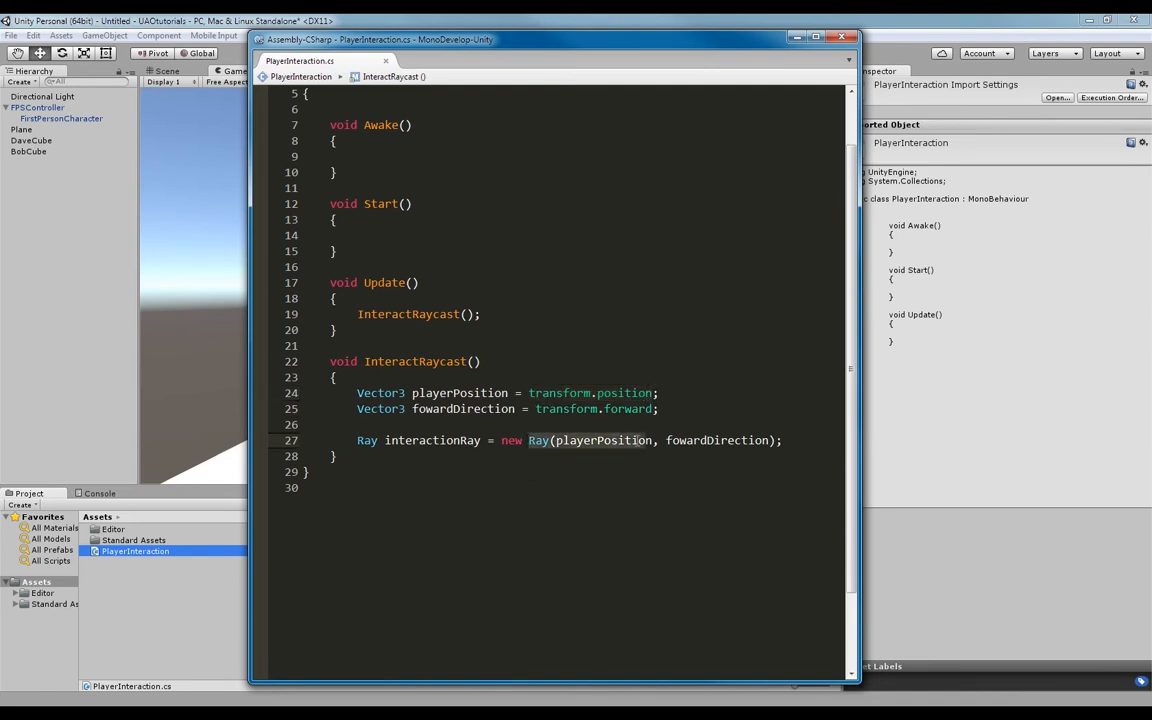
click(775, 440)
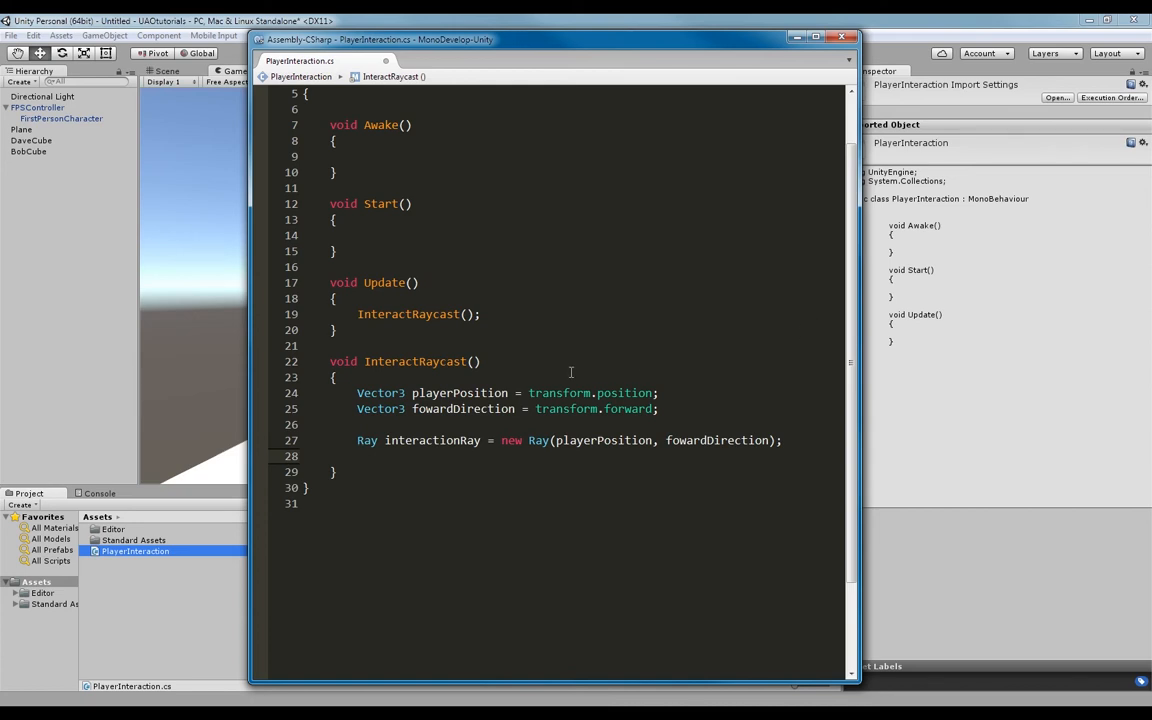
- Declare RaycastHit interactionRayHit below the Ray line, removing the extra blank line
text(RaycastHit)
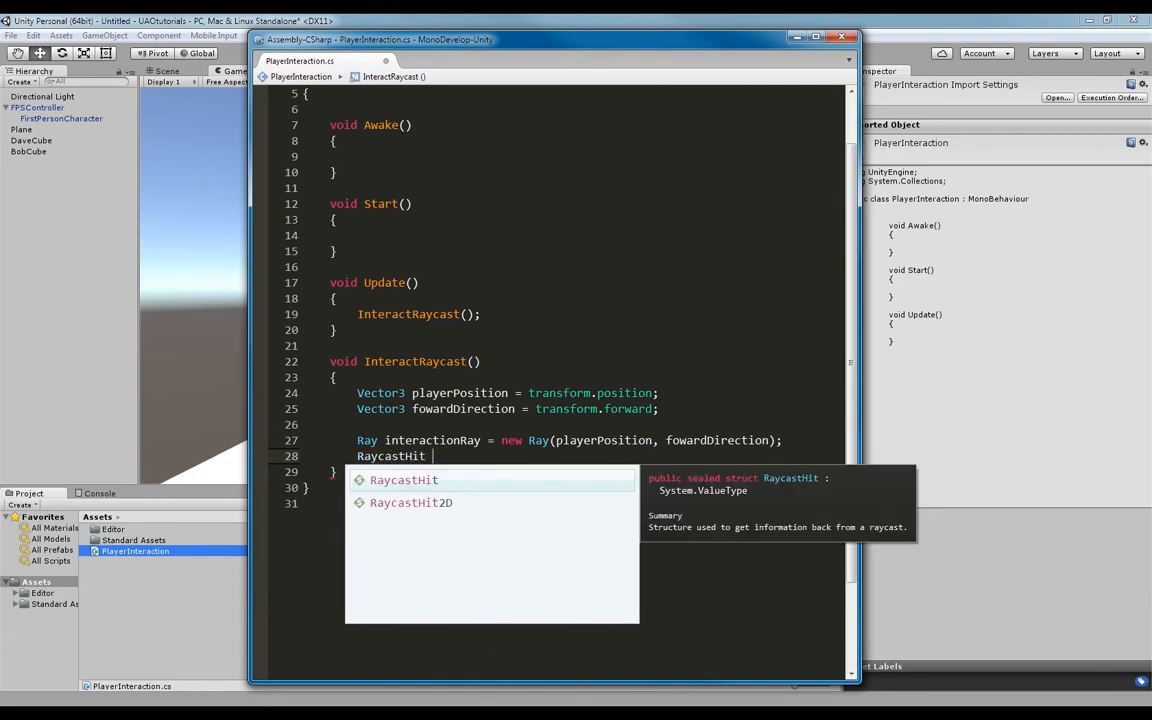
text(i)
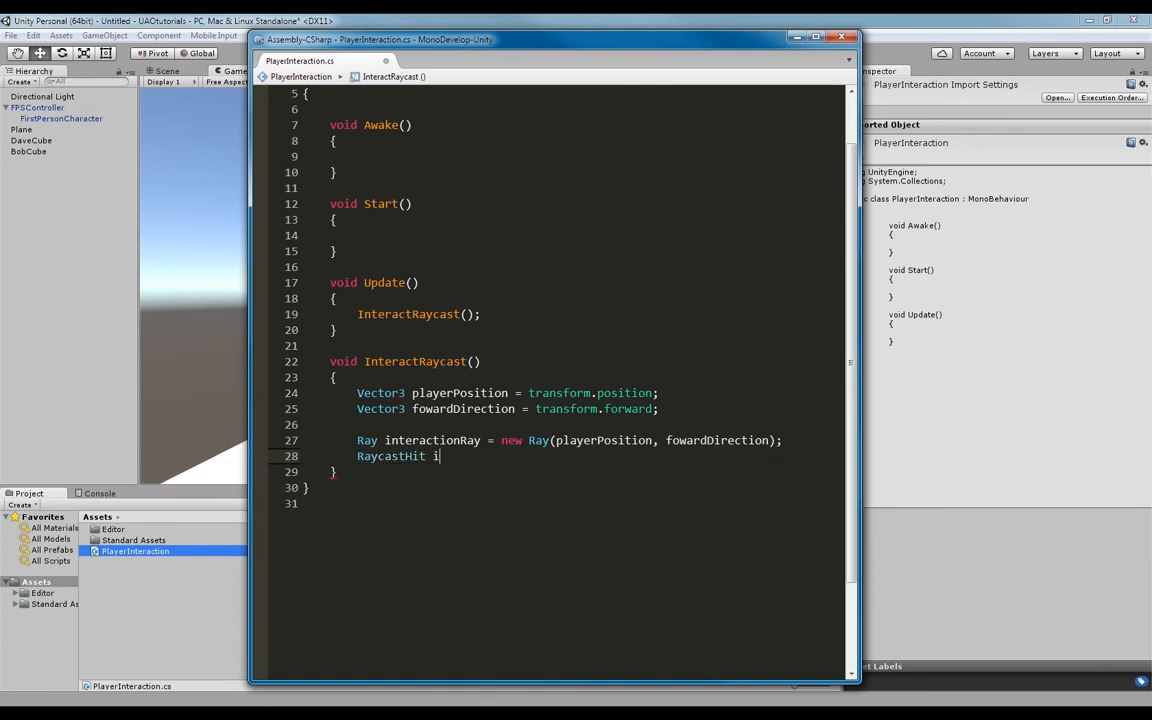
text(nteractionRayHit;)
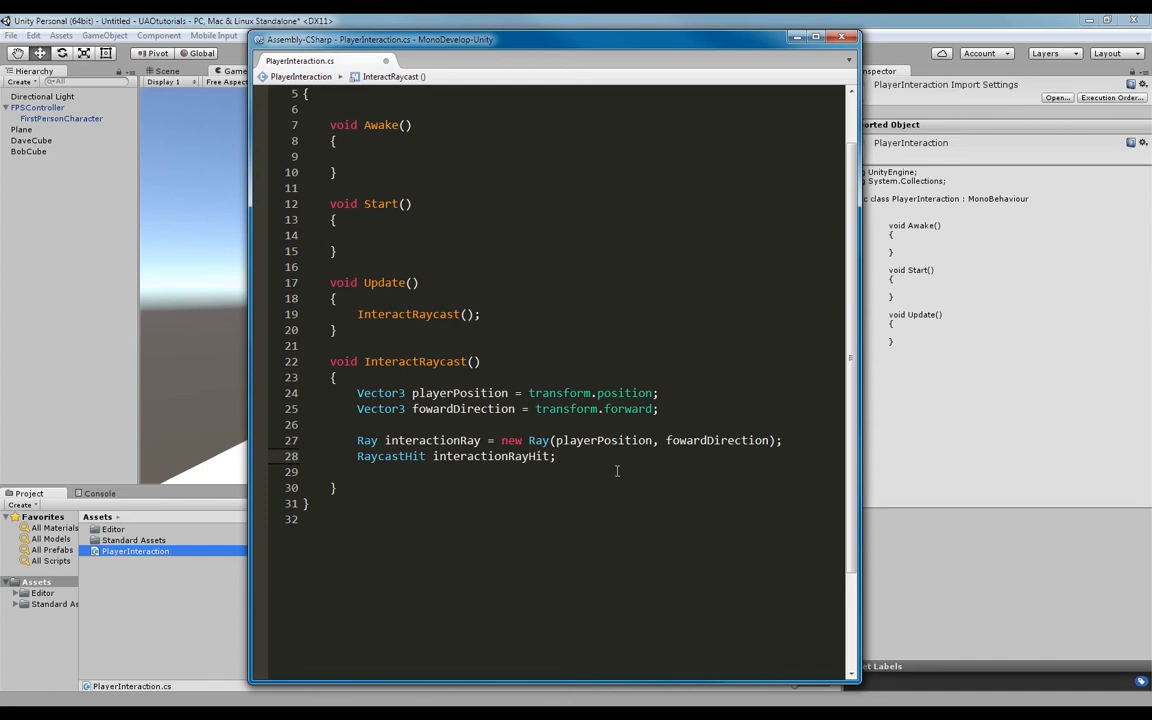
key(Return)
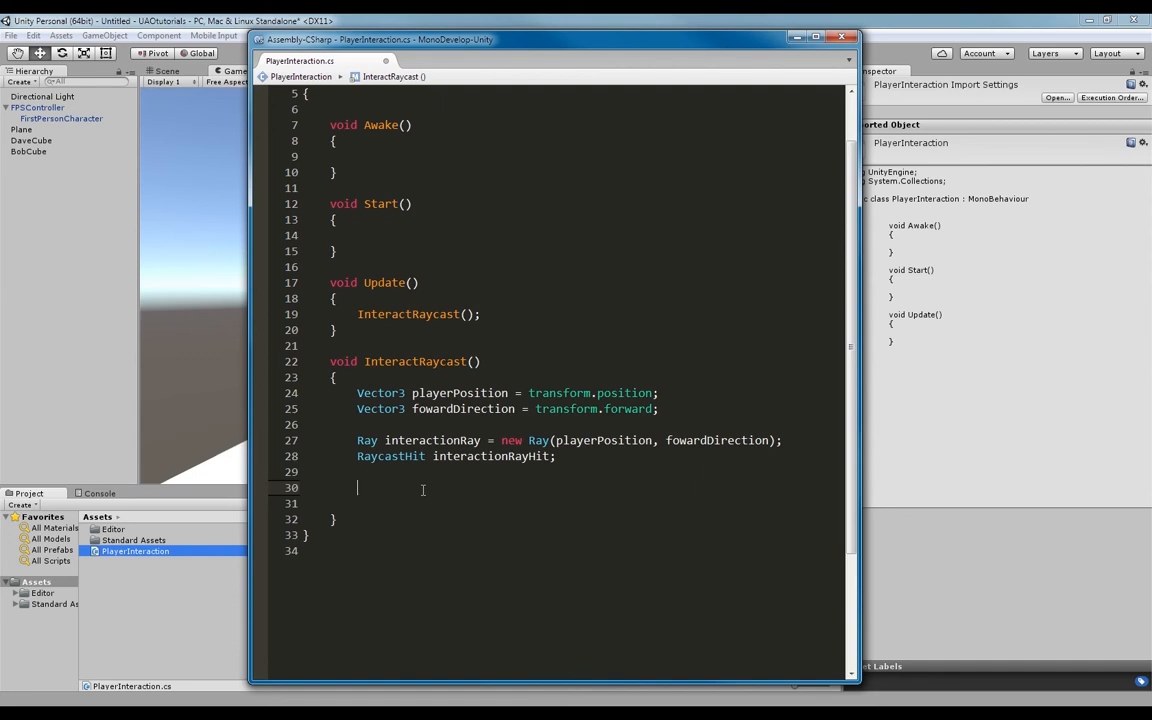
key(Backspace)
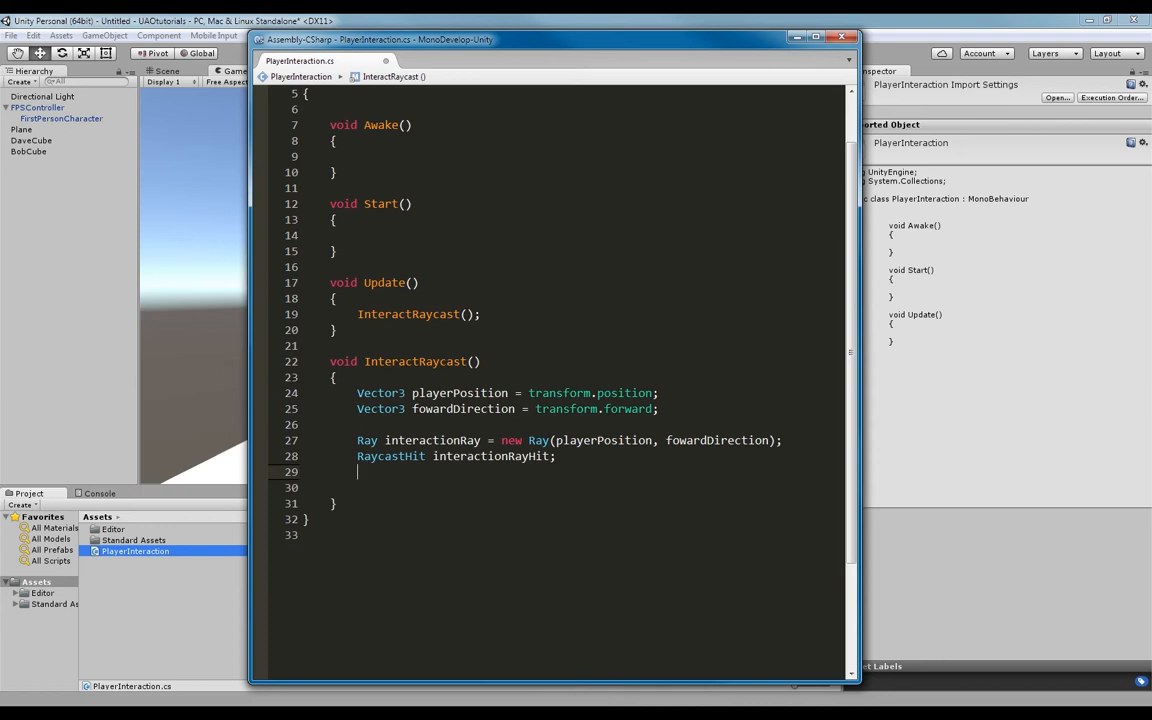
- Declare float interactionRayLength = 5.0f and move to the blank line below
text(float)
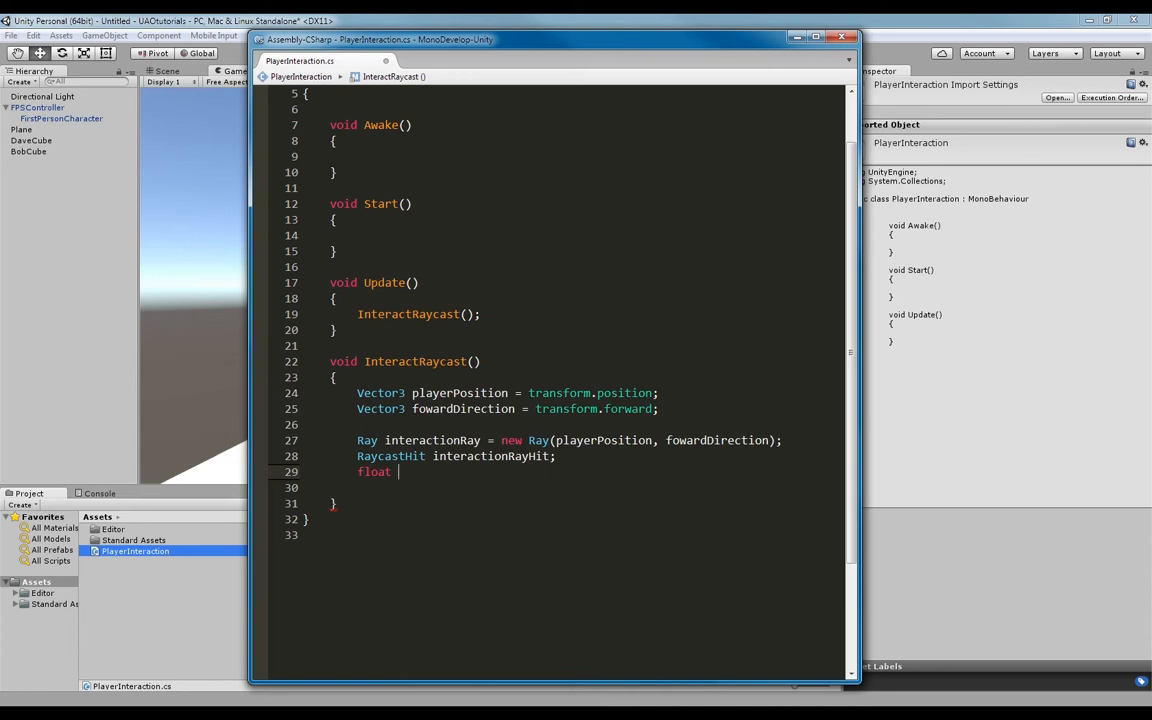
text(interactionRayLength)
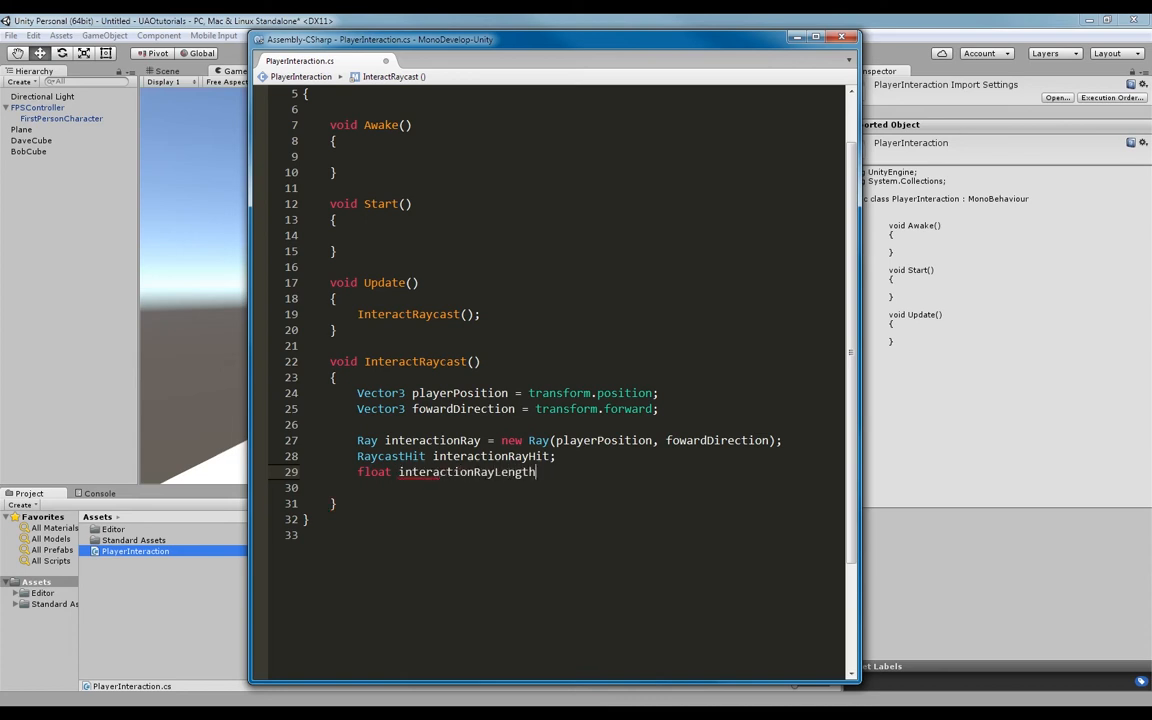
text(= 5.0)
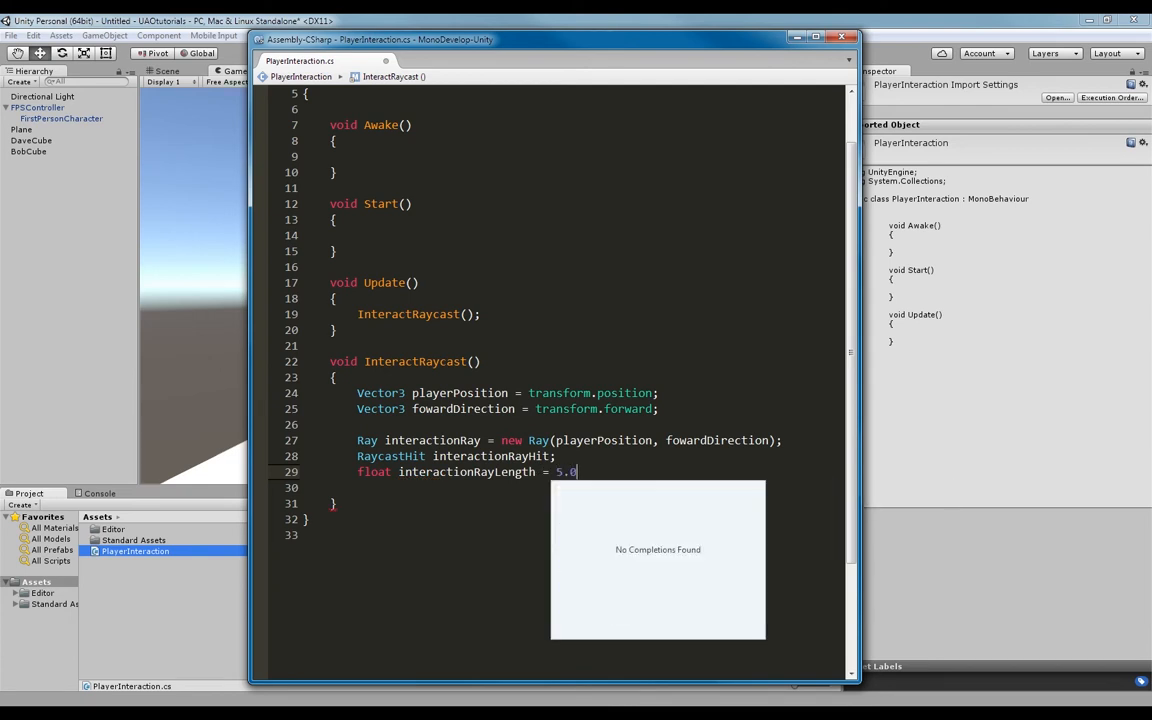
text(f;)
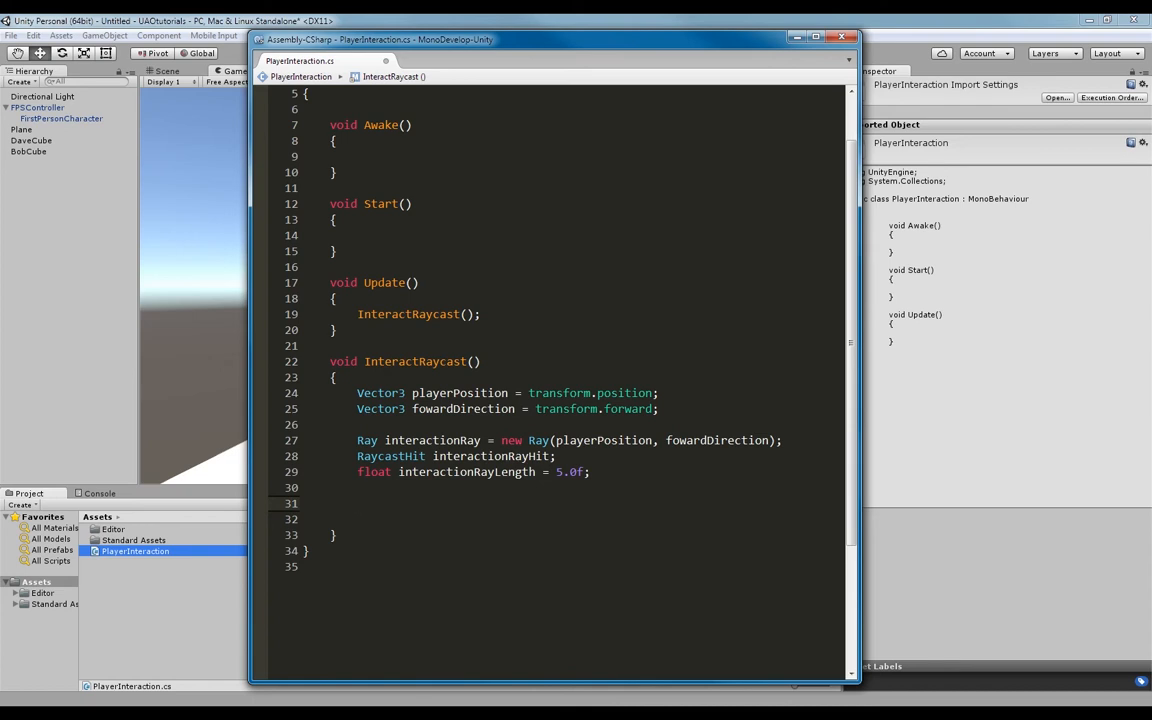
click(358, 503)
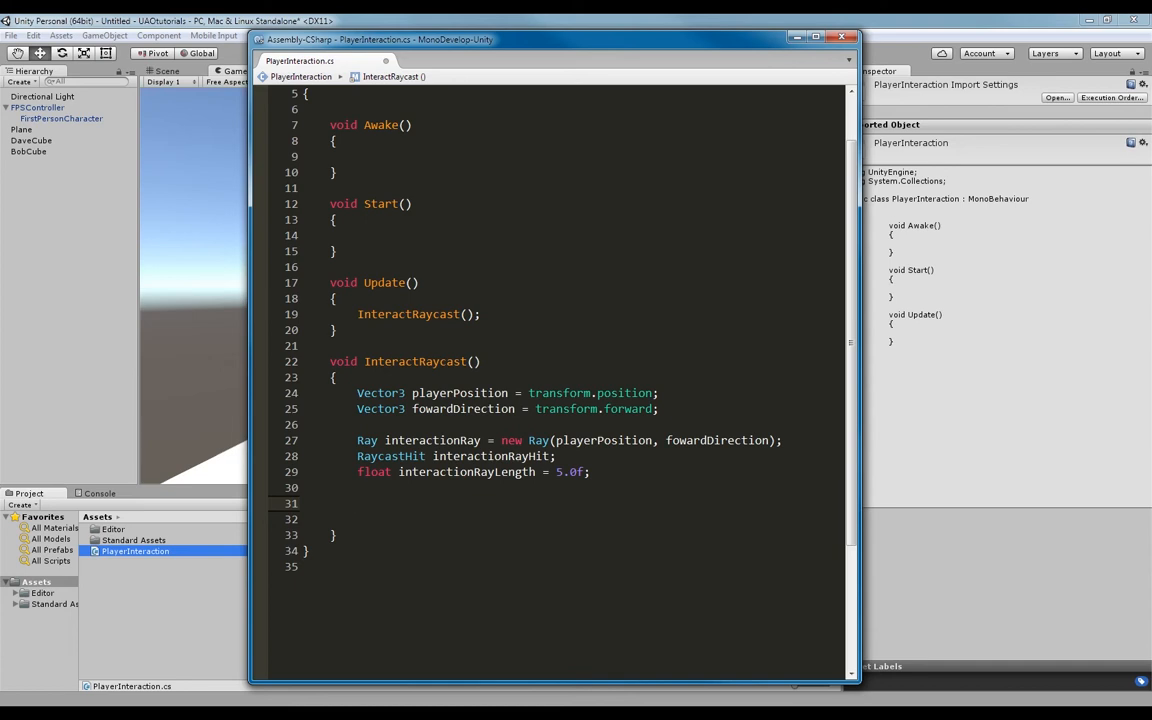
click(357, 503)
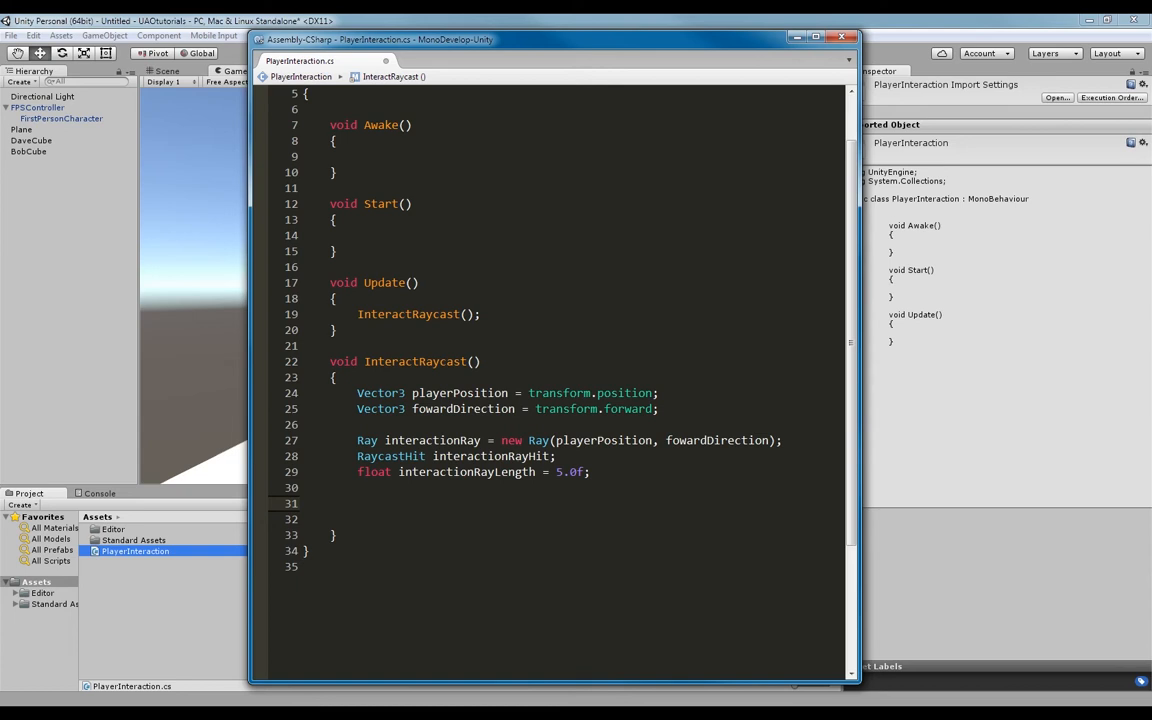
click(357, 503)
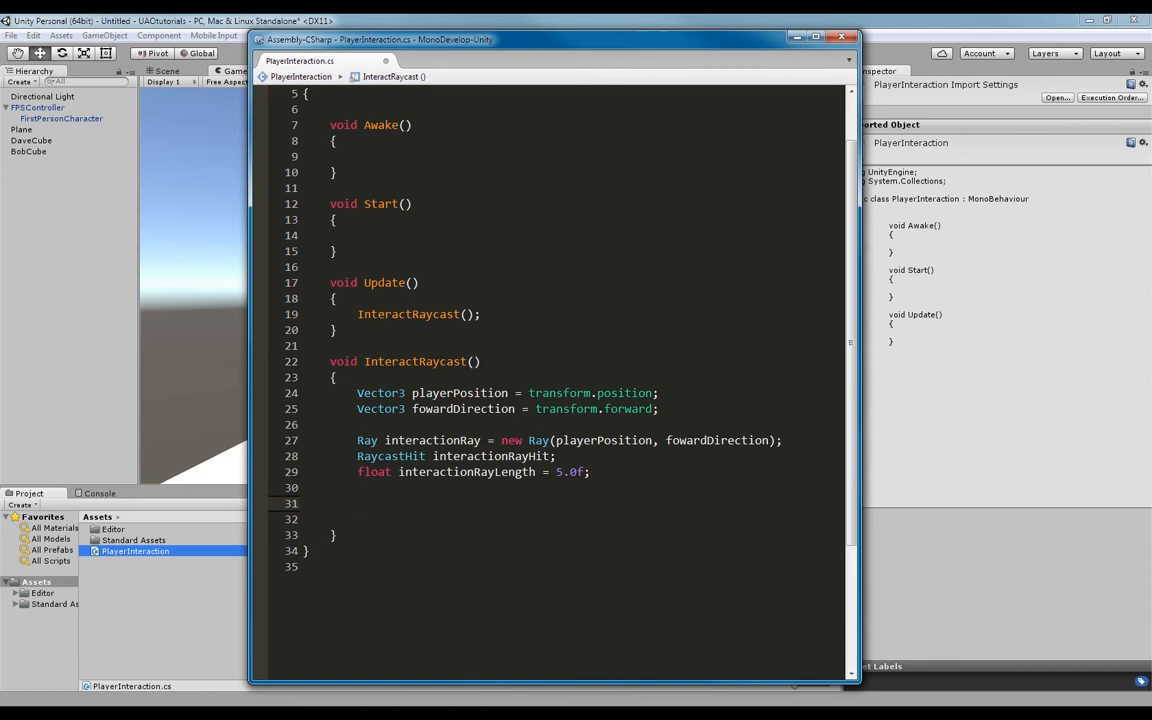
- Add an empty Debug.DrawLine() call with a blank line above it
text(Debug.DrawLine();)
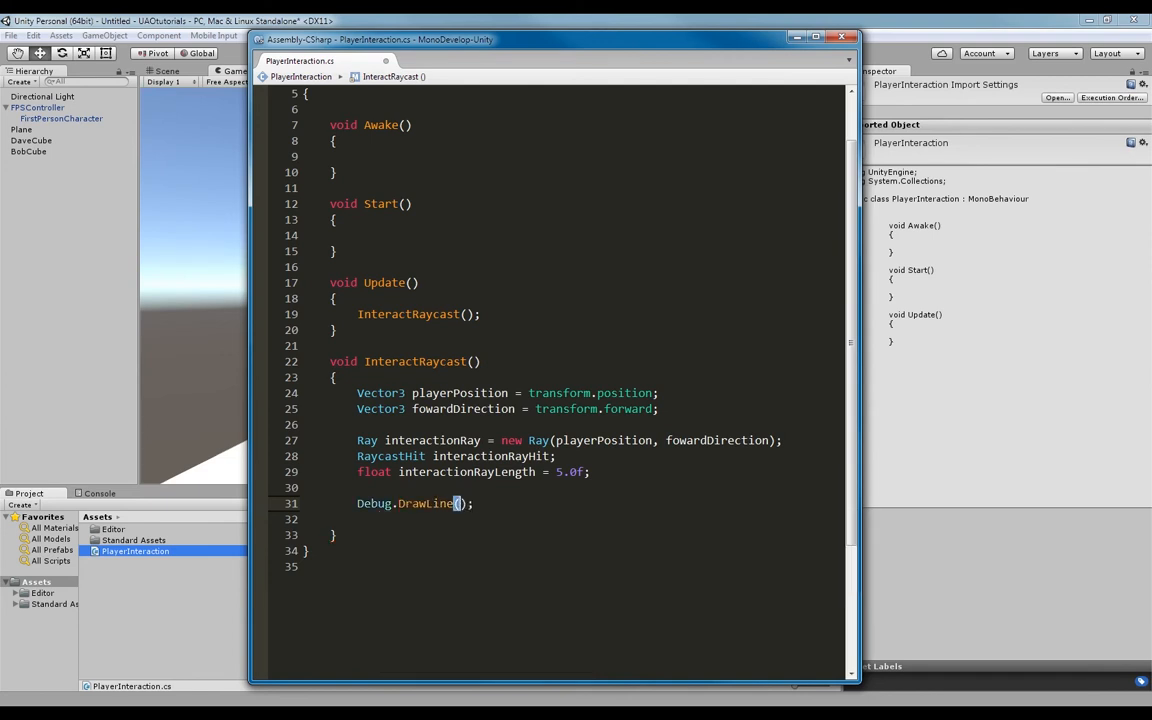
mouse_move(184, 264)
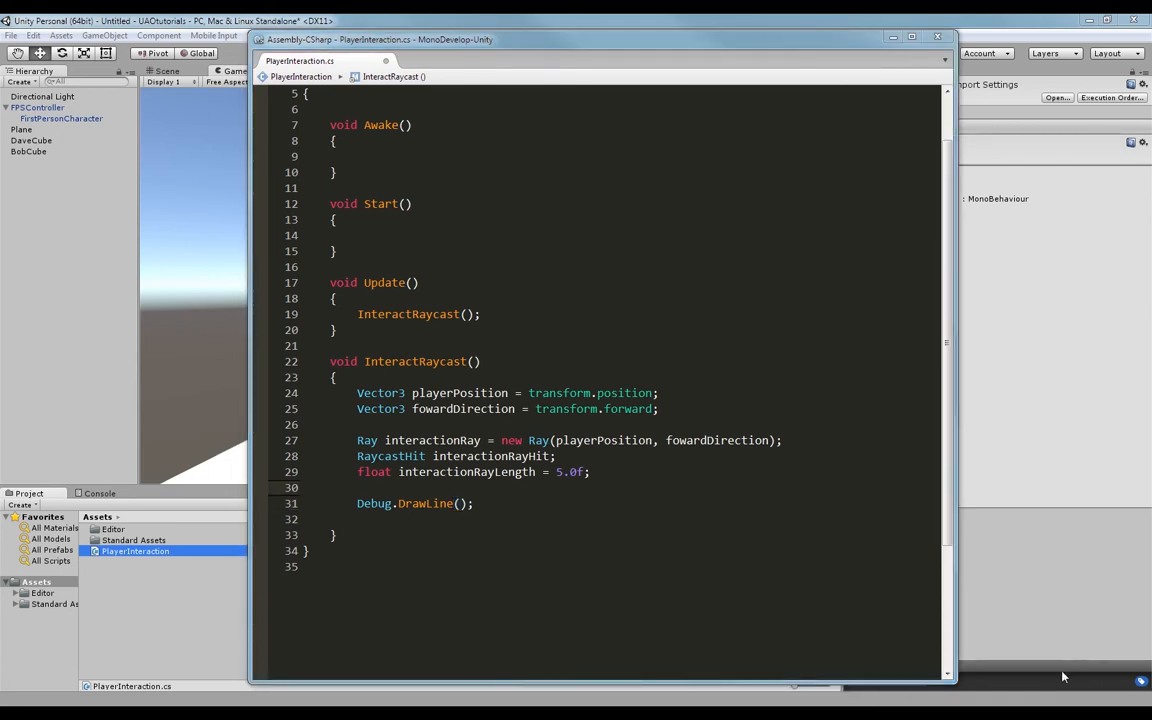
double_click(459, 392)
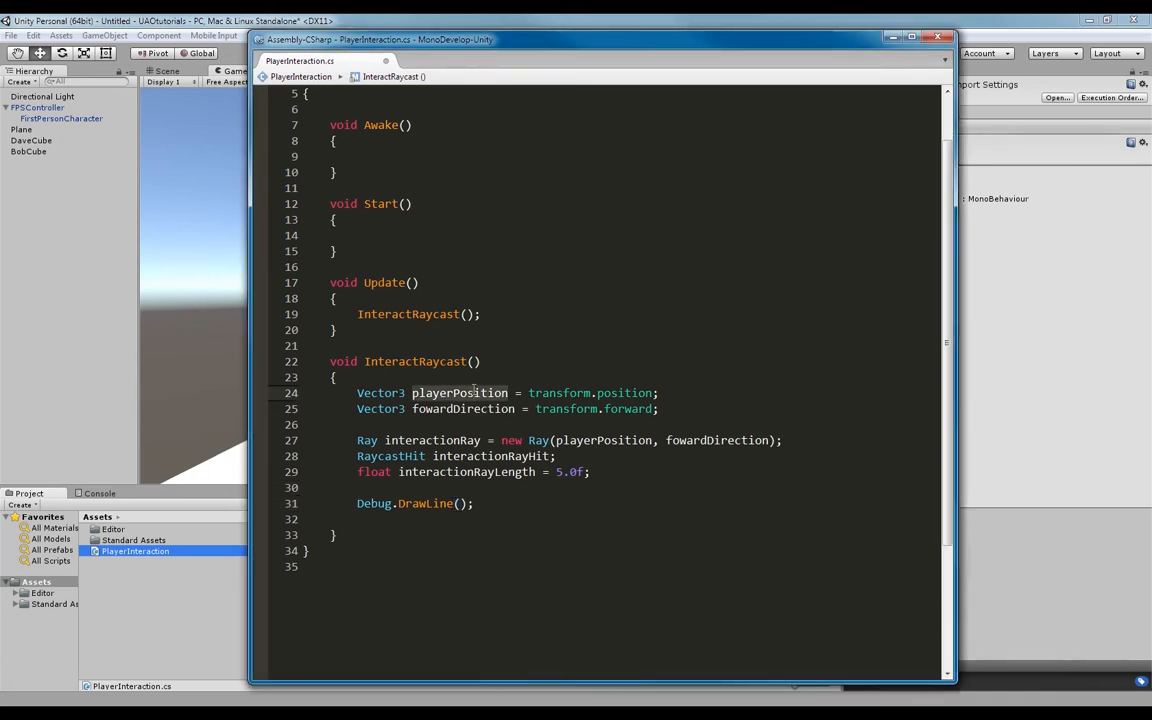
key(Return)
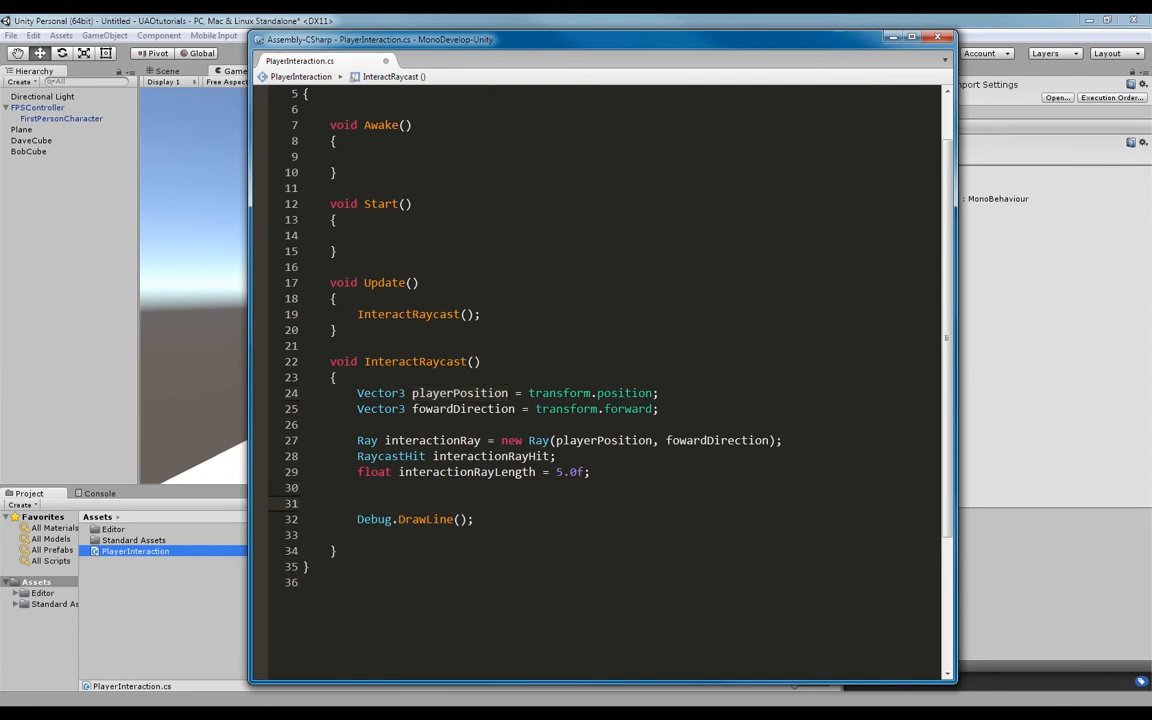
- Set interactionRayEndpoint to fowardDirection * interactionRayLength and draw from playerPosition to it
text(Vector3)
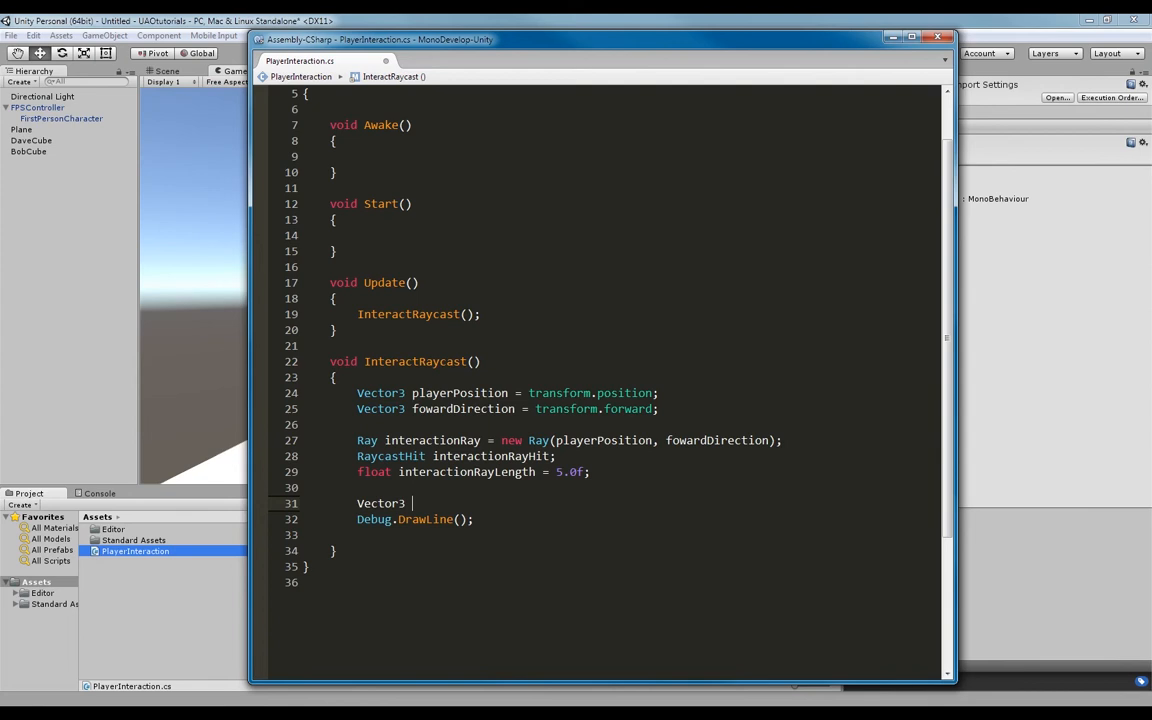
text(interactionRayE)
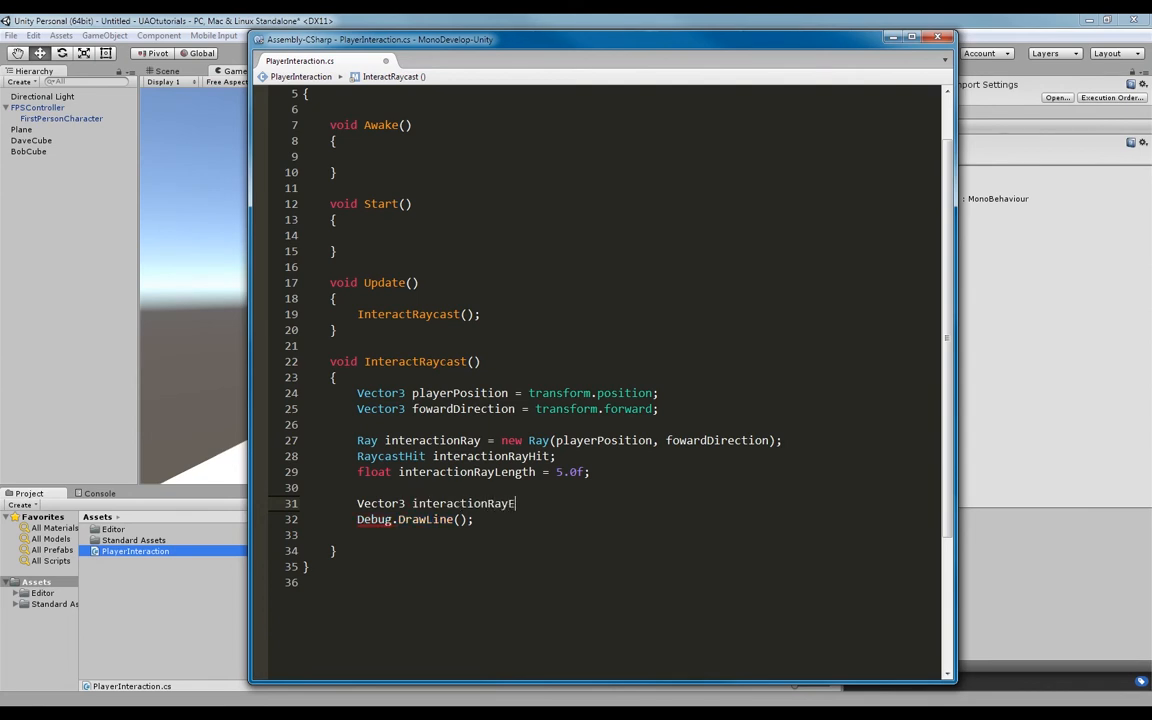
text(ndpoint)
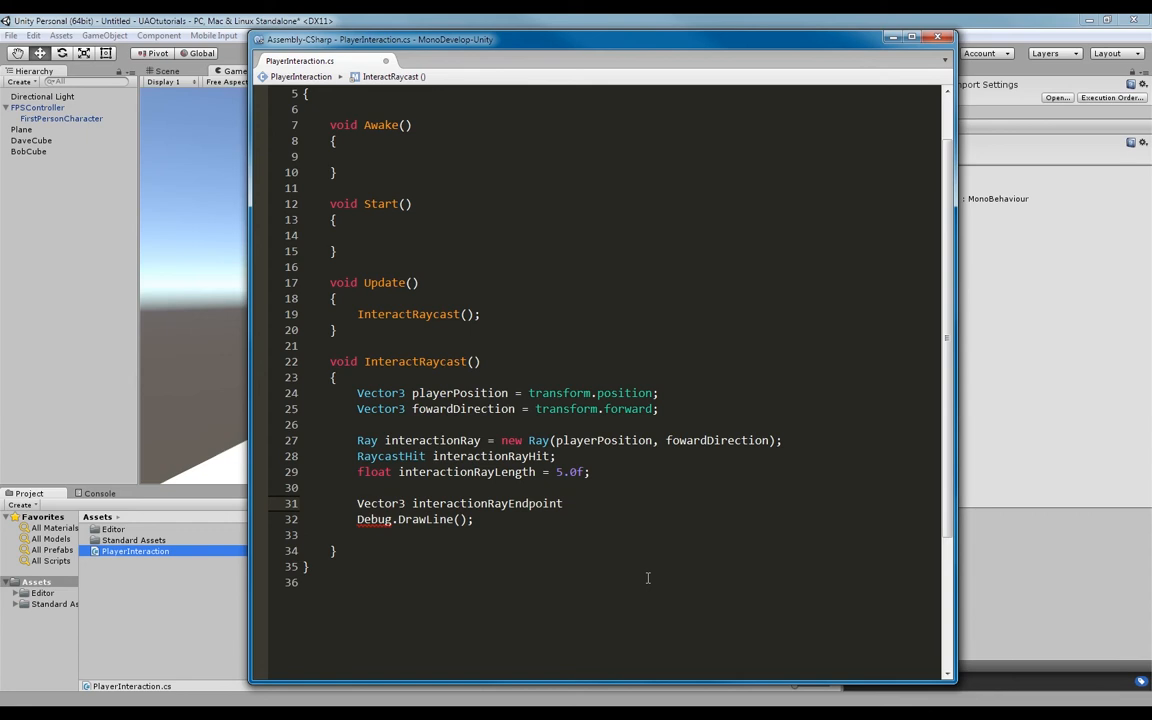
text(=)
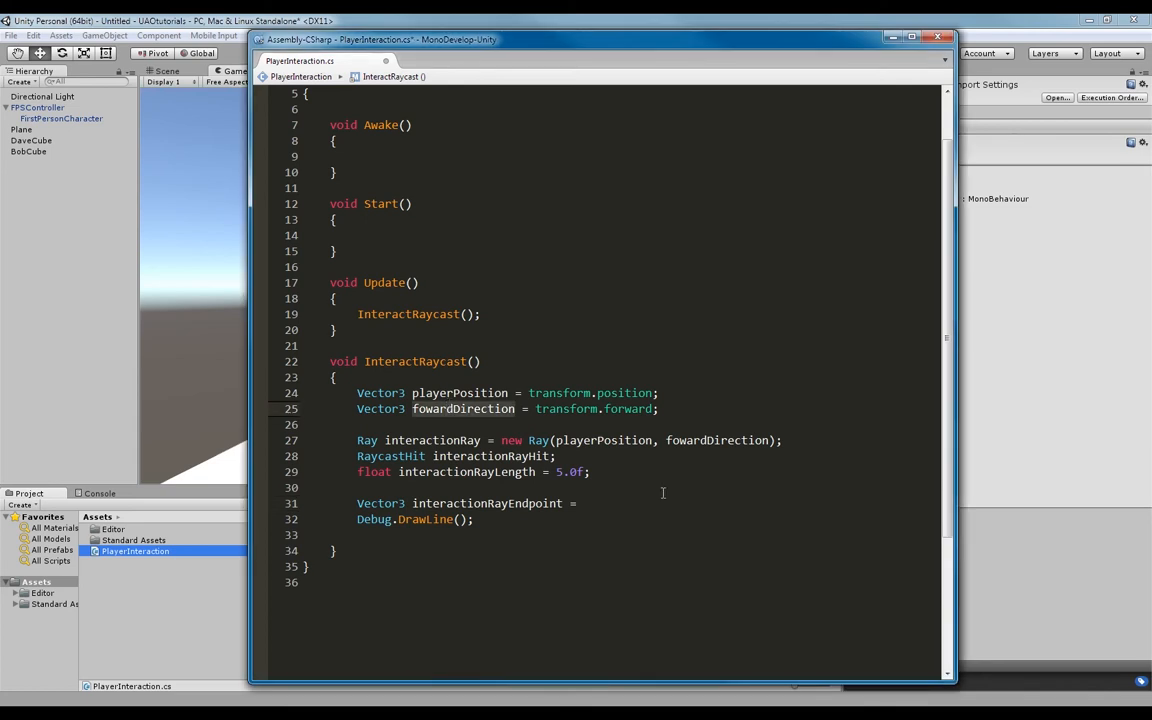
text(fowardDirection)
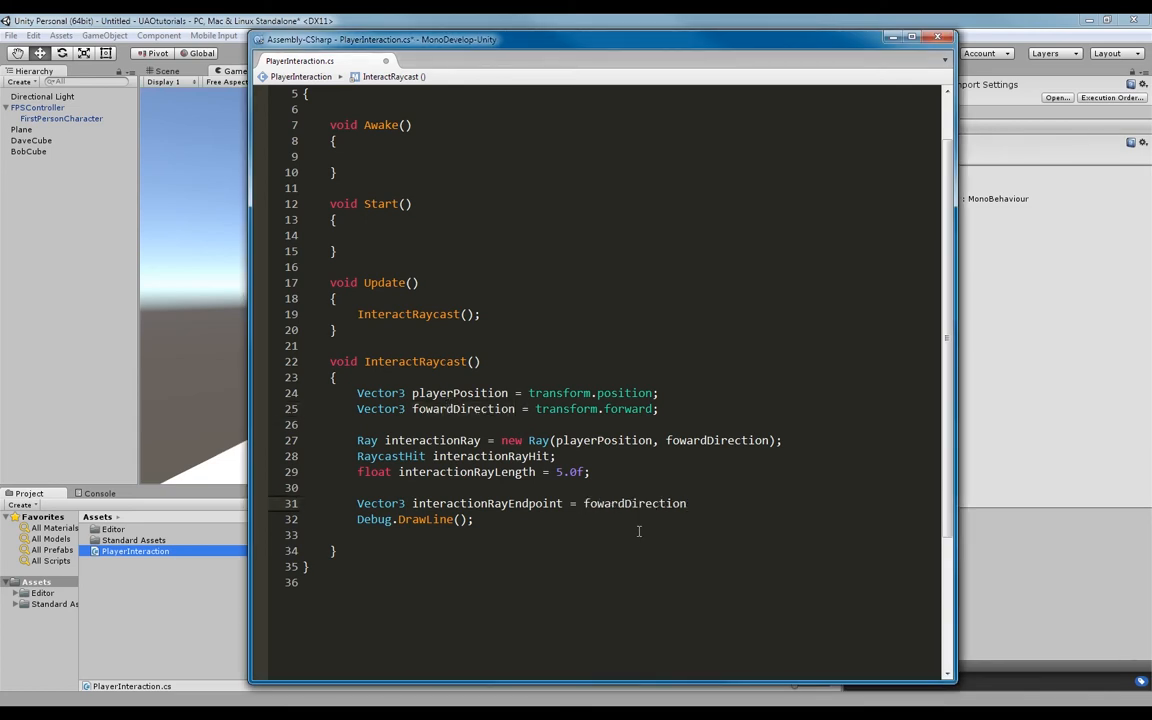
text(*)
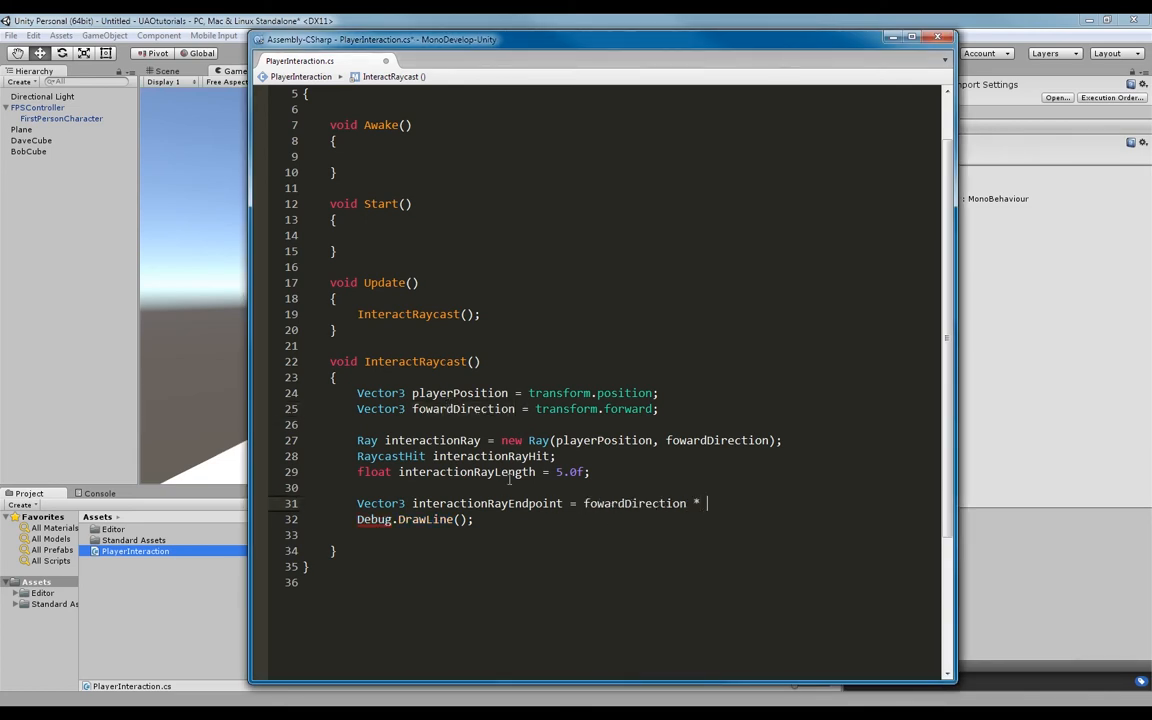
text(interactionRayLength)
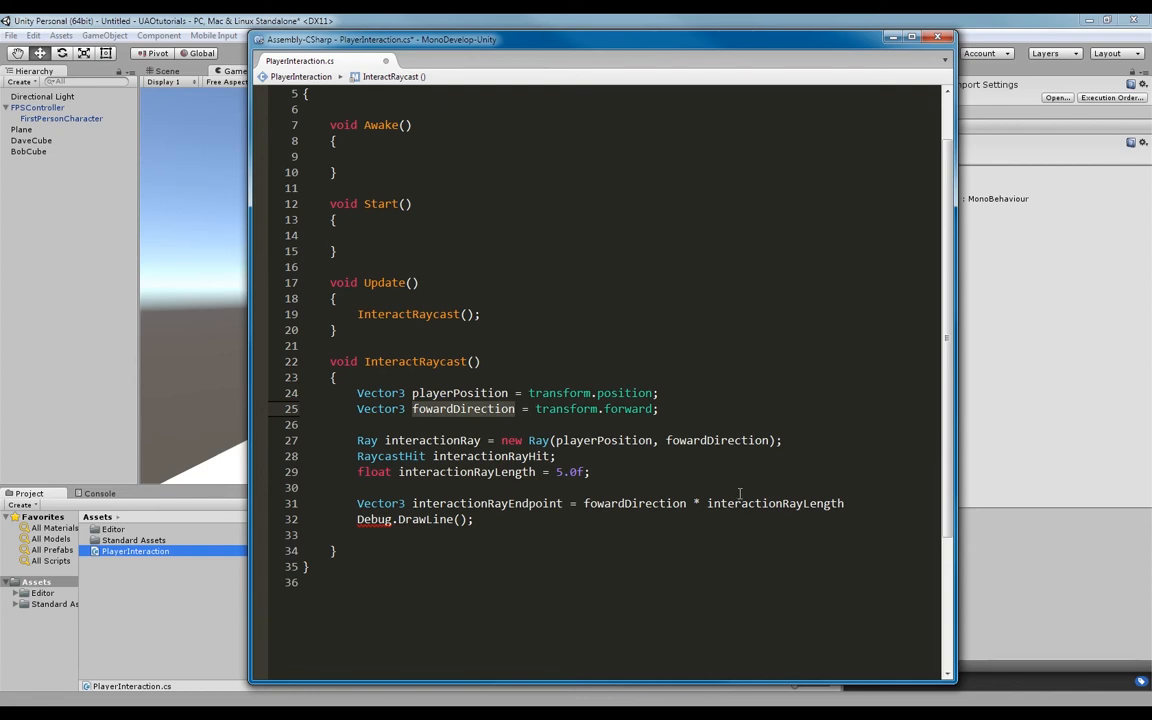
mouse_move(770, 508)
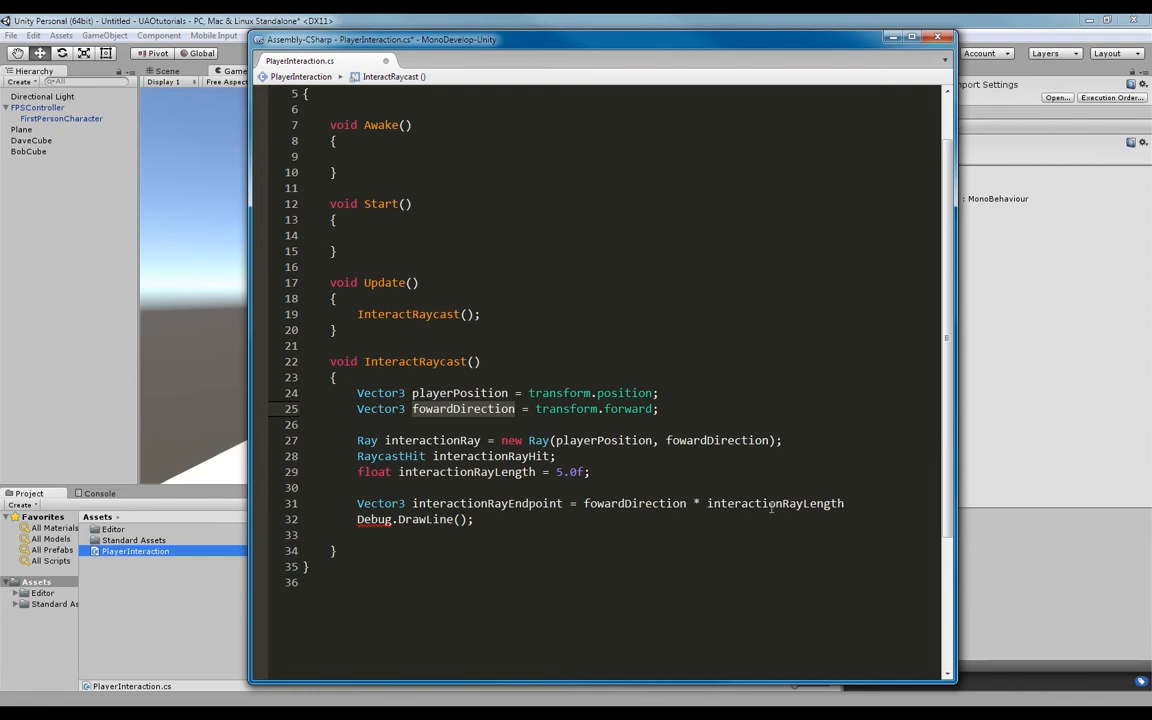
mouse_move(634, 503)
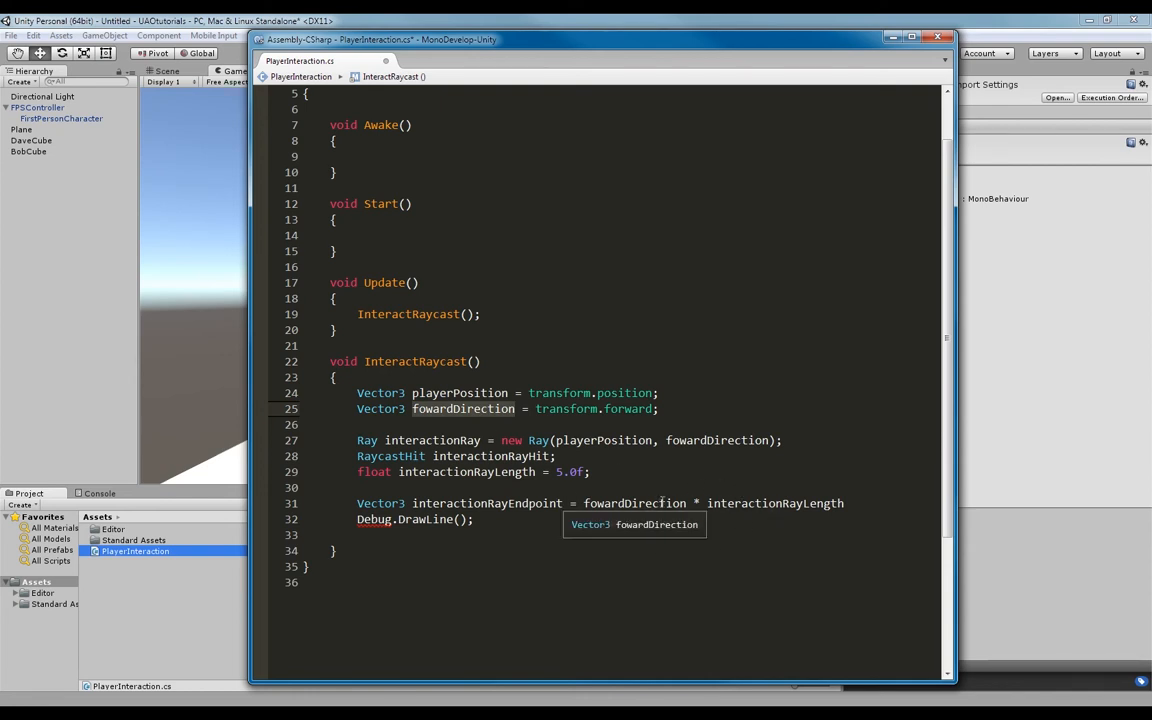
mouse_move(710, 483)
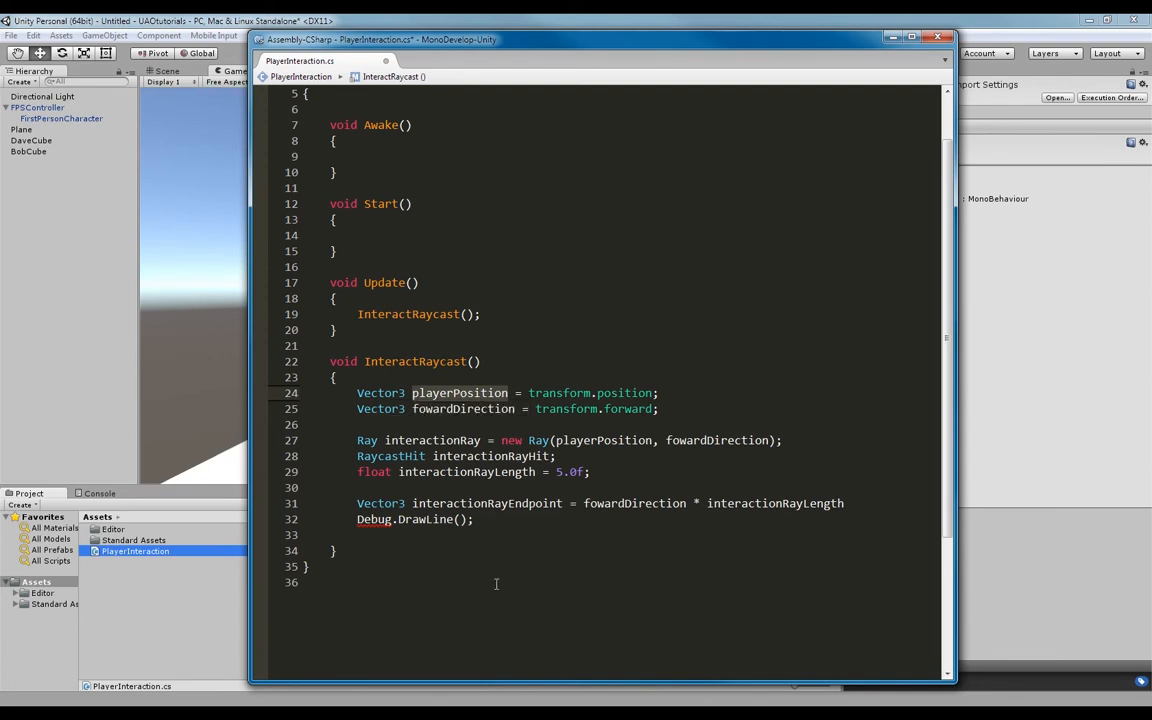
text((playerPosition, interactionRayEndpoint)
click(601, 503)
text(;)
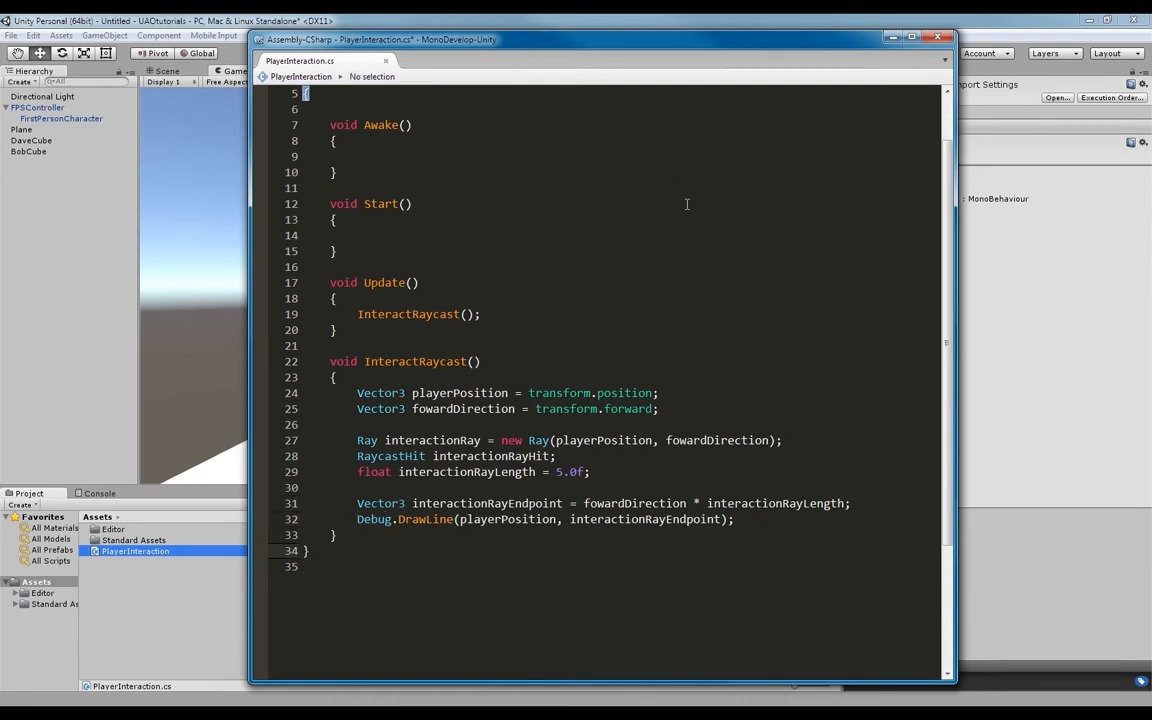
scroll(up, 3)
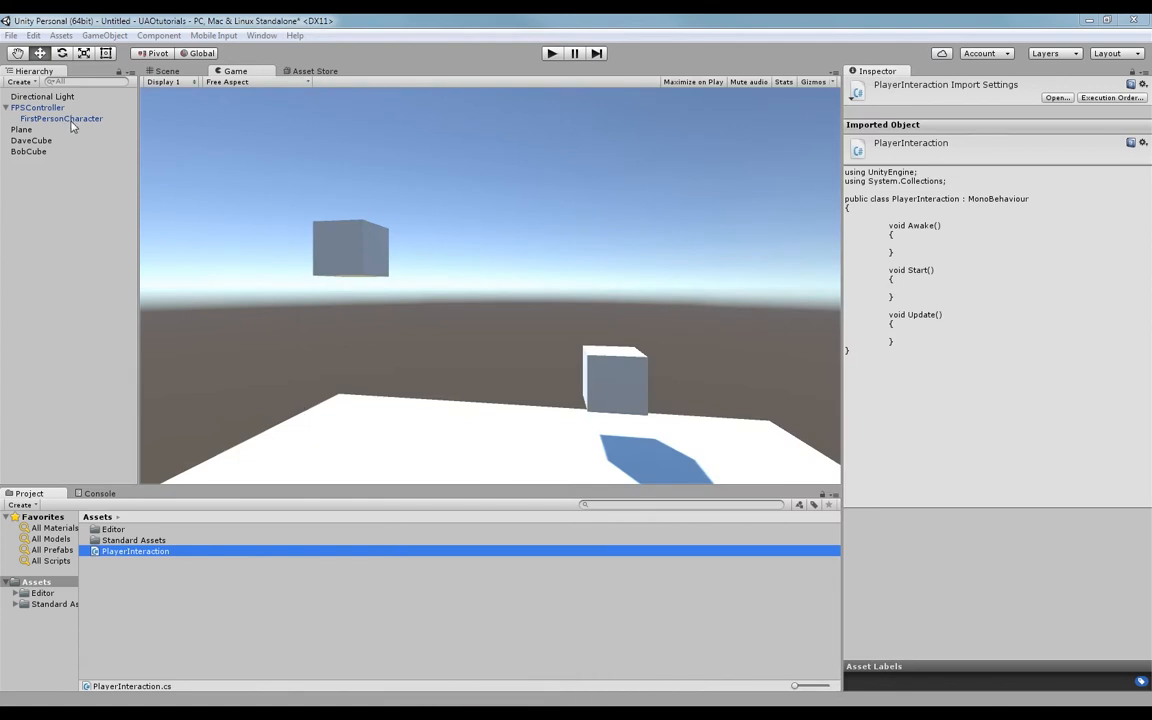
- Select FirstPersonCharacter, enter Play mode, and orbit the Scene view to see the ray
click(60, 118)
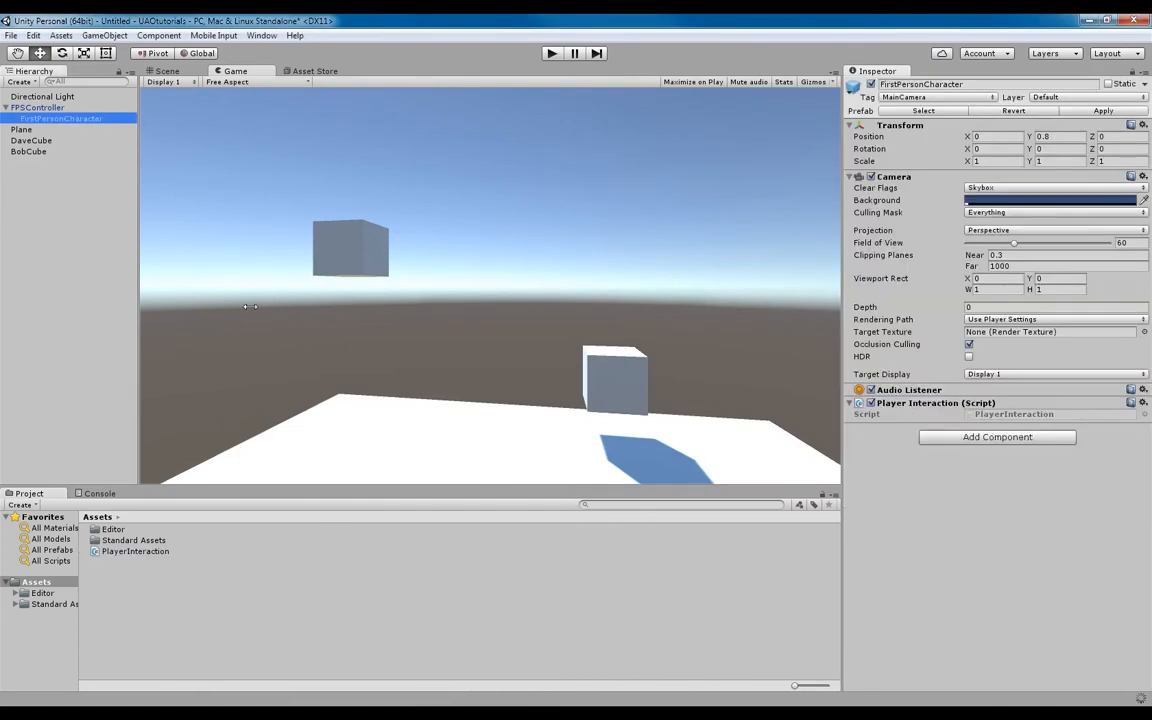
click(552, 53)
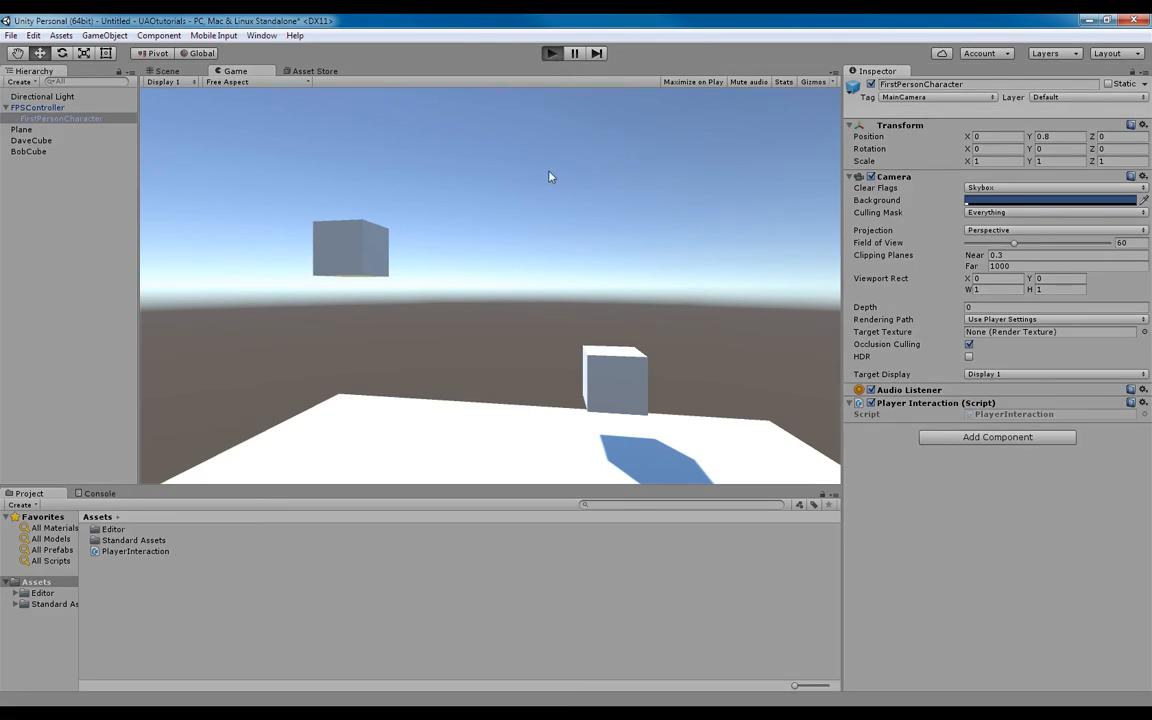
click(551, 53)
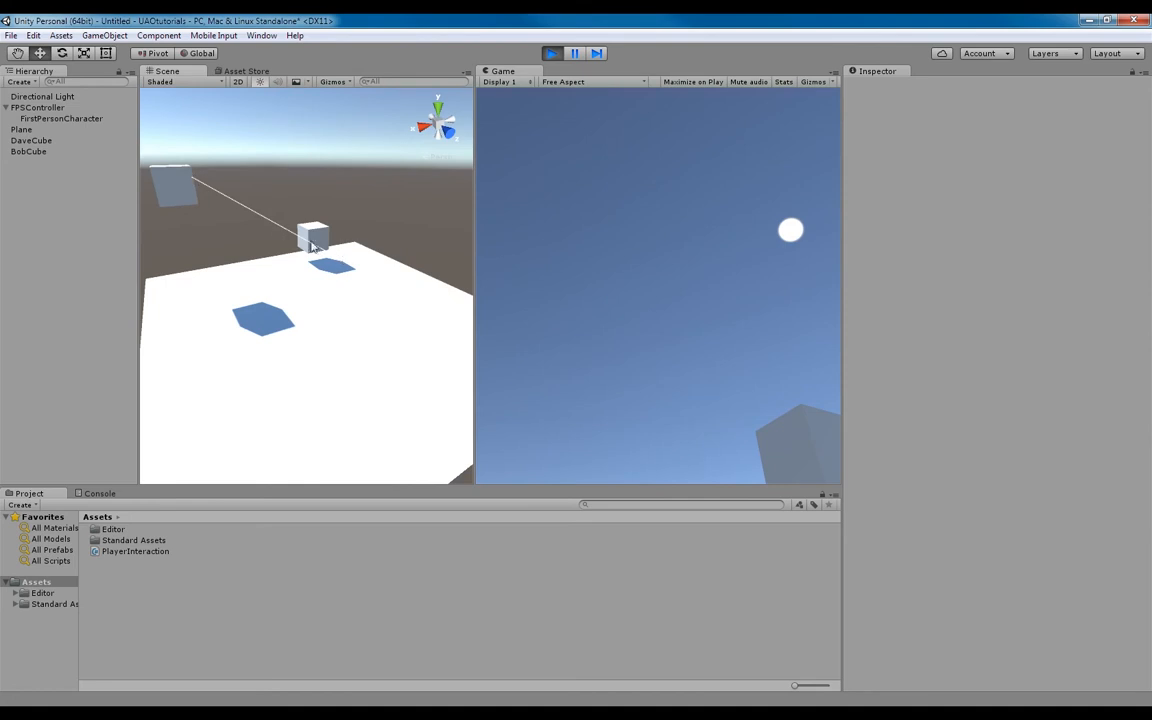
drag(310, 245, 470, 377)
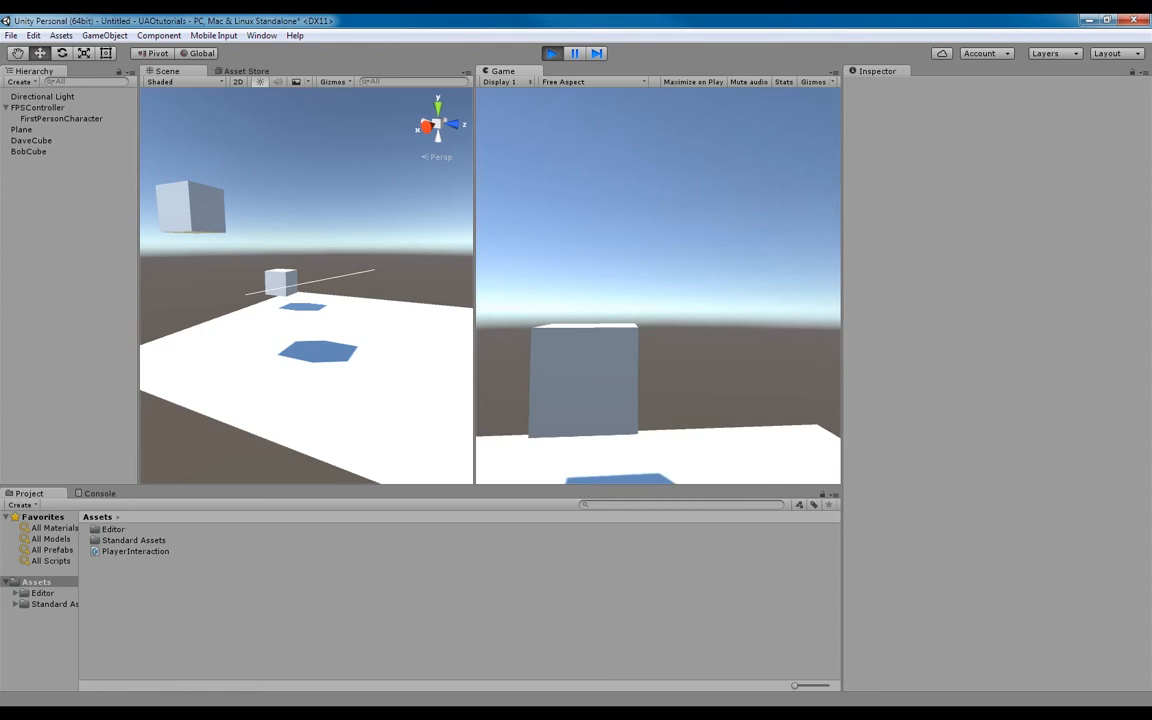
- Stop Play mode to end the ray line test
click(552, 53)
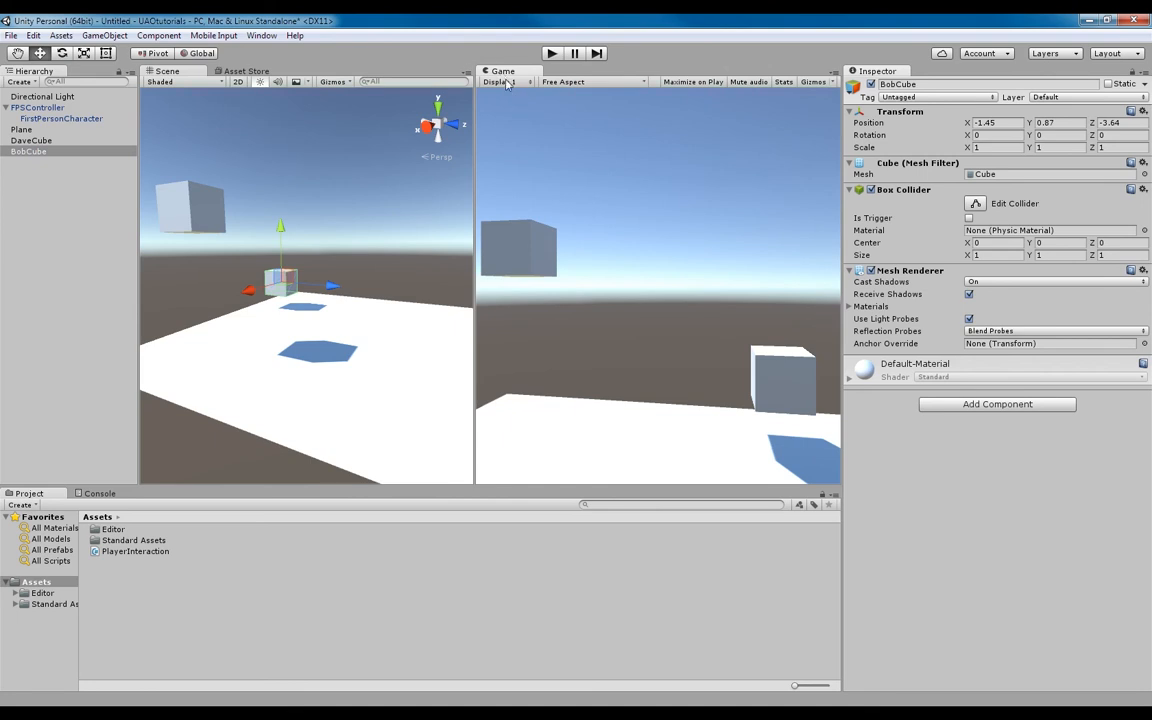
- Restore the single full Game view layout
click(237, 71)
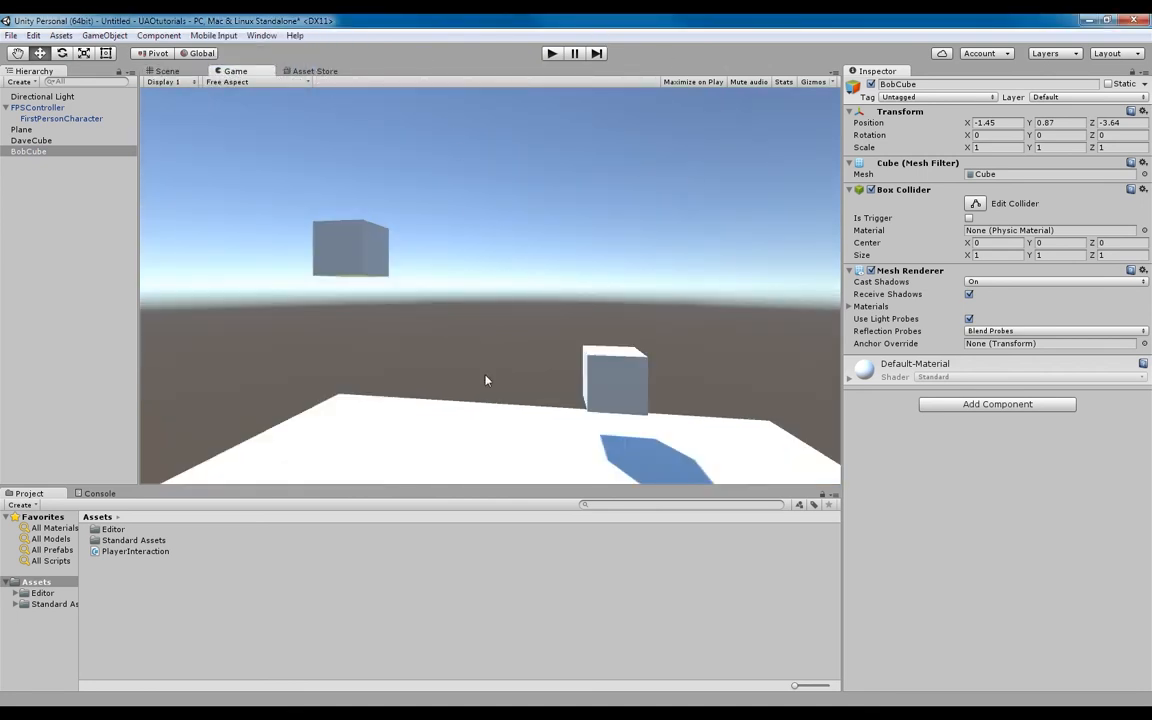
mouse_move(497, 350)
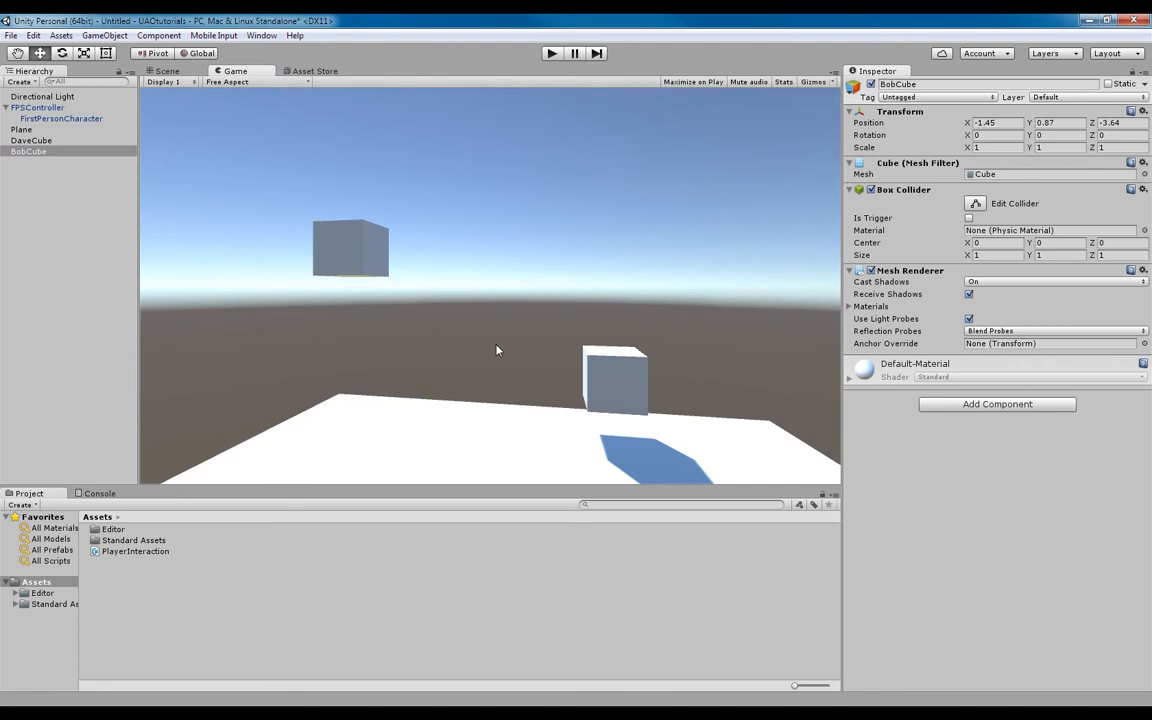
mouse_move(698, 587)
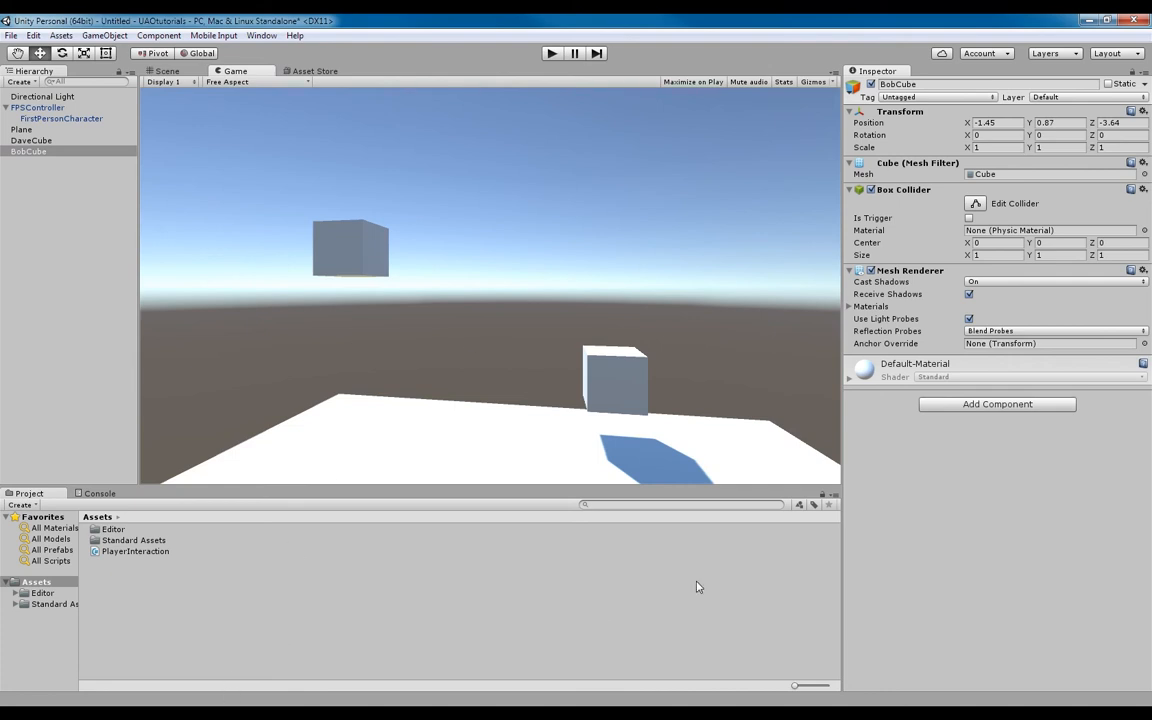
mouse_move(637, 527)
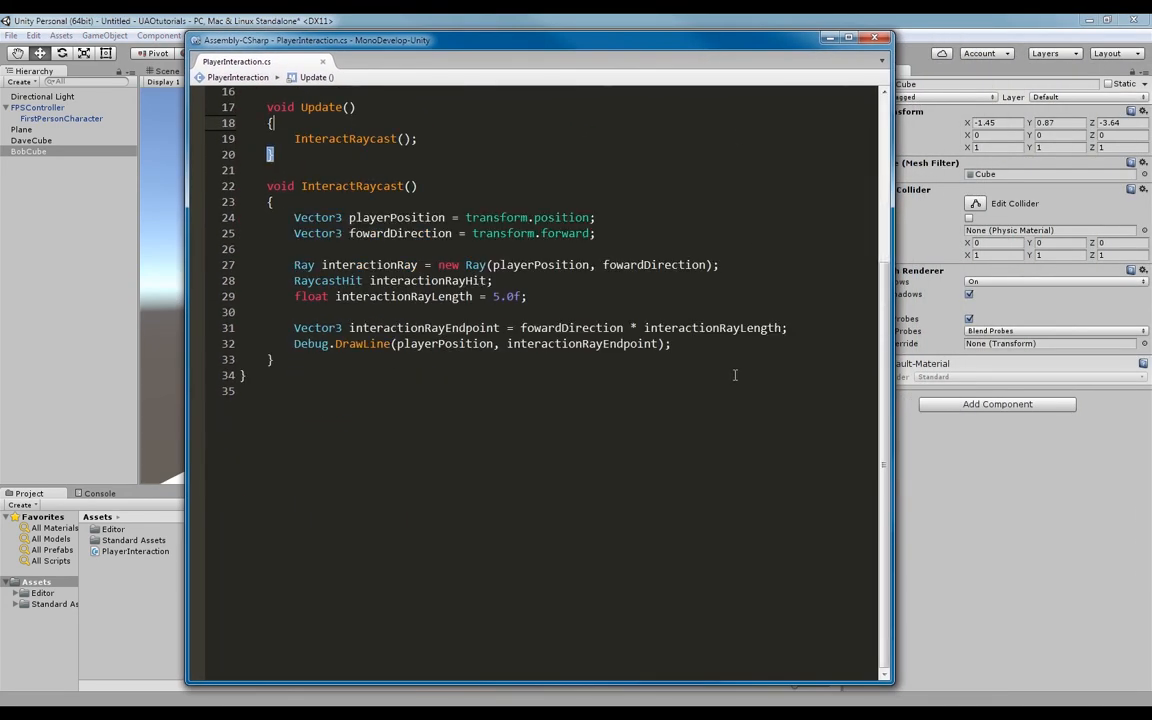
- Write Physics.Raycast(interactionRay, out interactionRayHit, interactionRayLength); after the DrawLine call
scroll(up, 3)
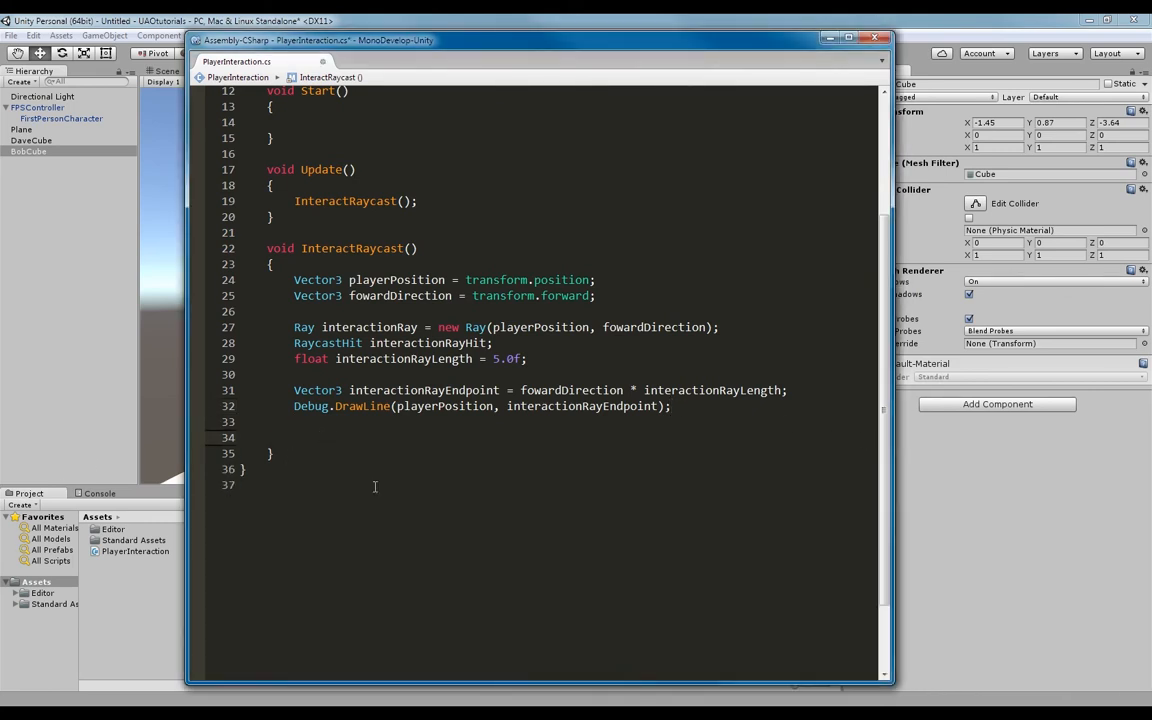
scroll(up, 3)
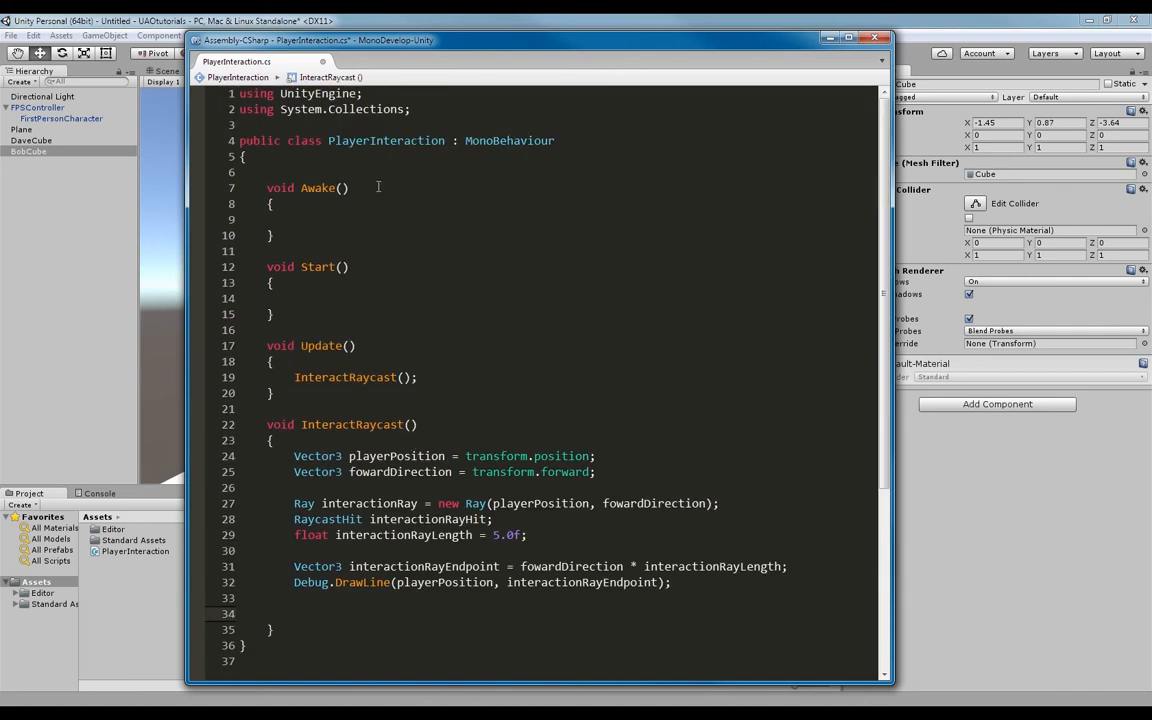
scroll(down, 3)
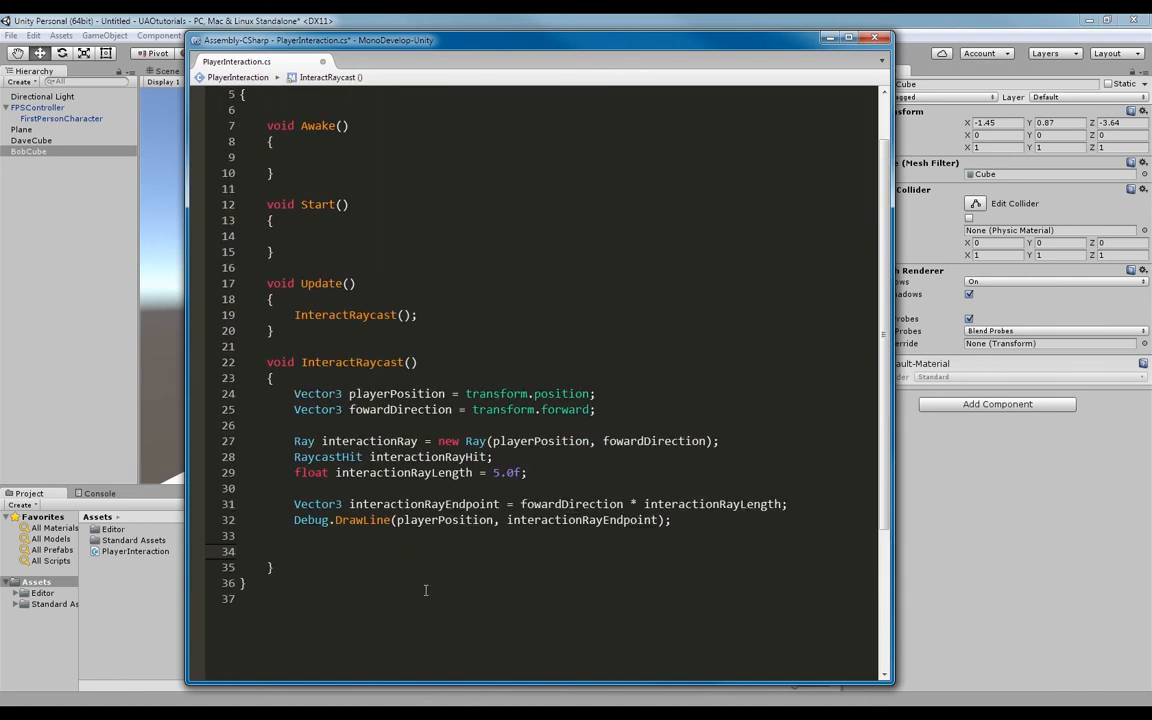
text(Physics.Raycast()
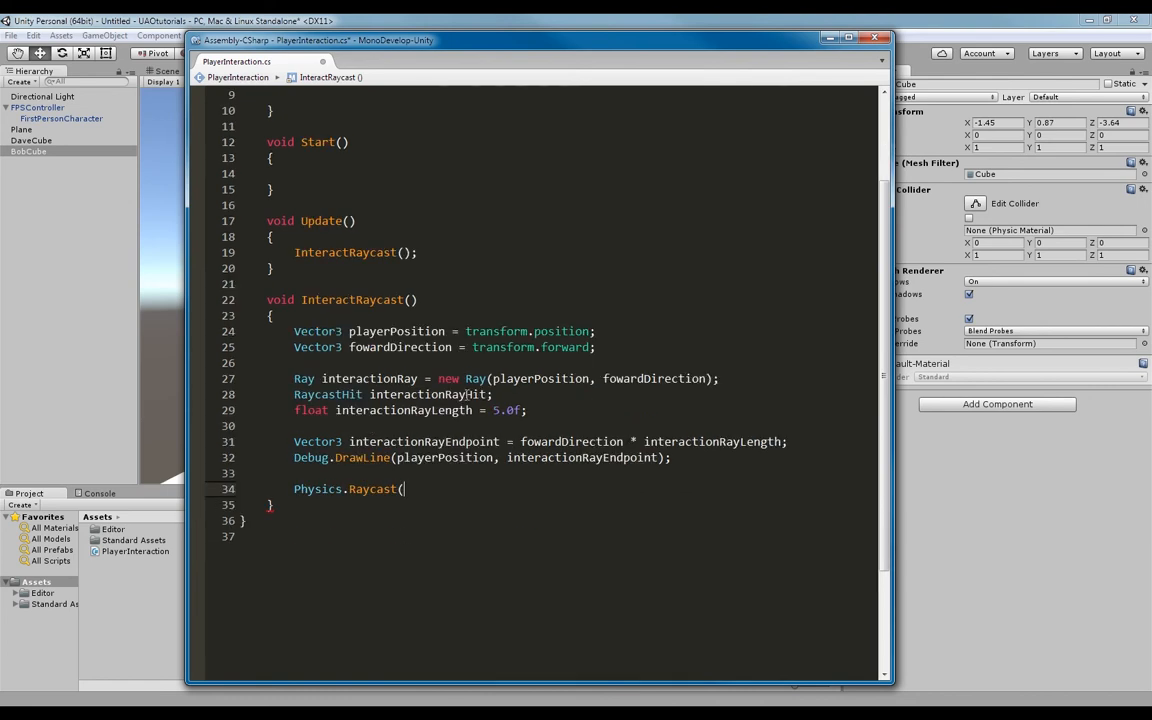
text(interactionRay)
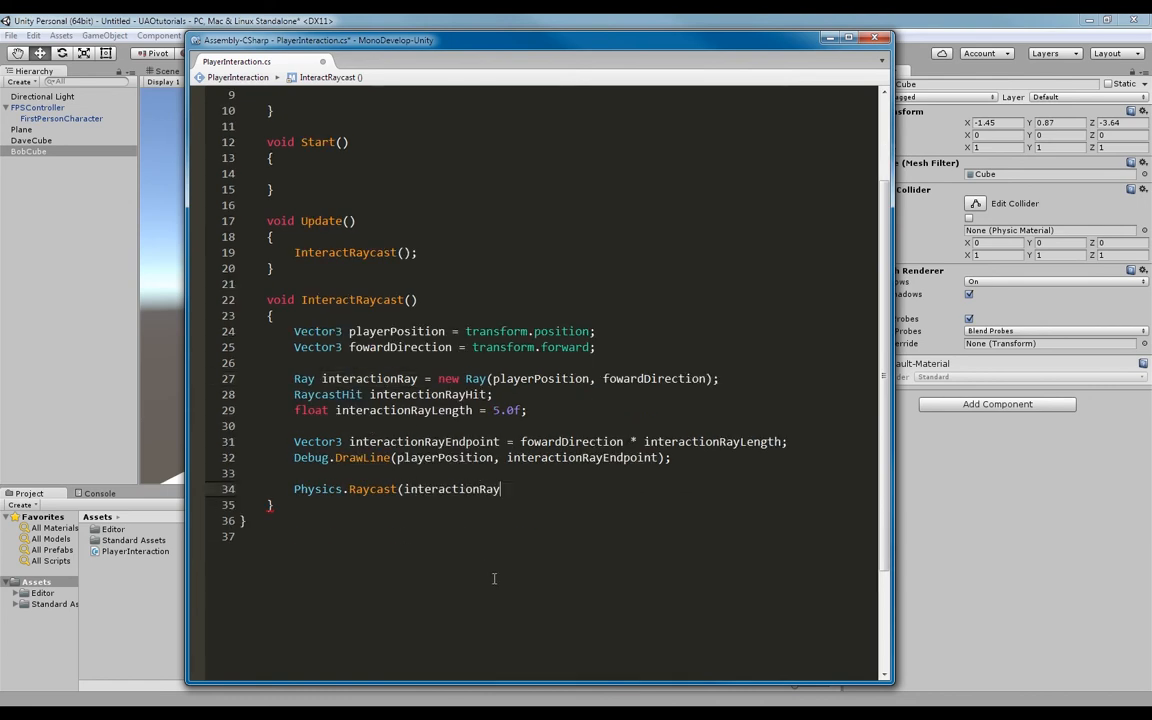
text(,)
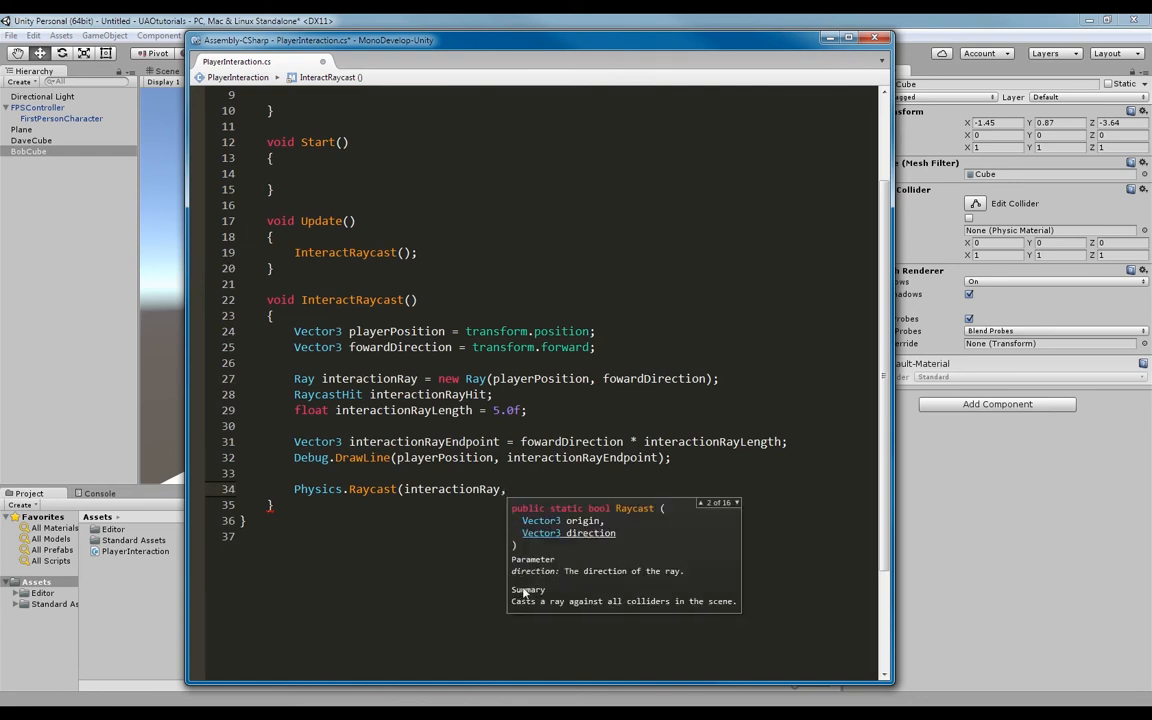
text(out)
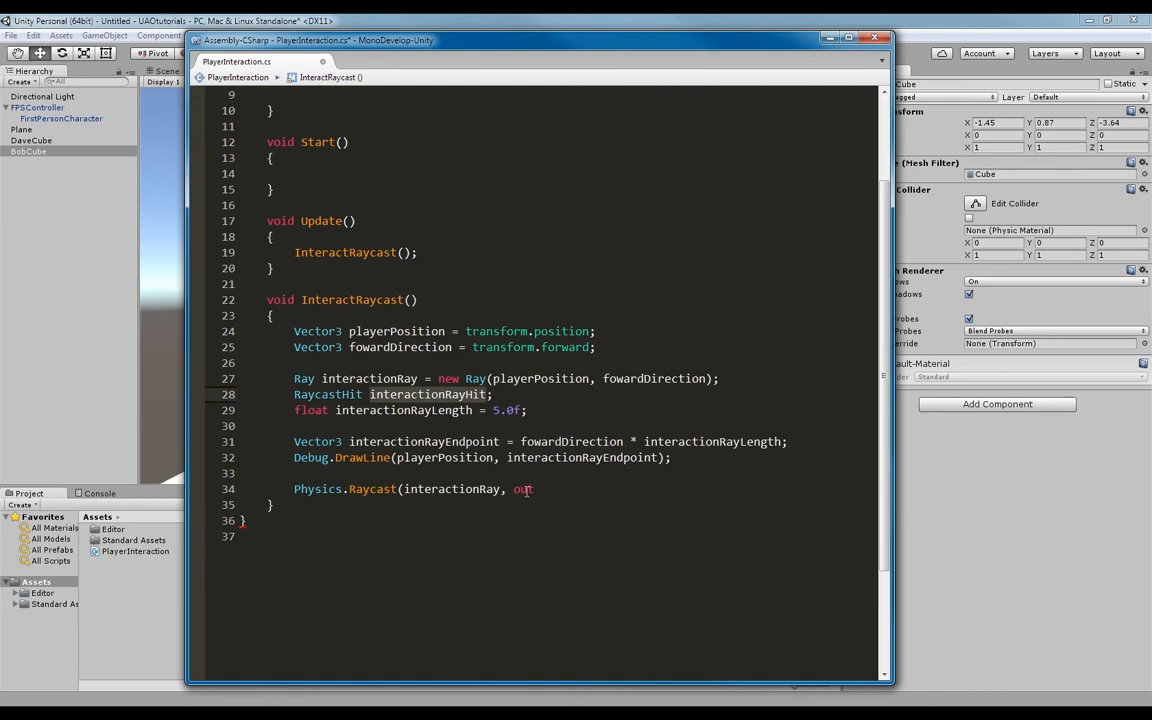
text(interactionRayHit)
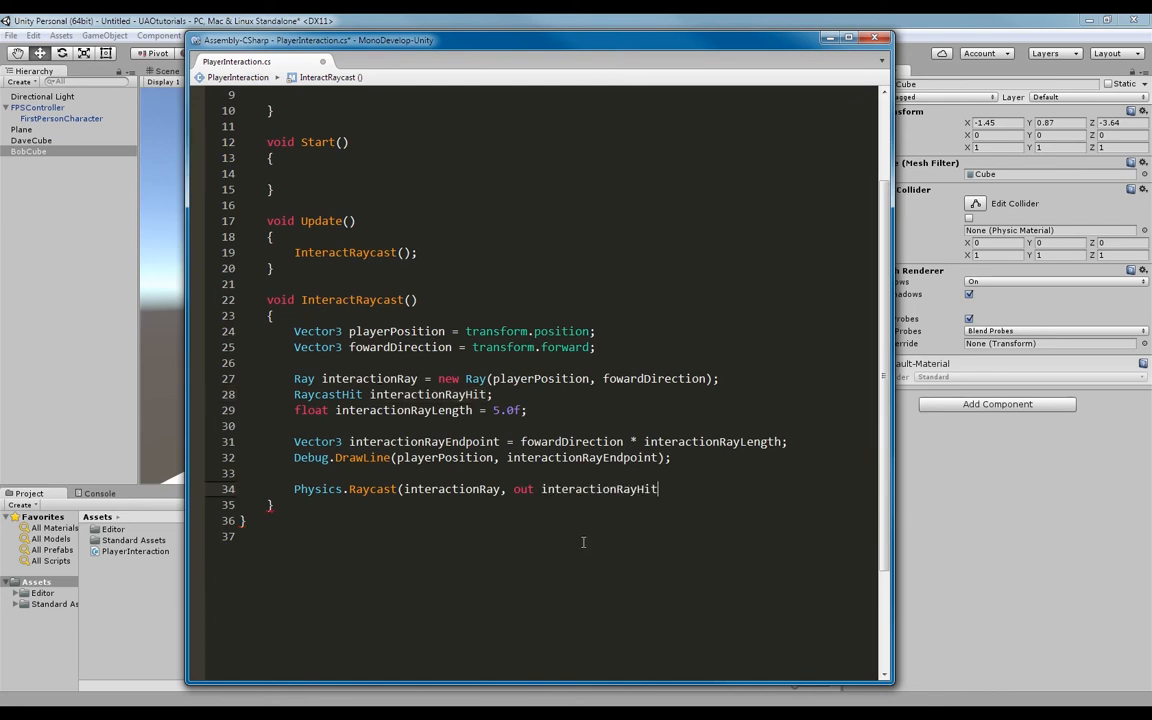
text(,)
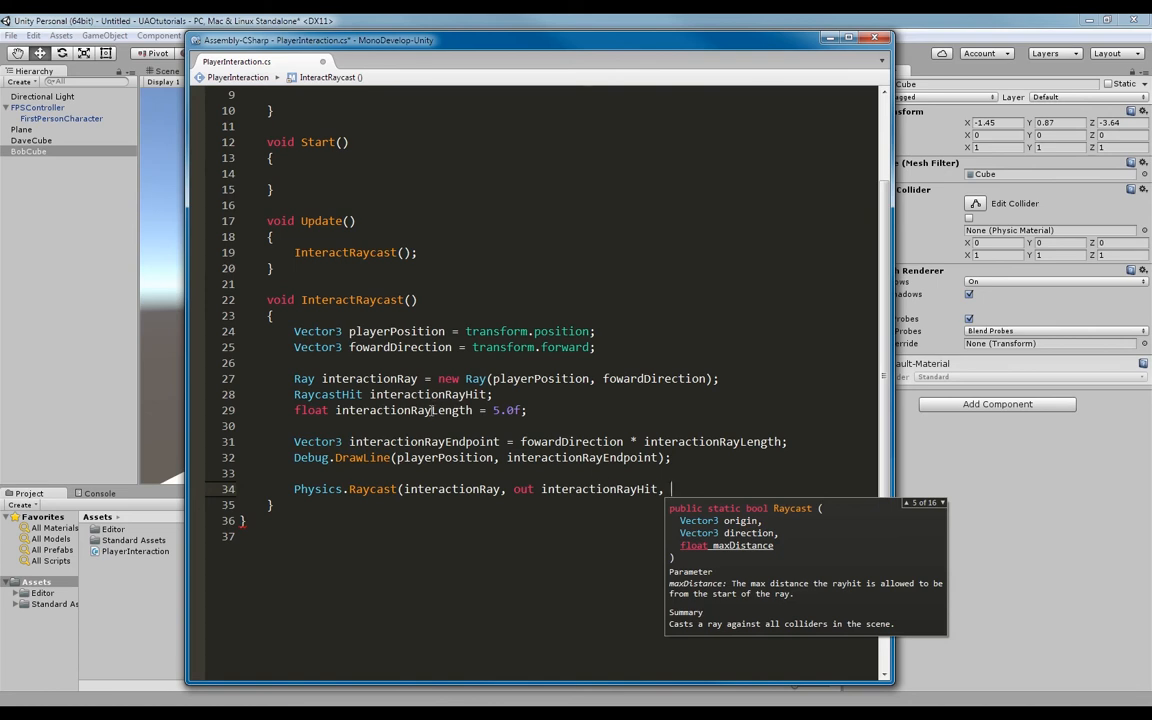
text(interactionRayLength)
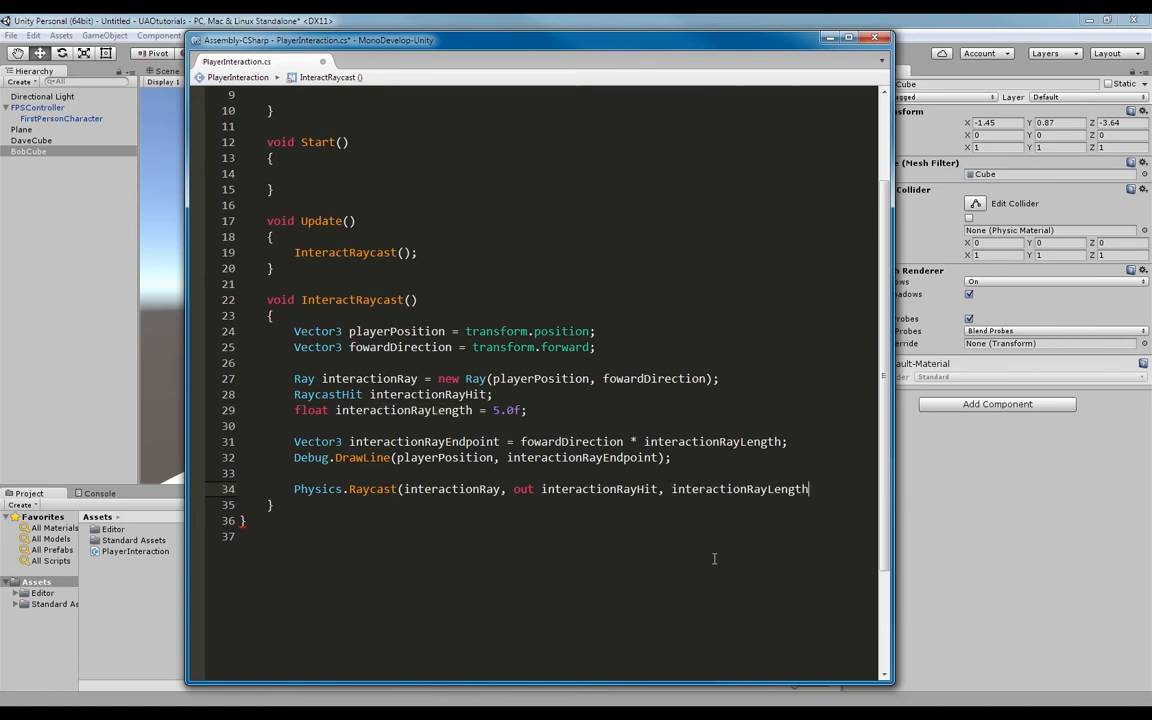
text())
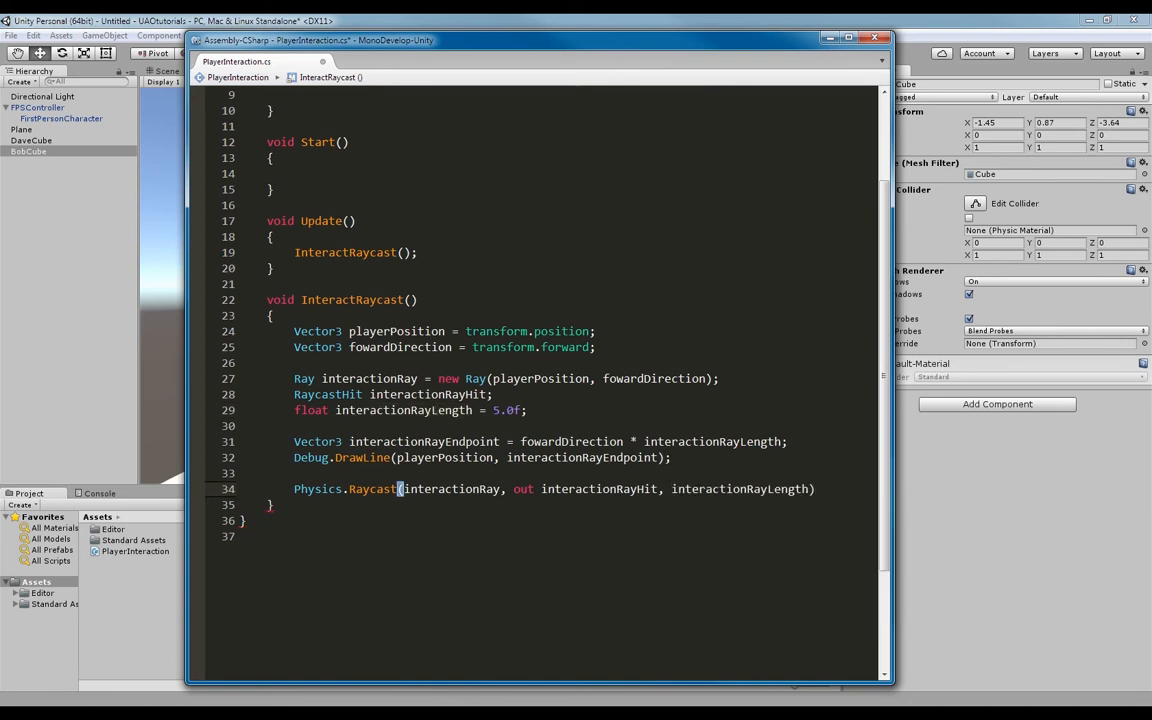
text();)
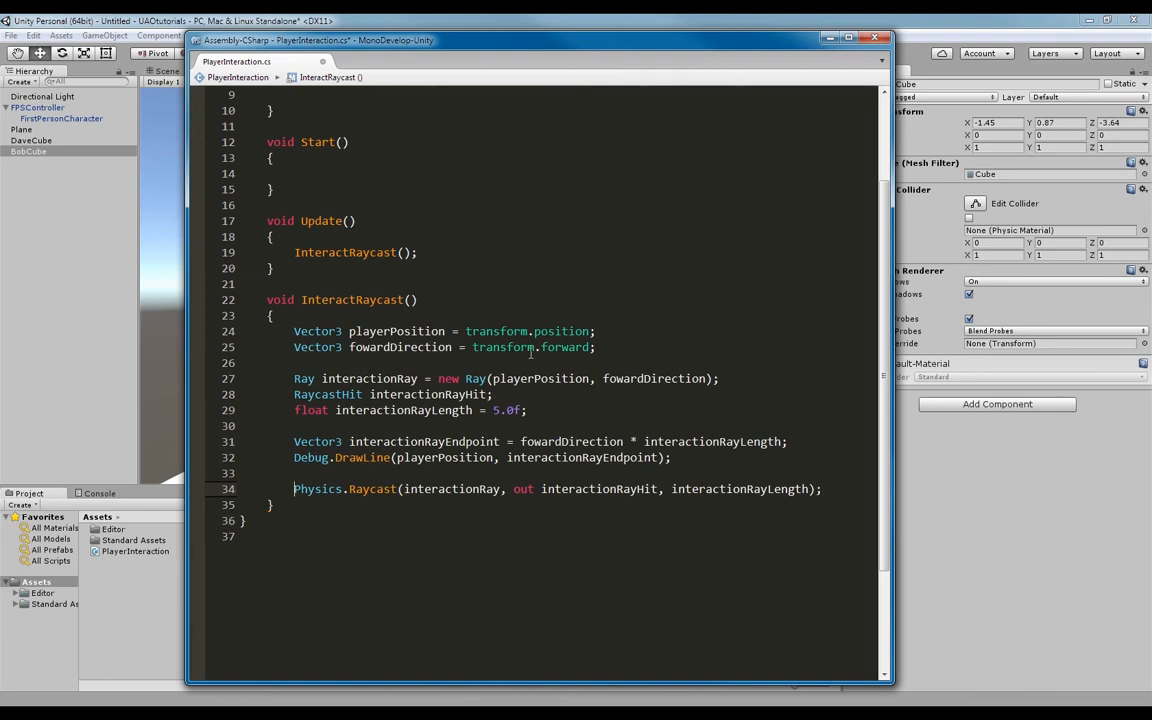
- Store the raycast result in a bool named hitFound
text(bool)
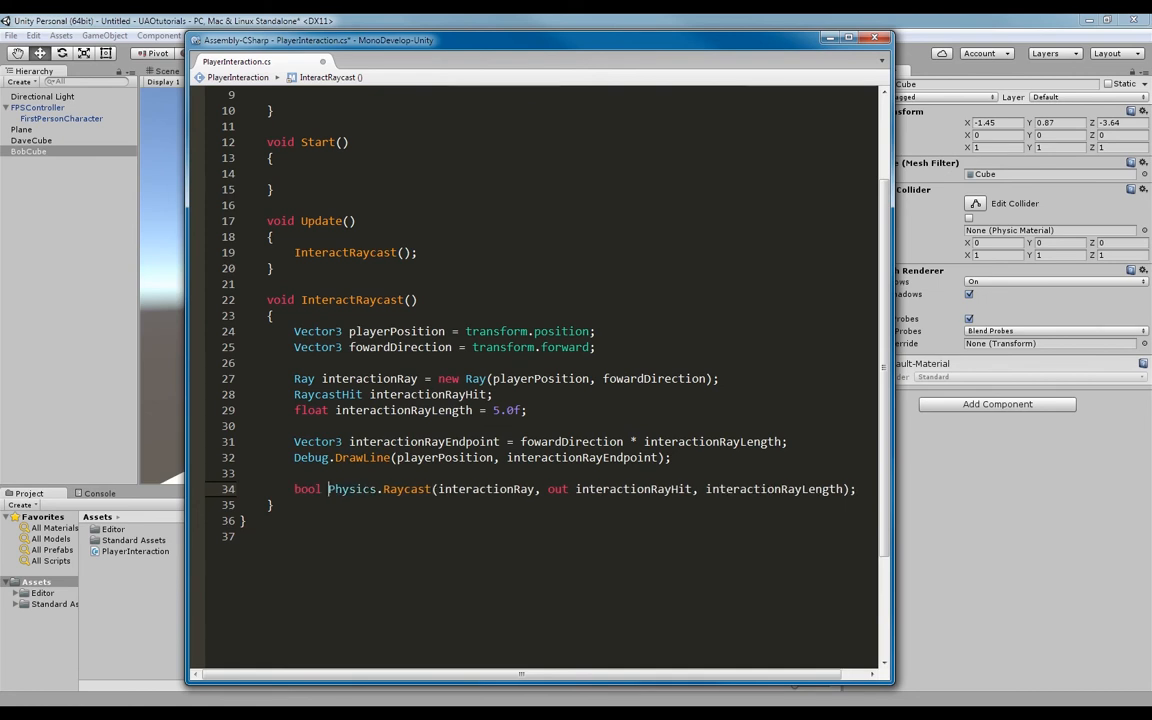
text(hitFor)
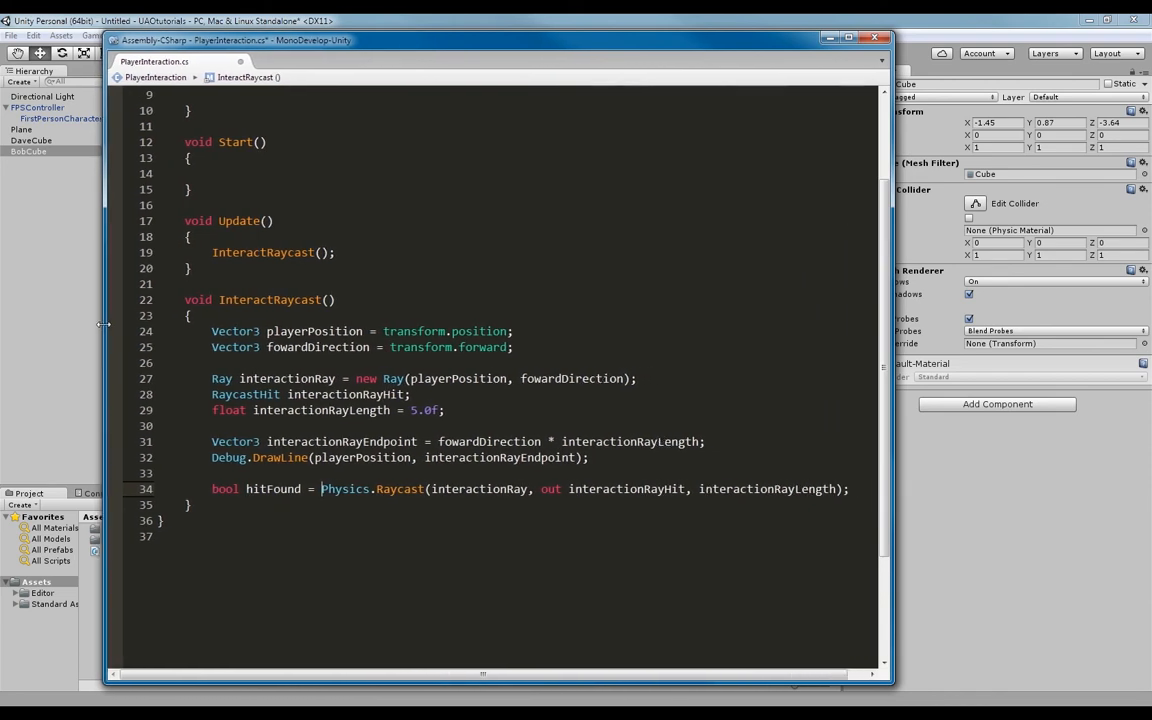
scroll(down, 3)
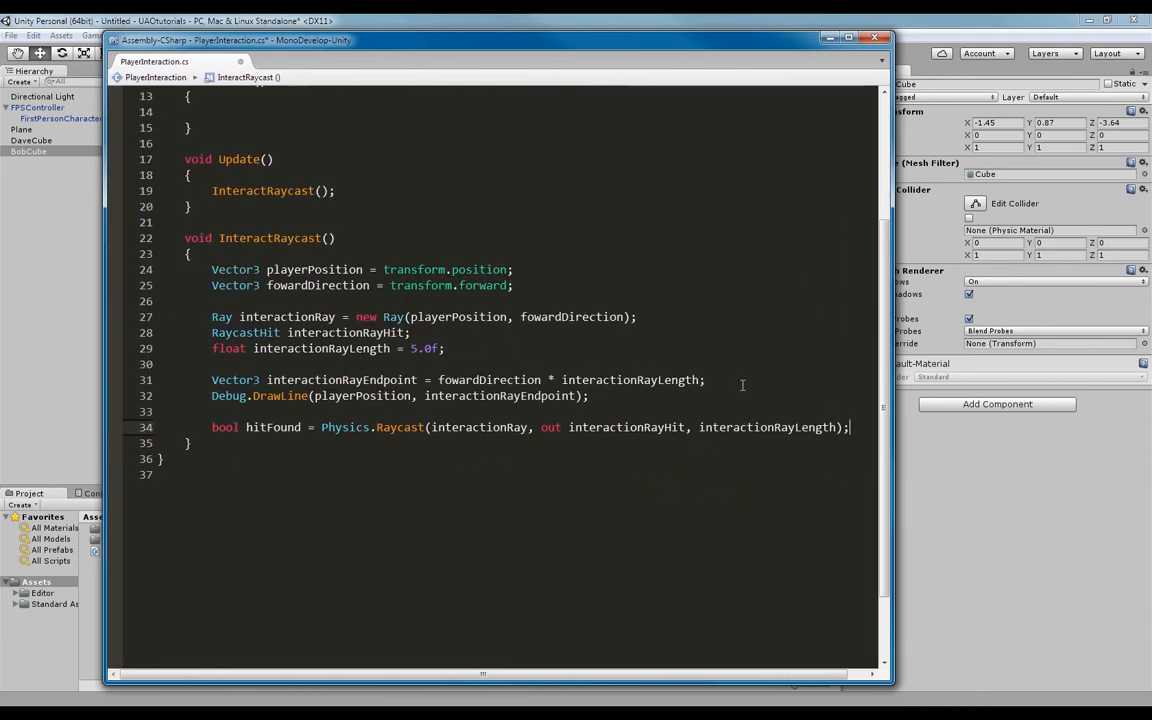
- Add an if(hitFound) block with an empty else branch
text(if)
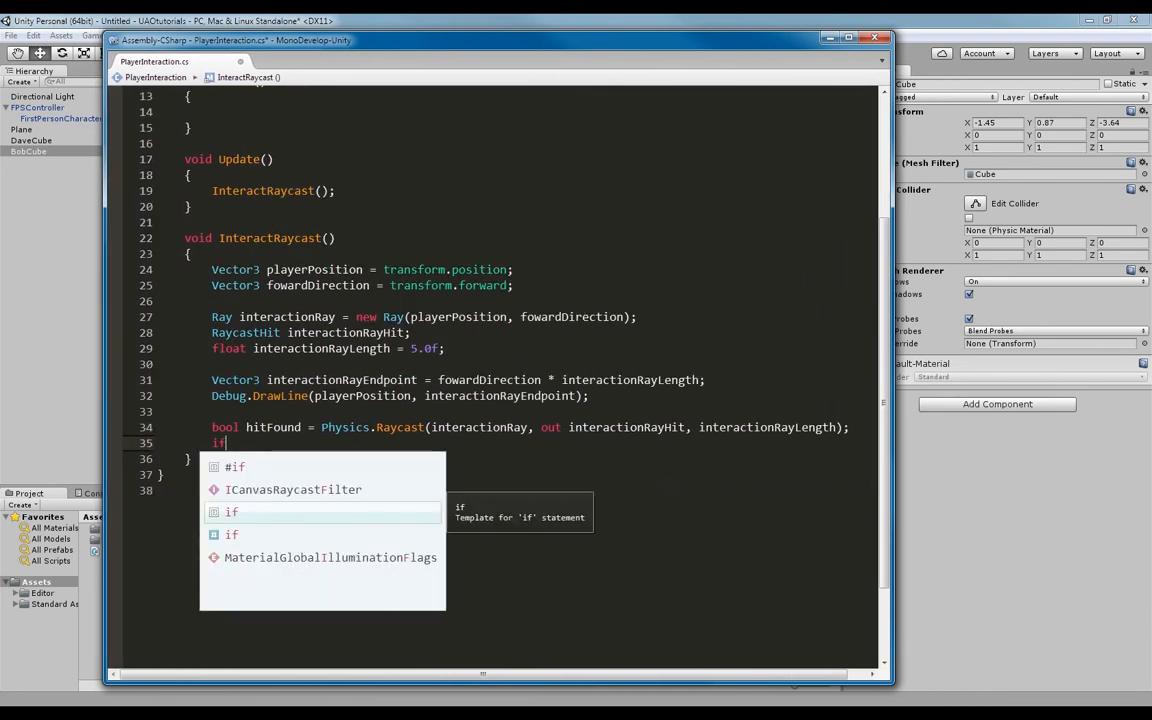
text((hitFound)
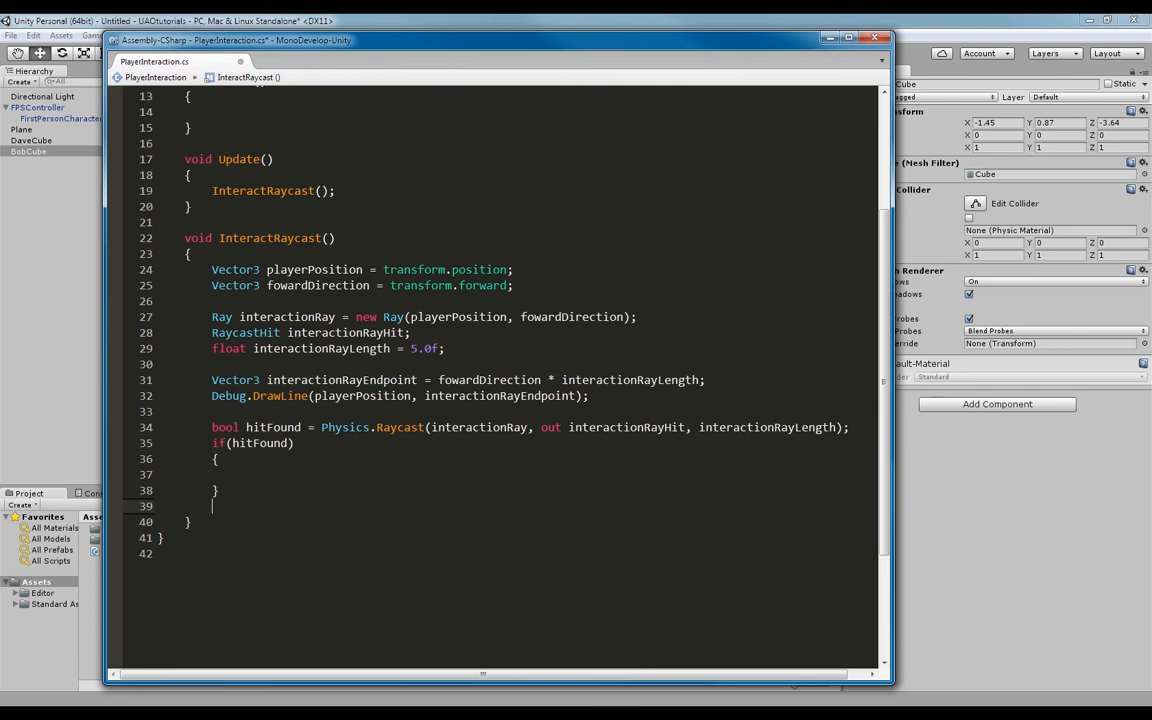
text(else)
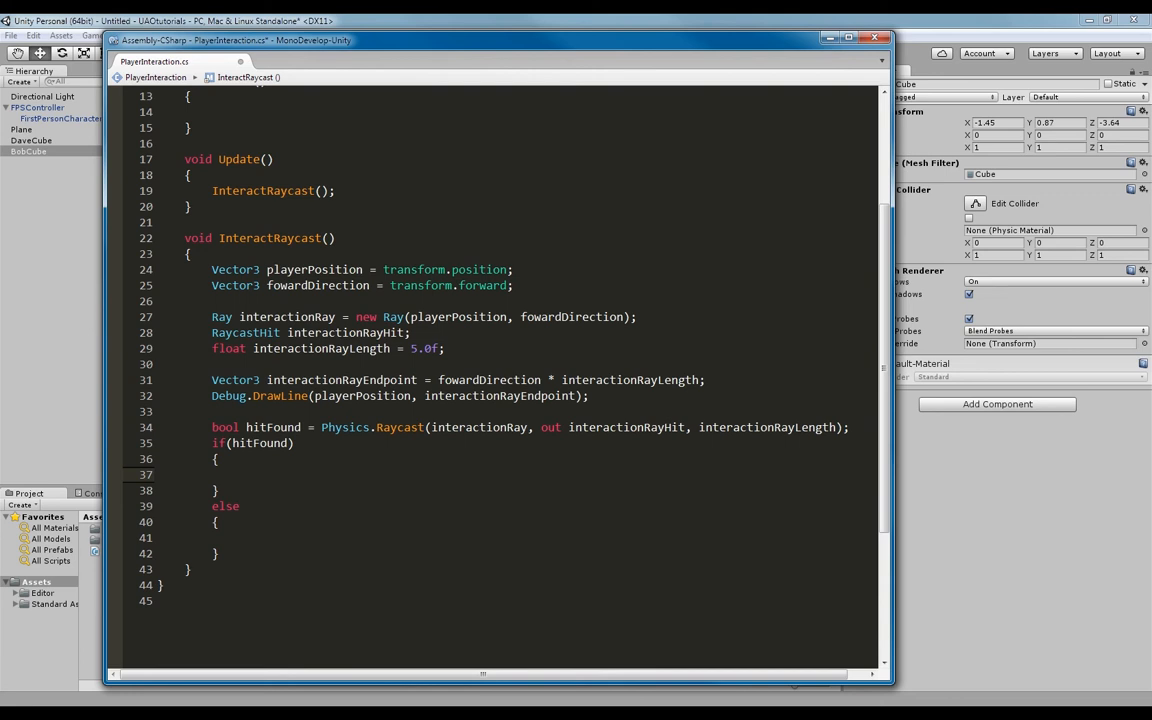
- Inside the if block, assign GameObject hitGameobject = interactionRayHit.transform.gameObject
click(240, 474)
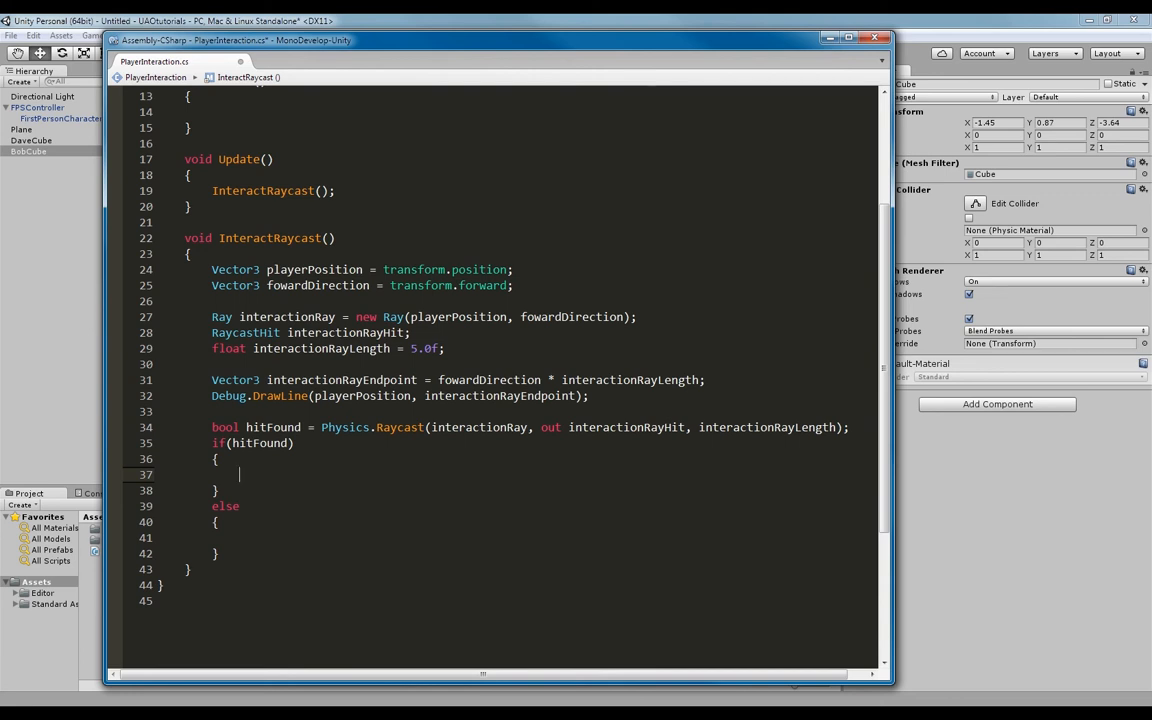
text(GameObject)
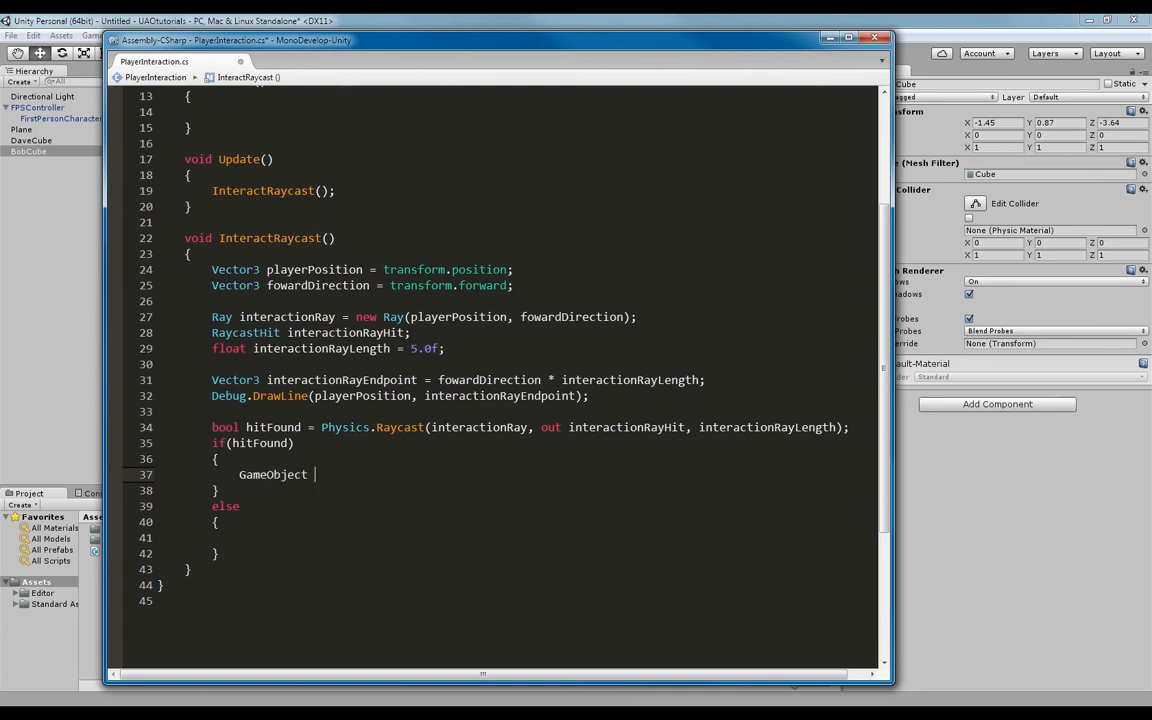
text(hitG)
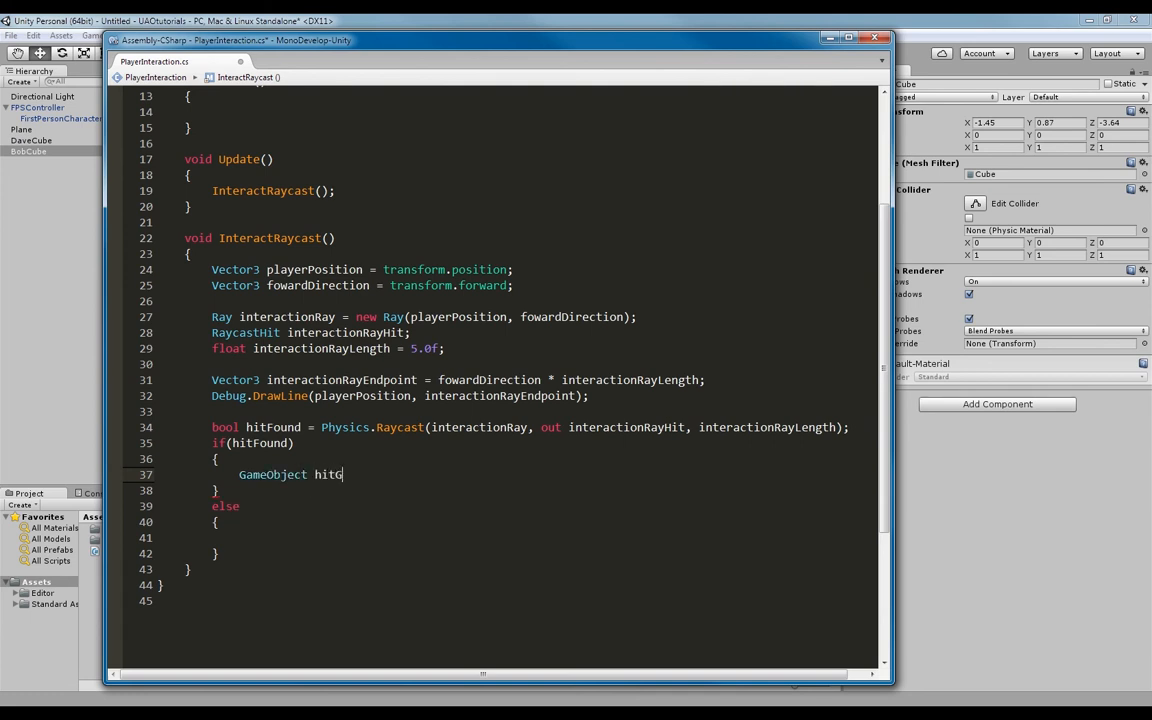
text(ameobject)
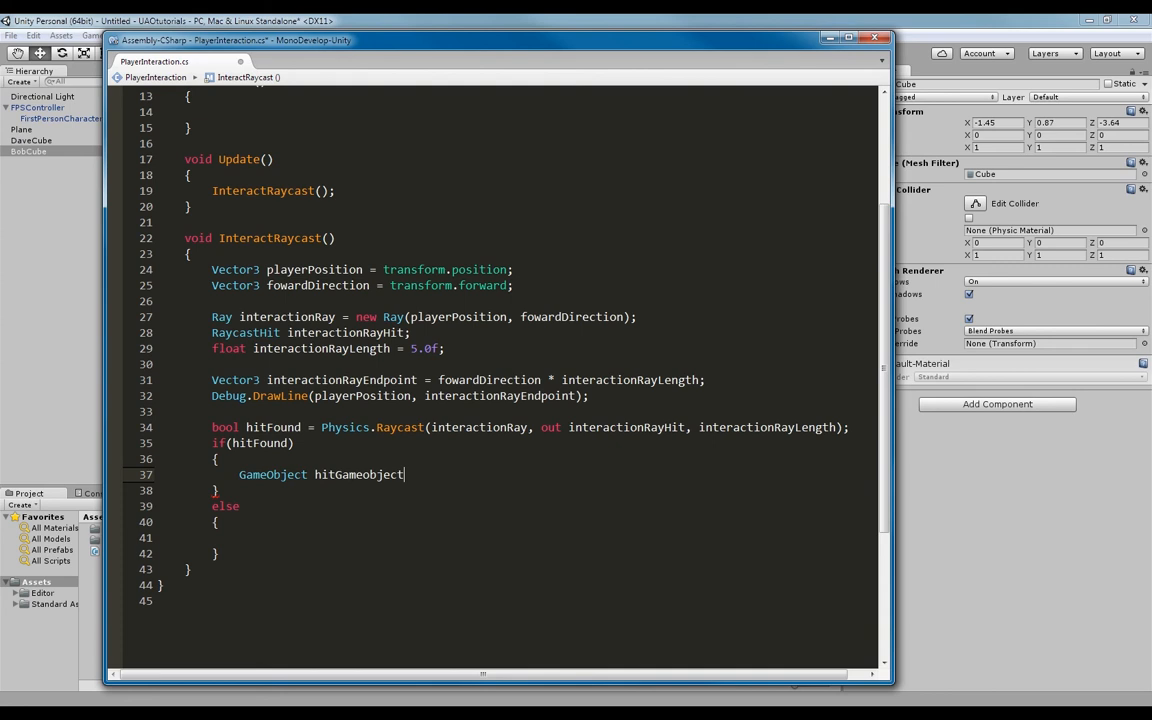
text(=)
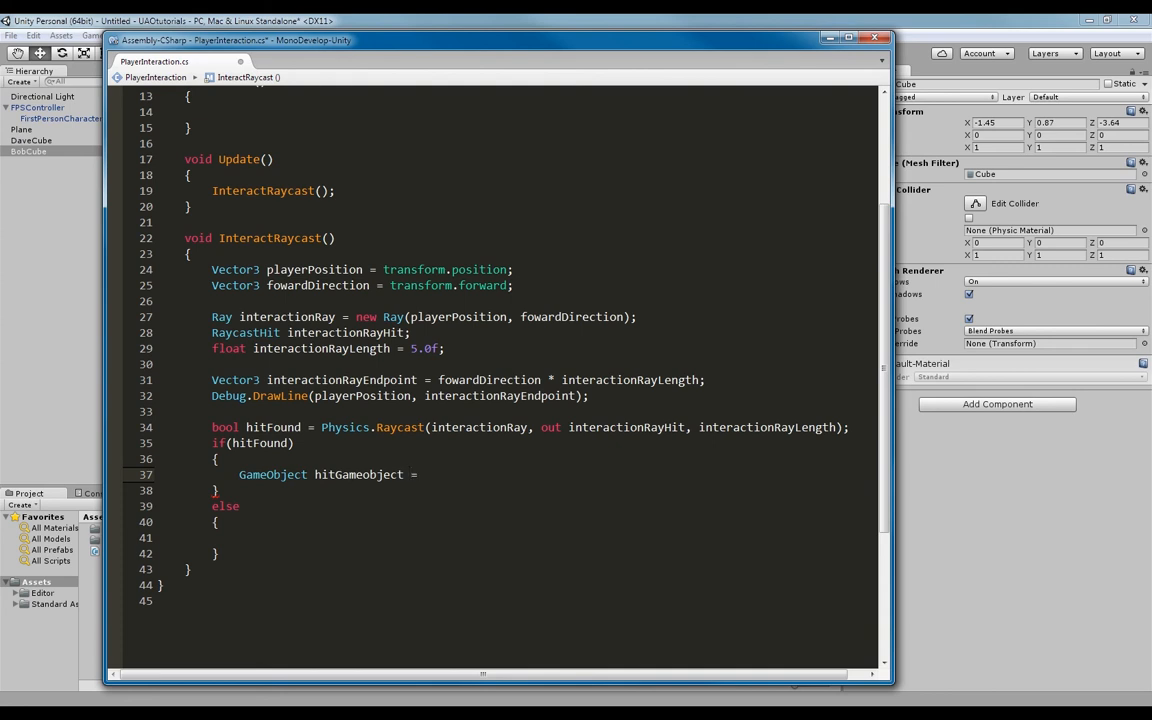
click(424, 474)
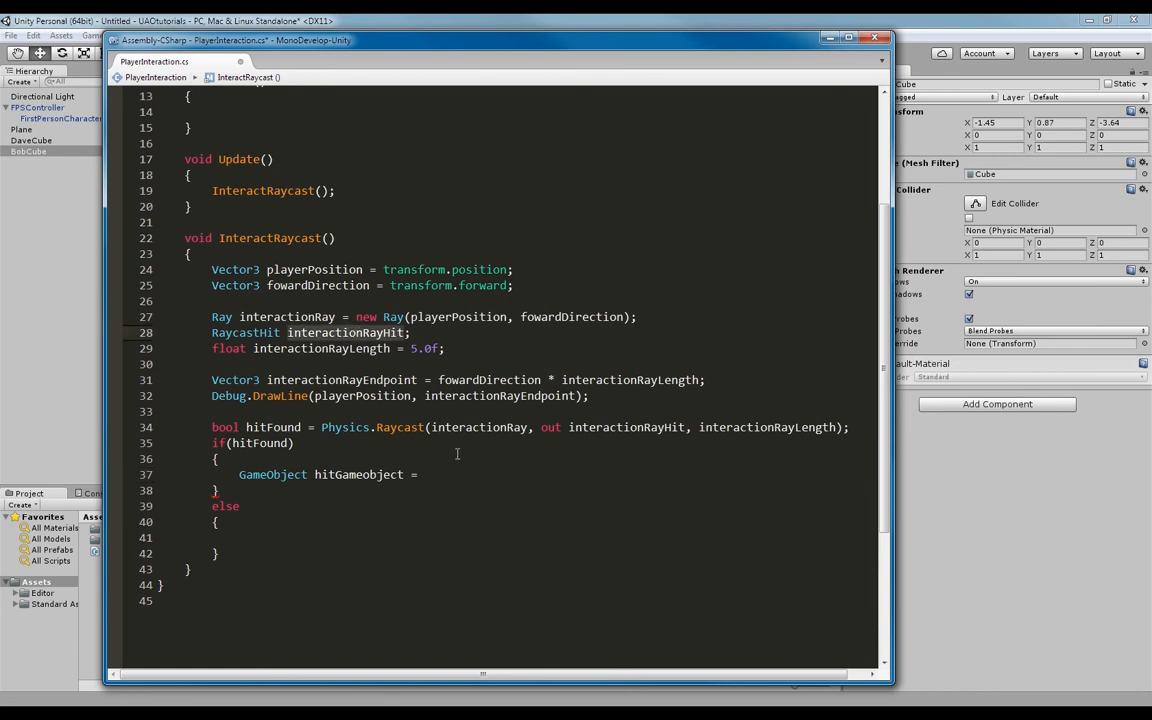
text(interactionRayHit.)
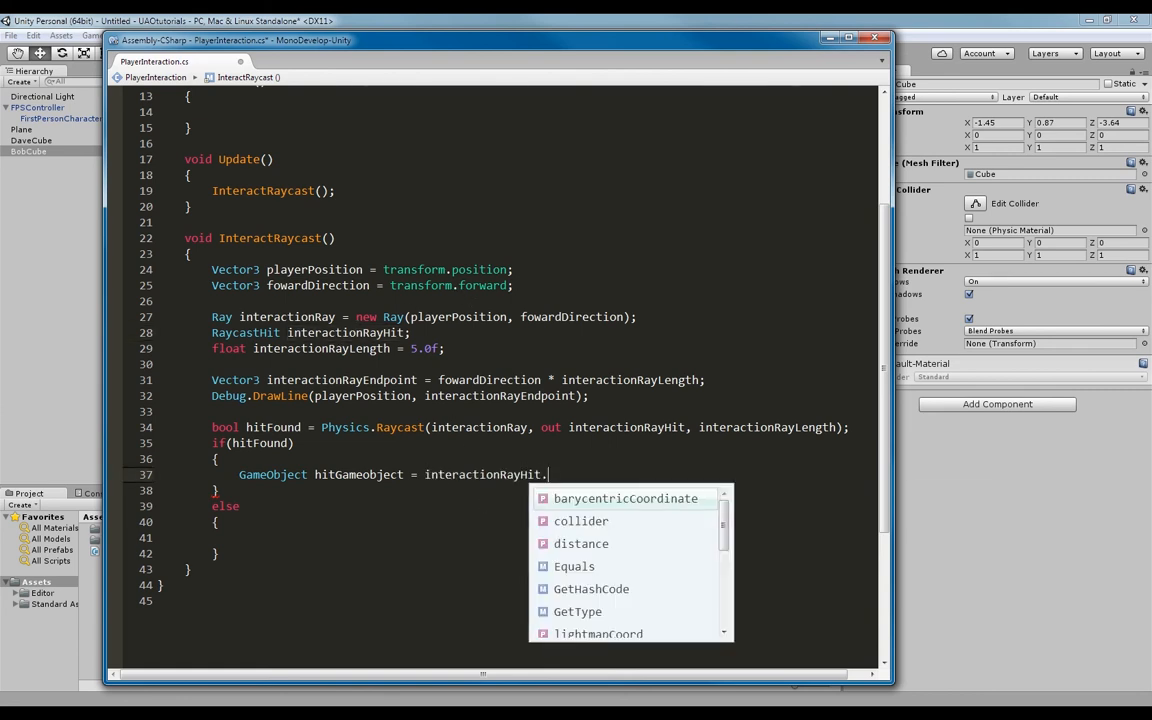
mouse_move(625, 498)
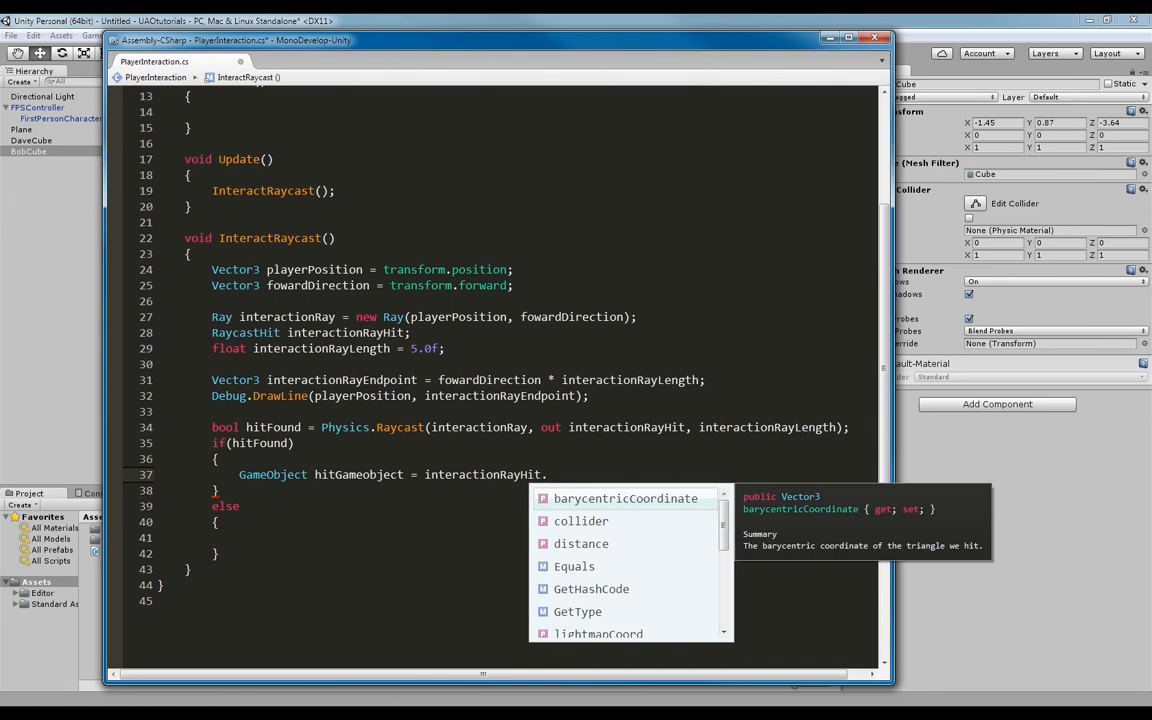
text(transform.gameObject;)
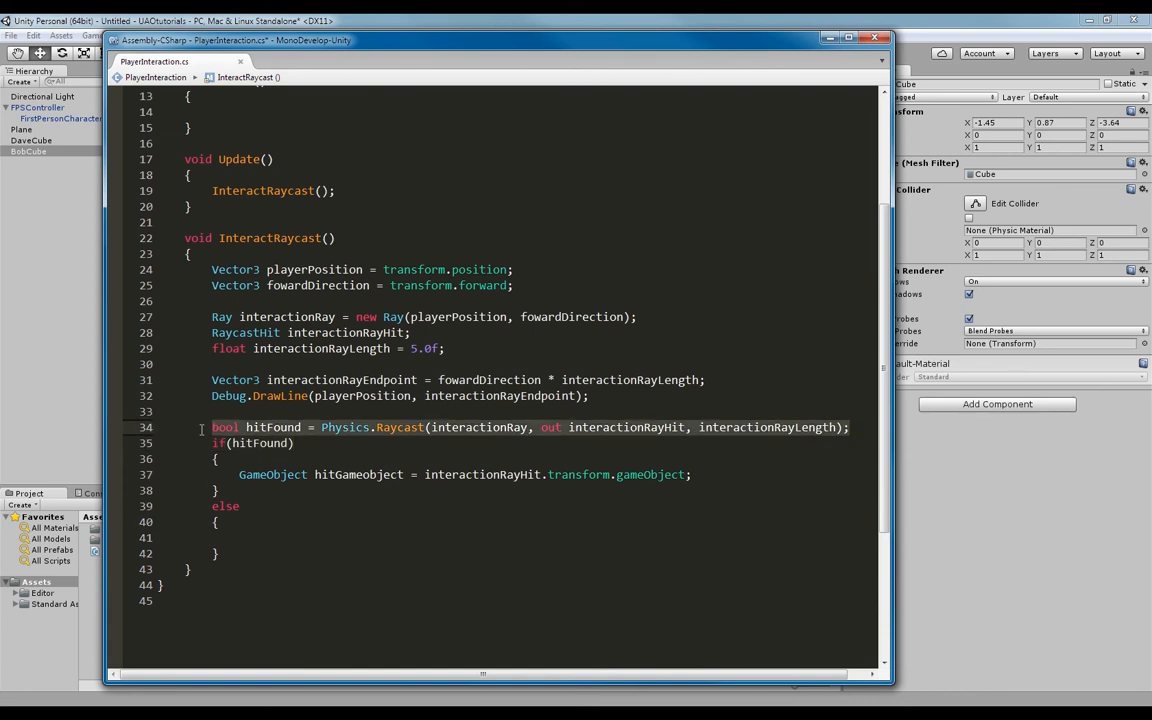
click(232, 443)
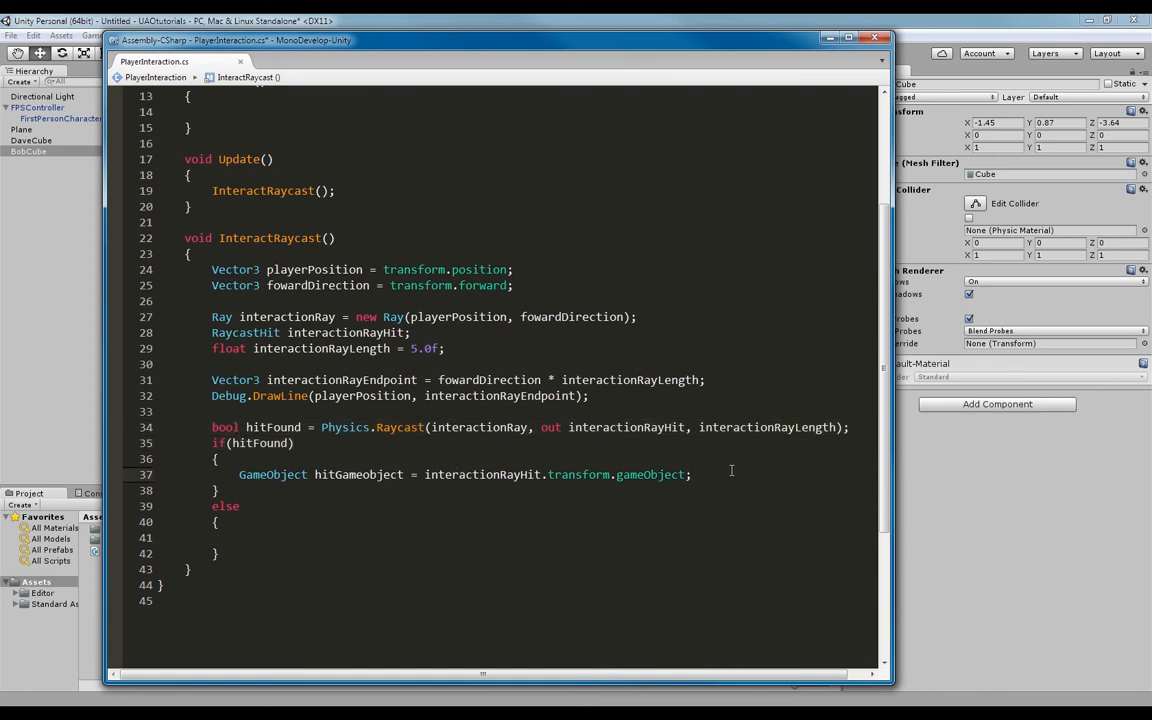
- Store hitGameobject.name in string hitFeedback and log it with Debug.Log
key(Return)
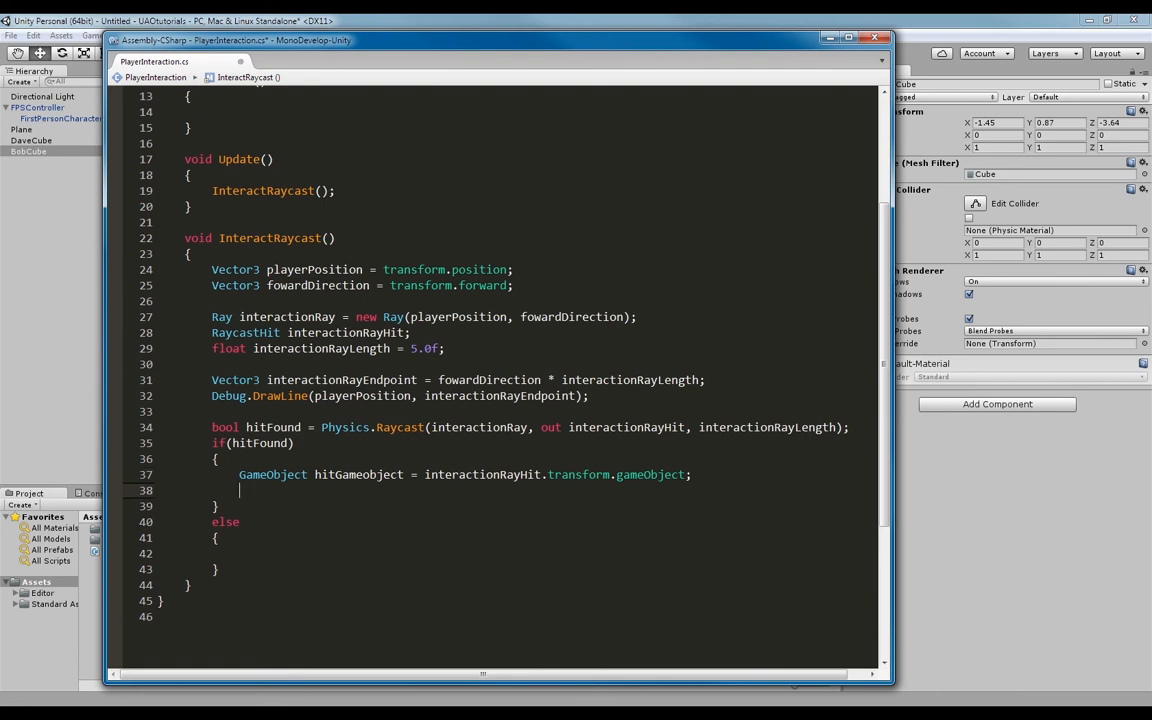
text(string hitFeedback =)
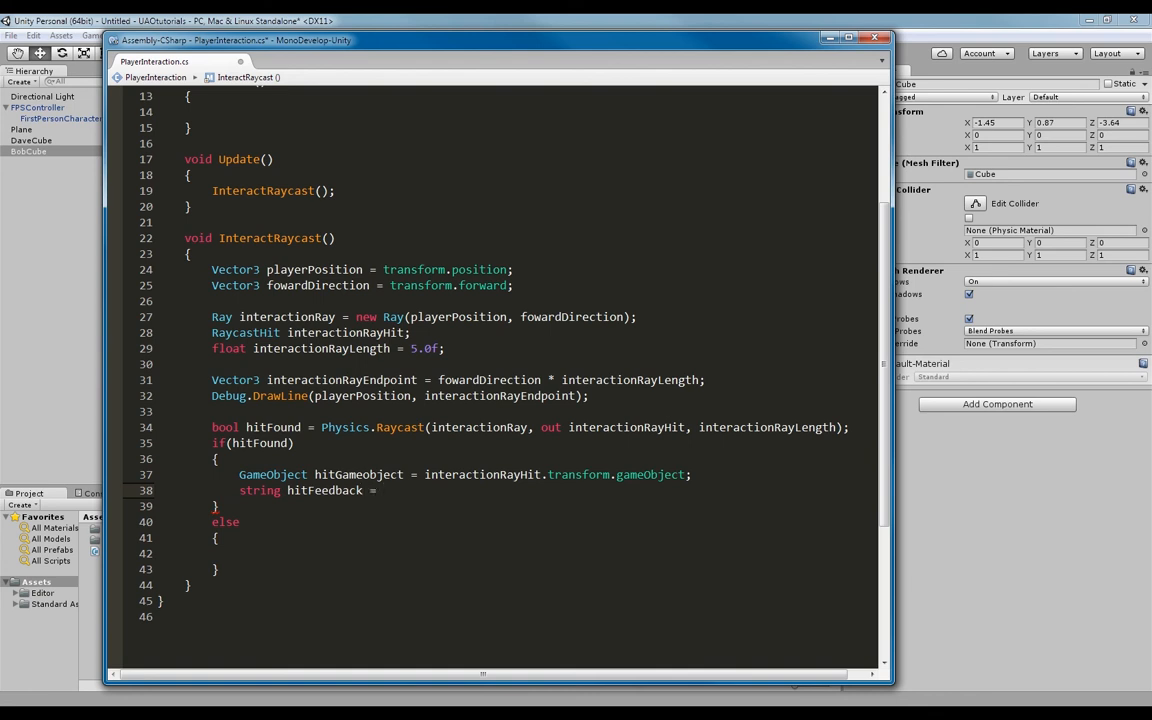
text(hitGameobject.name;)
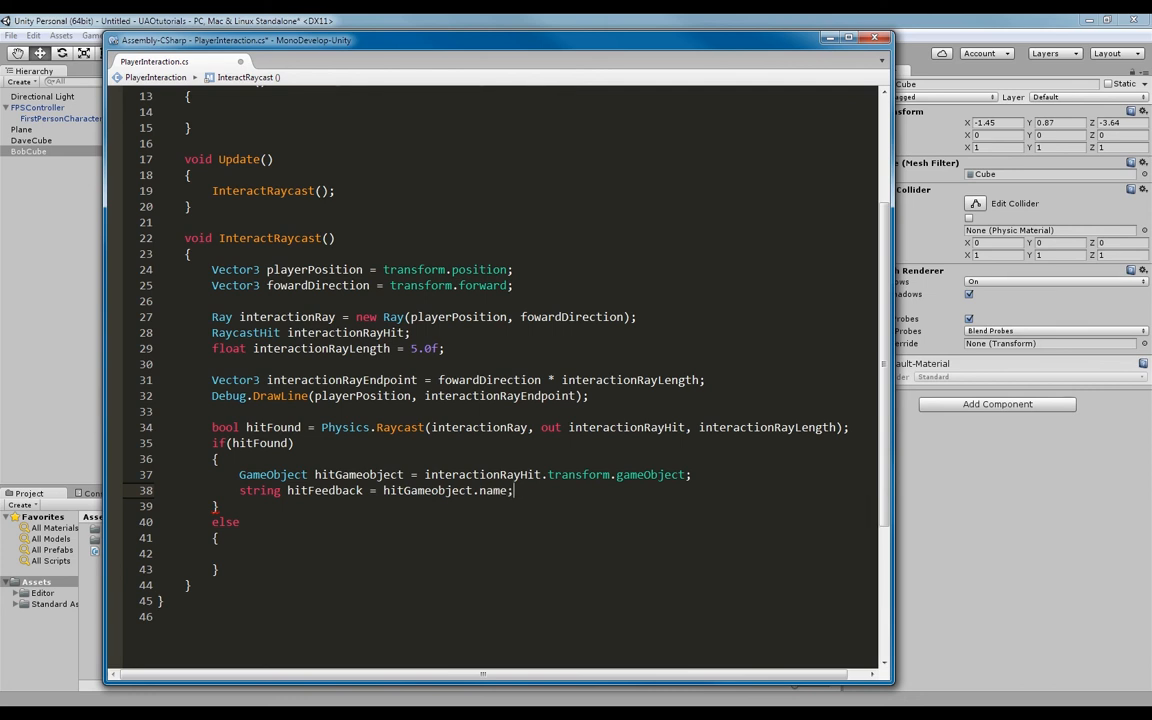
text(Debug.)
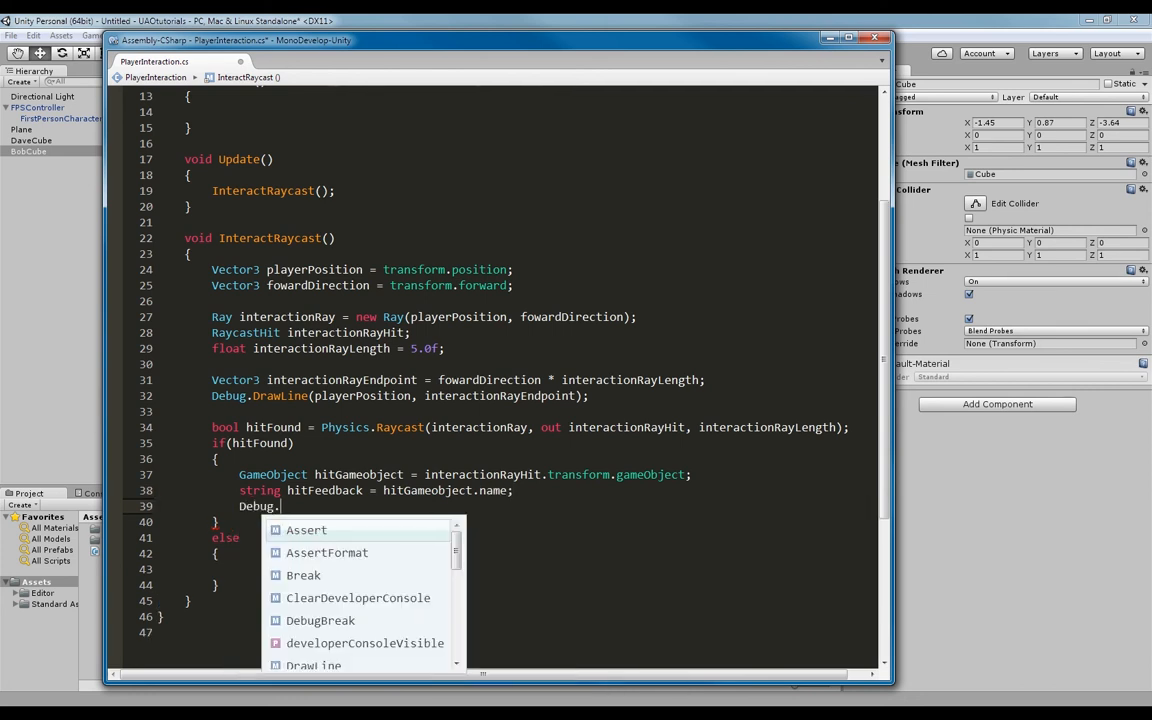
text(Log();)
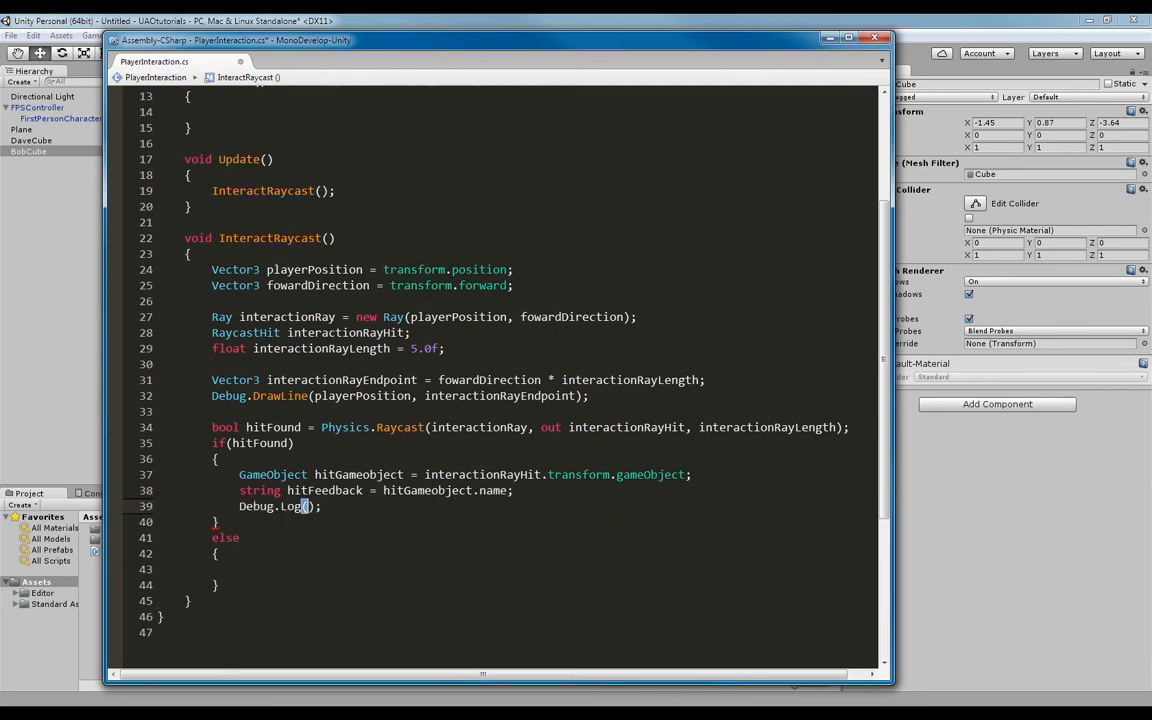
text(hitFeedback)
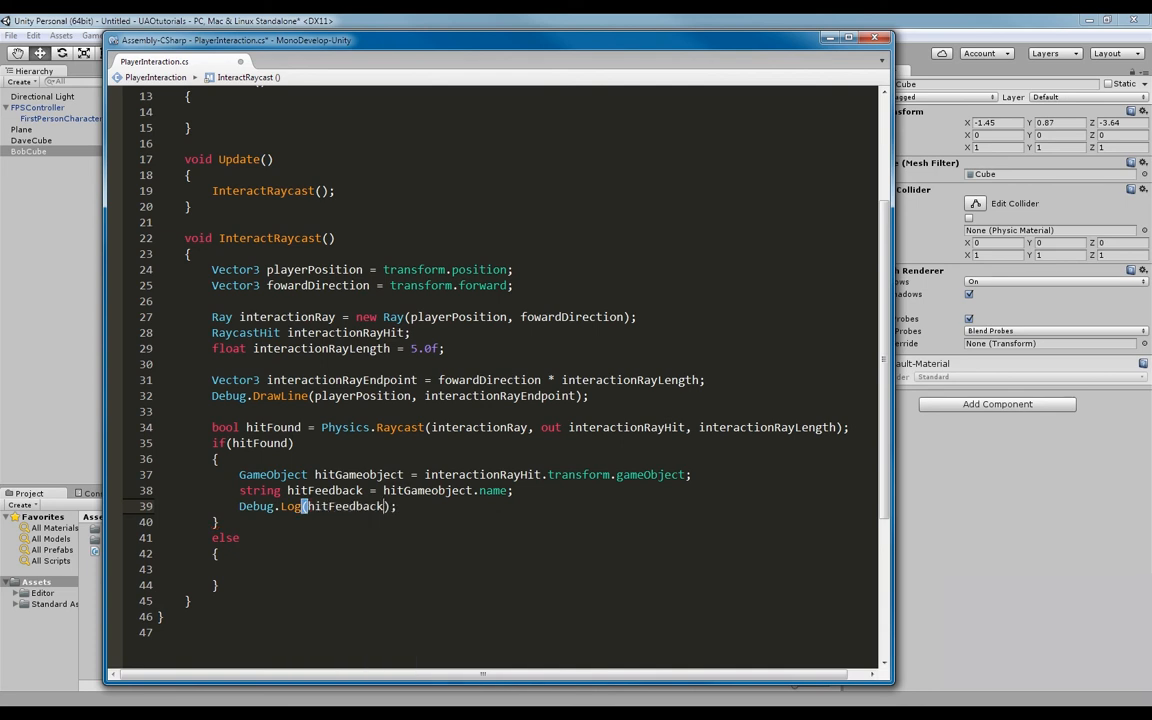
scroll(up, 3)
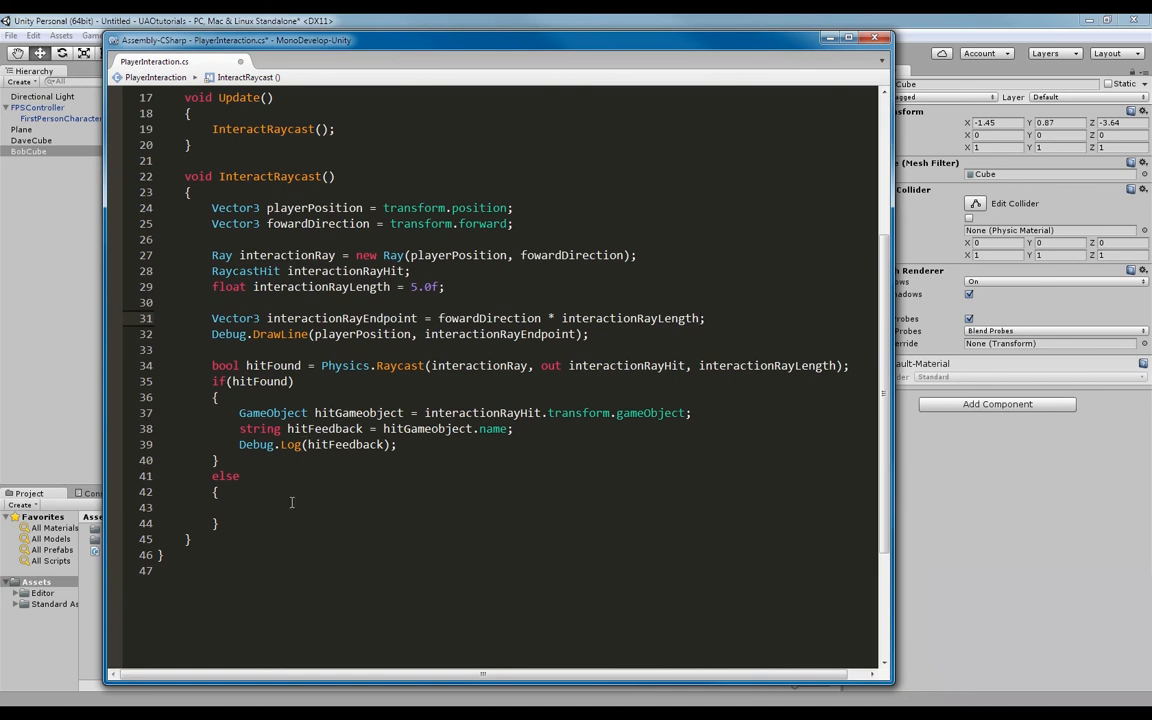
- Declare string nothingHitFeedback = "-" in the else branch
text(string)
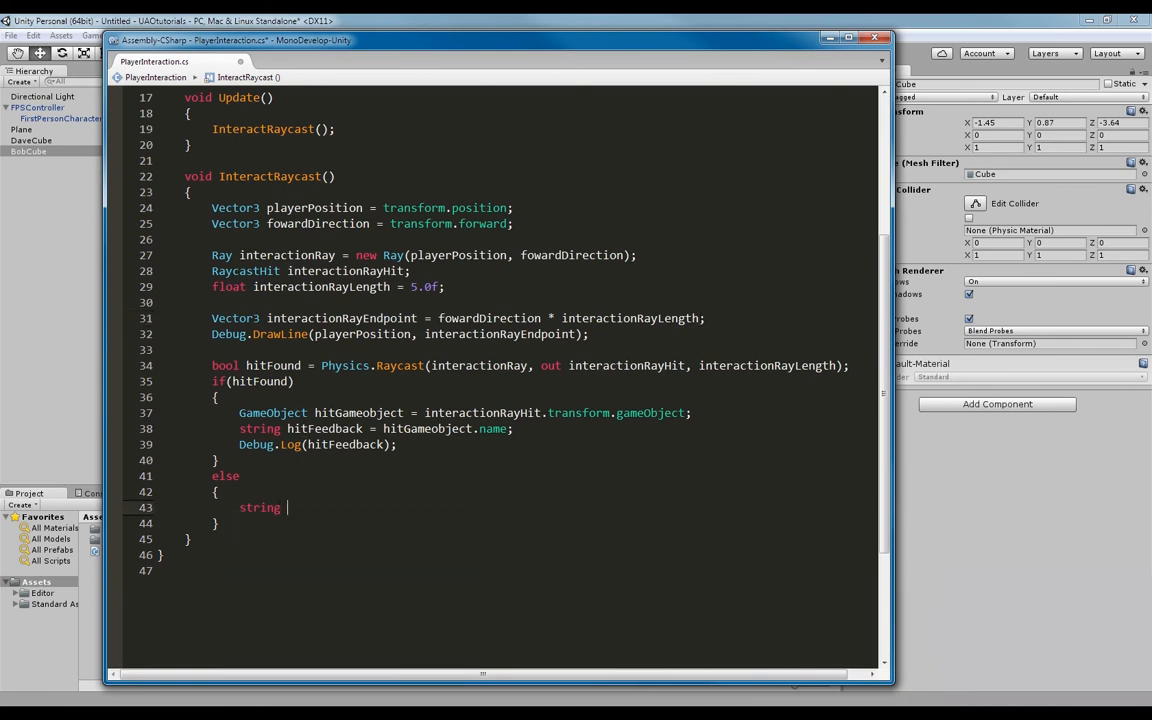
text(noth)
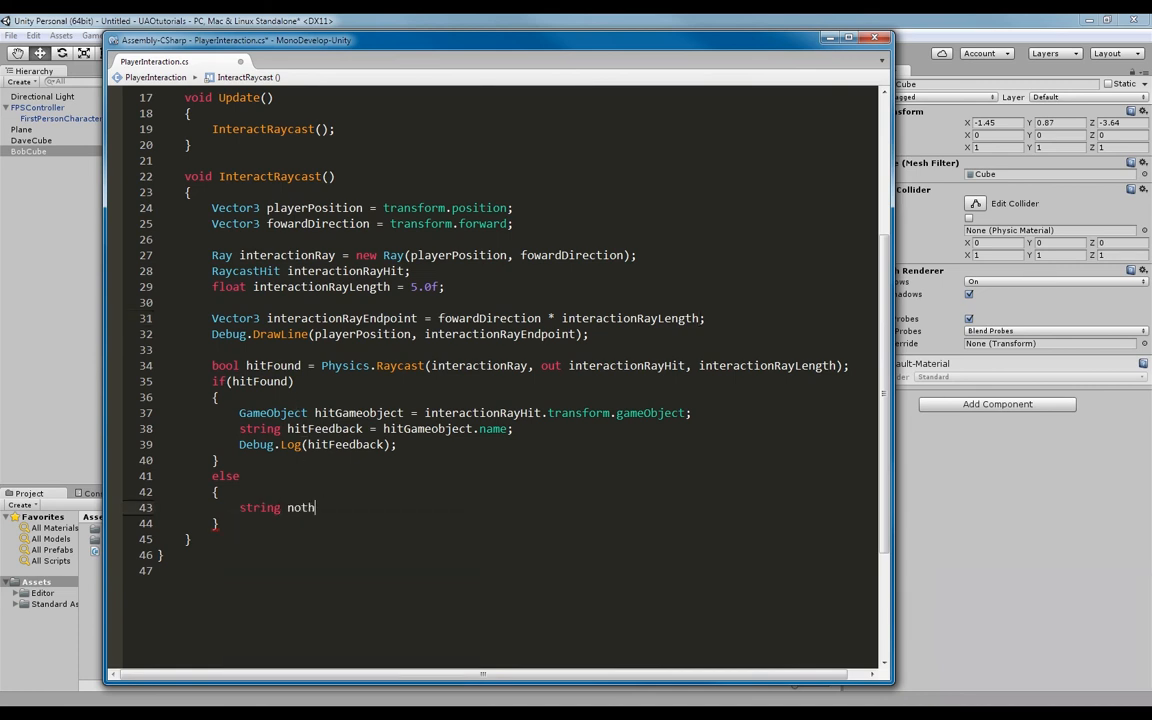
text(ingHitFeedback = "-)
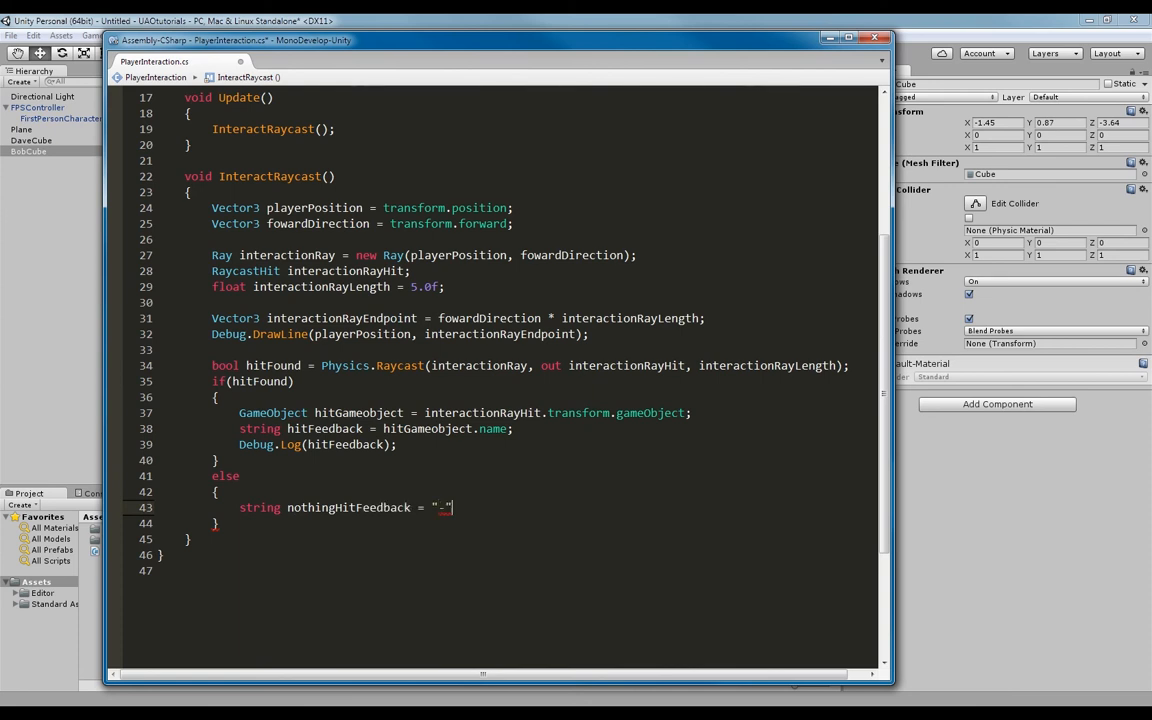
text(";)
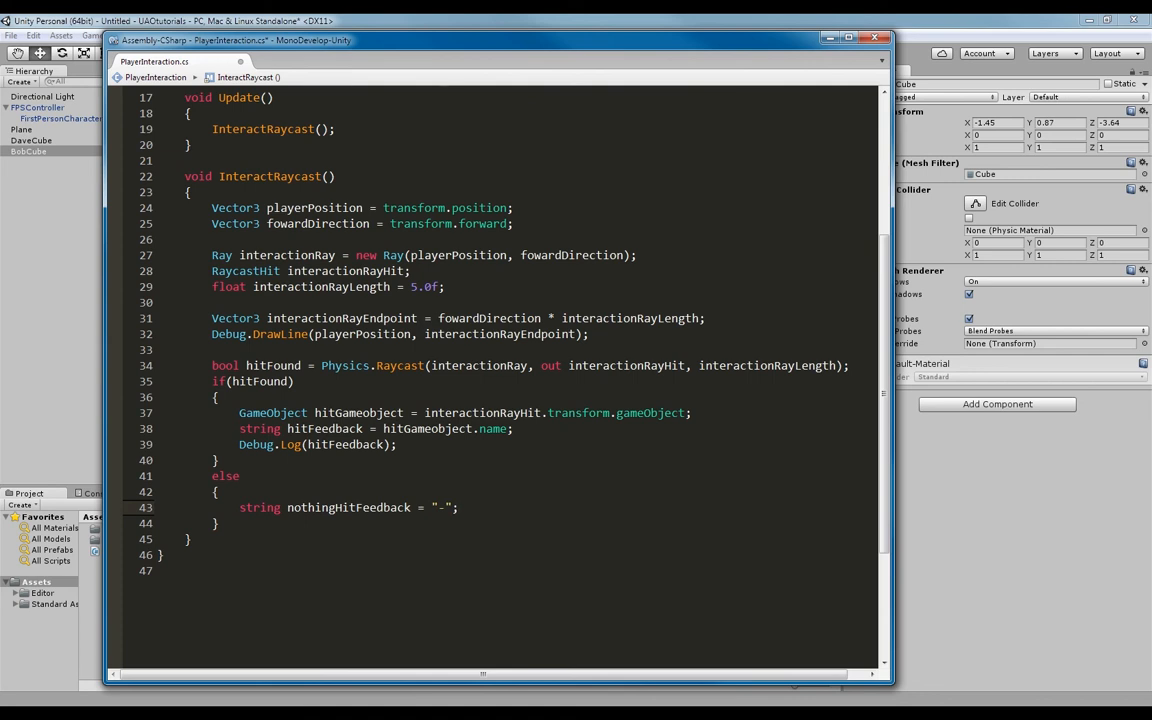
- Edit the nothingHitFeedback text and log it with Debug.Log(nothingHitFeedback)
click(460, 507)
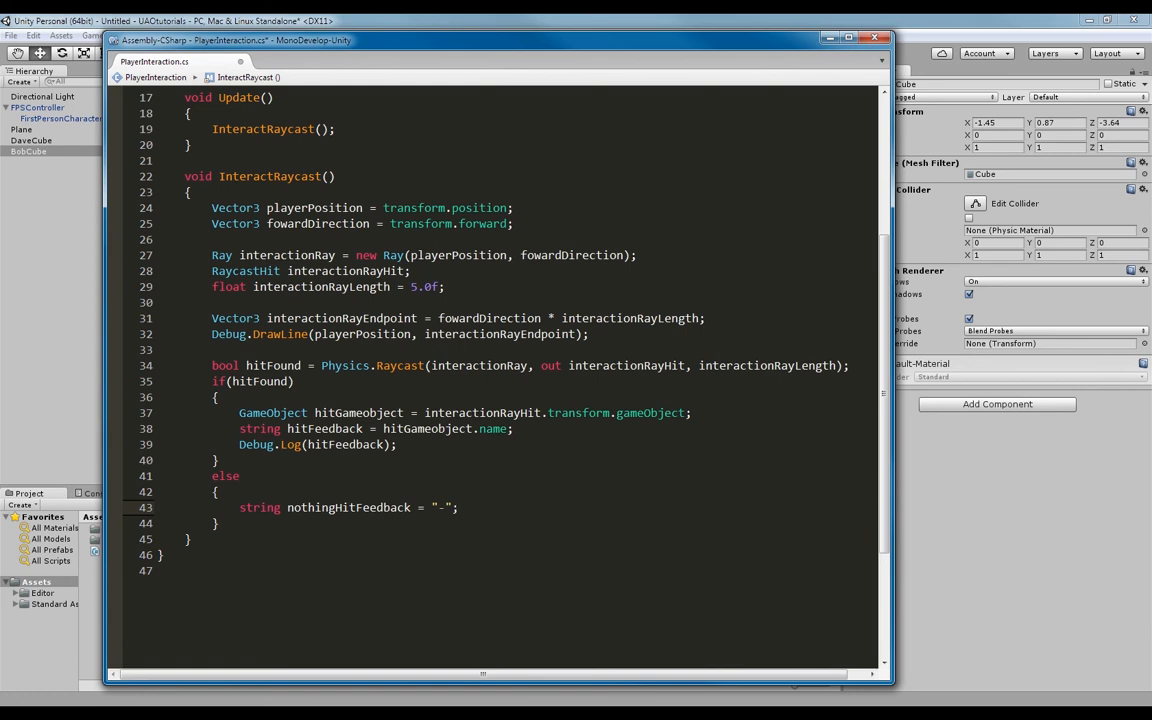
click(444, 507)
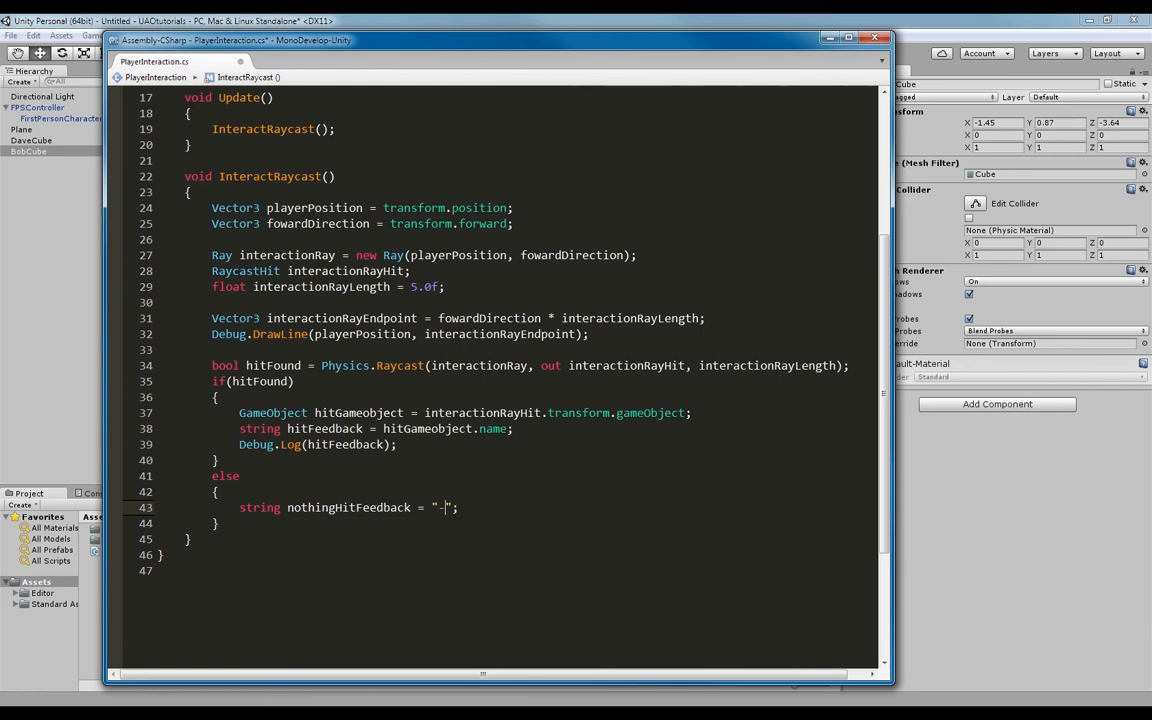
text(Nothing)
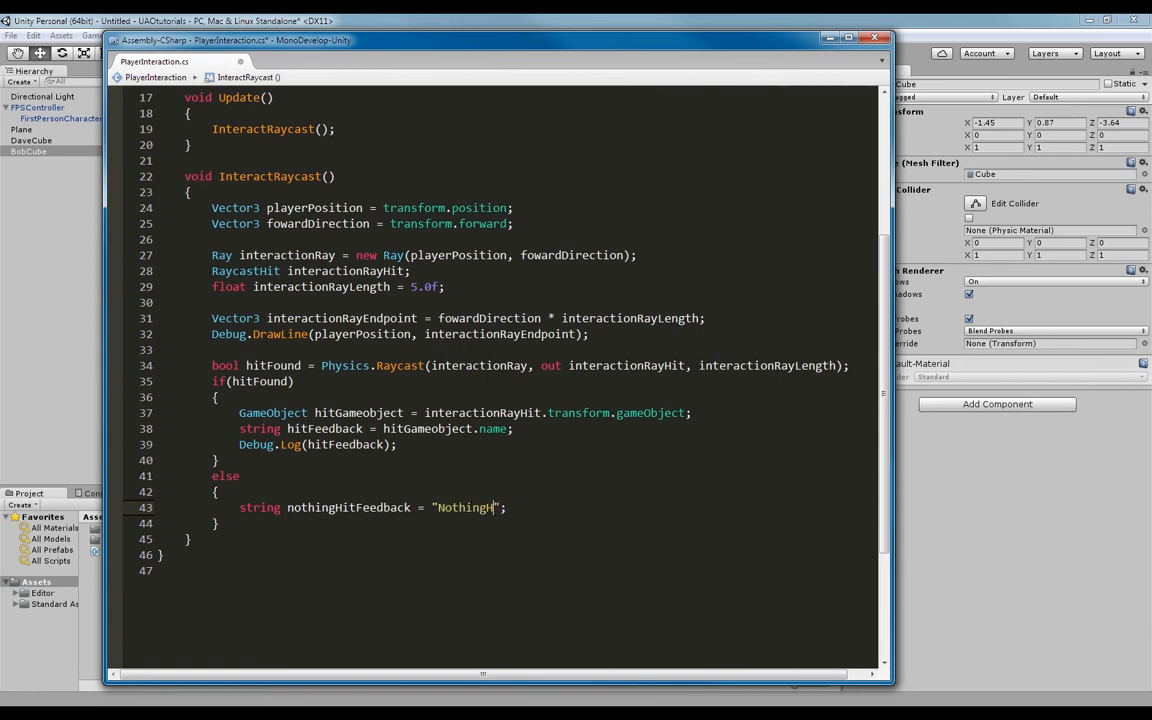
text(HasBeenHit)
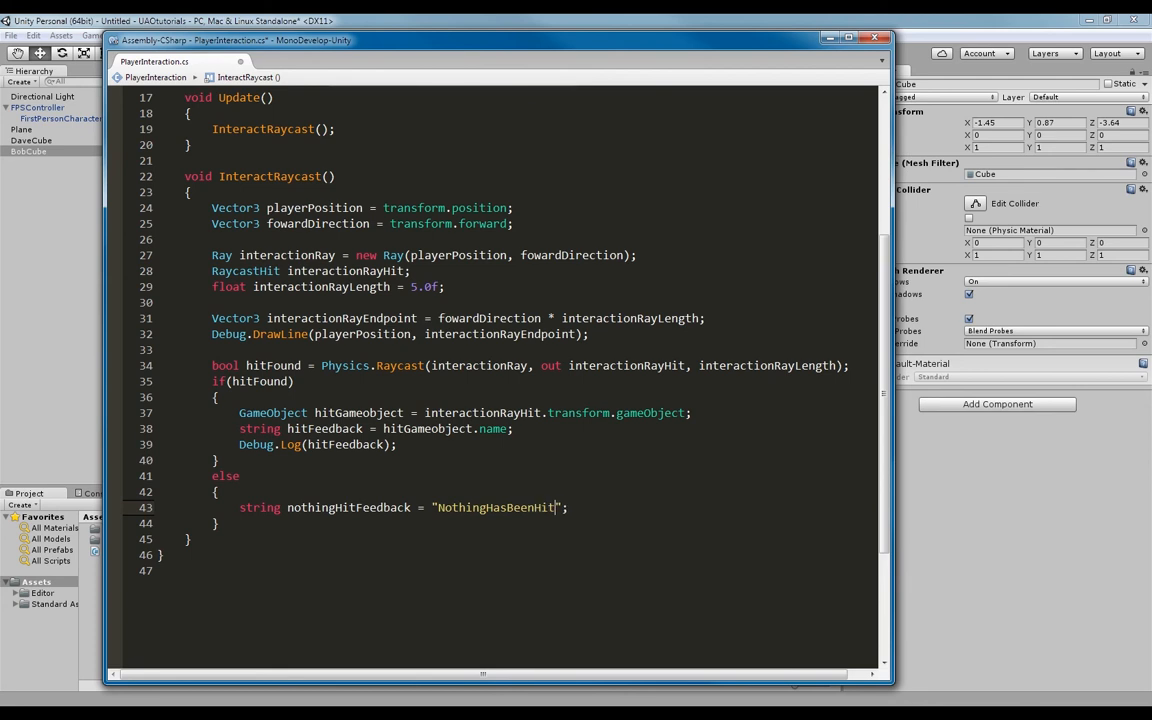
text(GoHome)
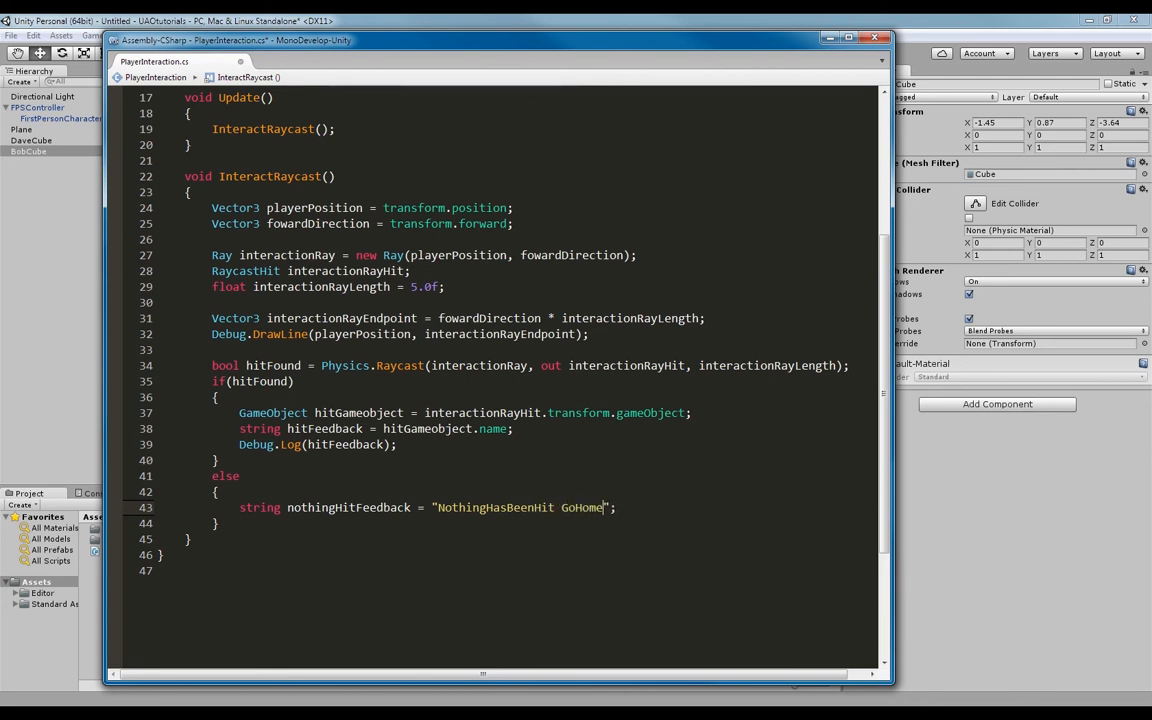
text(Andc)
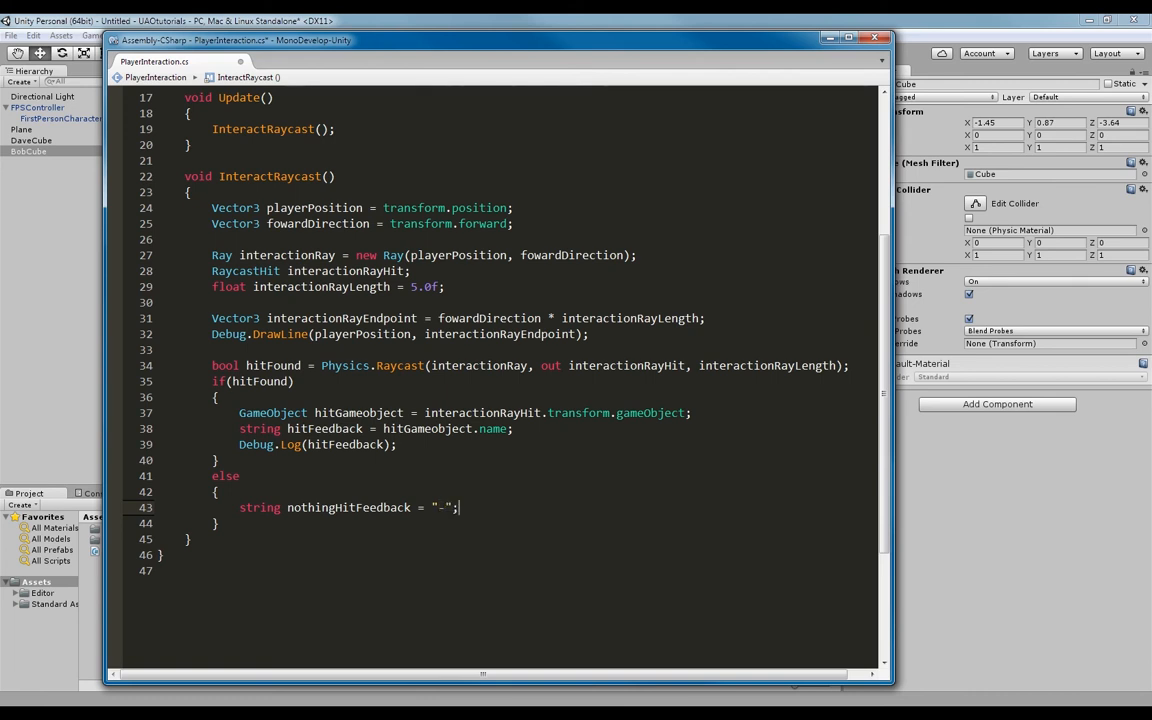
text(Debug.Log();)
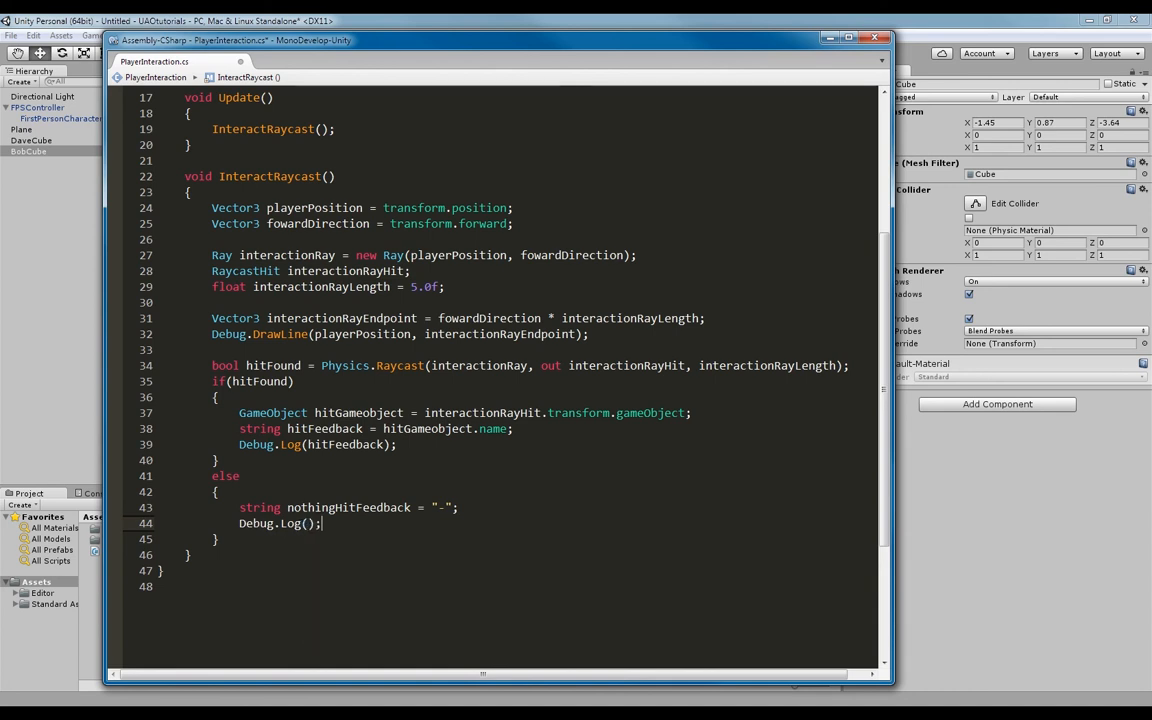
text(nothingHitFeedback)
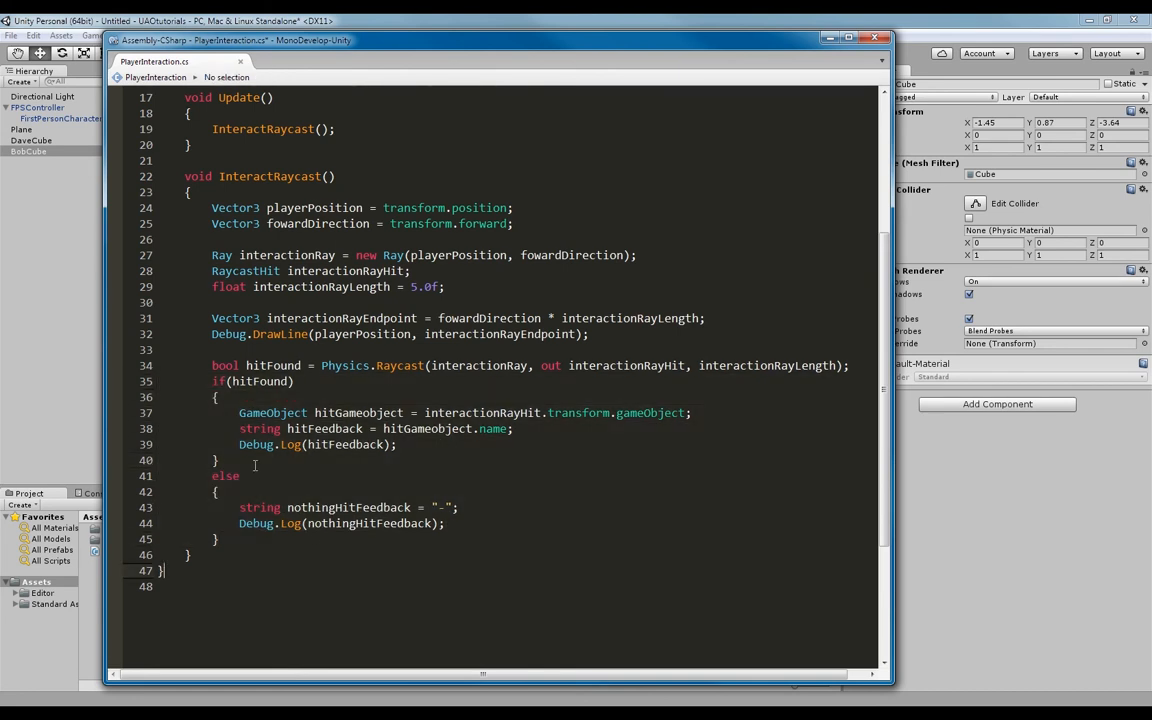
- Back in Unity, show the Console and enter play mode to test the raycast logging
click(216, 459)
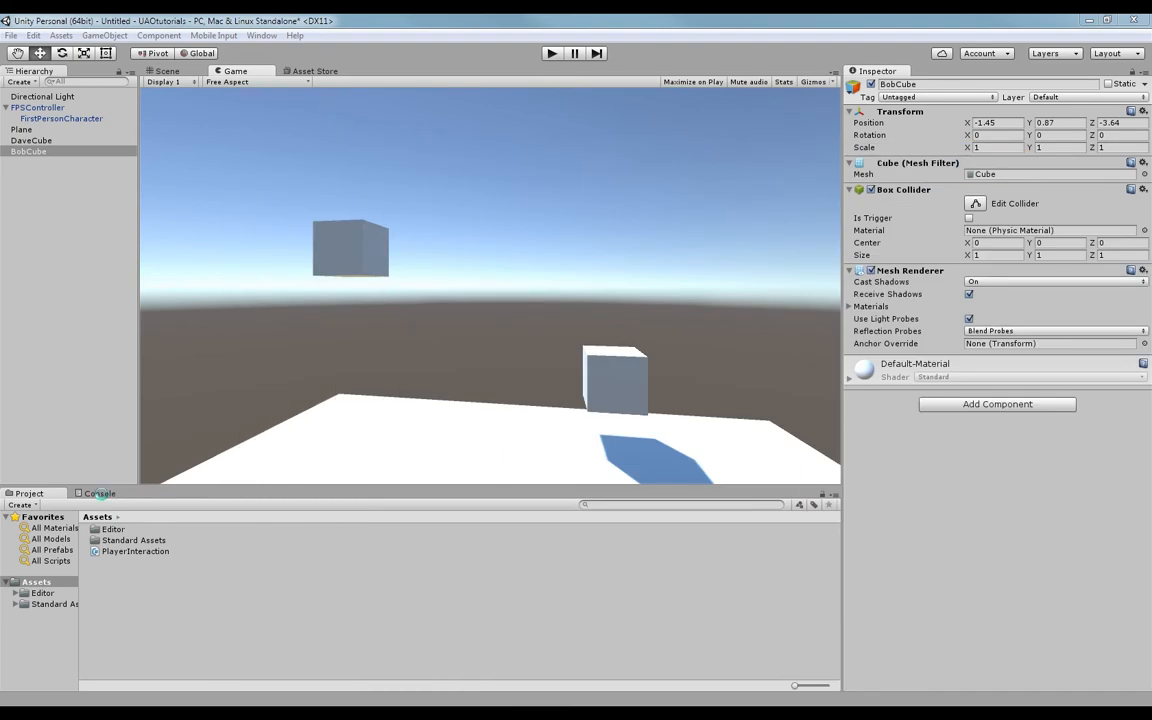
click(99, 493)
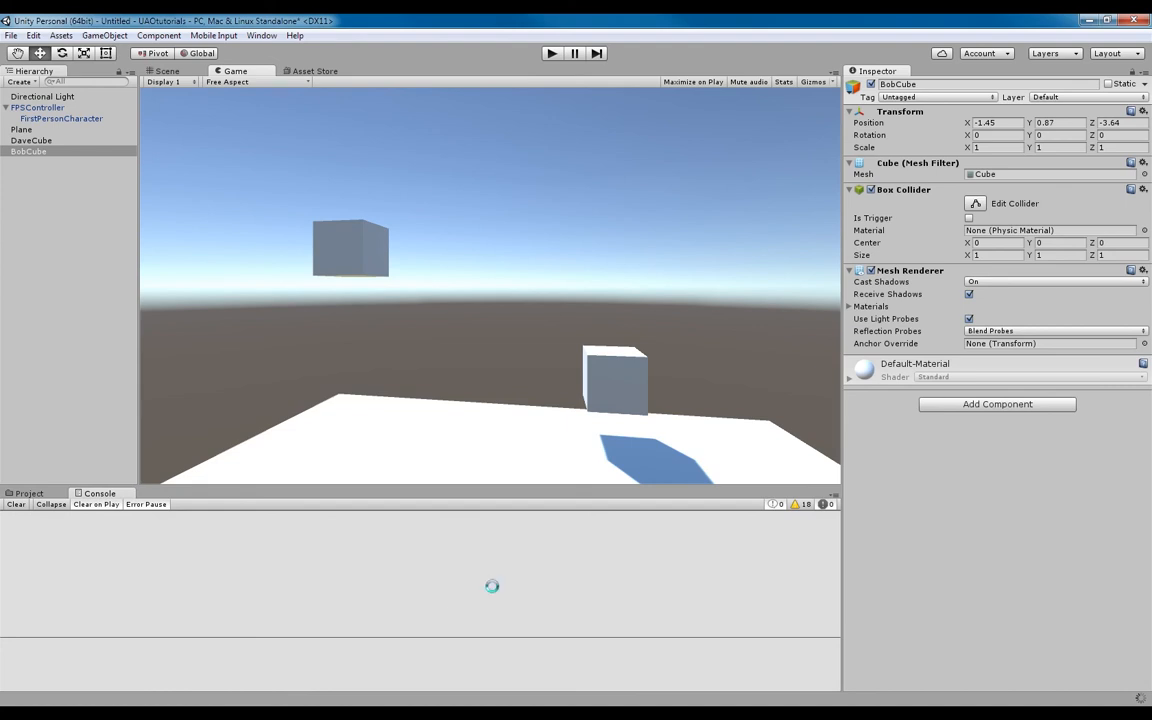
click(551, 53)
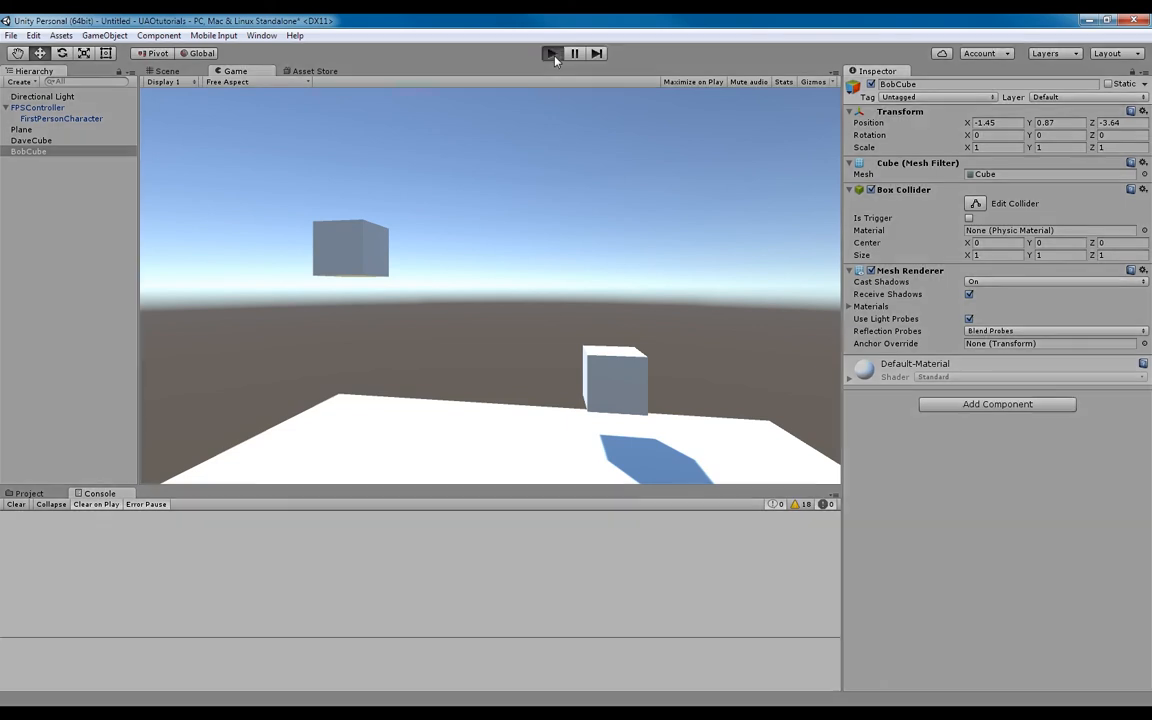
click(551, 53)
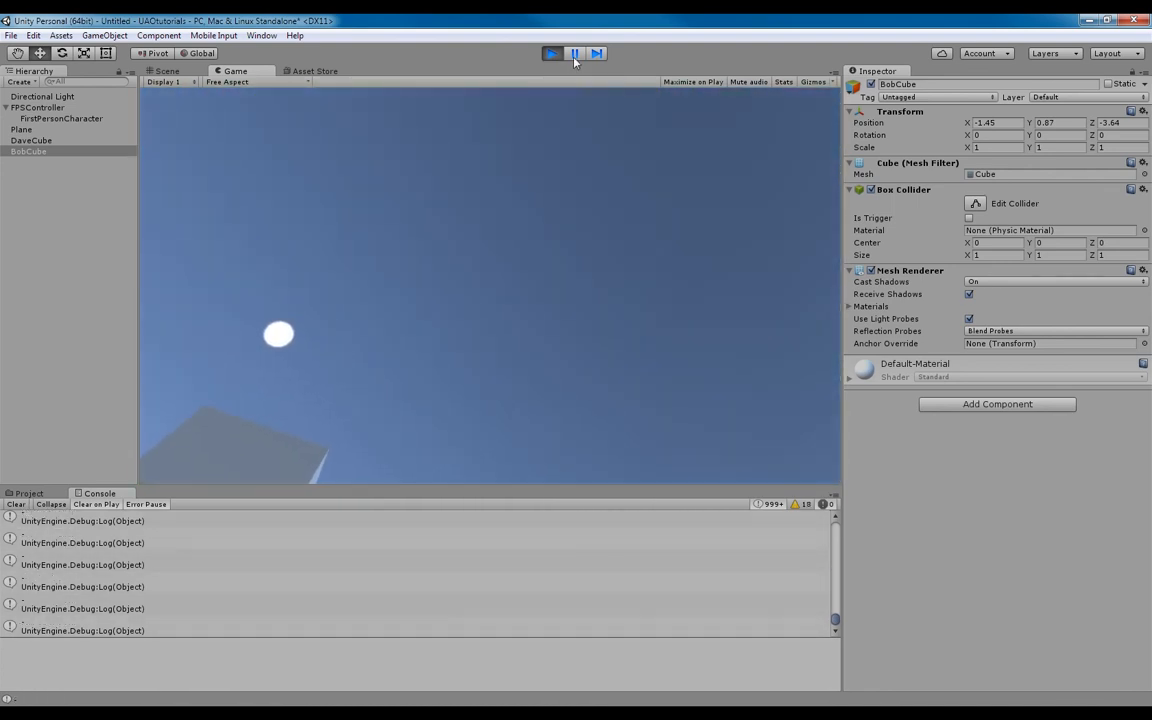
- Pause the game, inspect FirstPersonCharacter and FPSController, then exit play mode
click(574, 53)
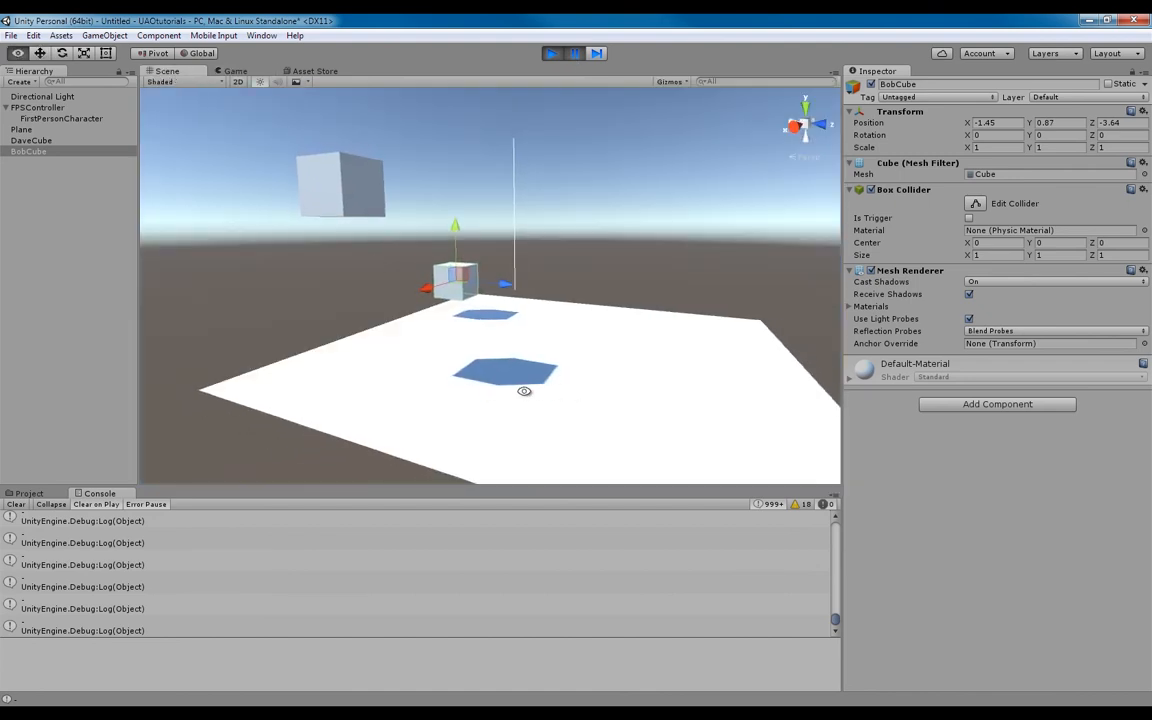
click(62, 118)
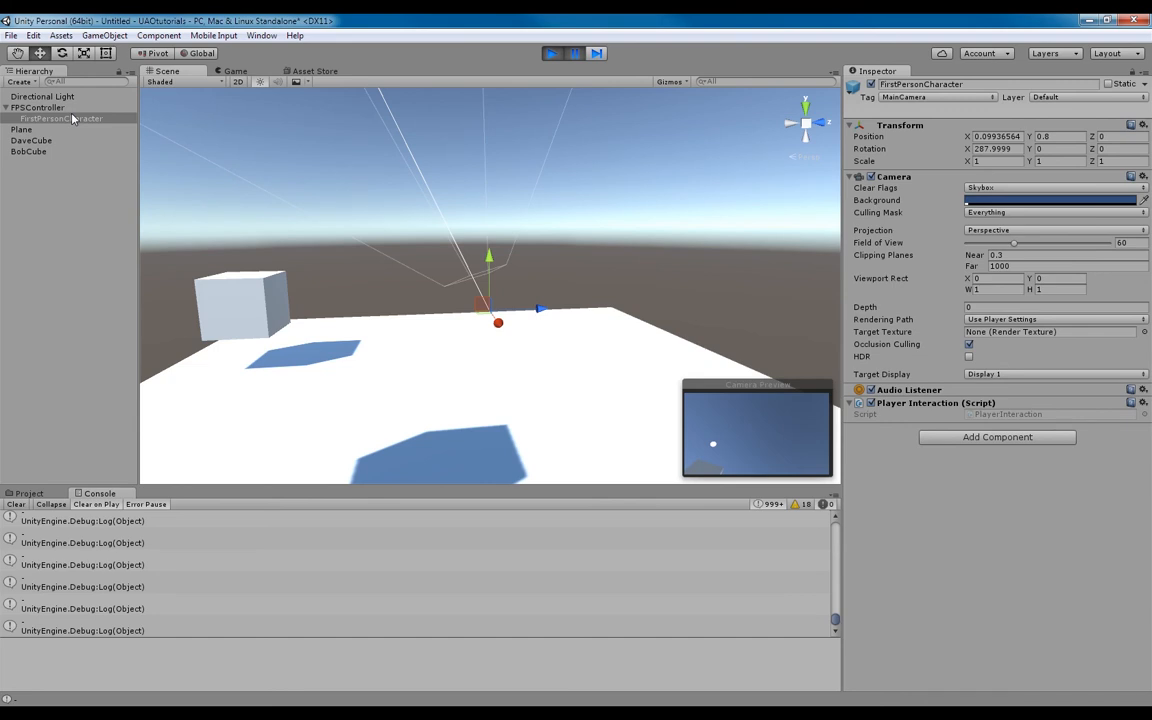
mouse_move(61, 111)
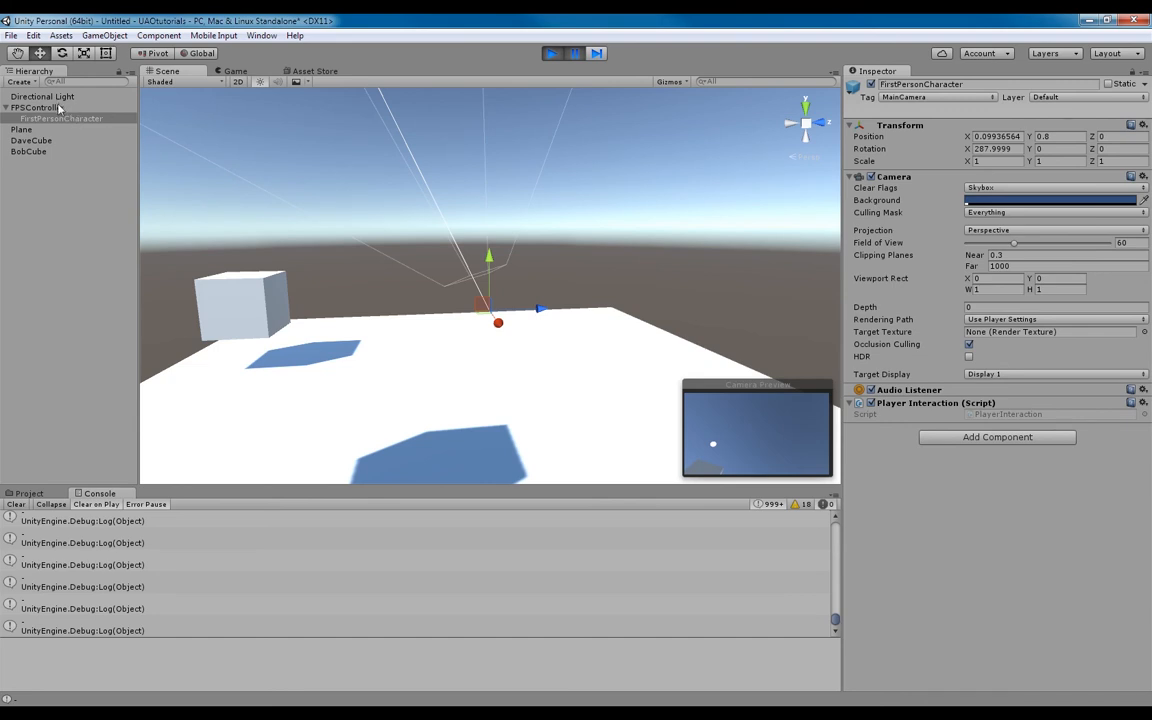
click(37, 107)
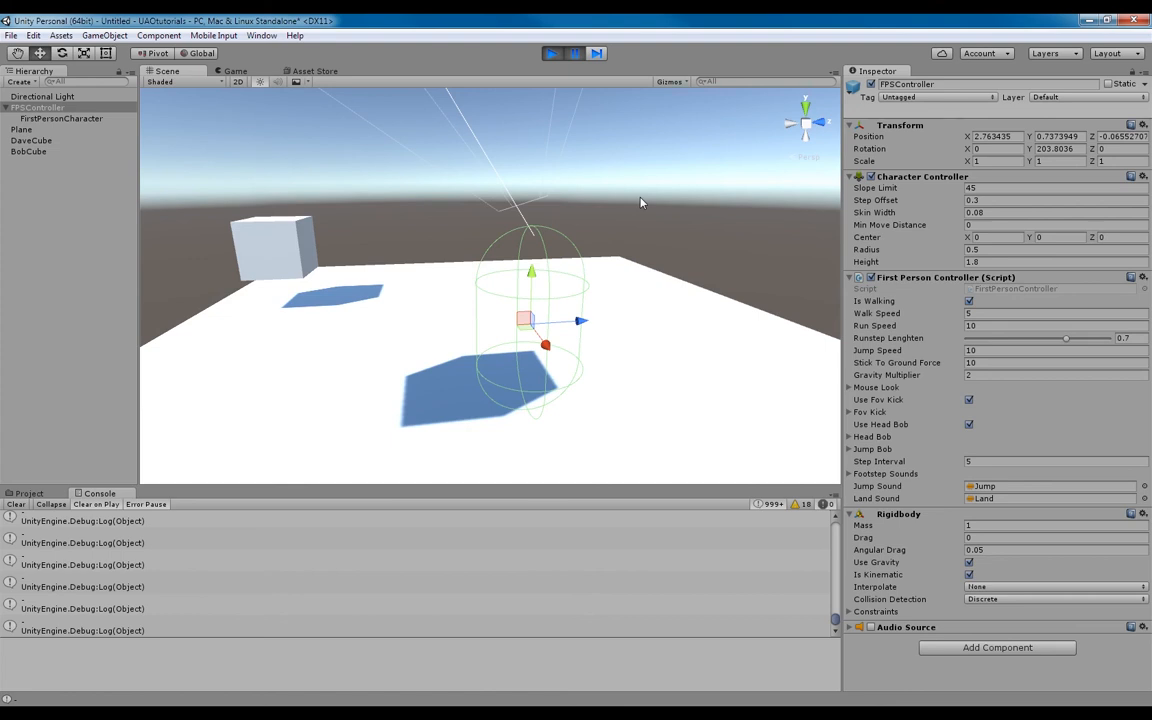
mouse_move(585, 71)
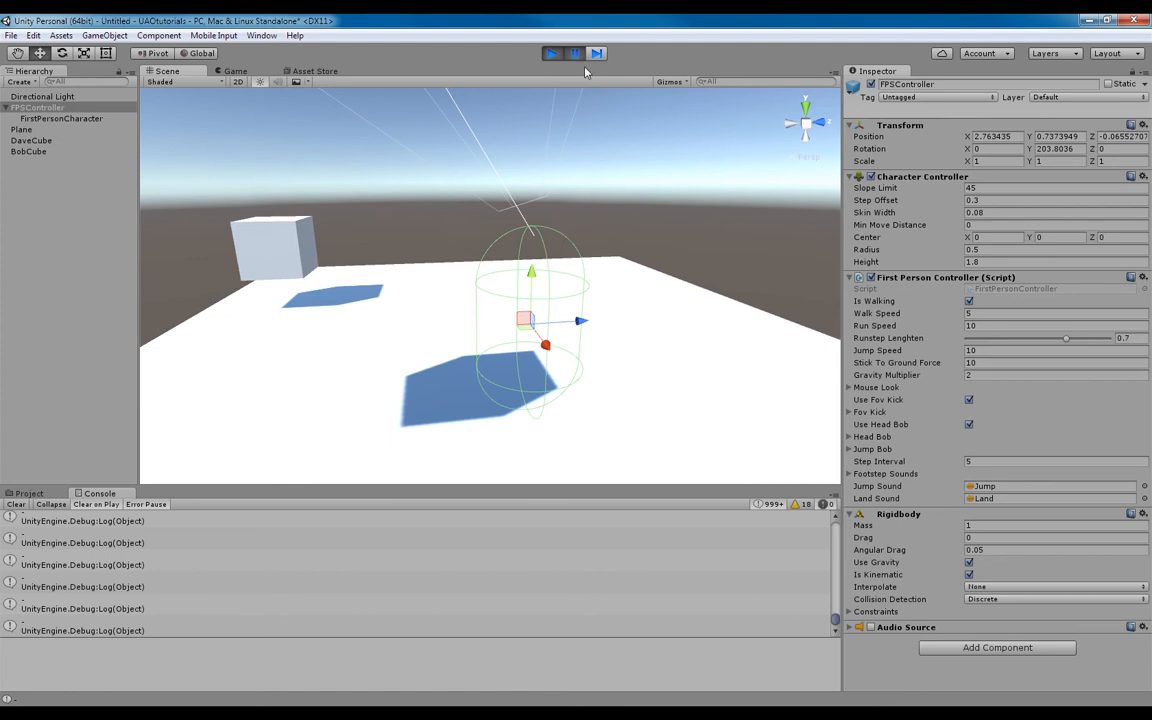
click(552, 53)
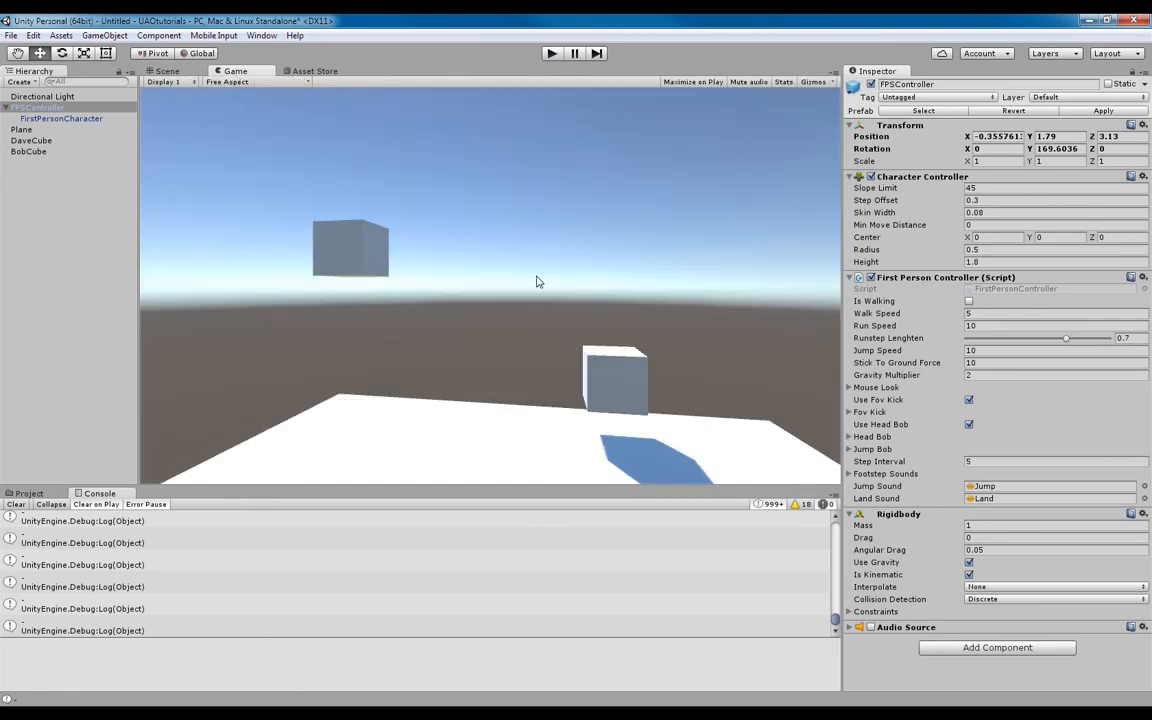
- Add InteractRaycastAlternative, a compact 5-unit forward raycast logging the hit name or a dash
click(16, 504)
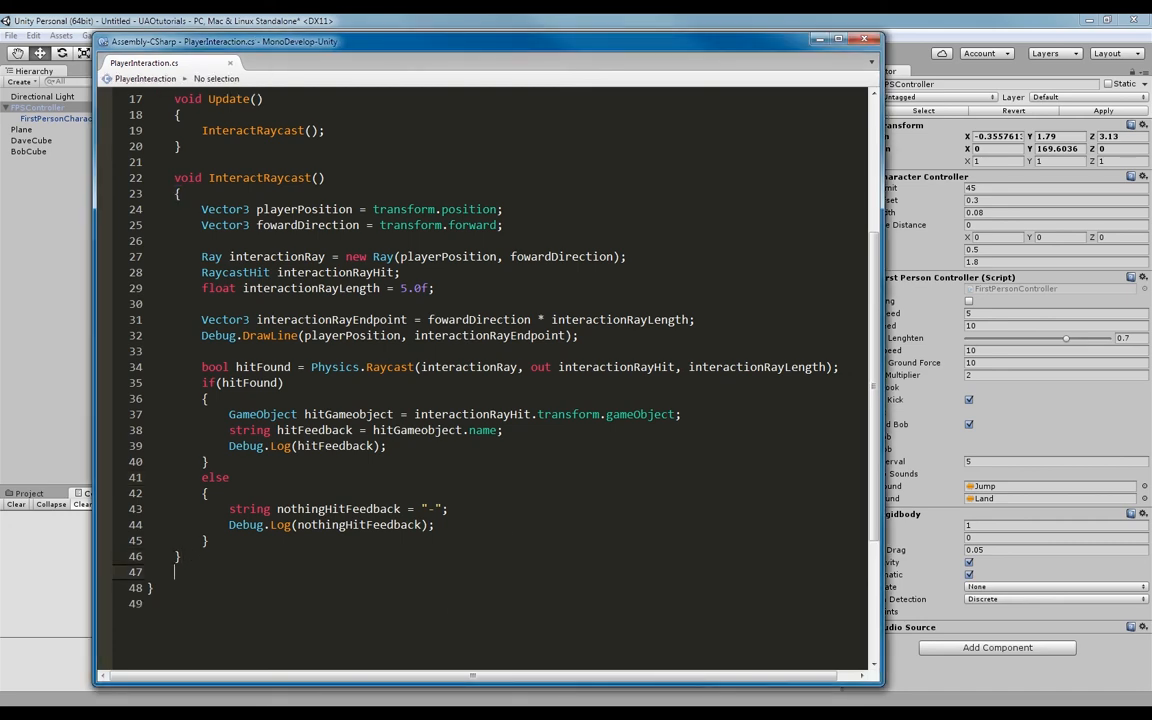
scroll(down, 3)
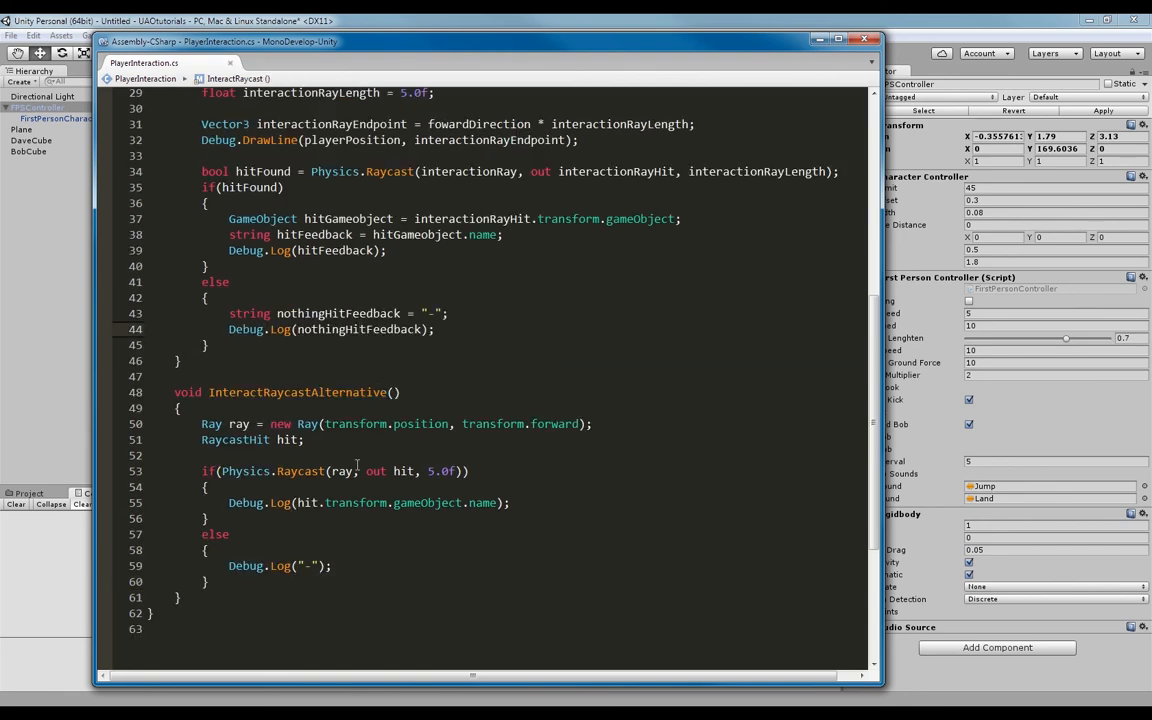
scroll(up, 3)
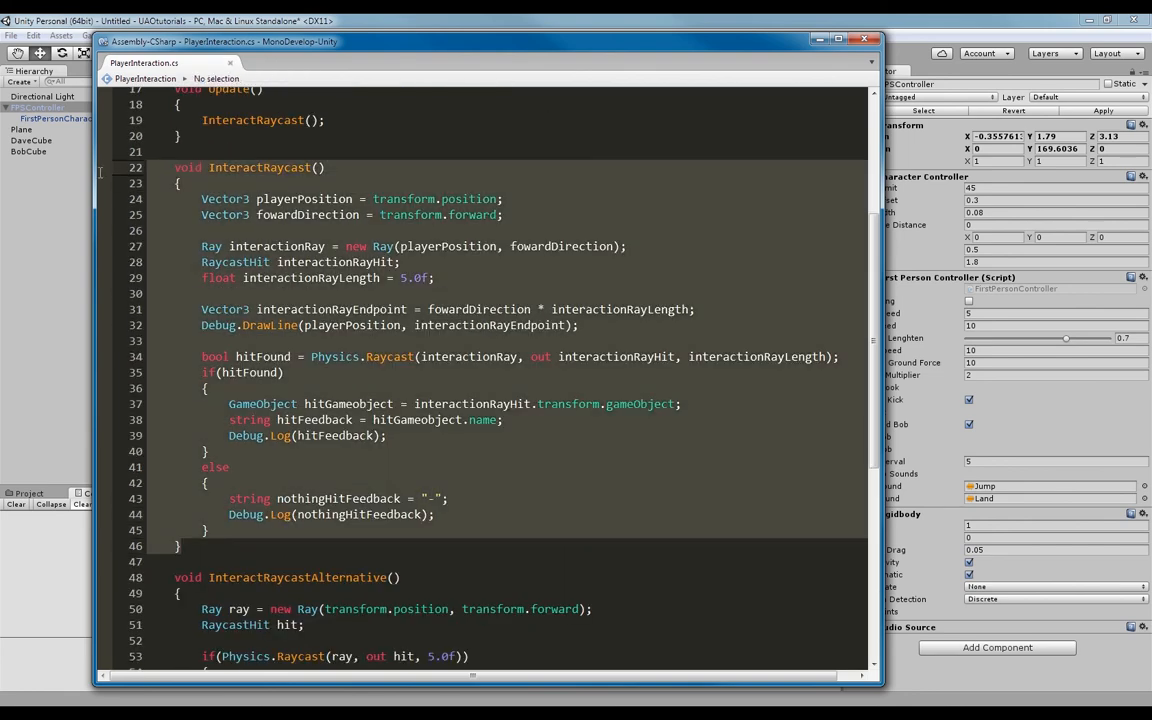
scroll(down, 3)
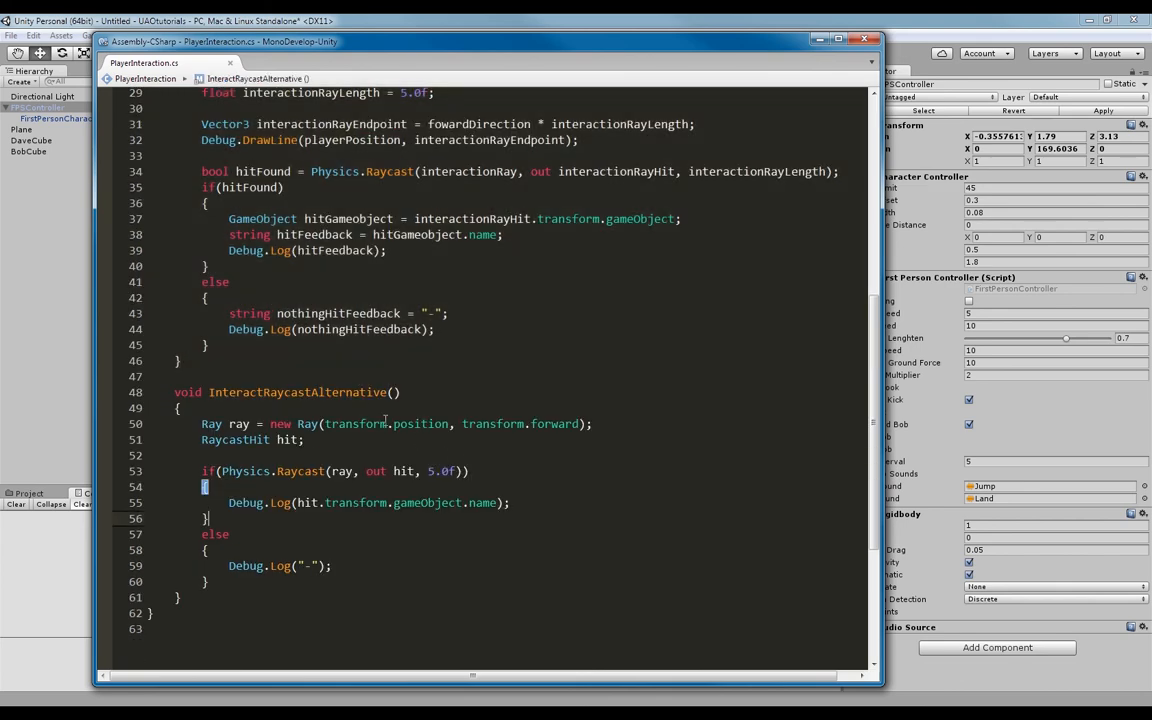
mouse_move(597, 633)
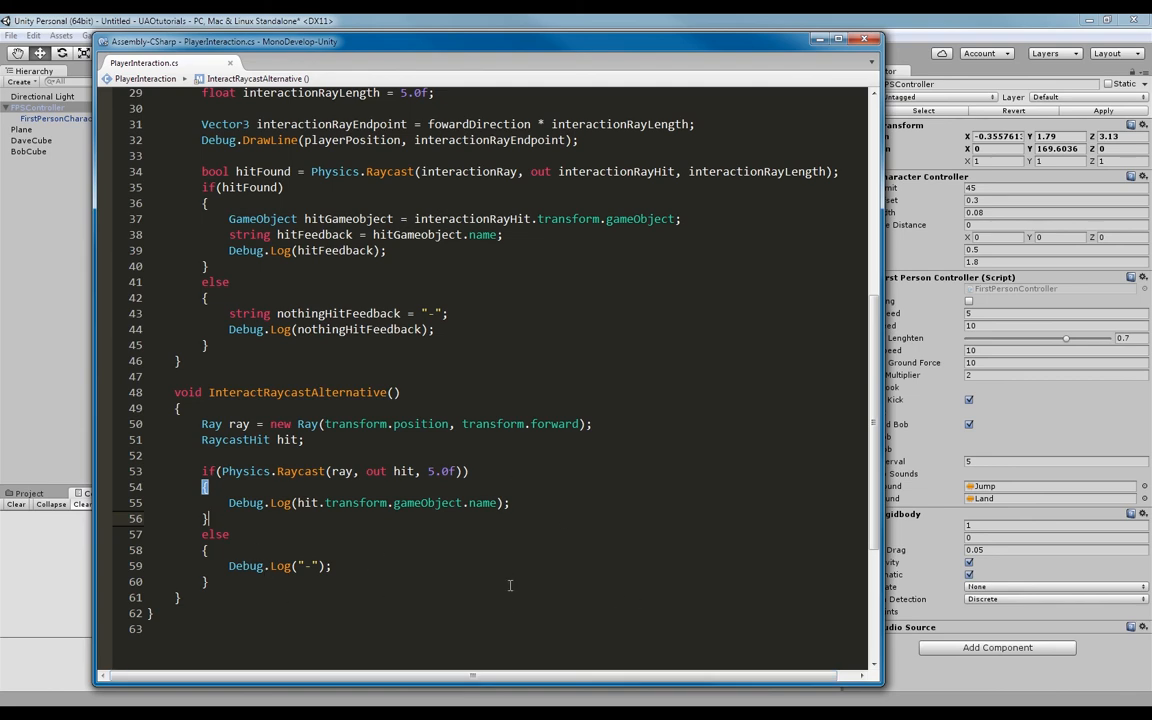
scroll(up, 3)
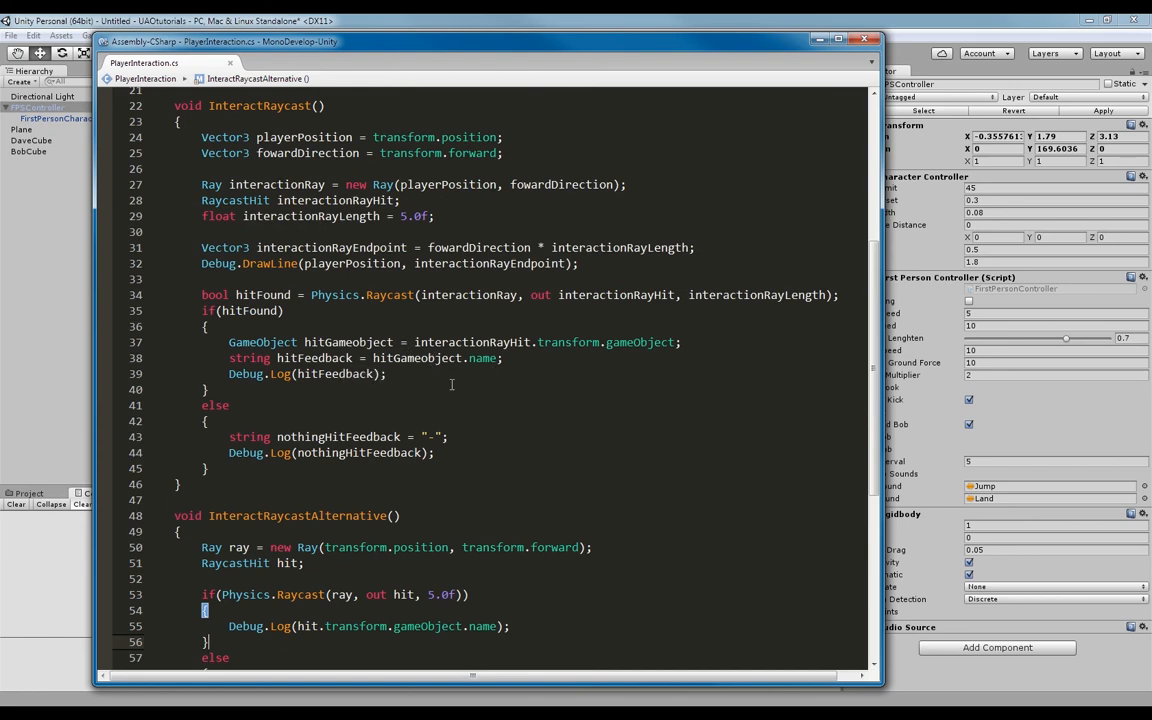
scroll(down, 3)
text(Debug.Log("-");)
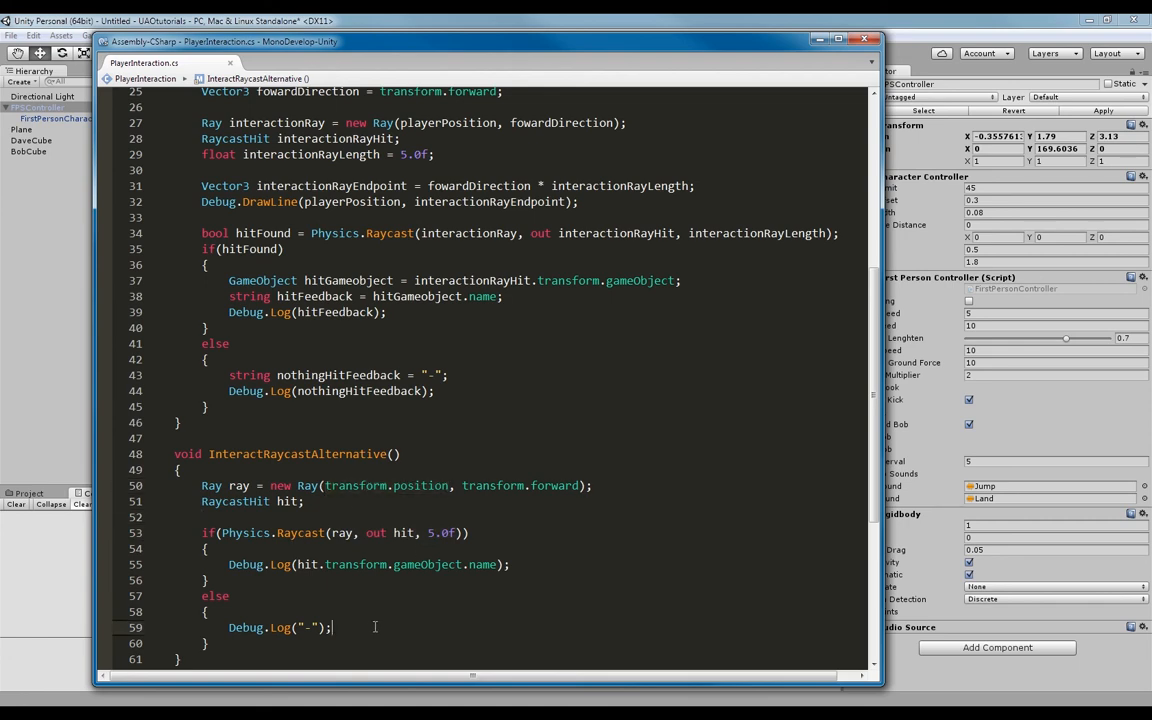
scroll(down, 3)
text(gdjgf)
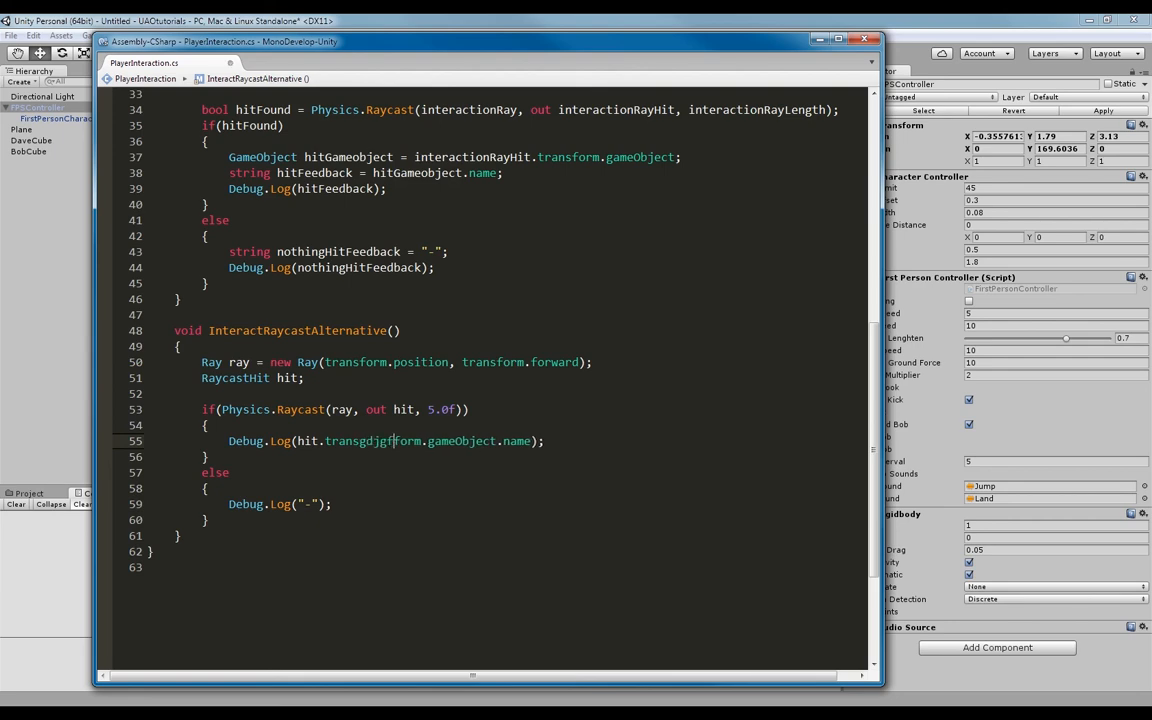
scroll(up, 3)
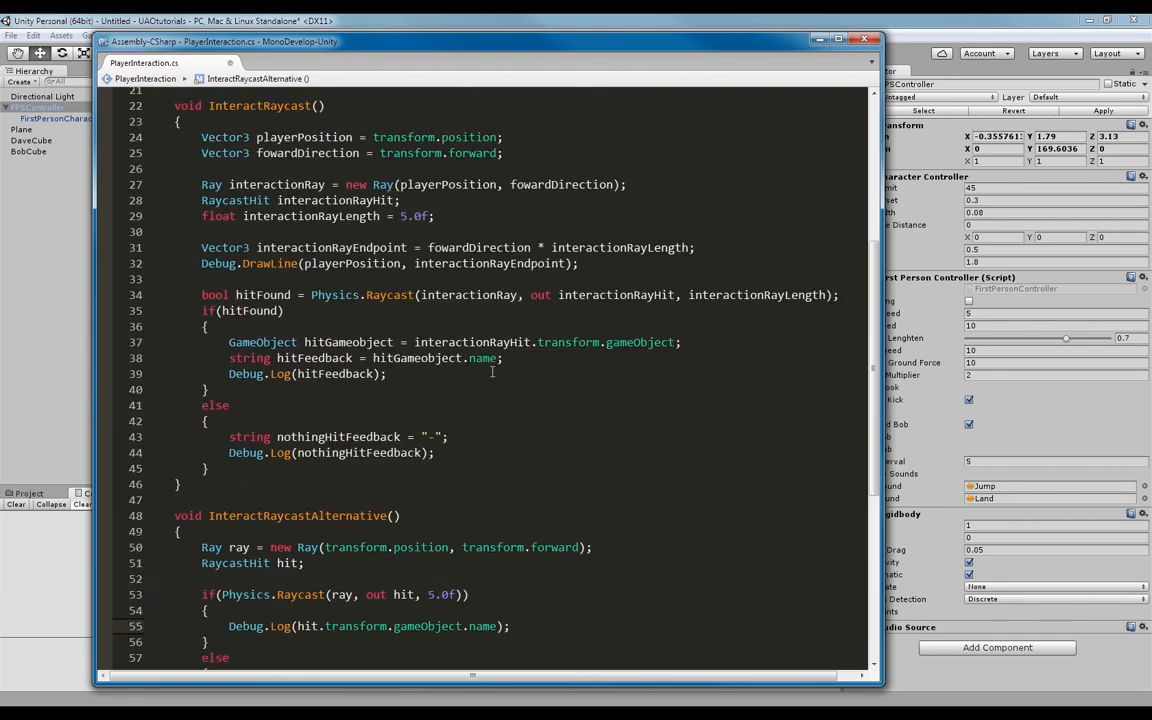
scroll(up, 3)
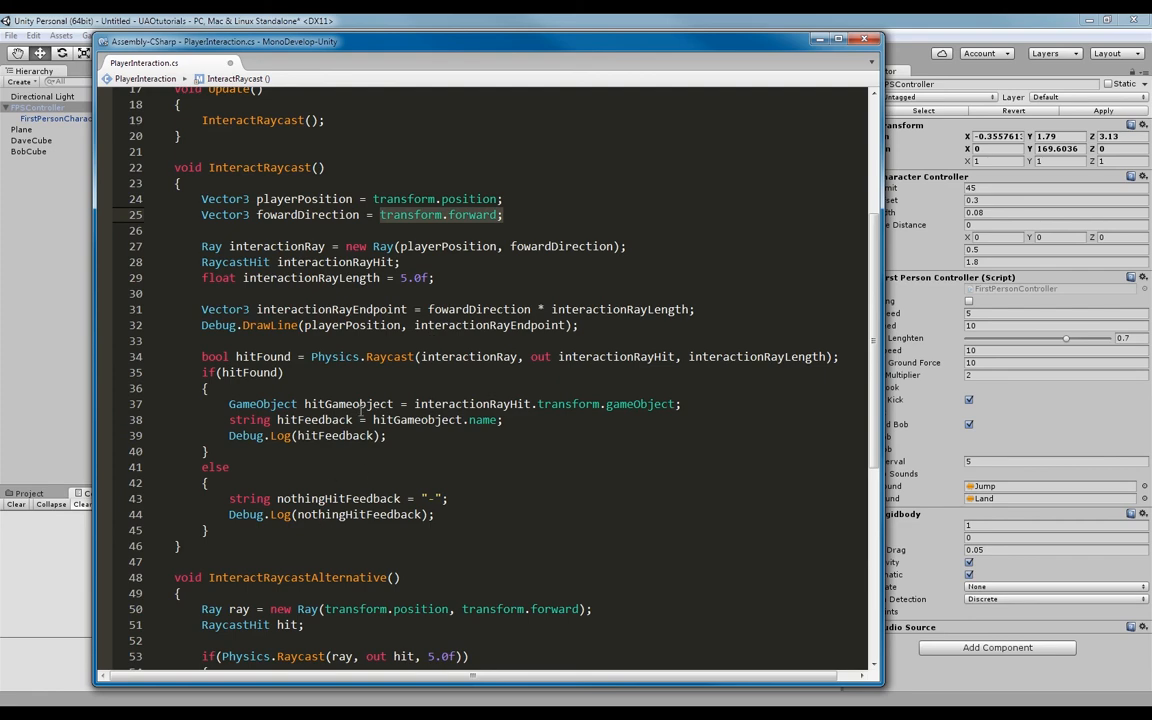
scroll(down, 3)
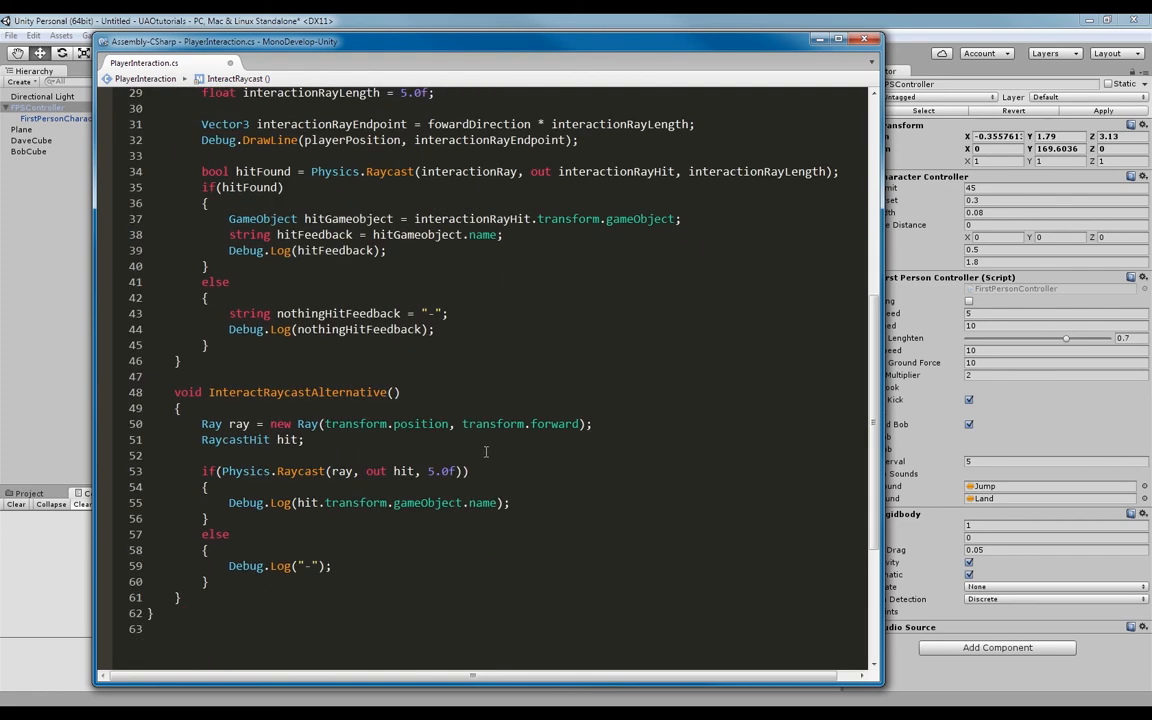
scroll(up, 3)
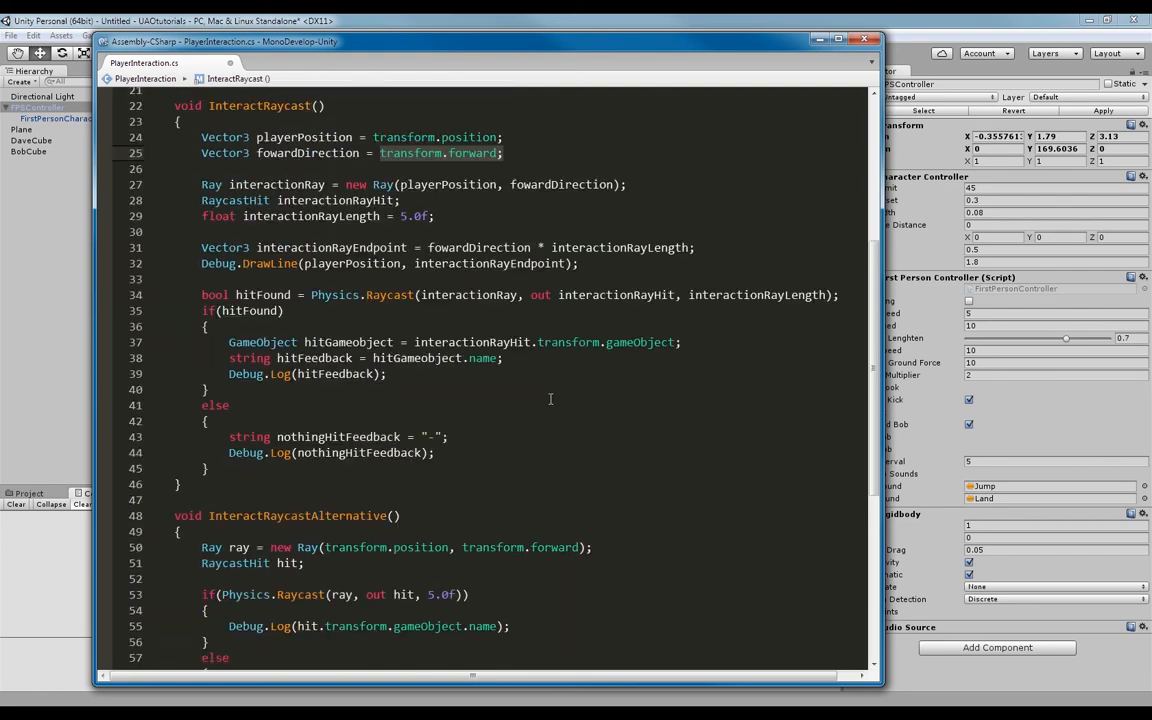
scroll(down, 3)
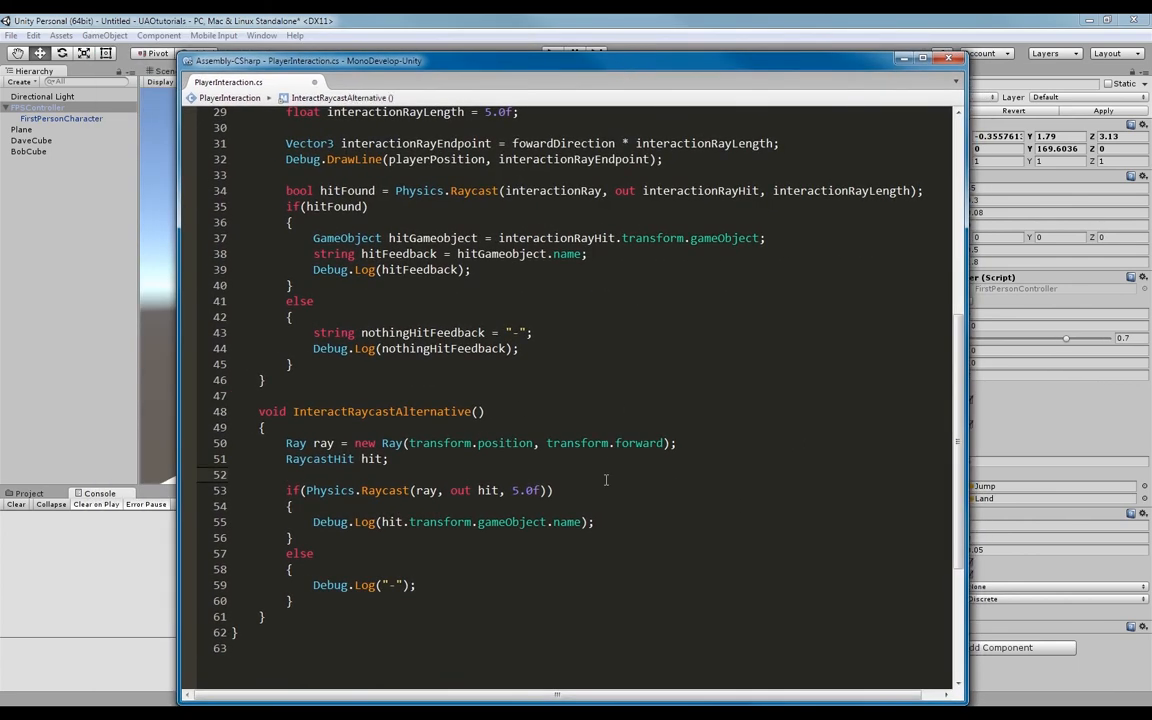
- Return to the Unity Scene view showing the plane and both cubes, not playing
scroll(up, 3)
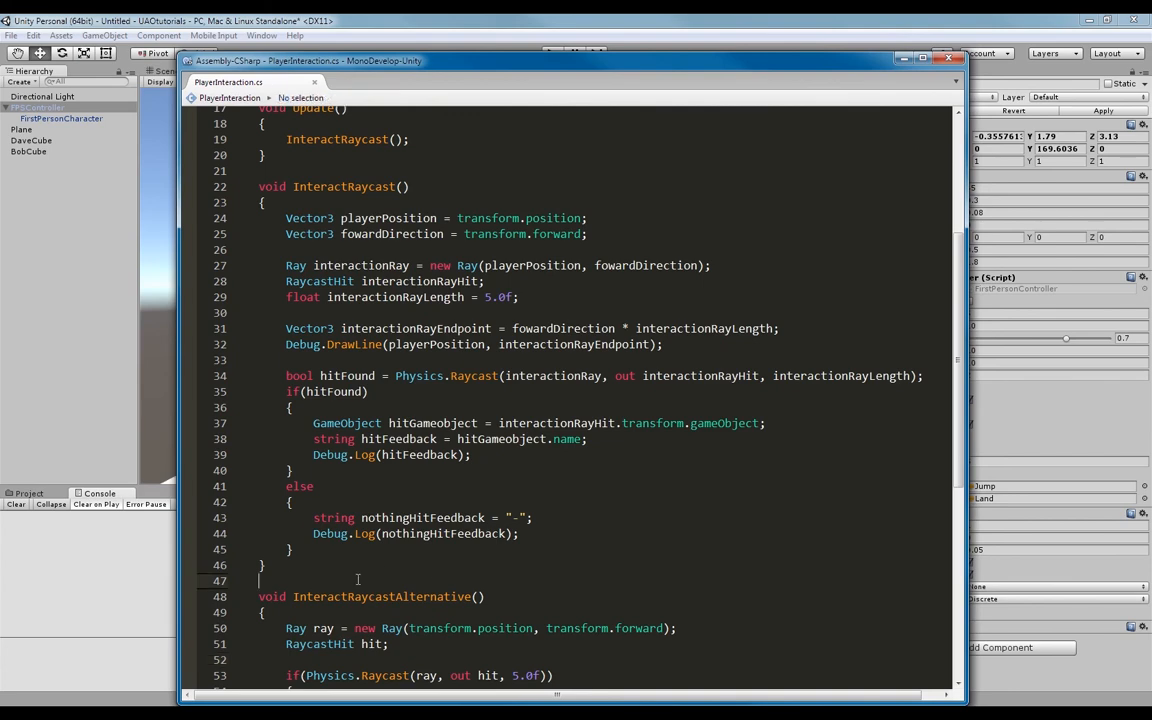
scroll(up, 3)
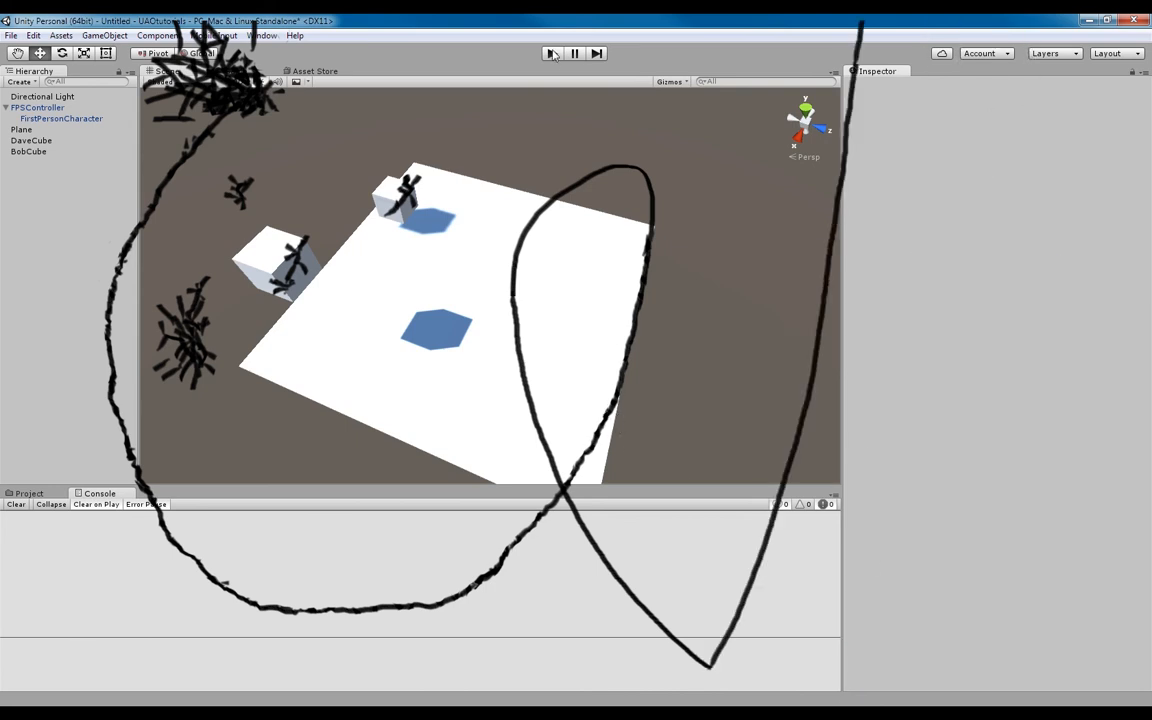
click(551, 53)
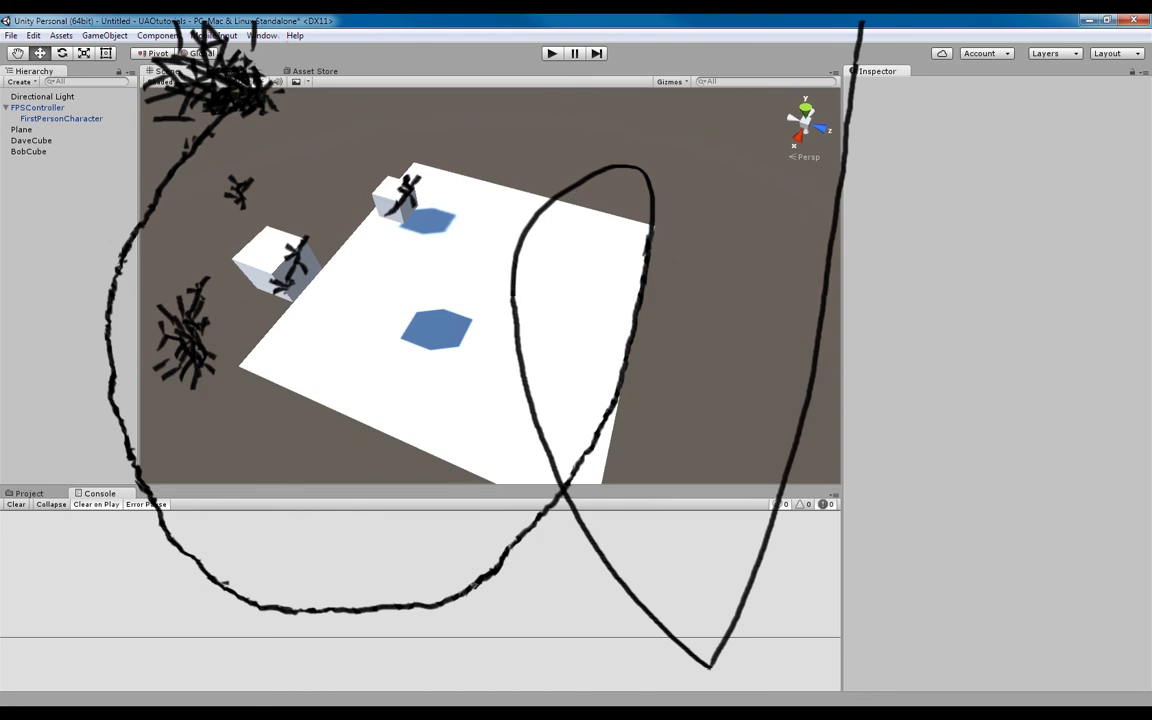
mouse_move(657, 217)
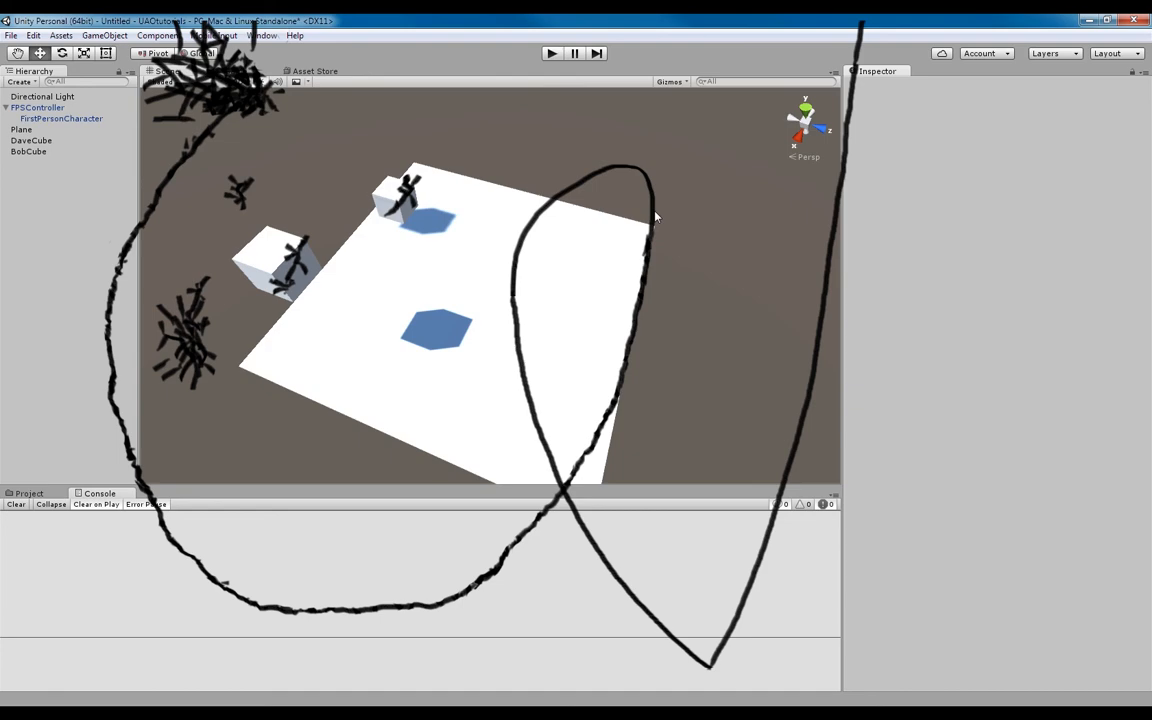
mouse_move(563, 100)
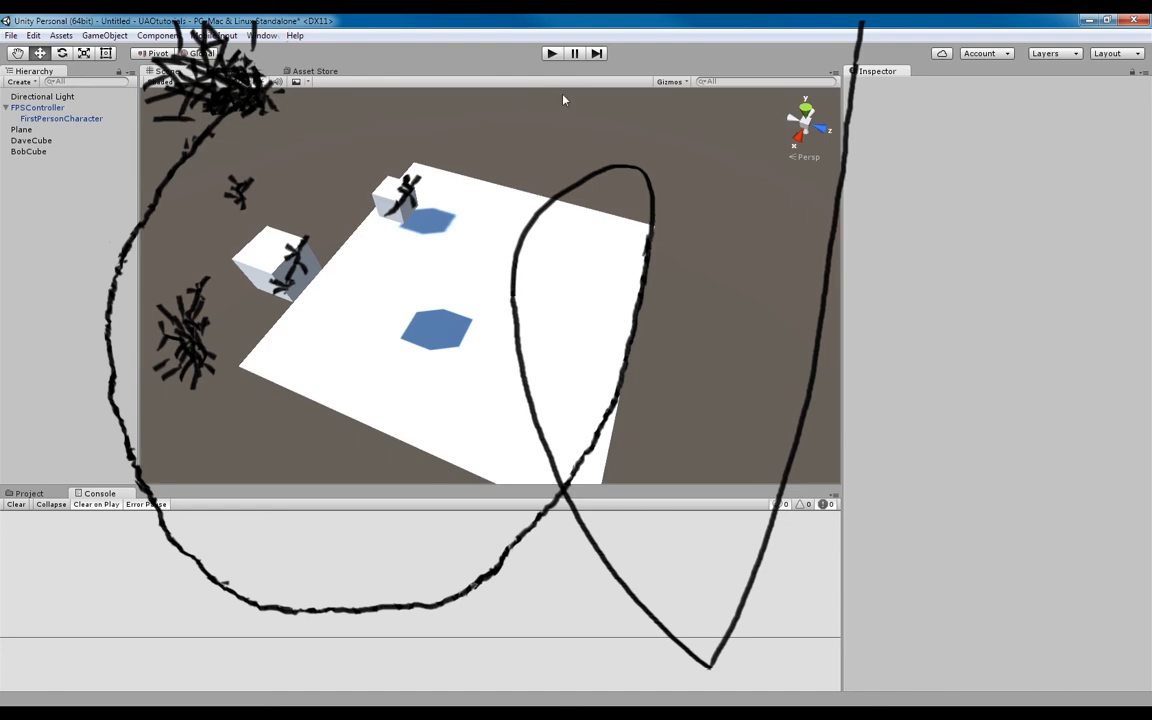